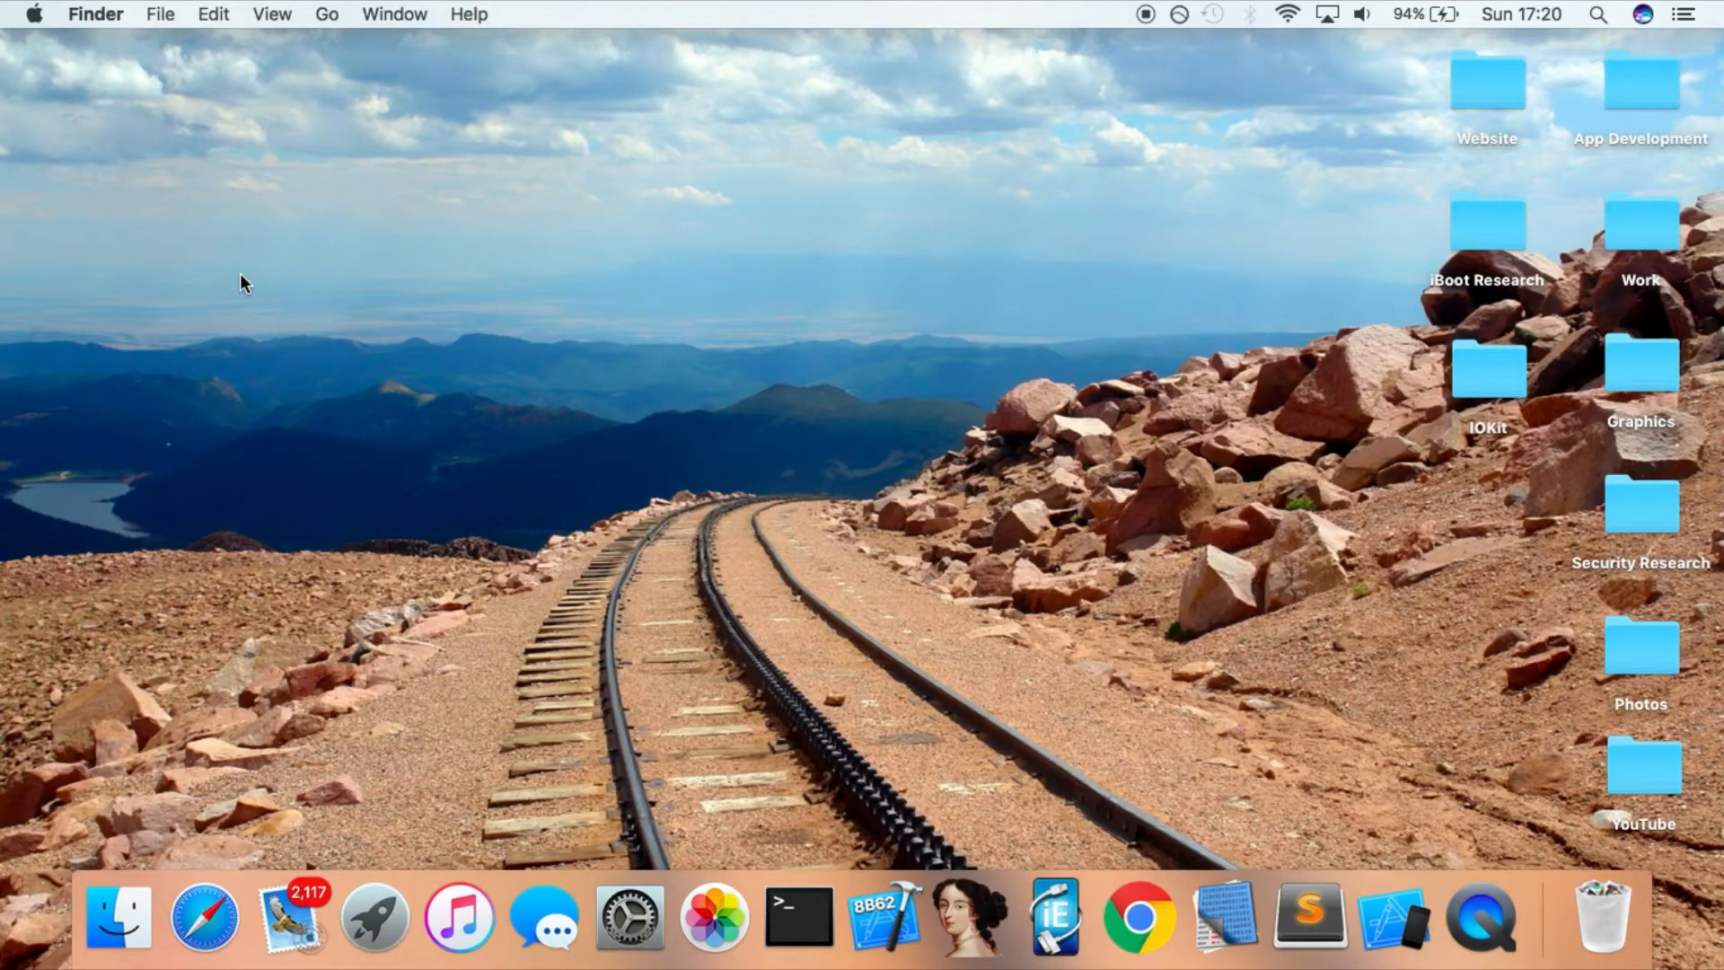
pyautogui.moveTo(139, 826)
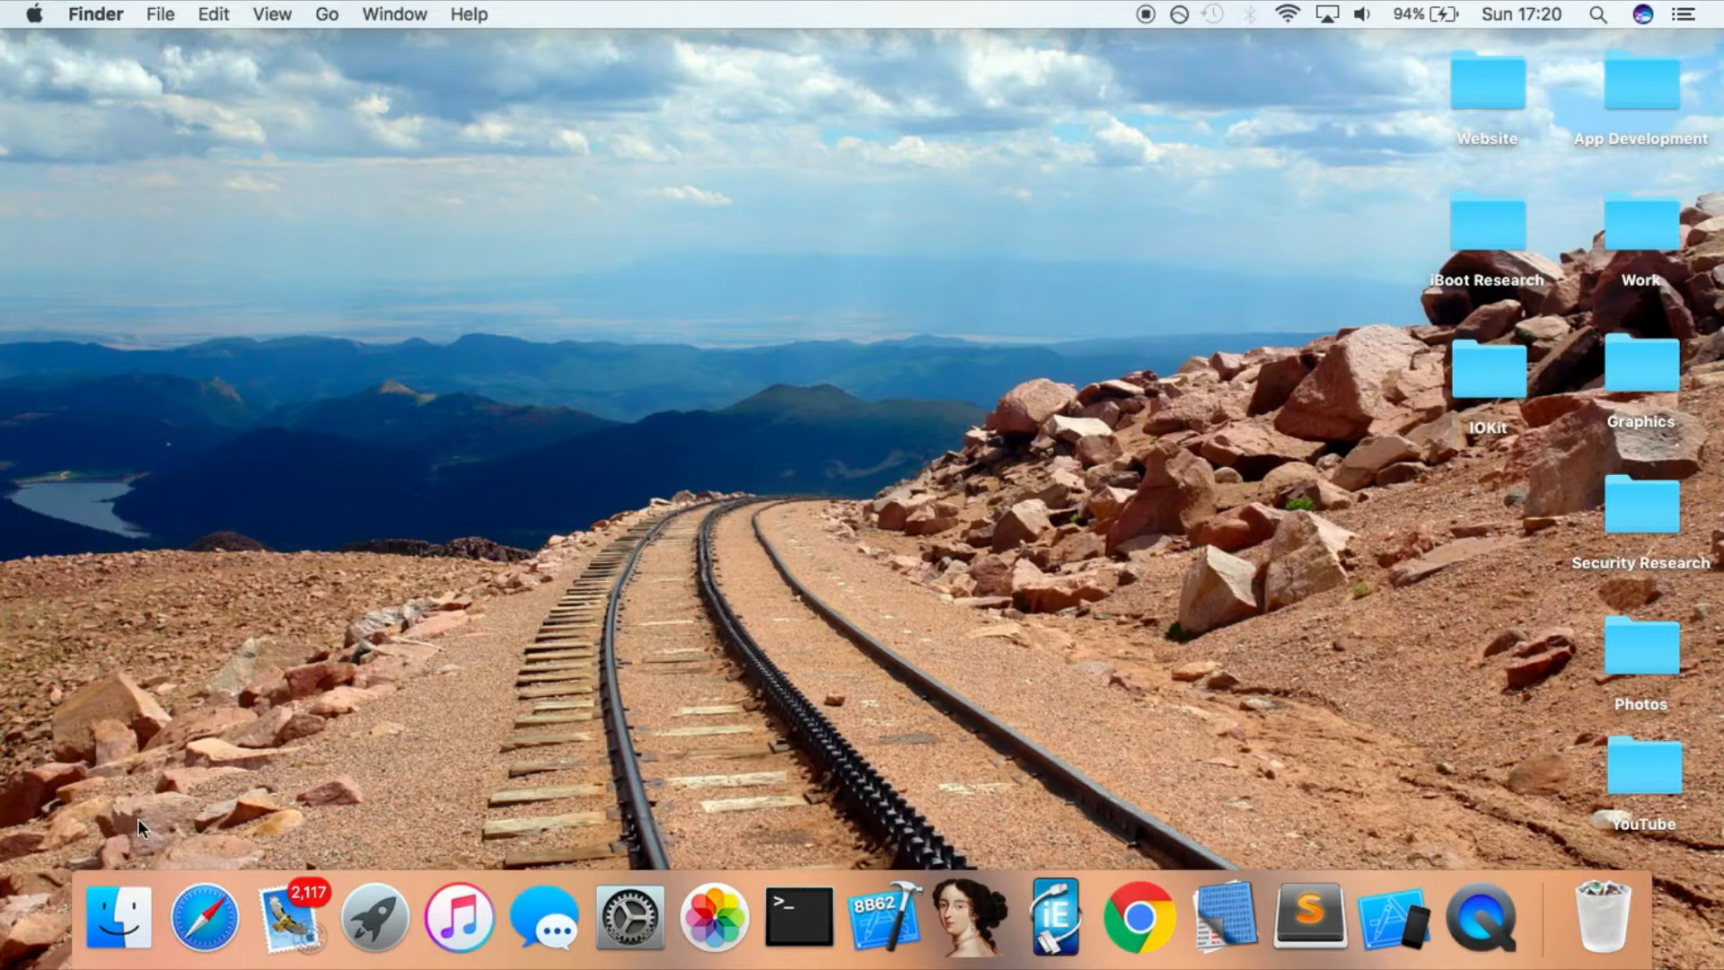
# Review the exploit video in the browser, then put the browser window away
pyautogui.click(199, 919)
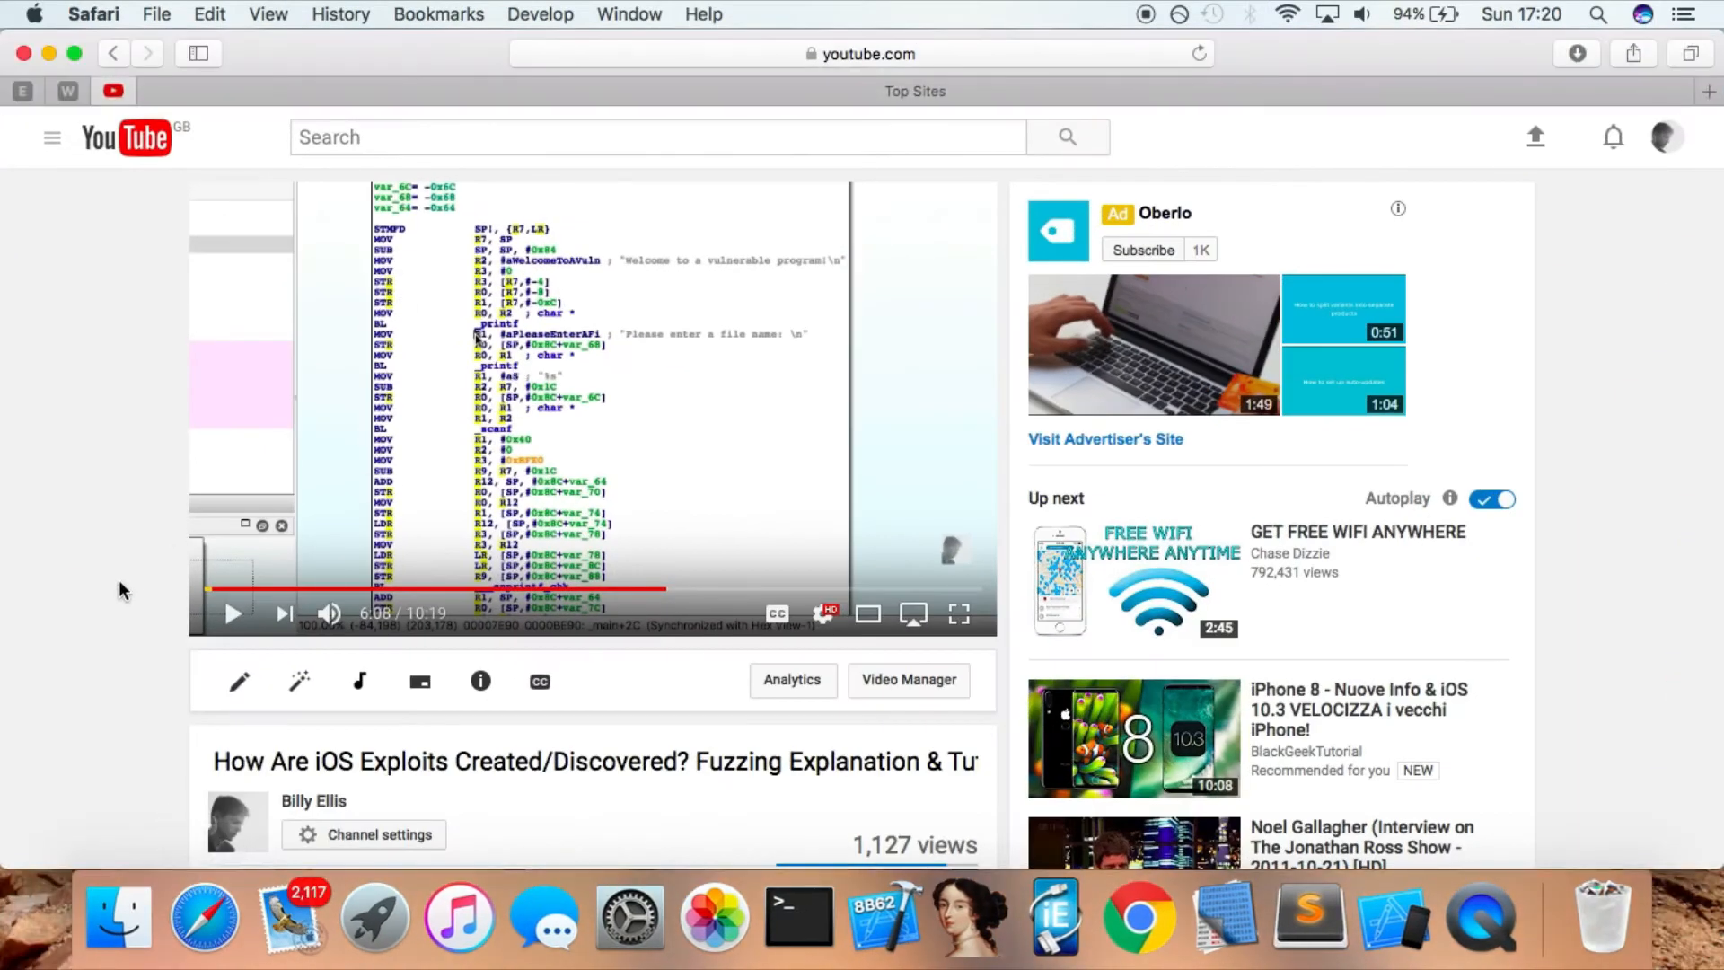
pyautogui.moveTo(224, 227)
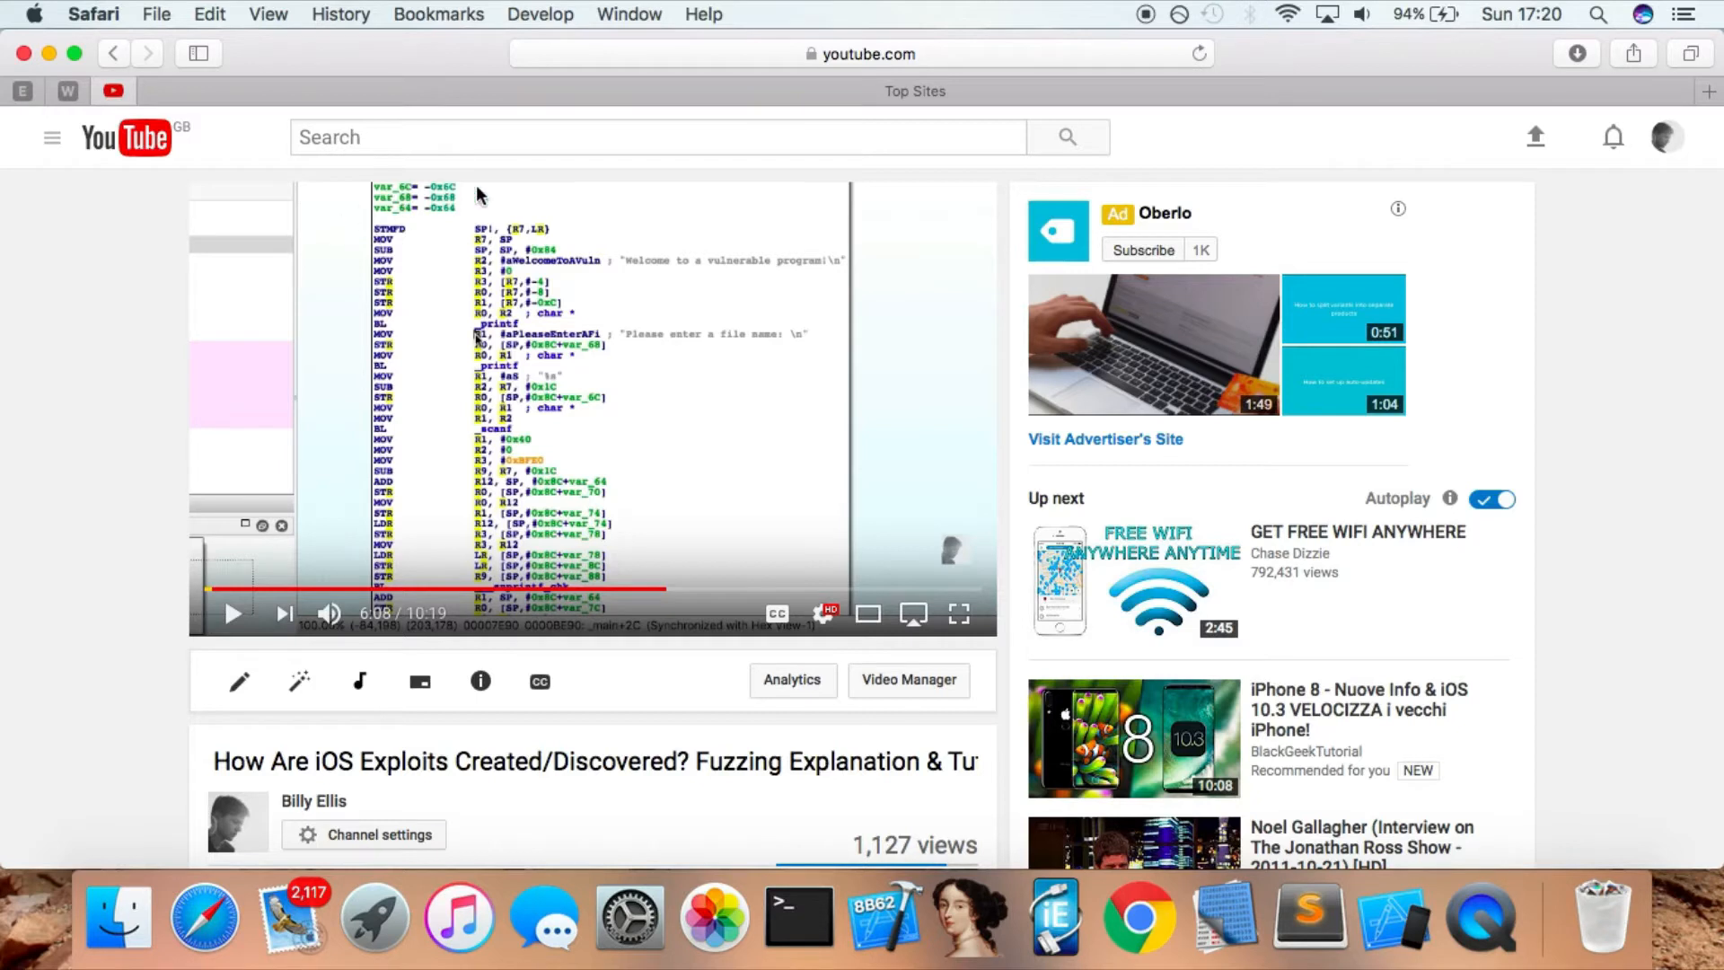
pyautogui.moveTo(709, 402)
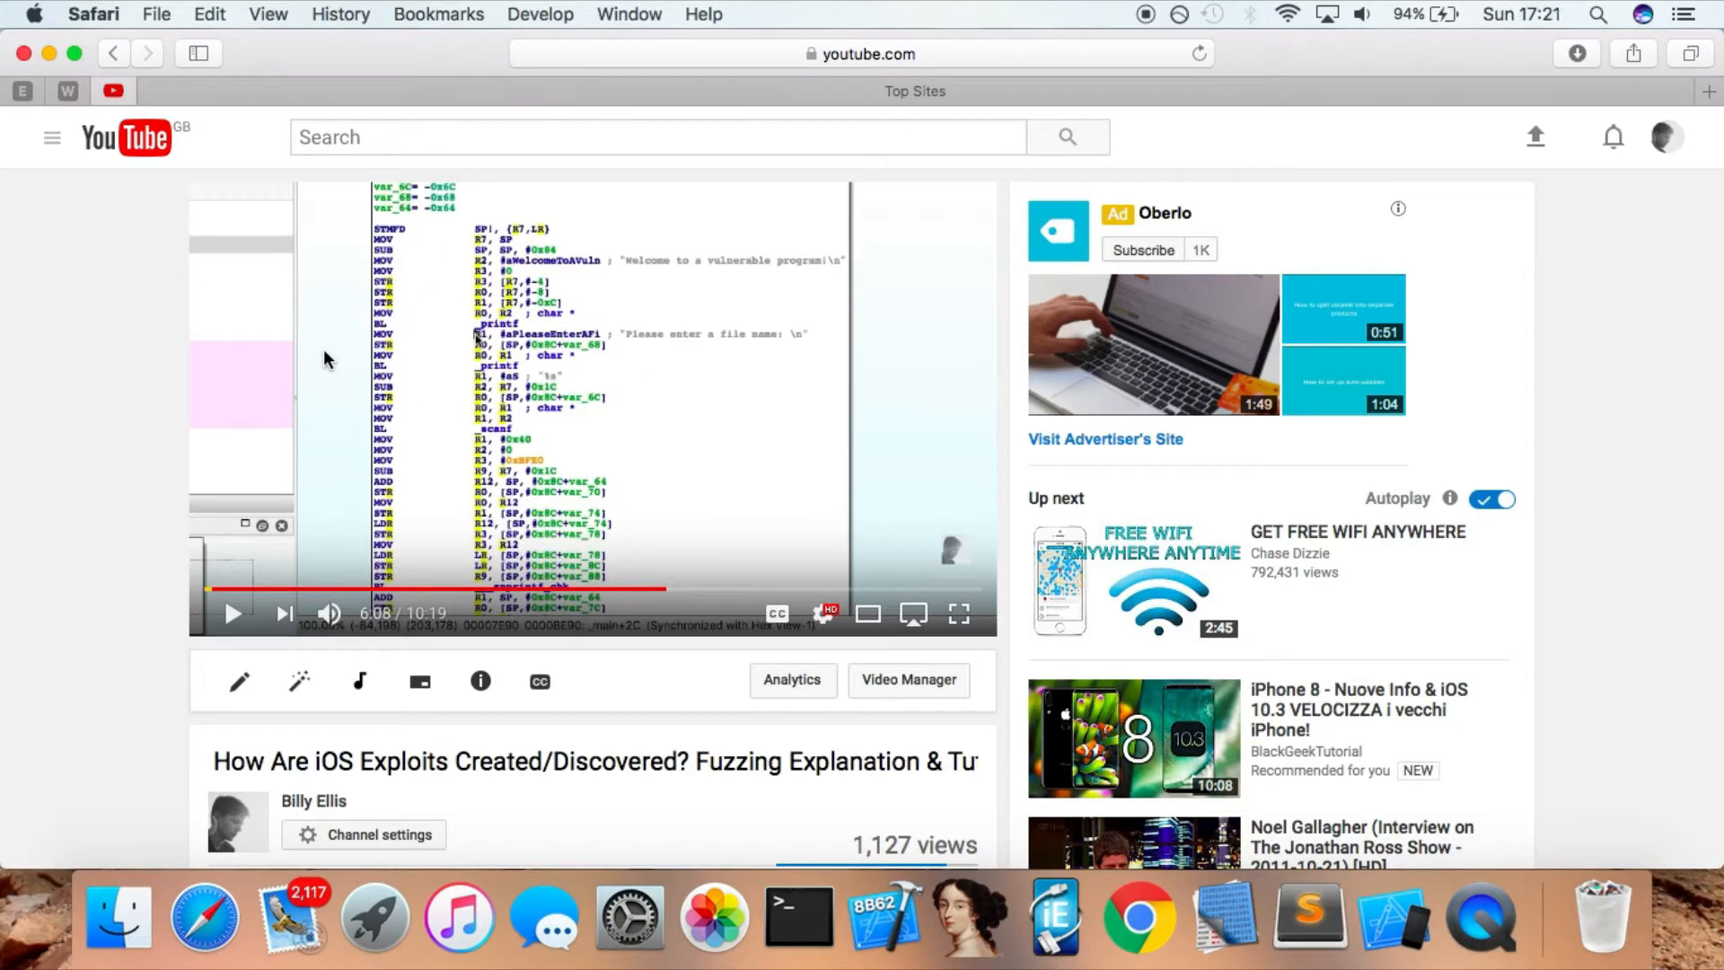
pyautogui.moveTo(171, 652)
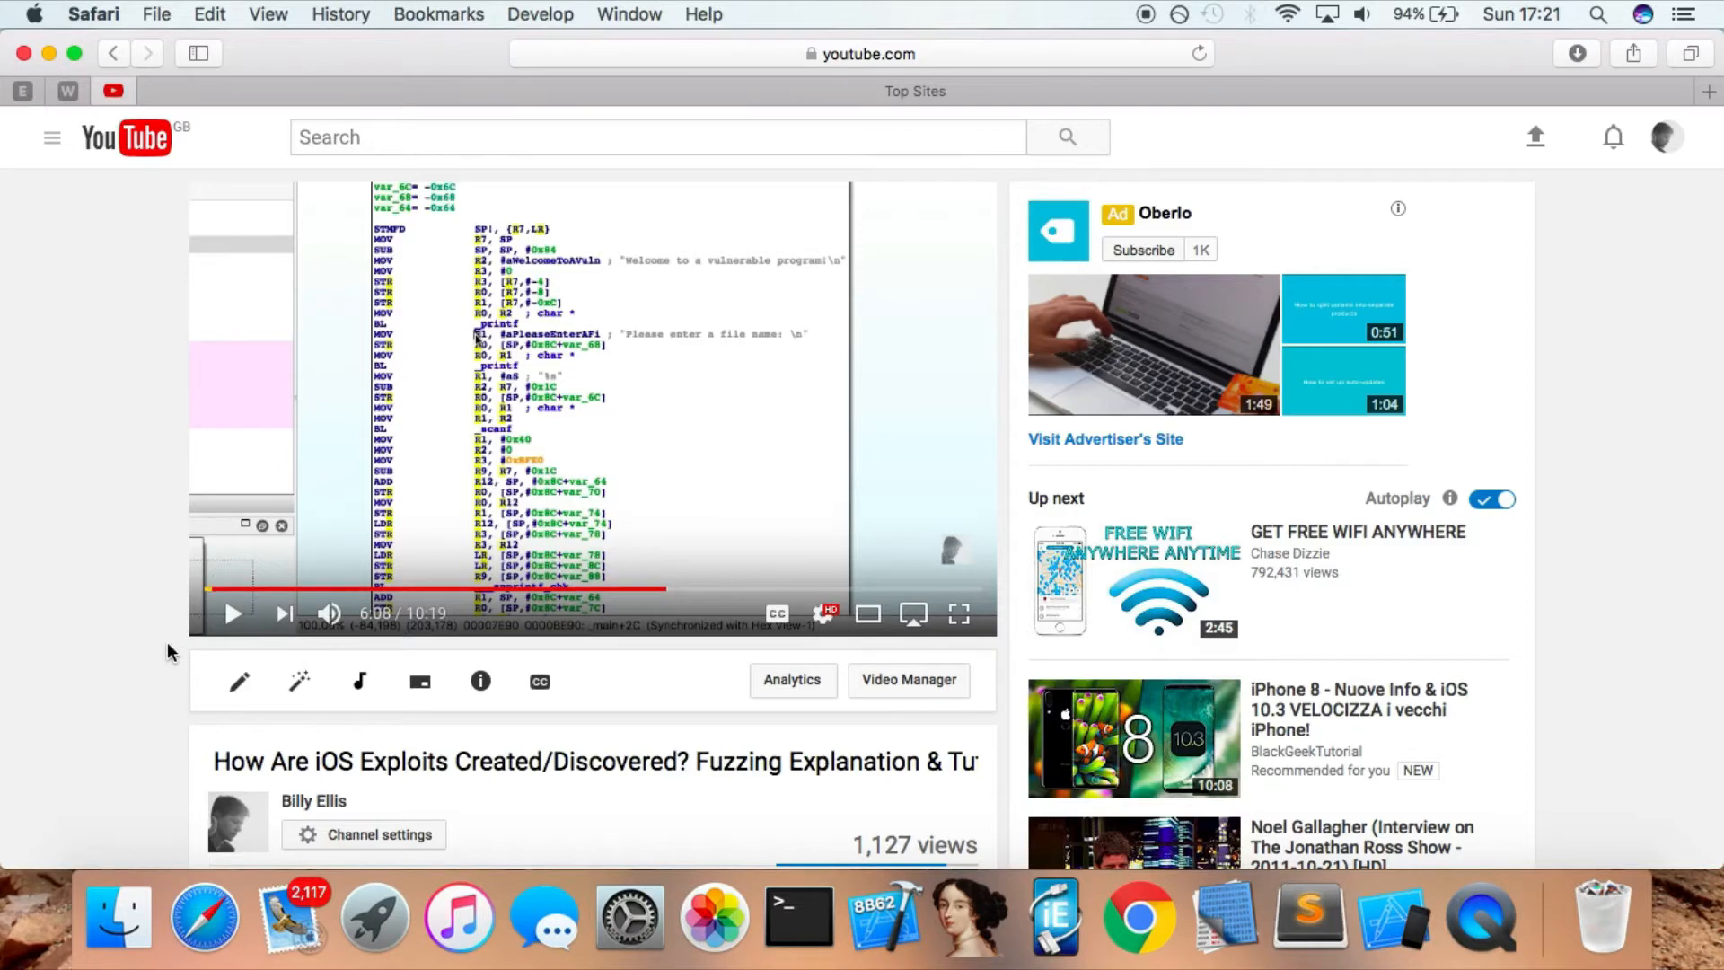
pyautogui.scroll(-3)
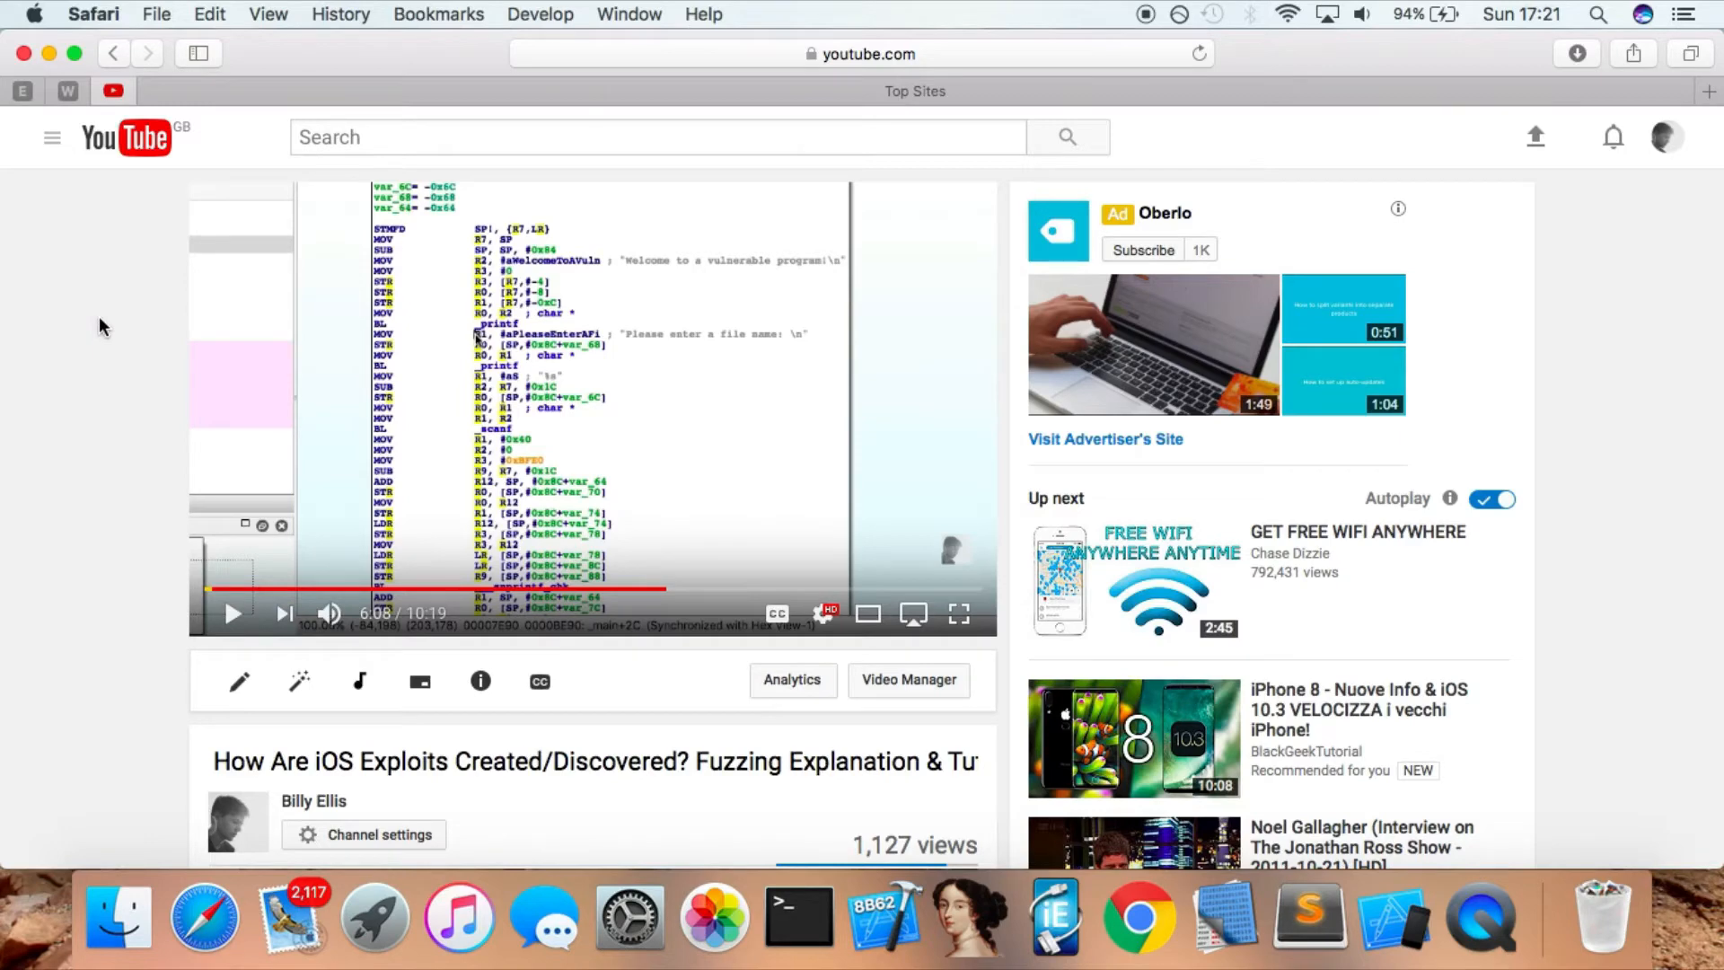
pyautogui.click(47, 54)
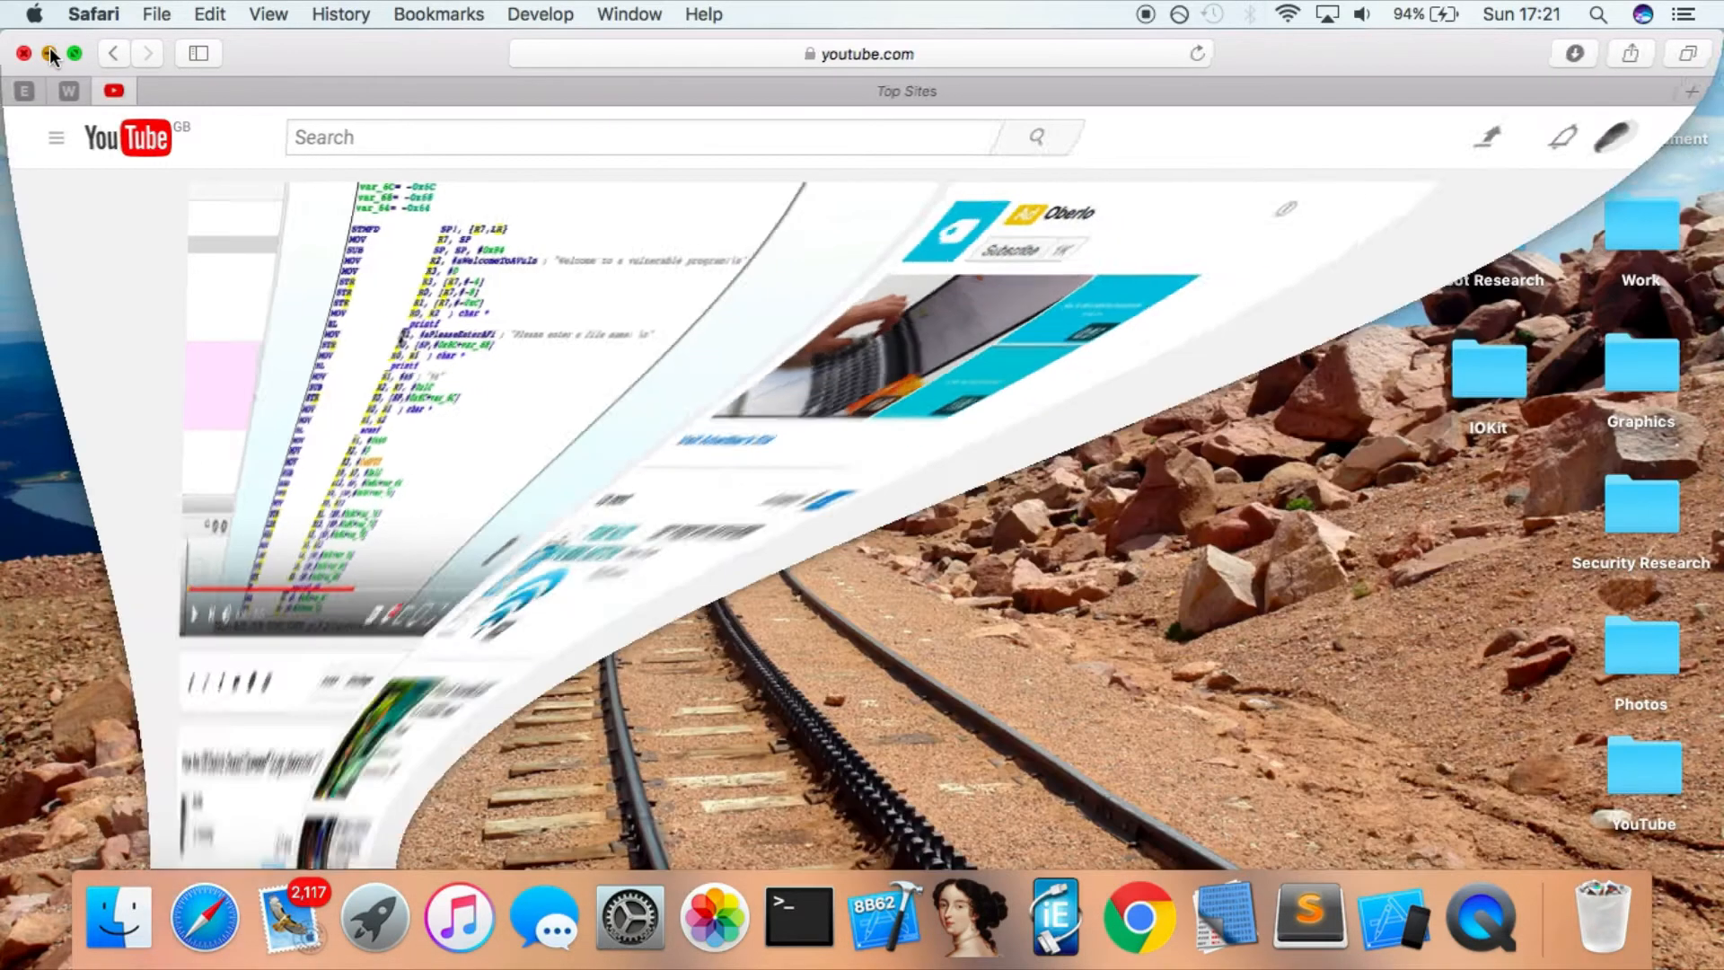
pyautogui.click(45, 52)
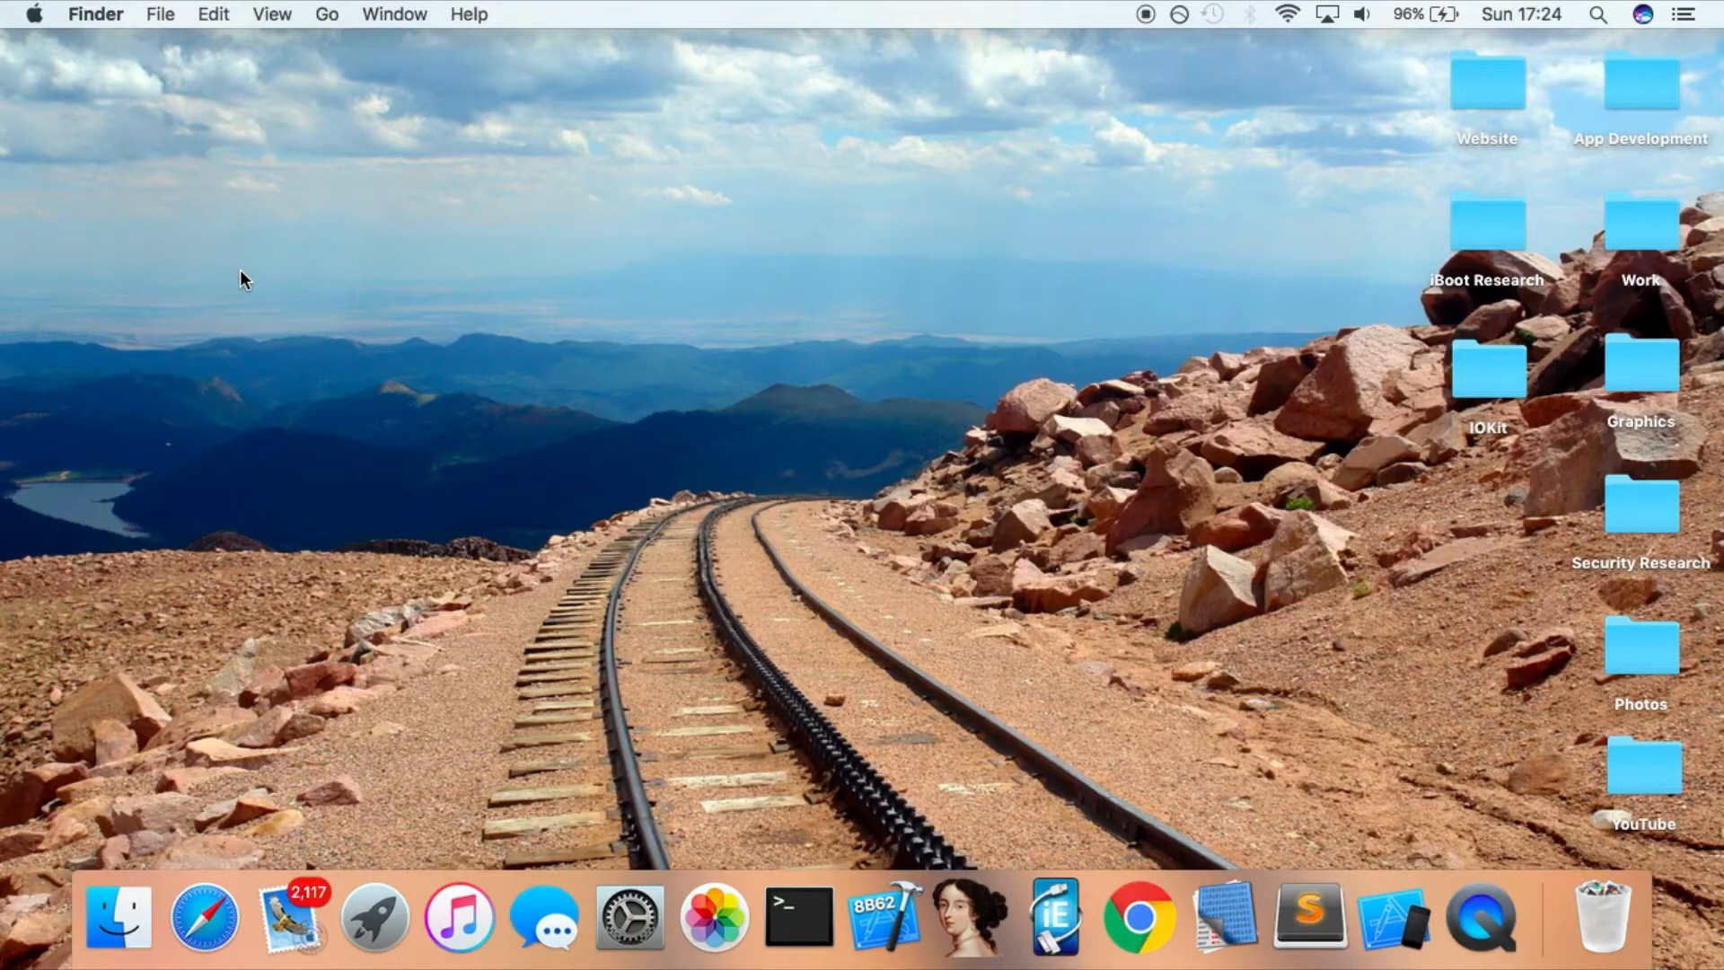
pyautogui.moveTo(1221, 790)
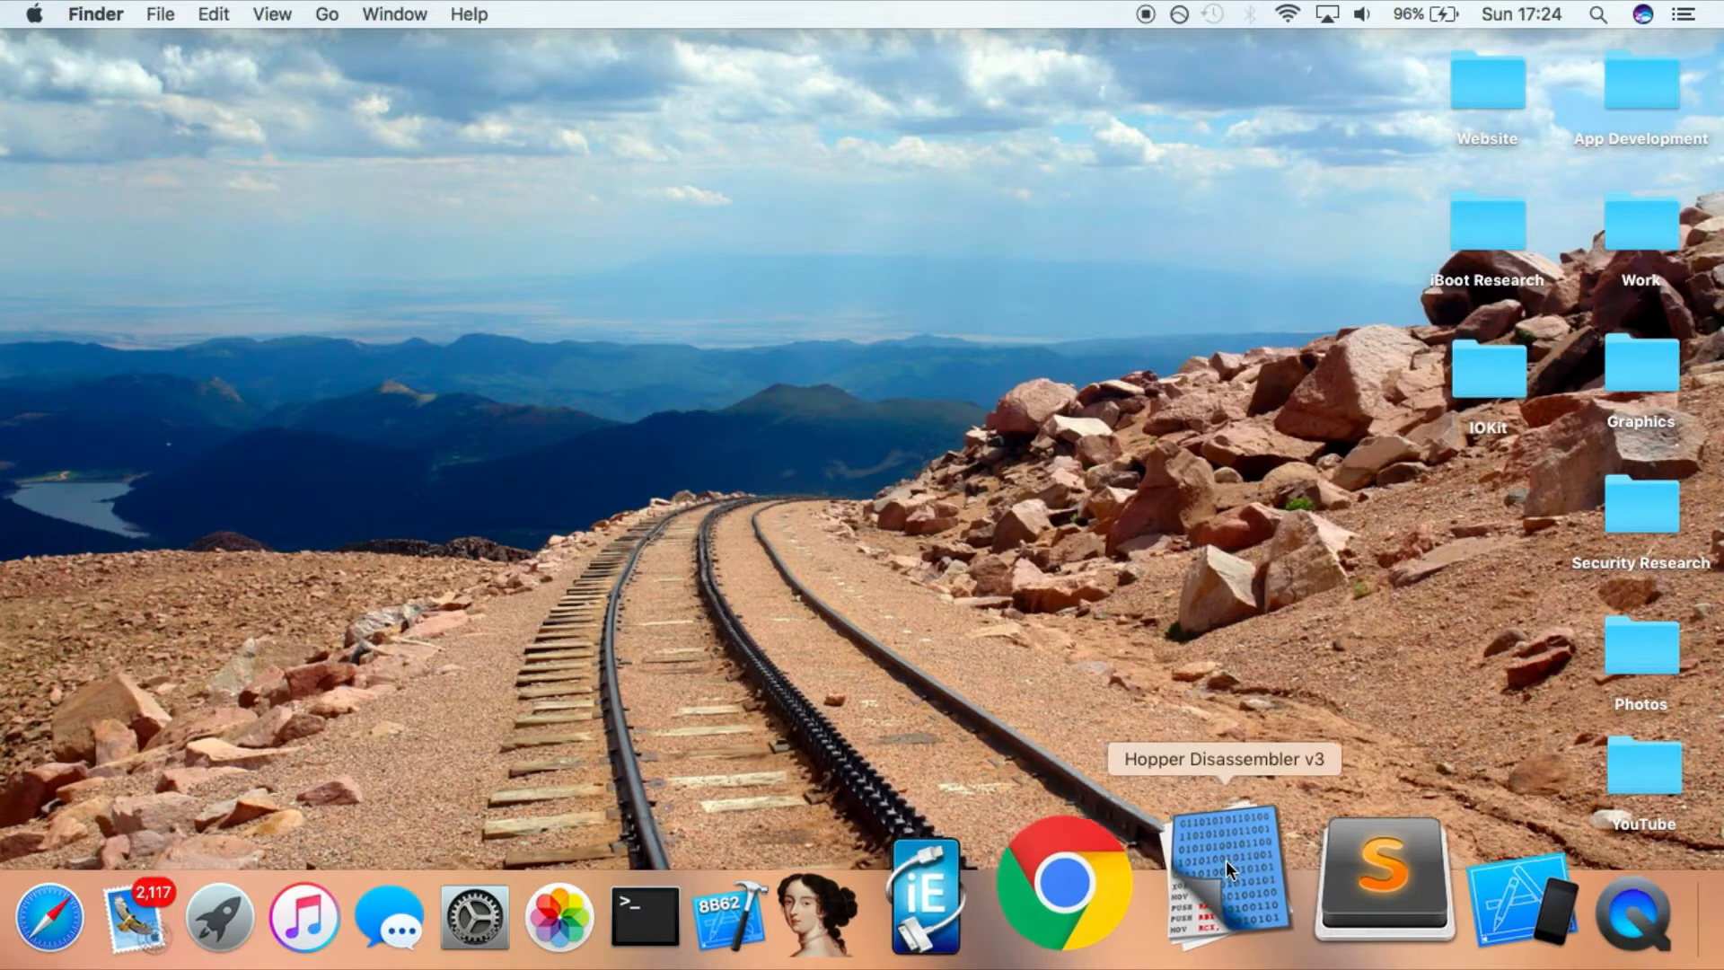
# Inspect roplevel2's _main in Hopper, then select the new hello.s file on the Desktop
pyautogui.click(1229, 876)
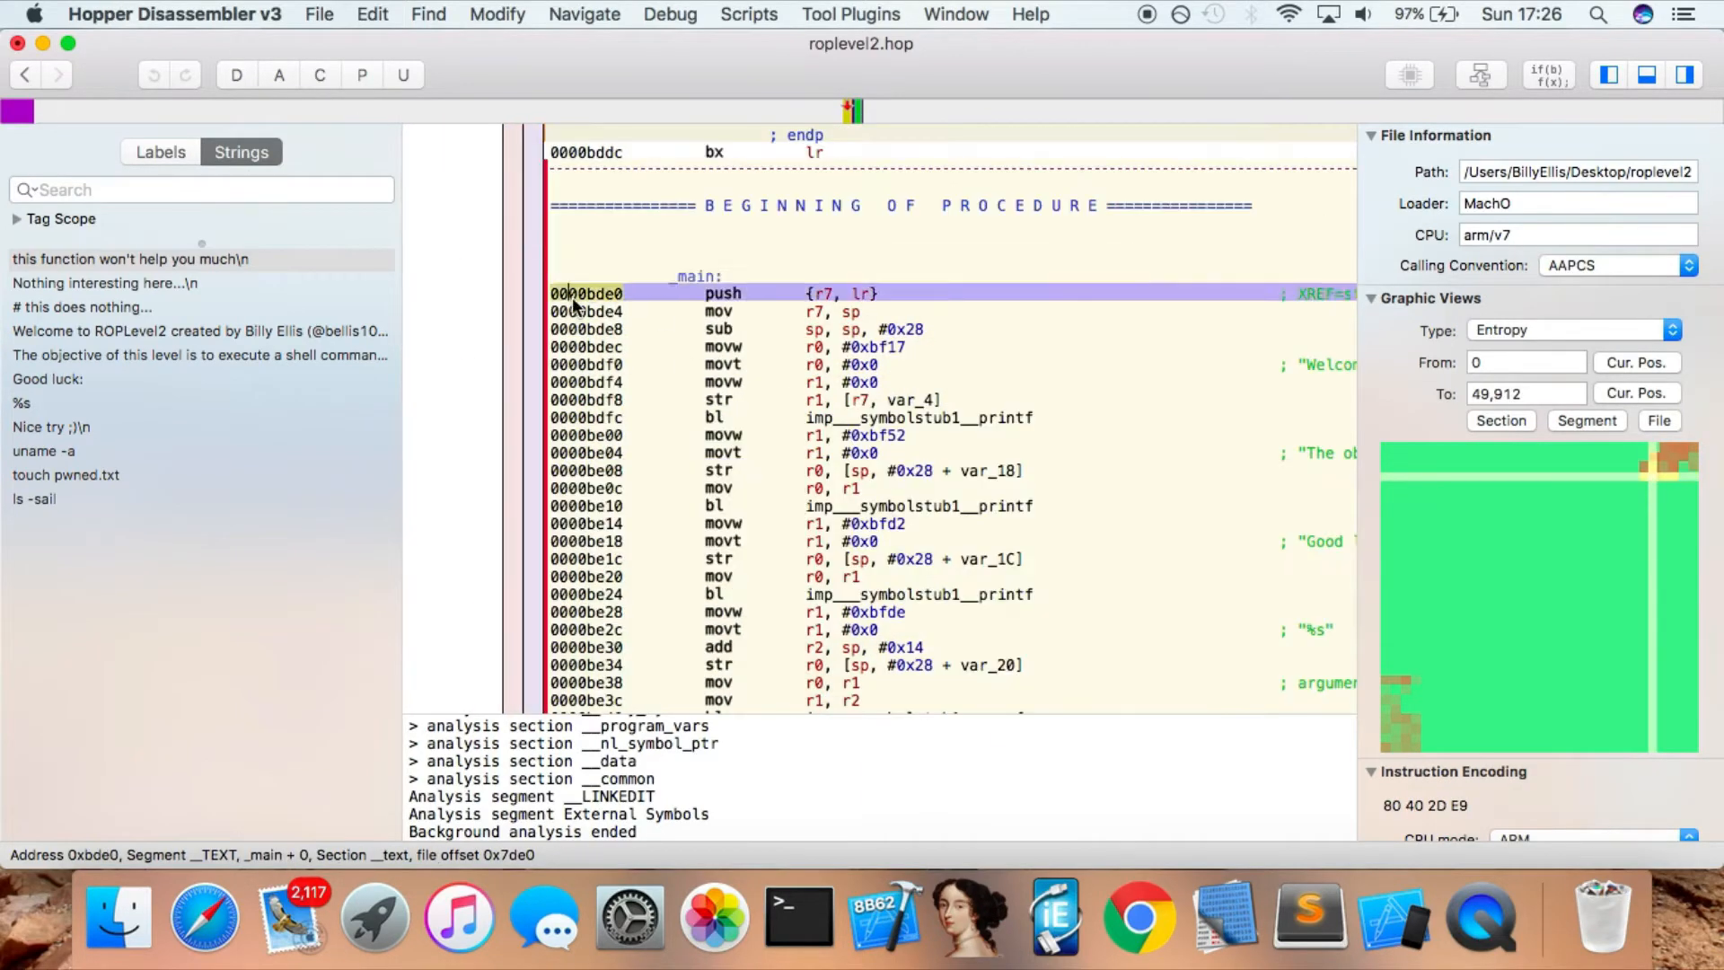
pyautogui.click(715, 593)
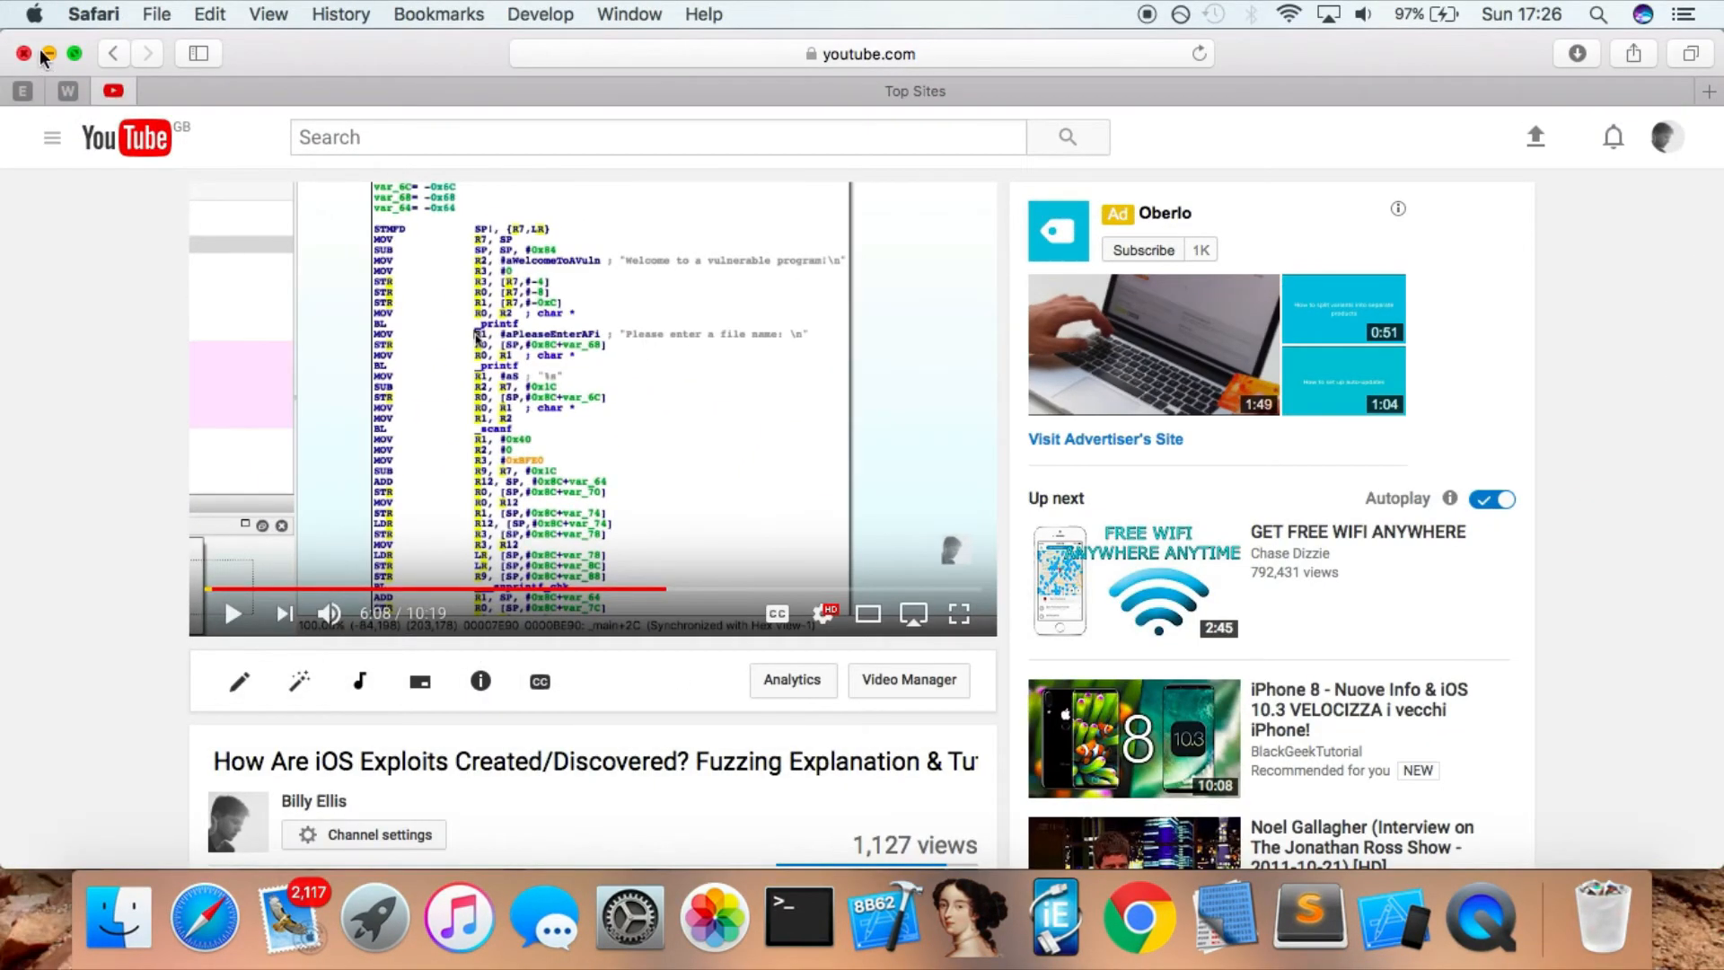
pyautogui.click(883, 918)
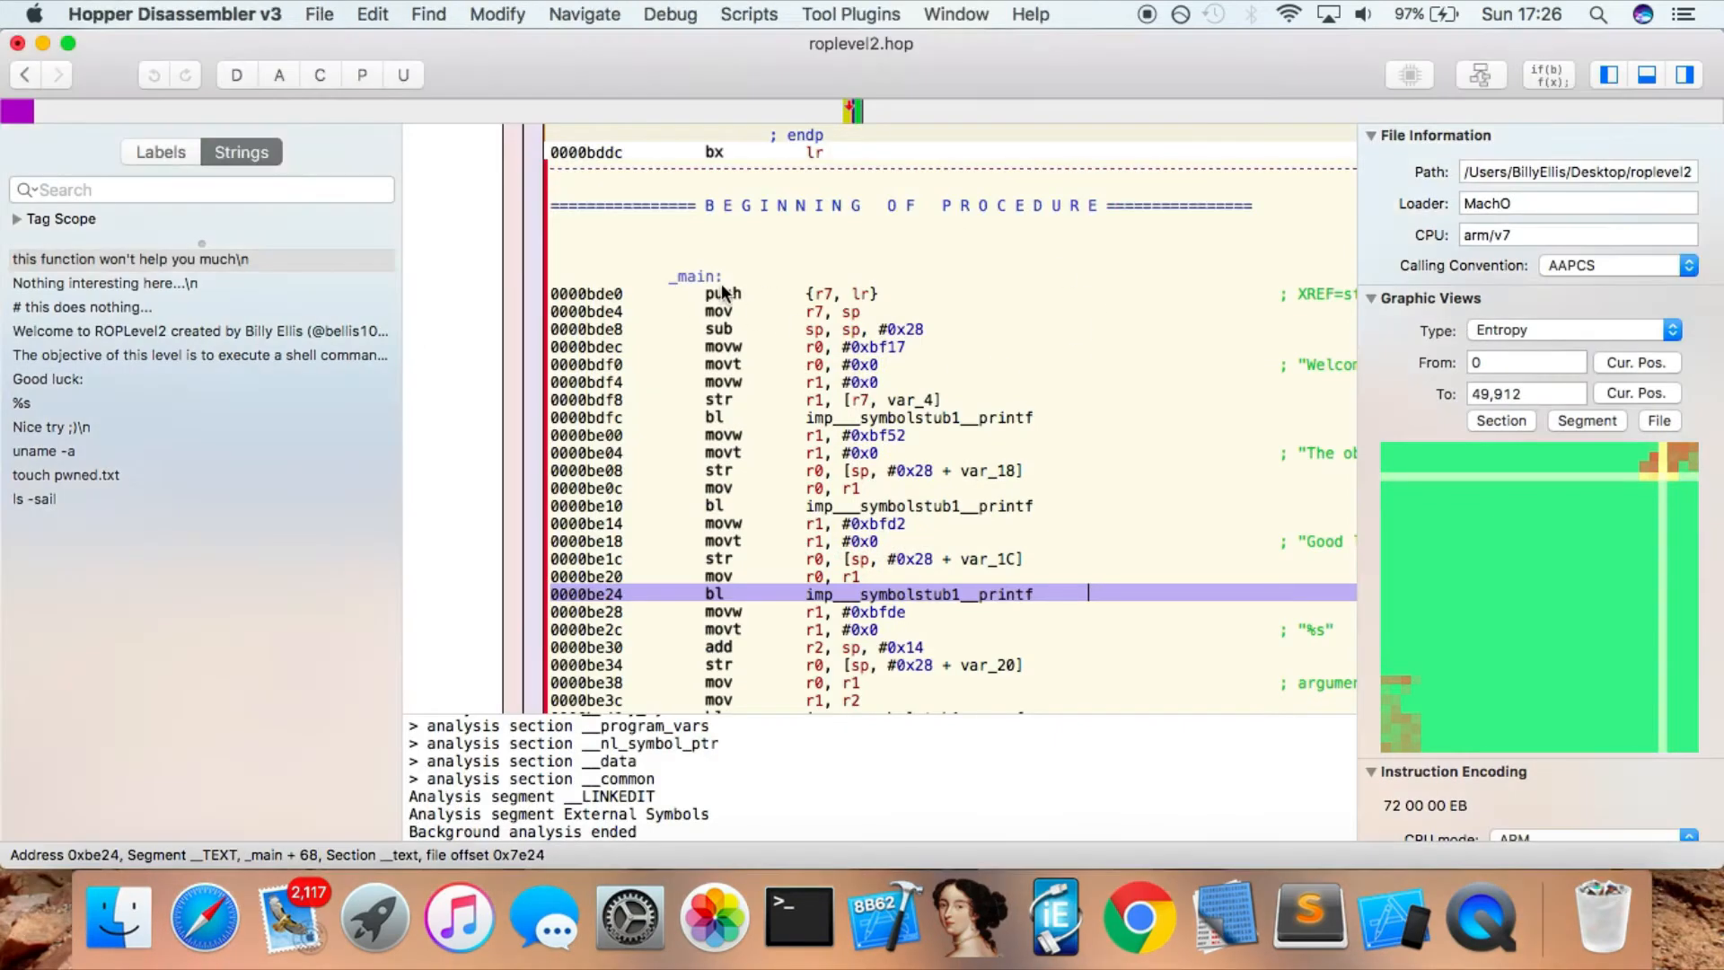
pyautogui.moveTo(704, 233)
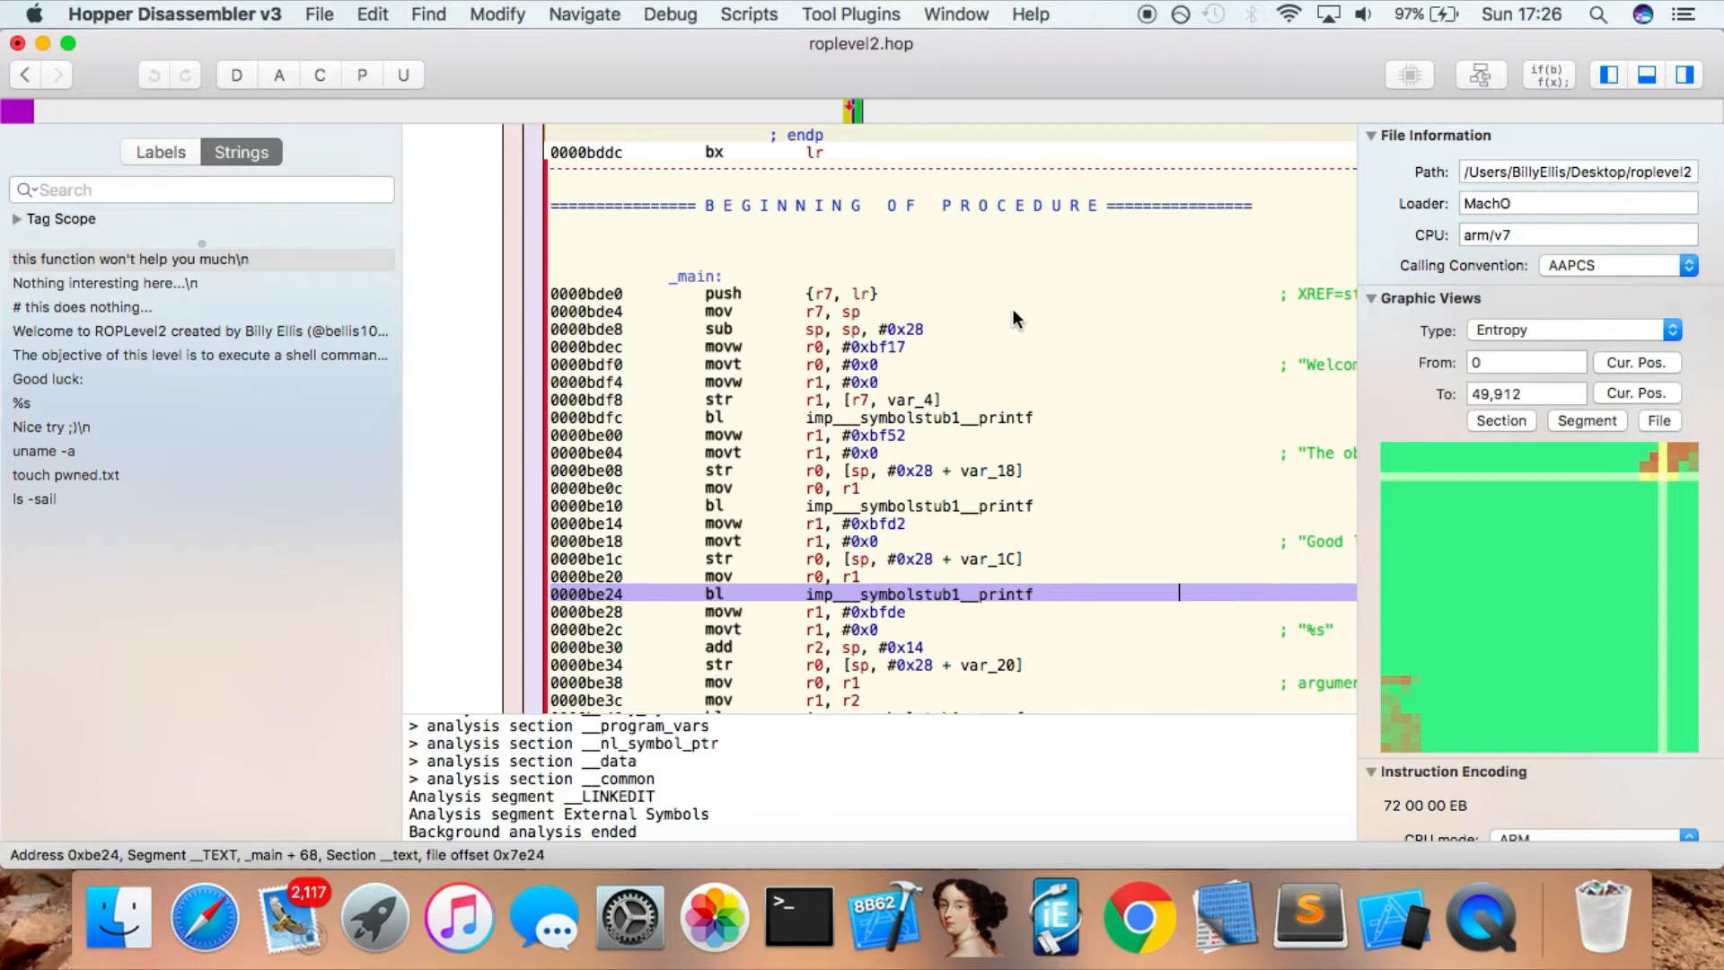
pyautogui.moveTo(589, 295)
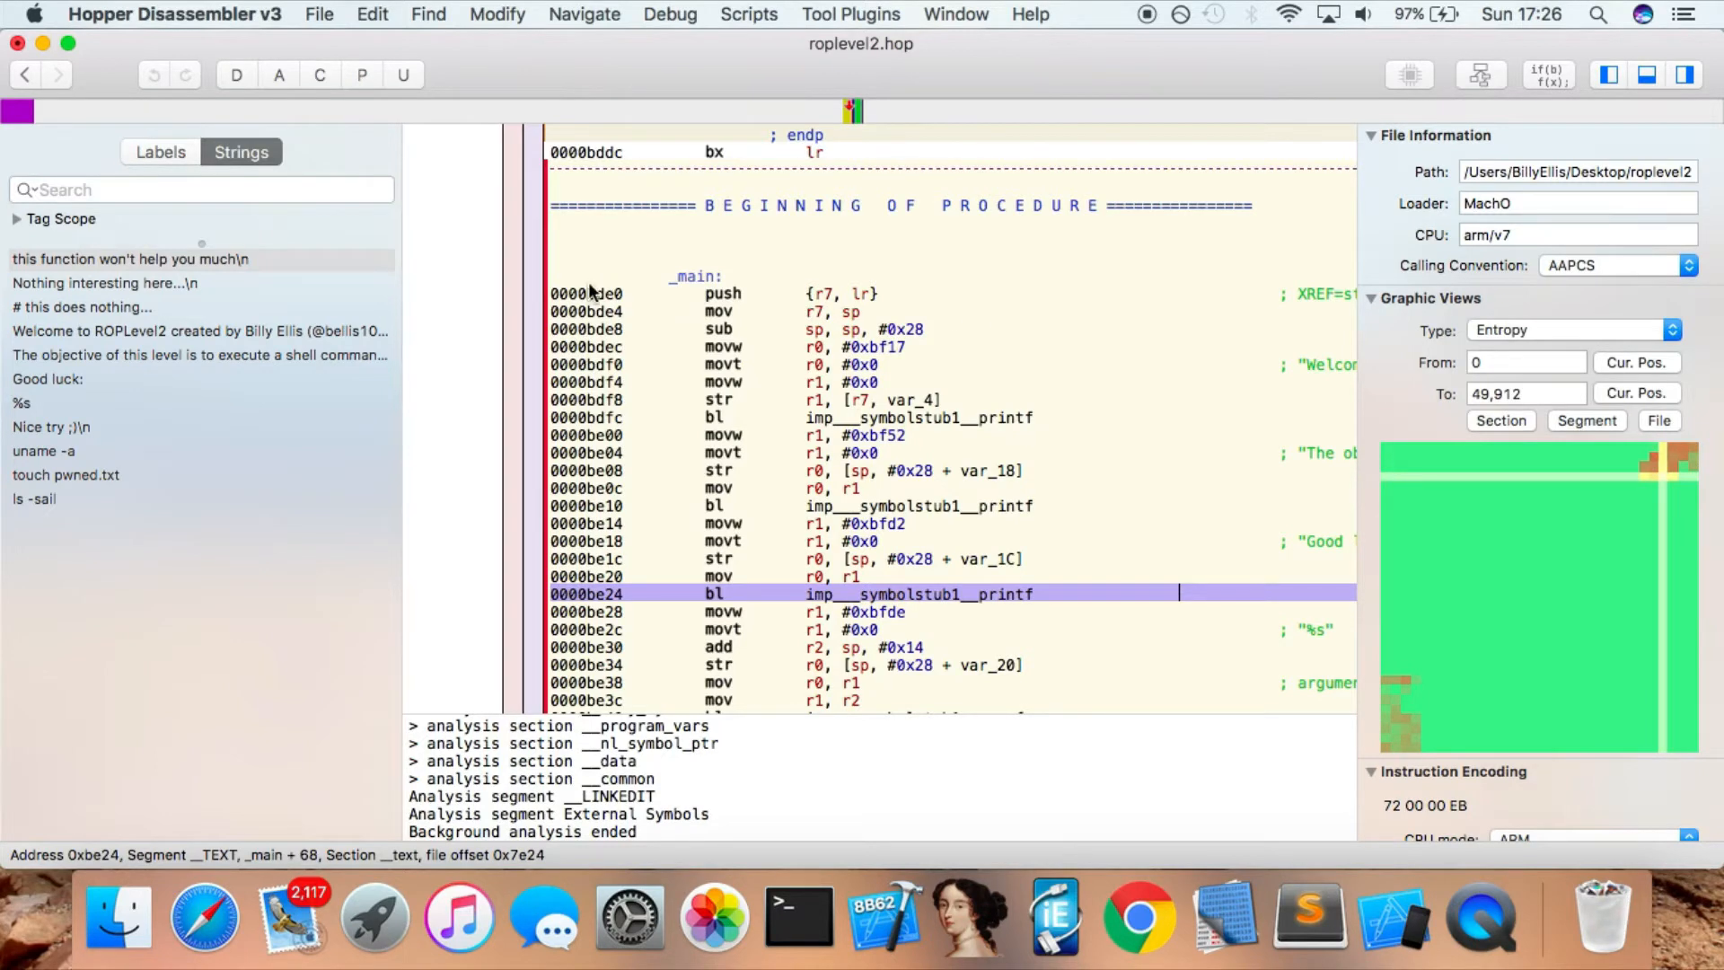
pyautogui.moveTo(762, 330)
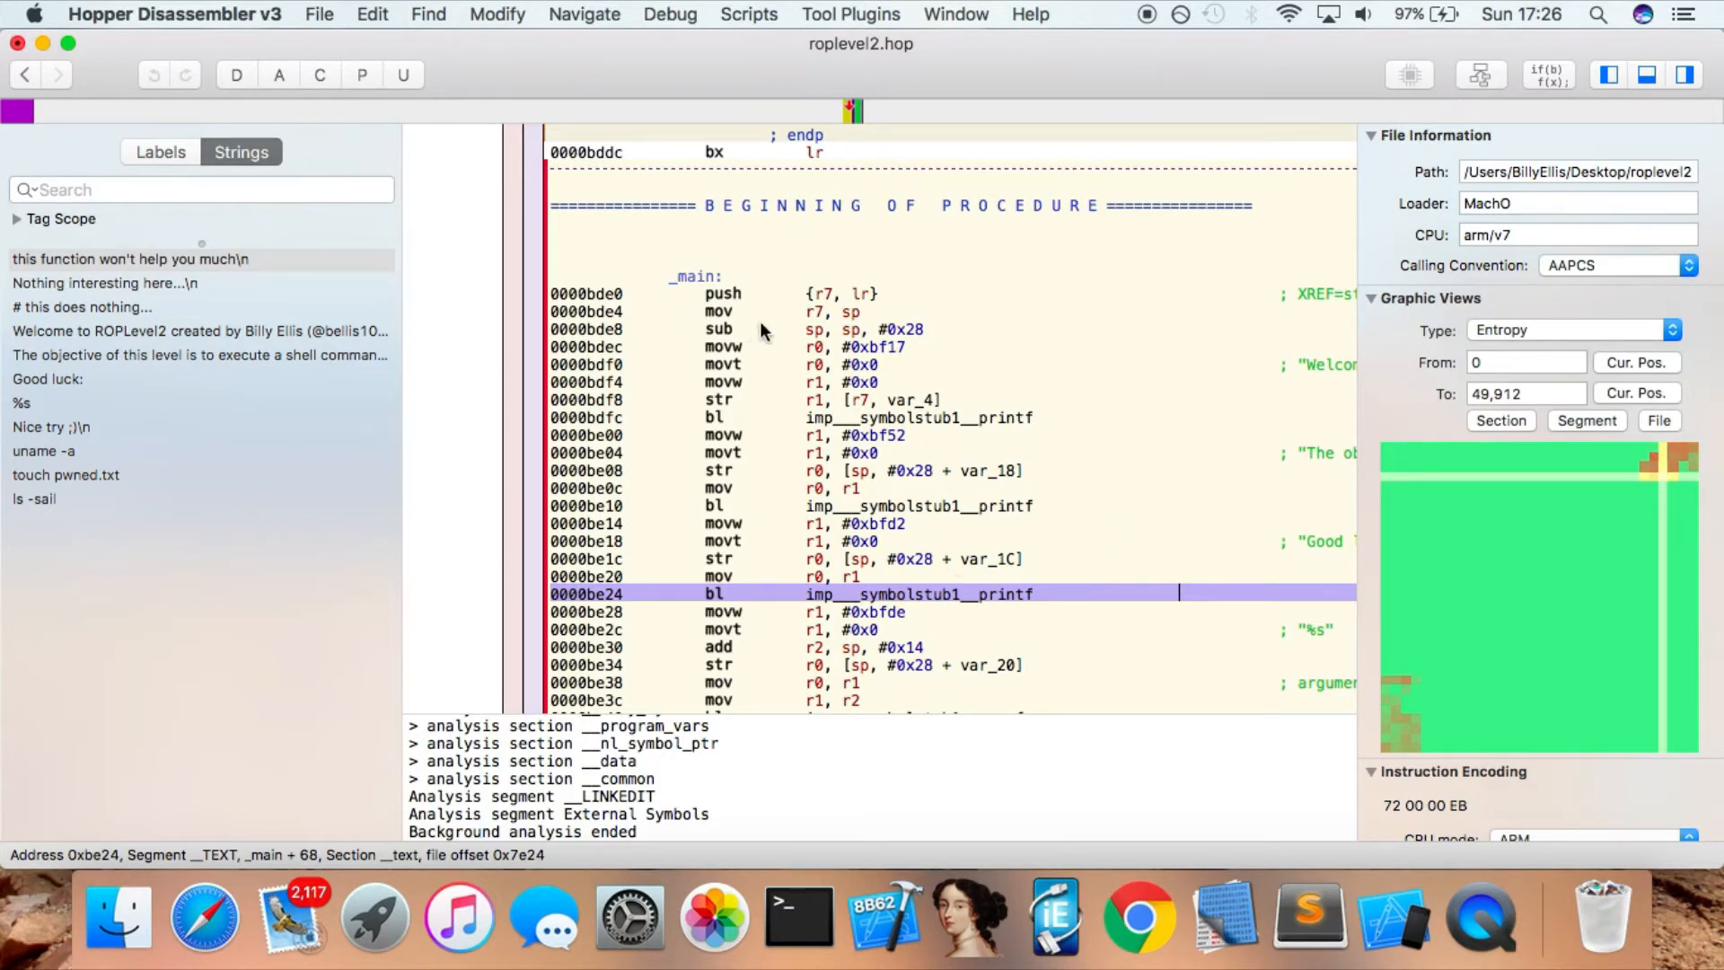
pyautogui.moveTo(1036, 522)
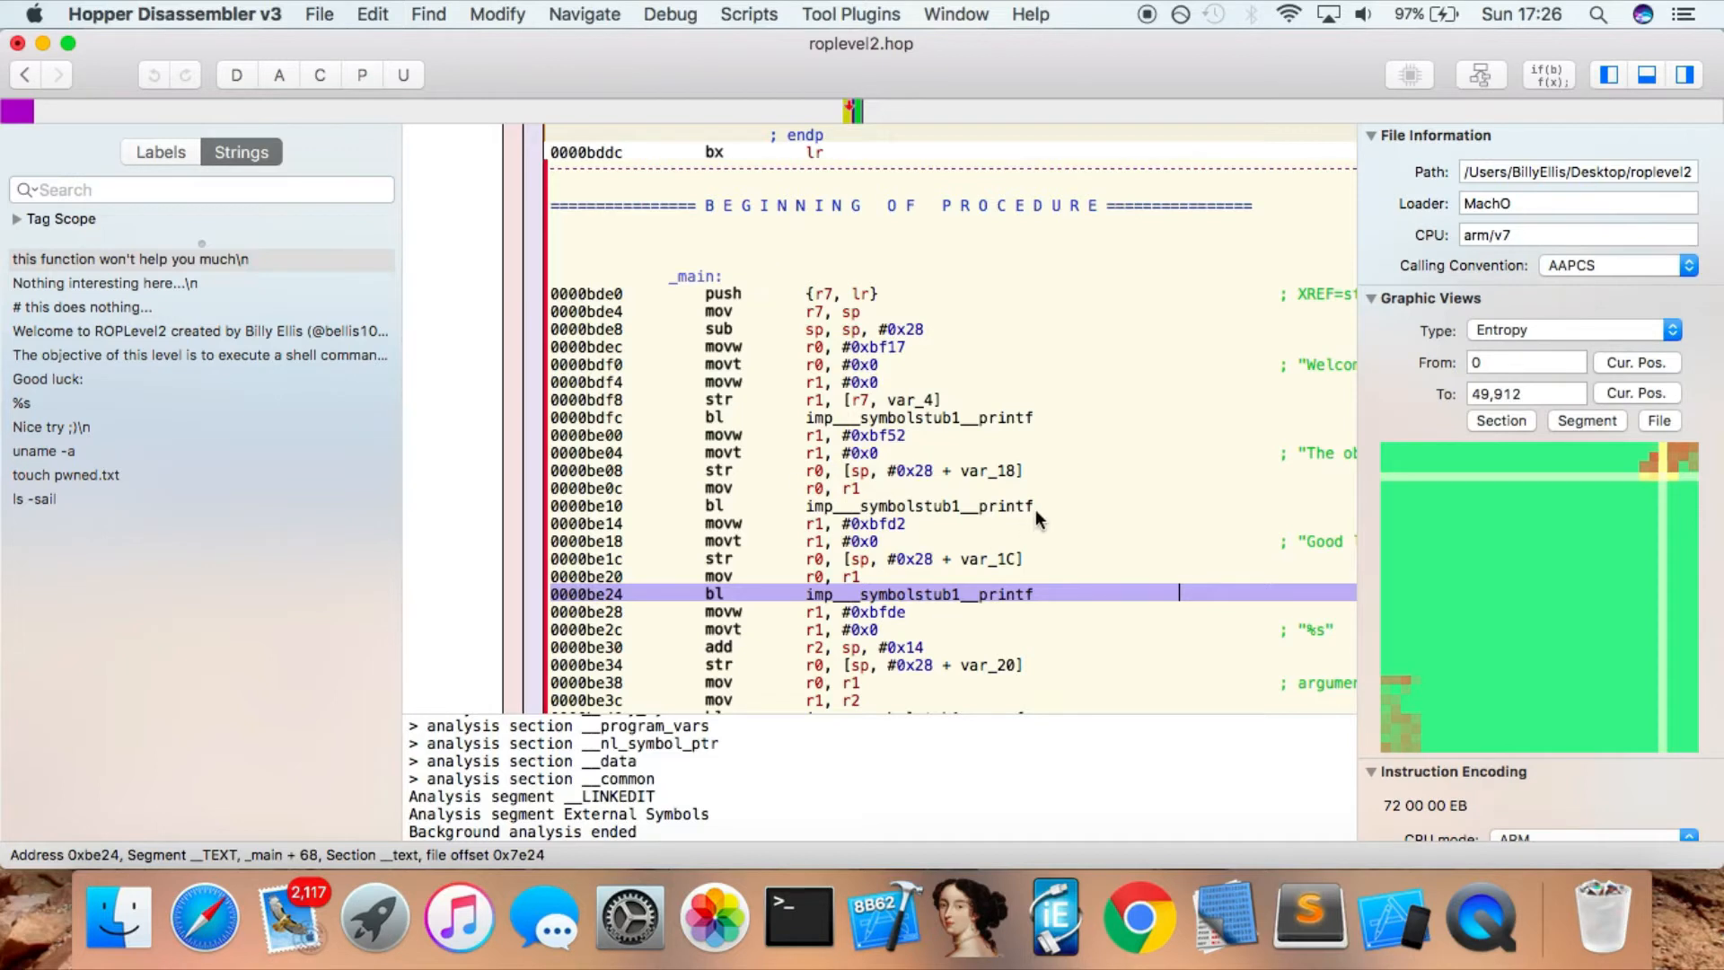
pyautogui.moveTo(1144, 560)
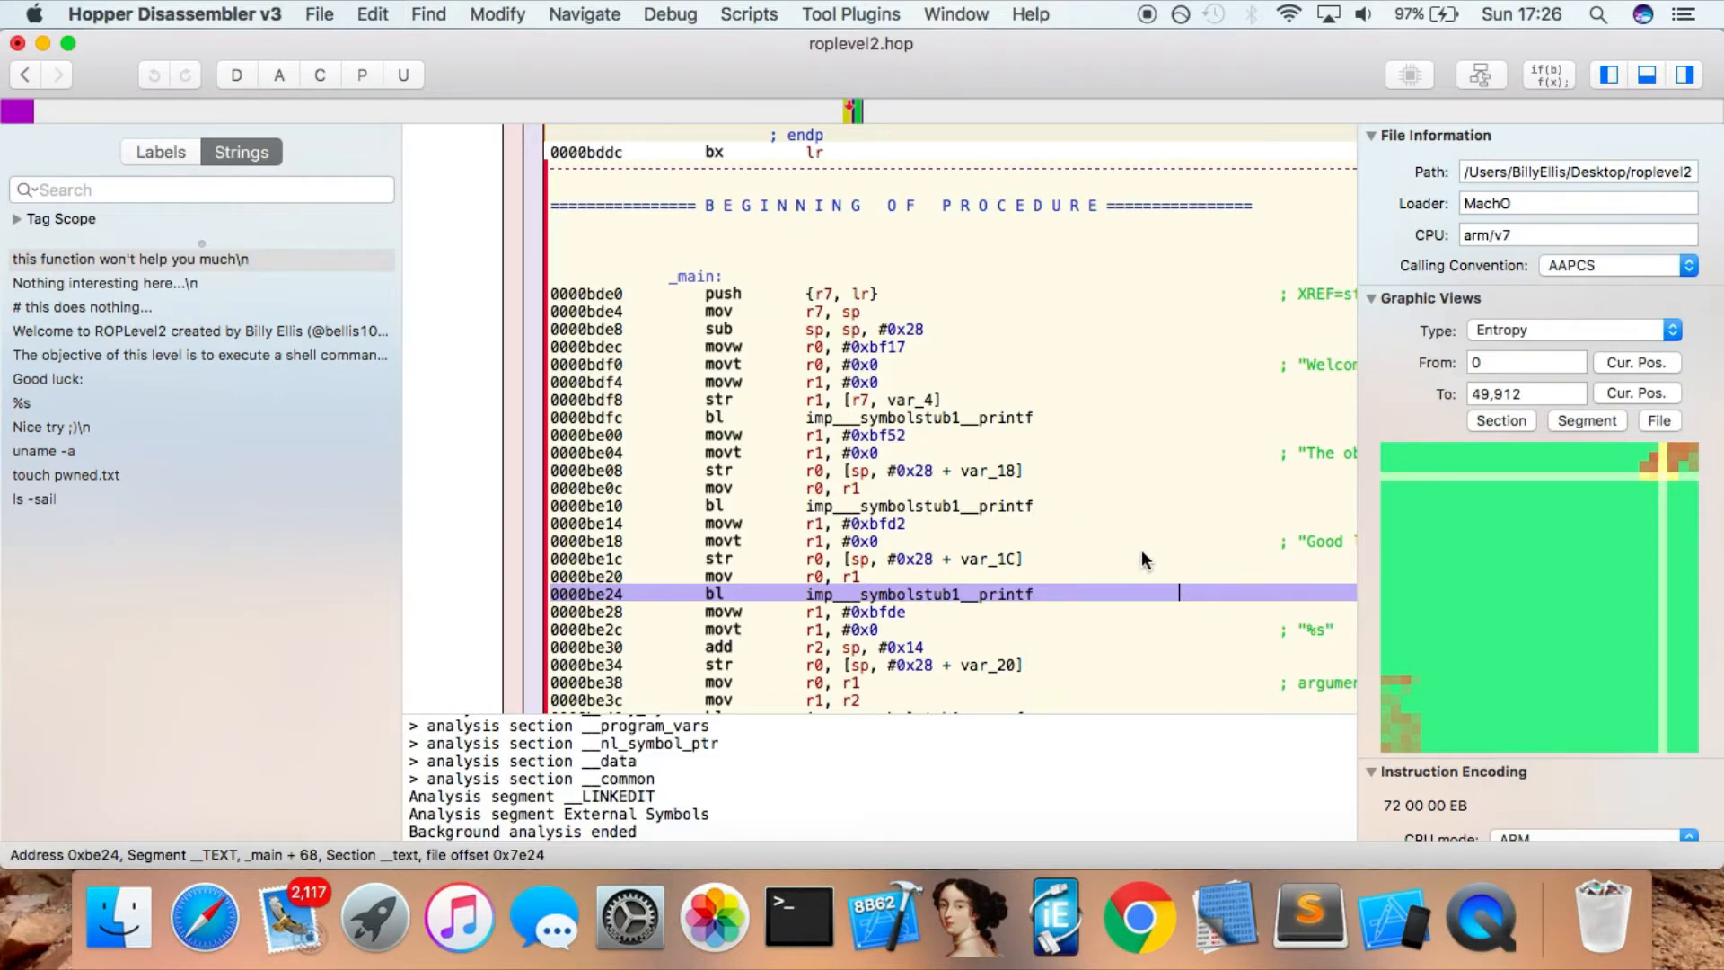
pyautogui.moveTo(887, 289)
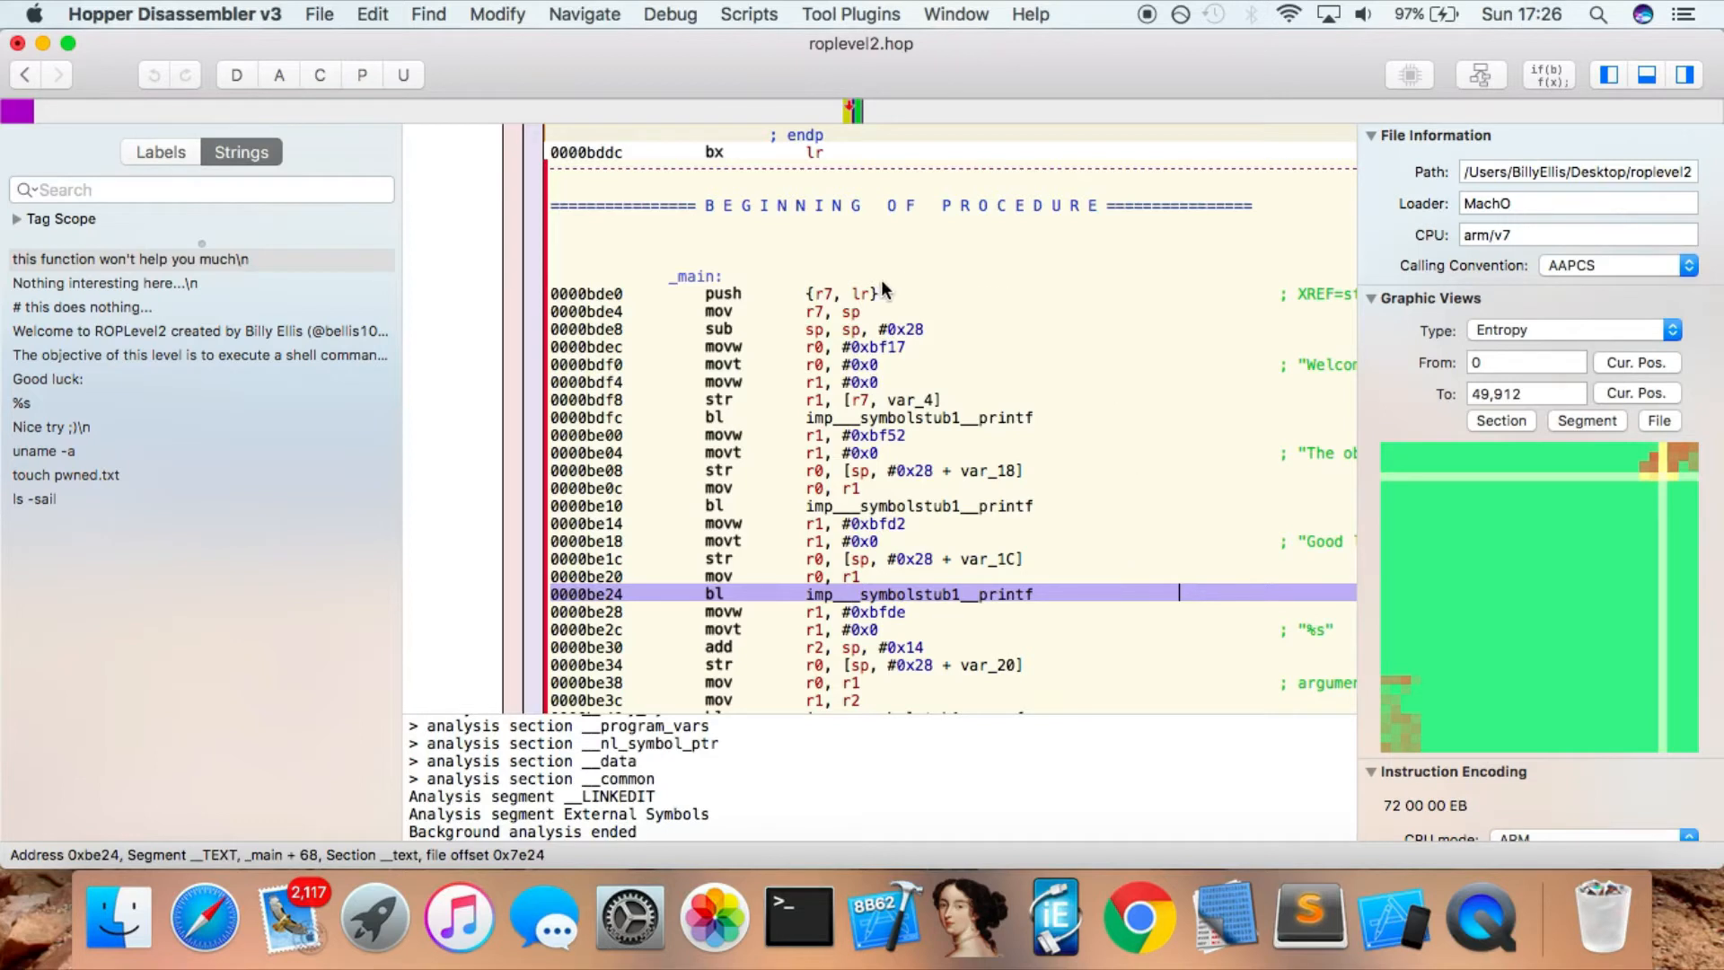
pyautogui.moveTo(643, 295)
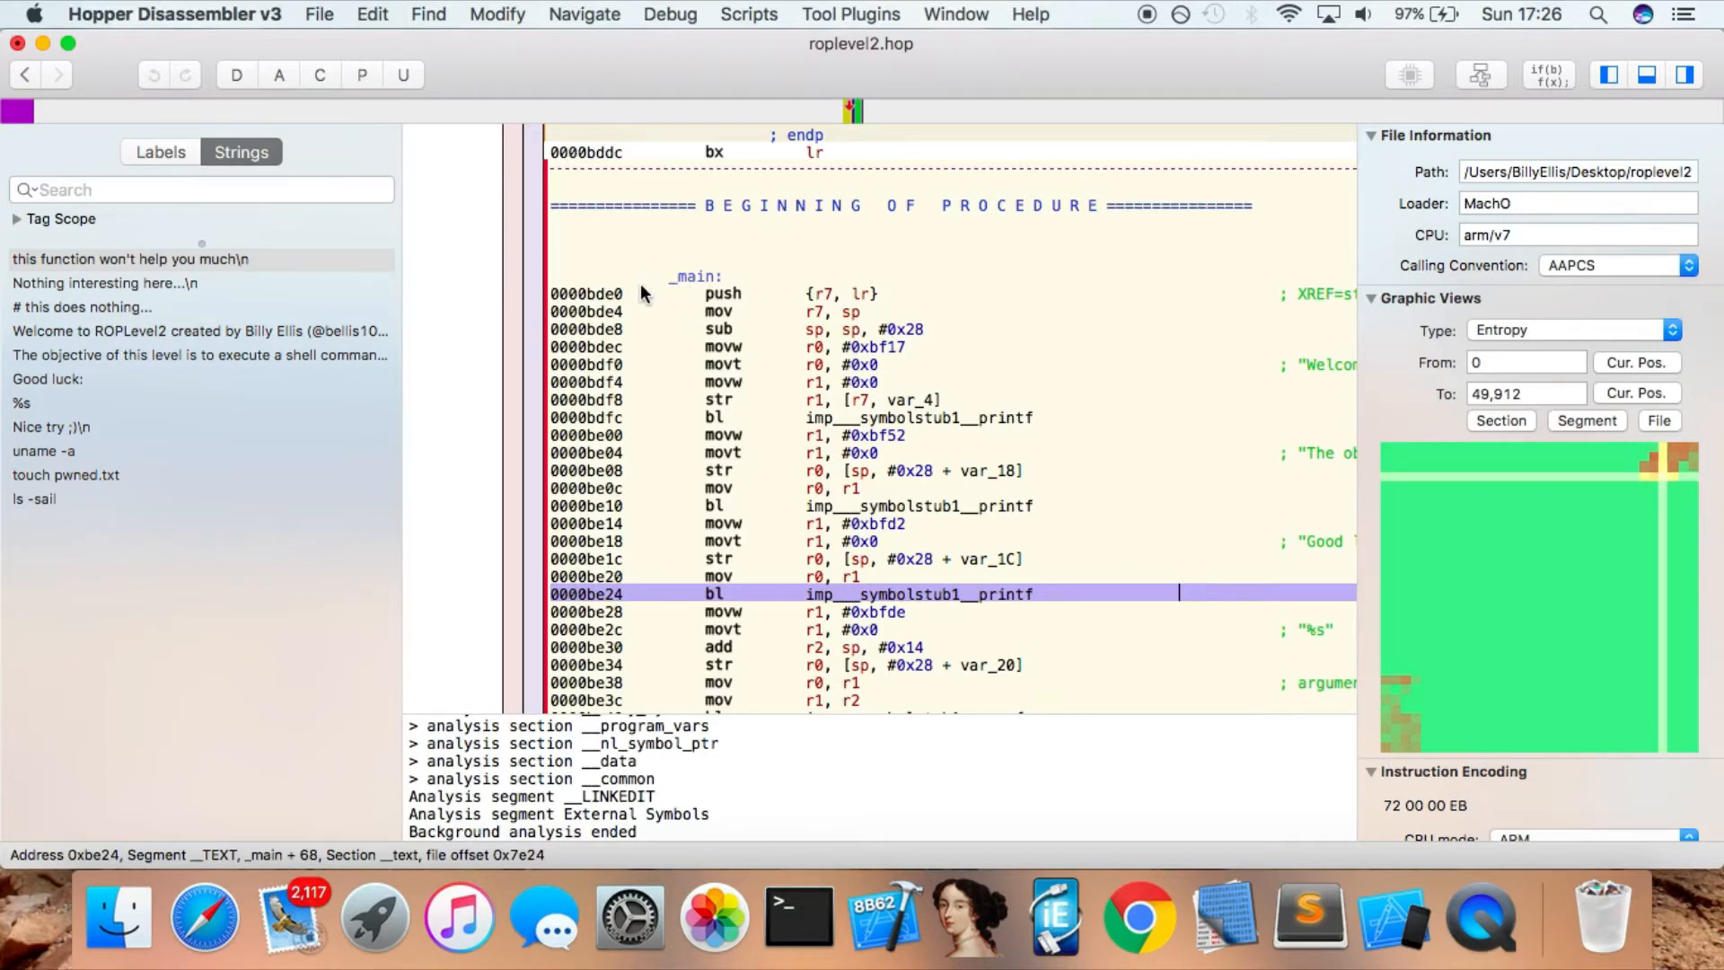
pyautogui.moveTo(625, 294)
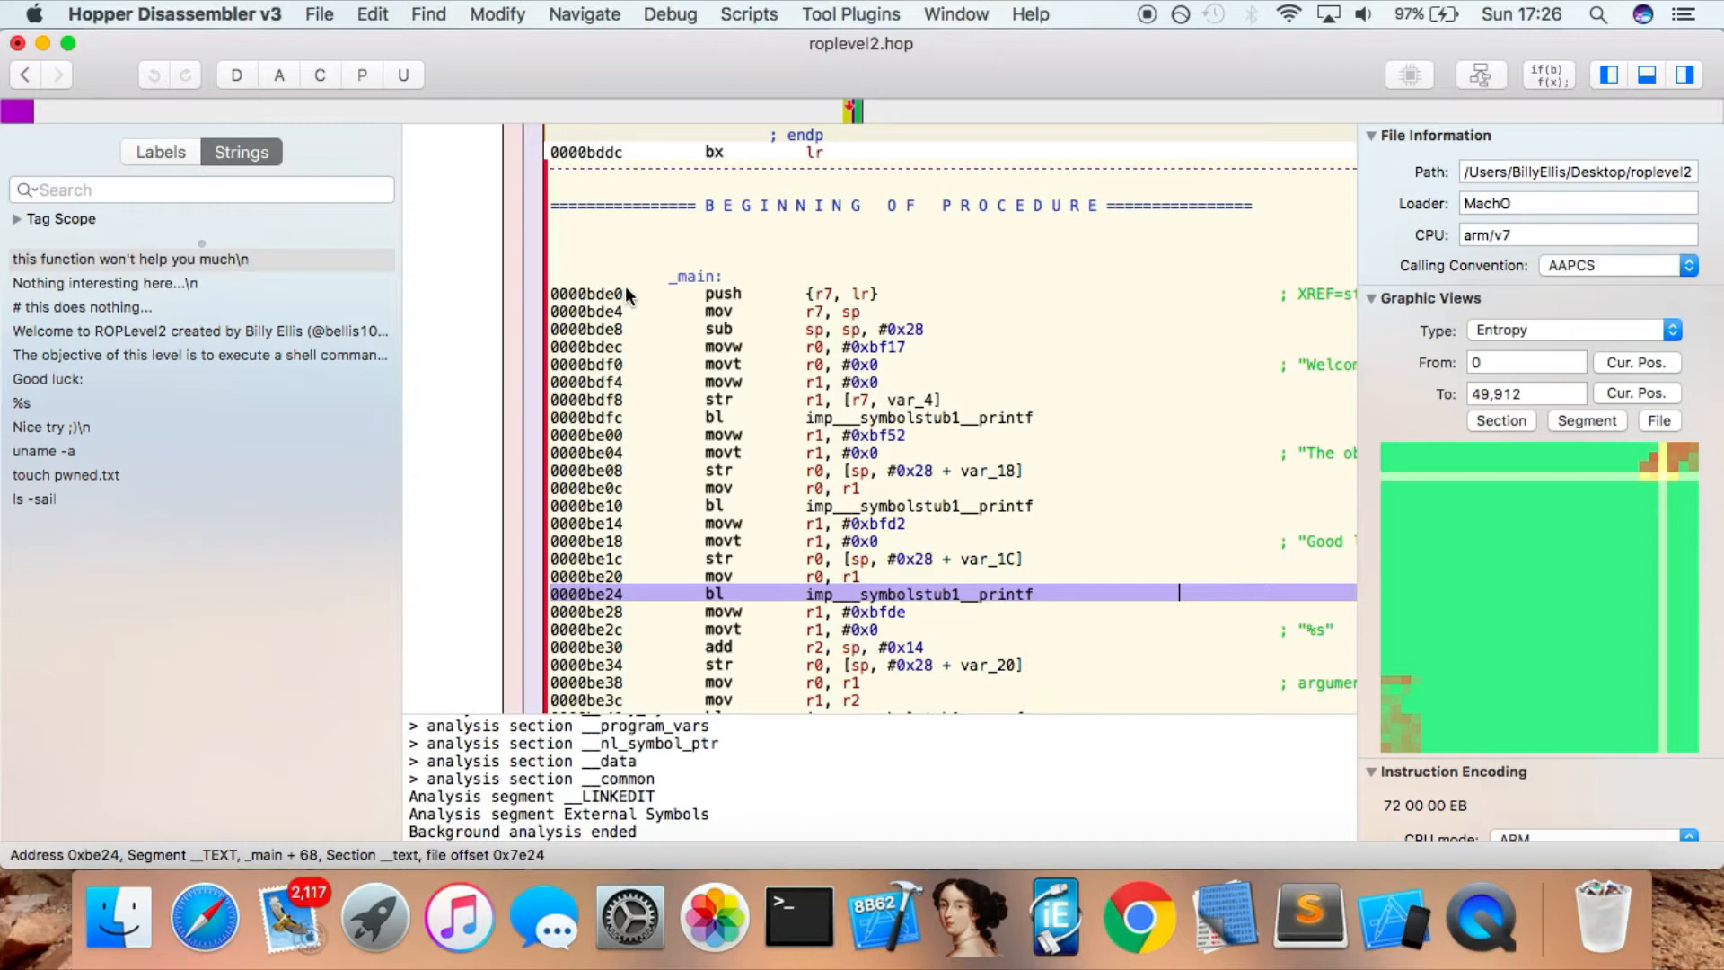
pyautogui.moveTo(751, 323)
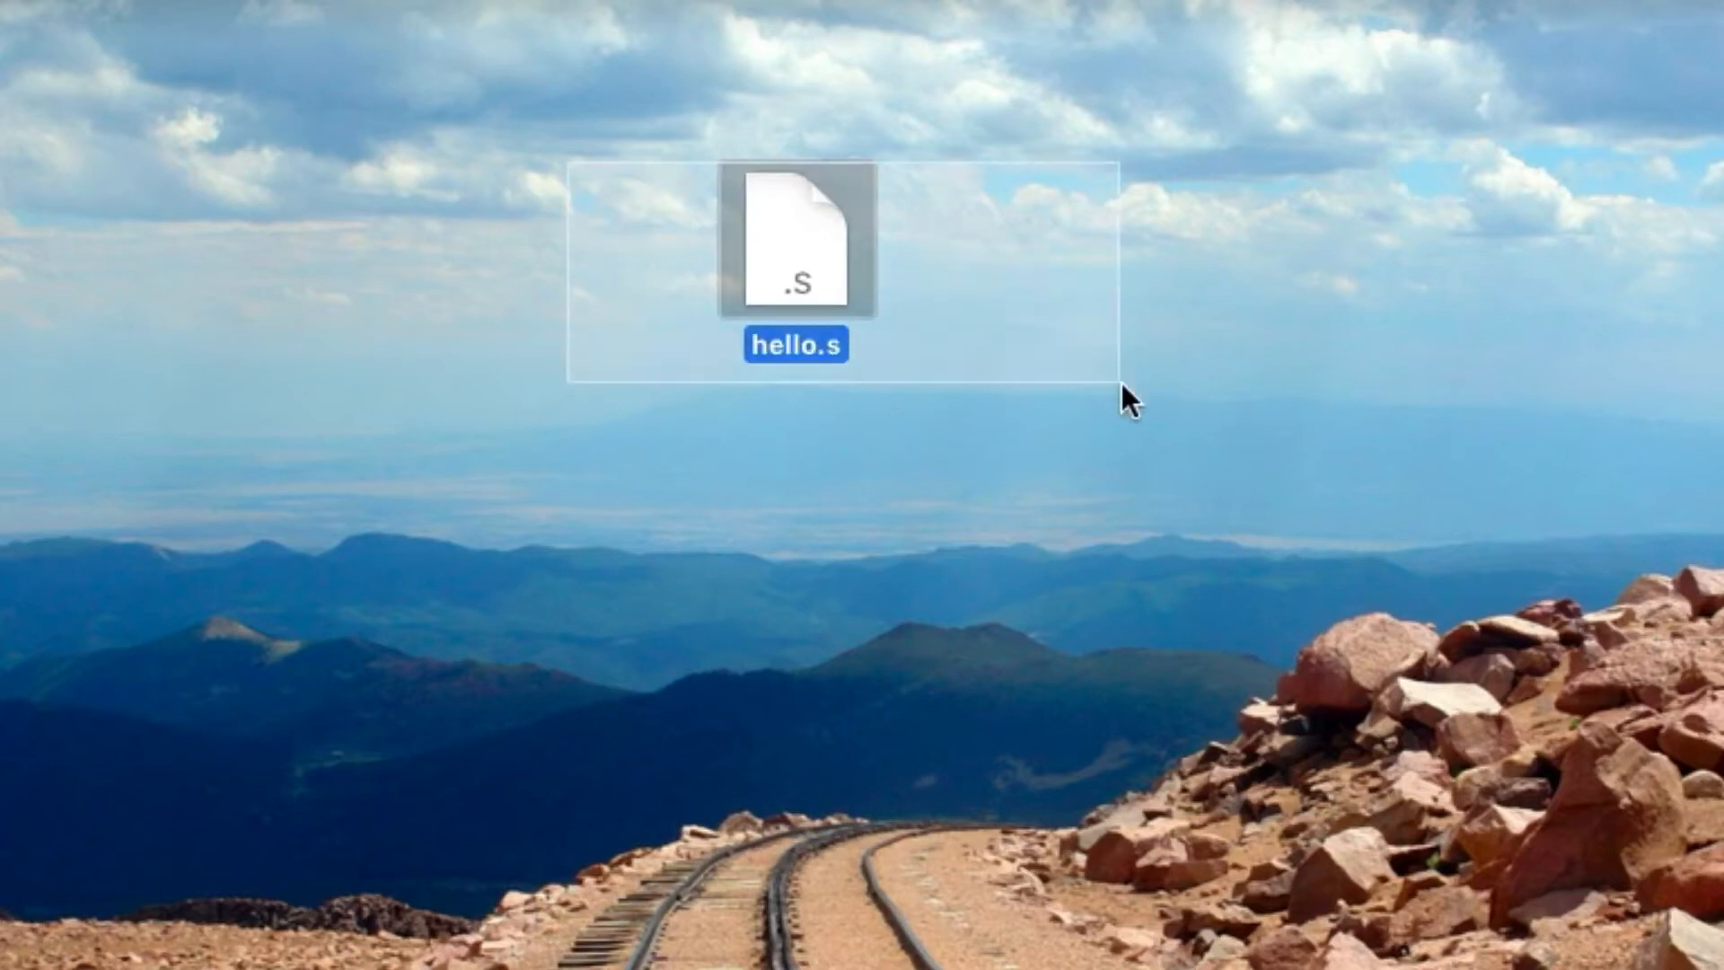
pyautogui.click(1078, 427)
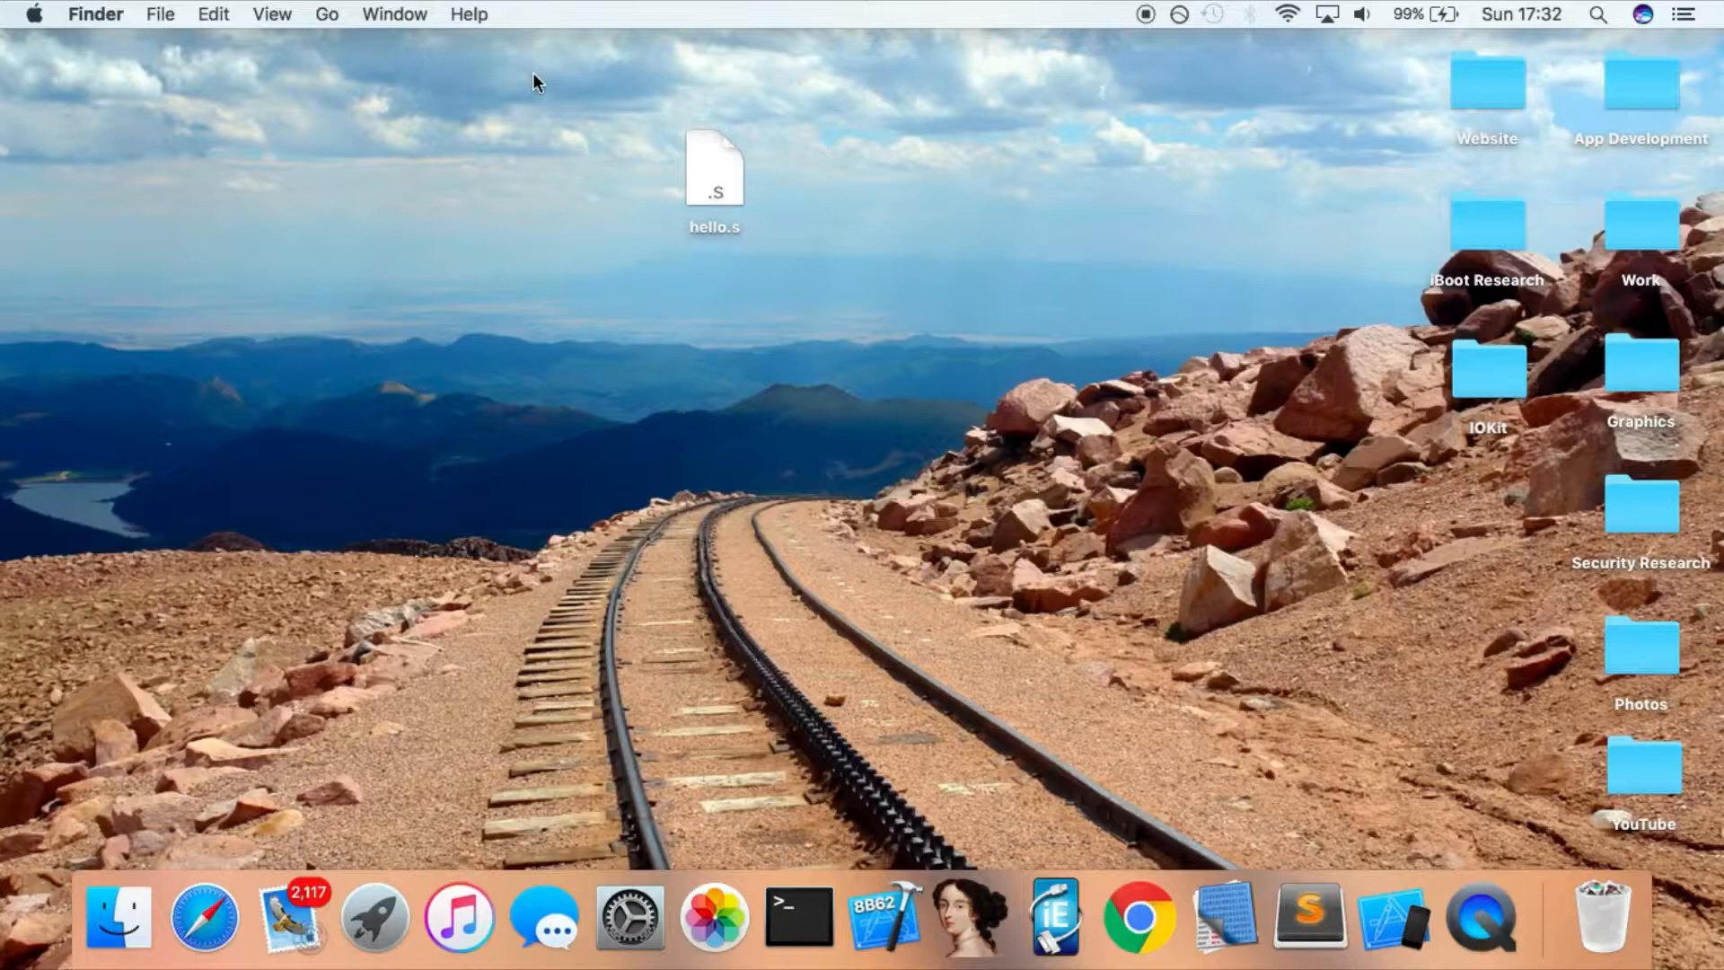
pyautogui.click(718, 170)
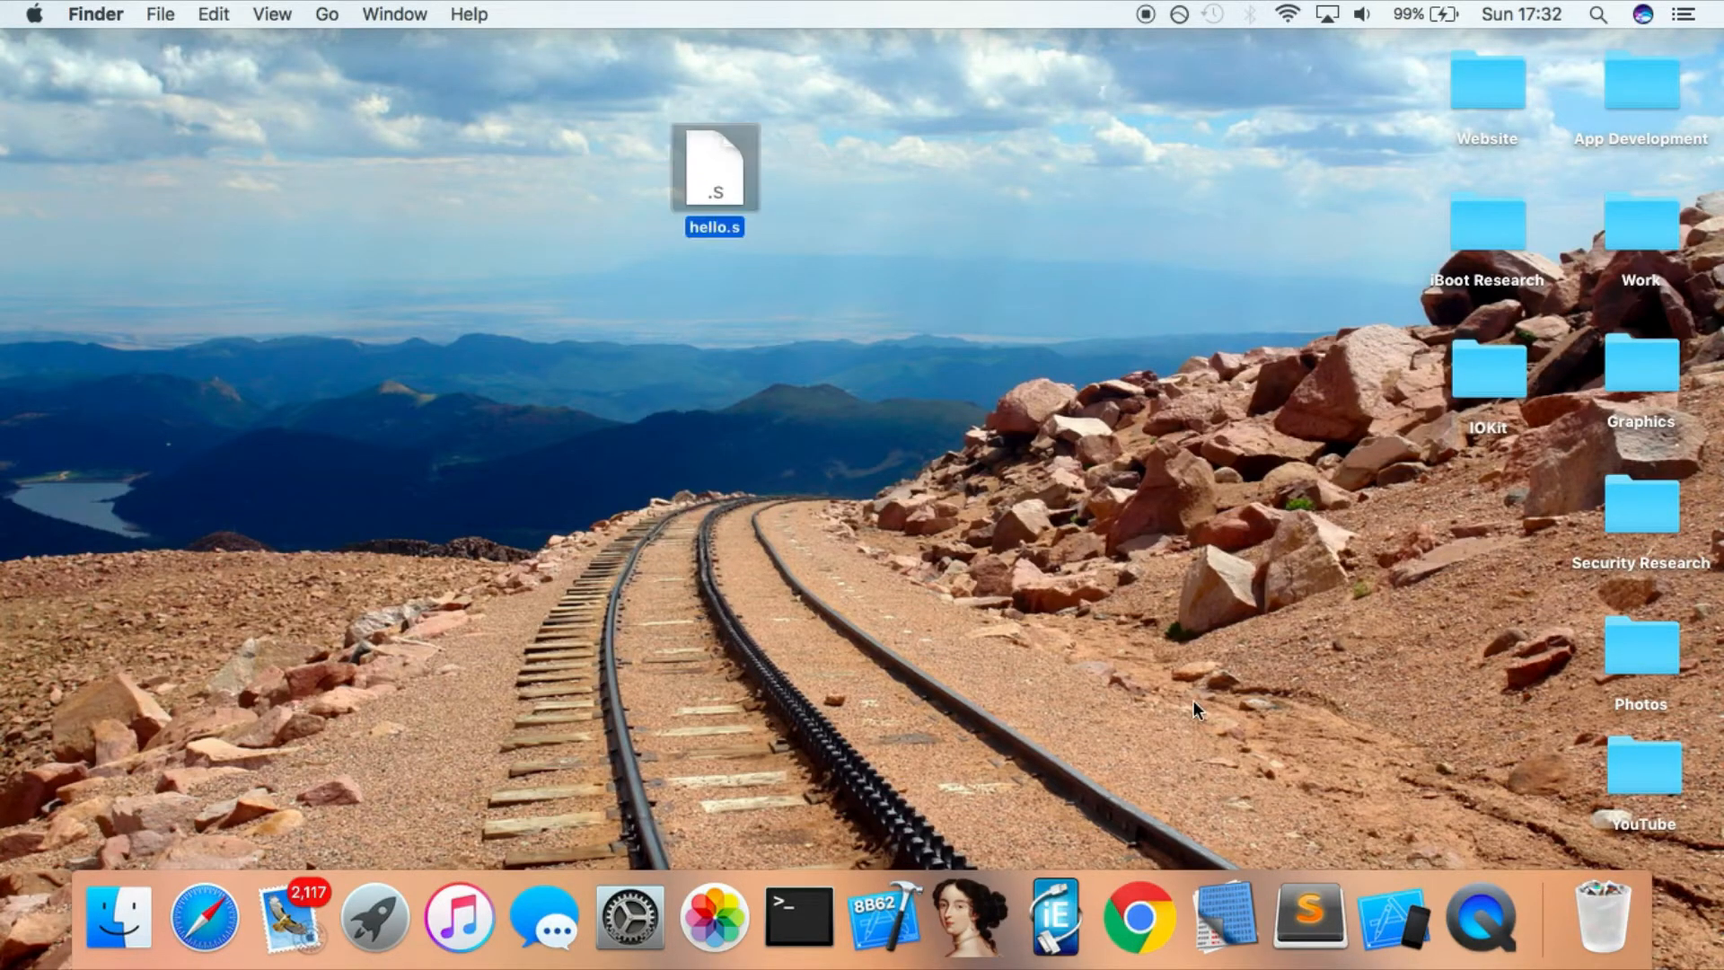
# Open hello.s in Sublime Text and write the .section __TEXT,__text directive
pyautogui.doubleClick(715, 169)
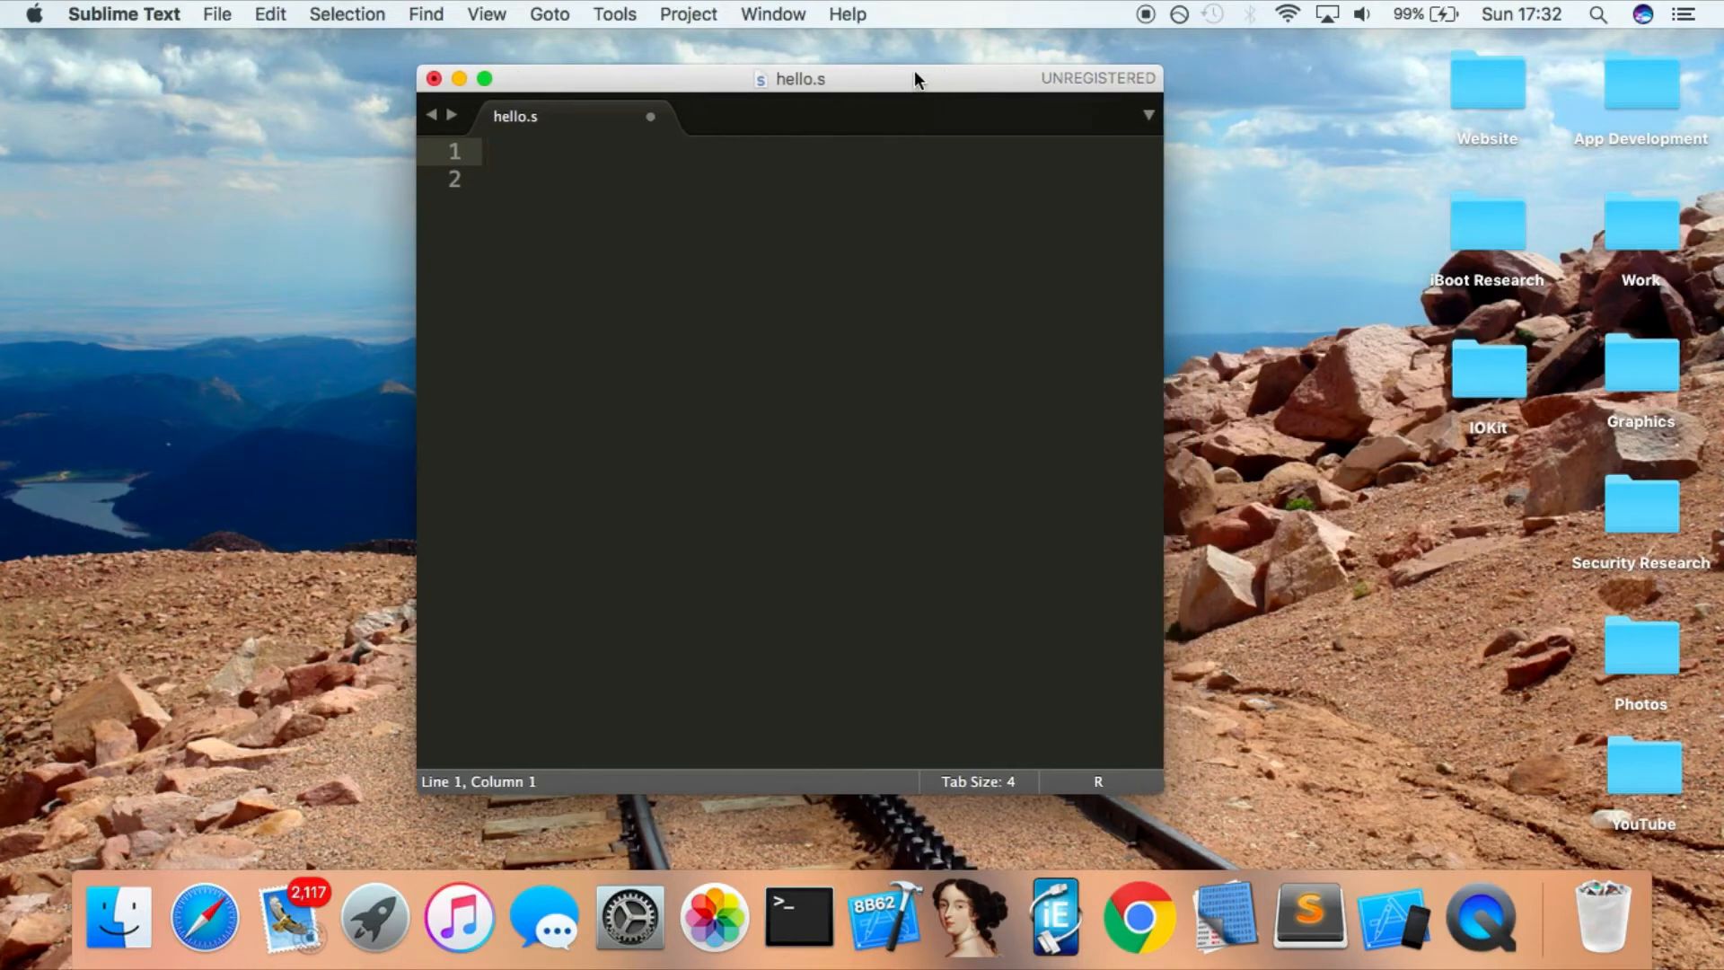
pyautogui.moveTo(667, 217)
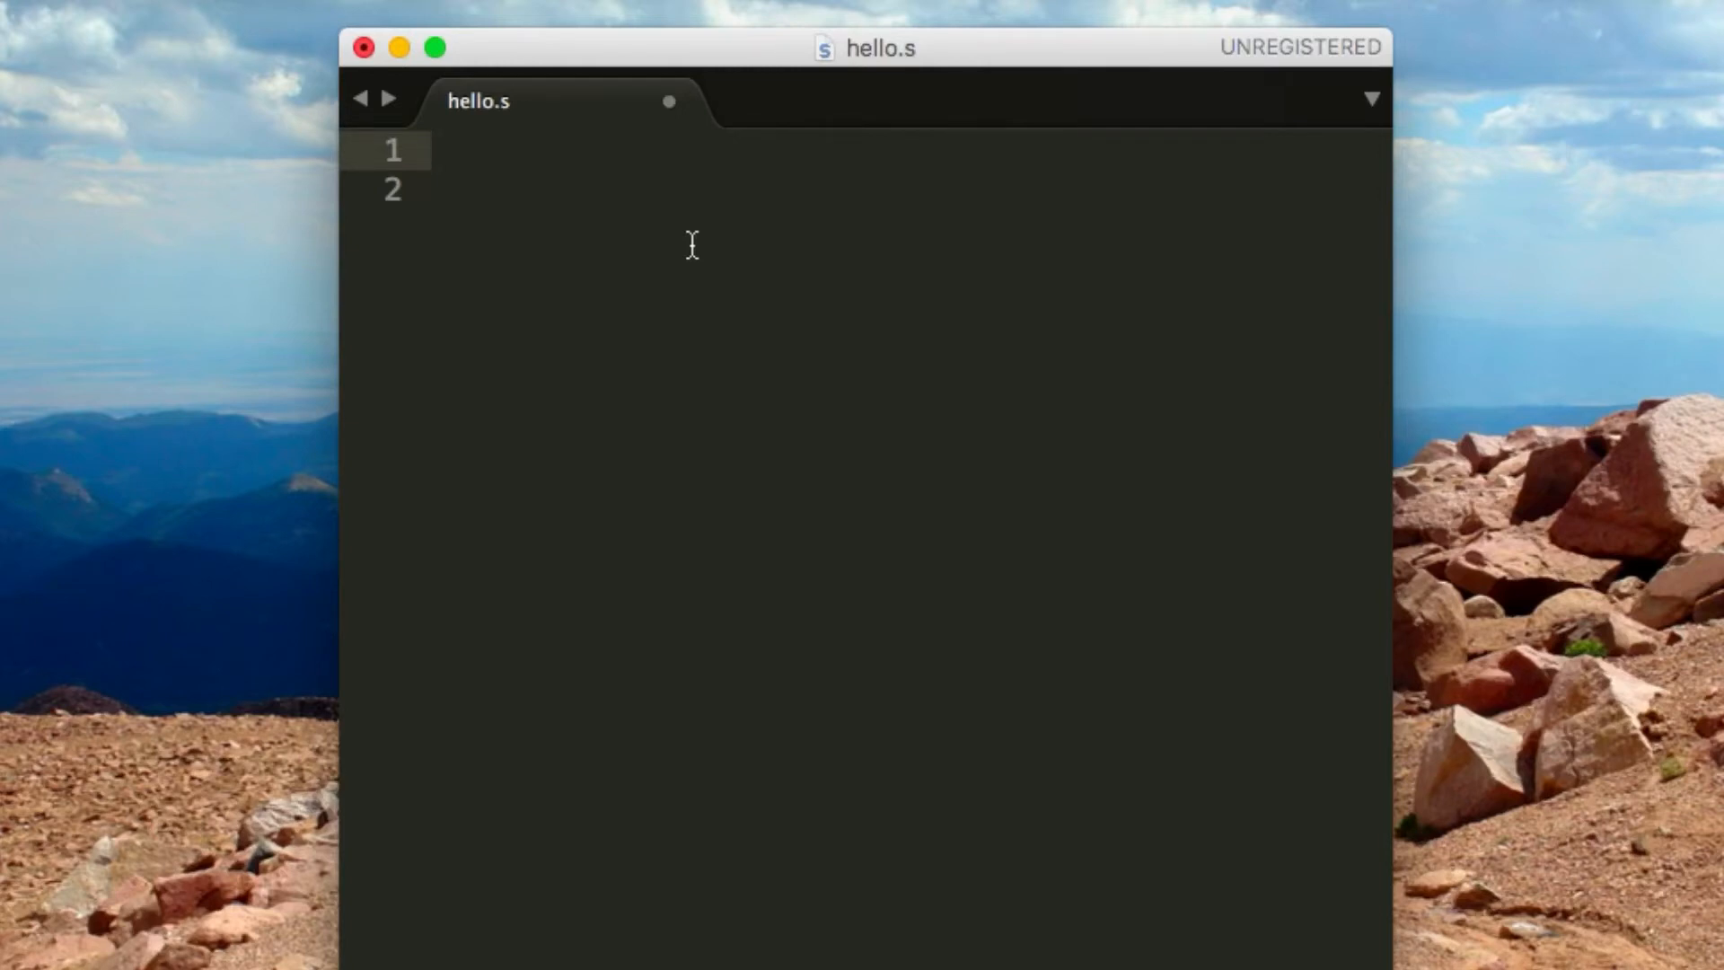
pyautogui.write('.sectio')
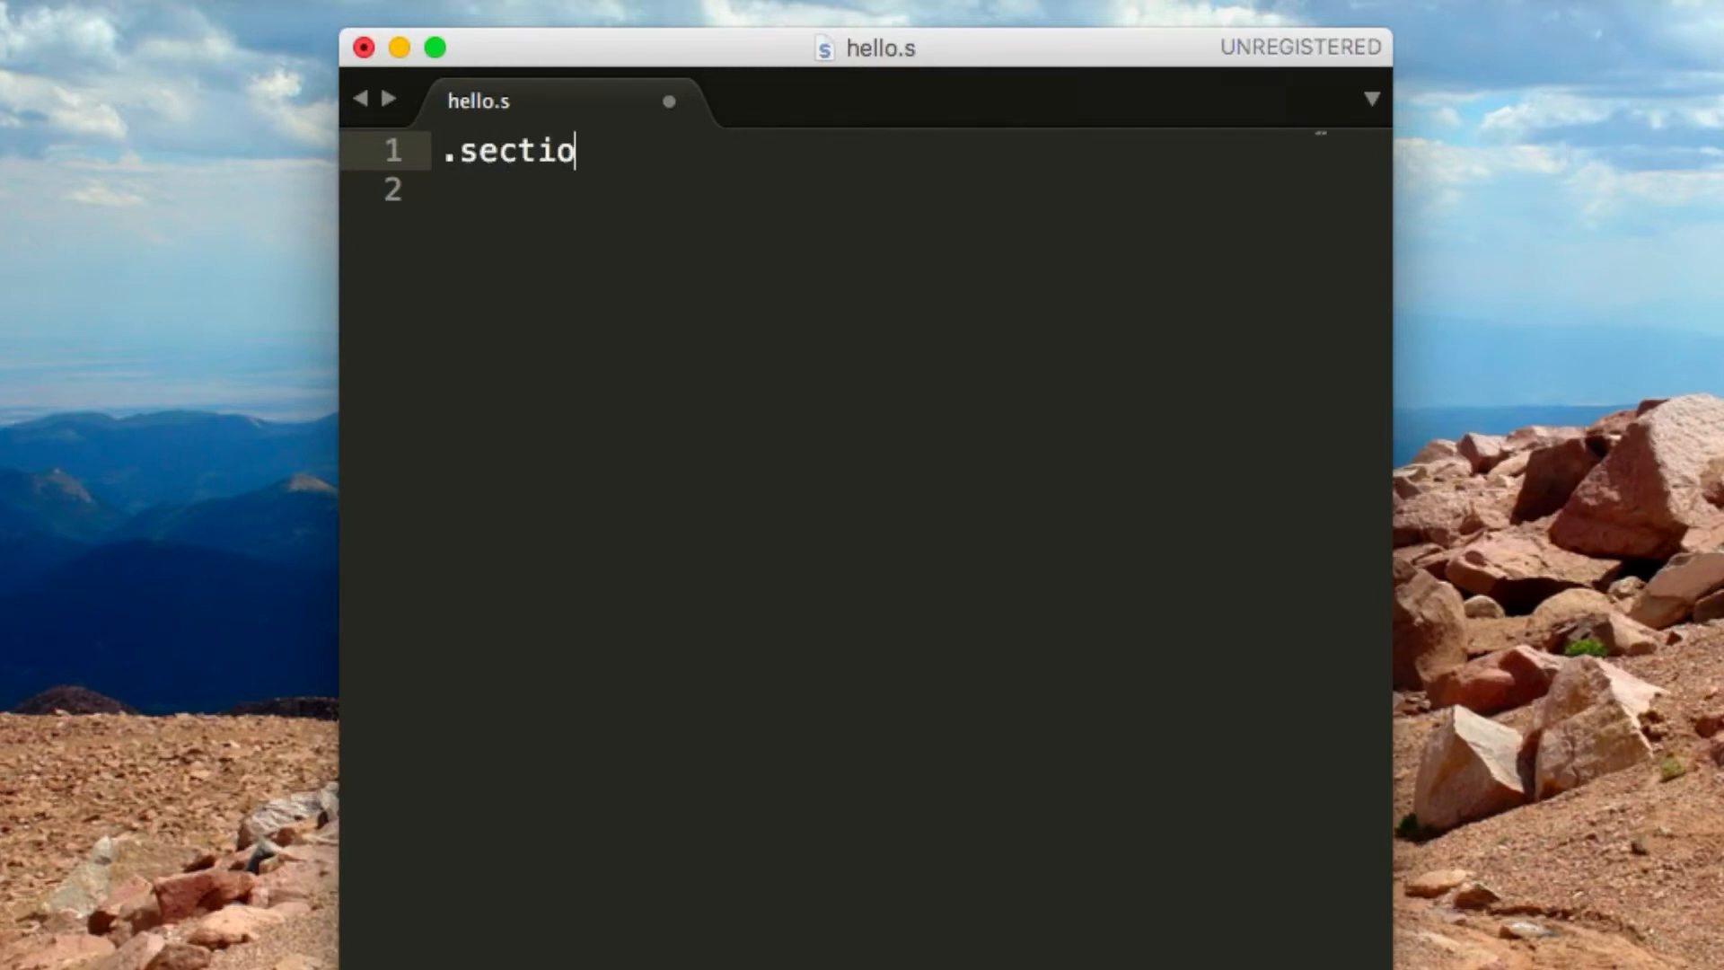
pyautogui.write('n')
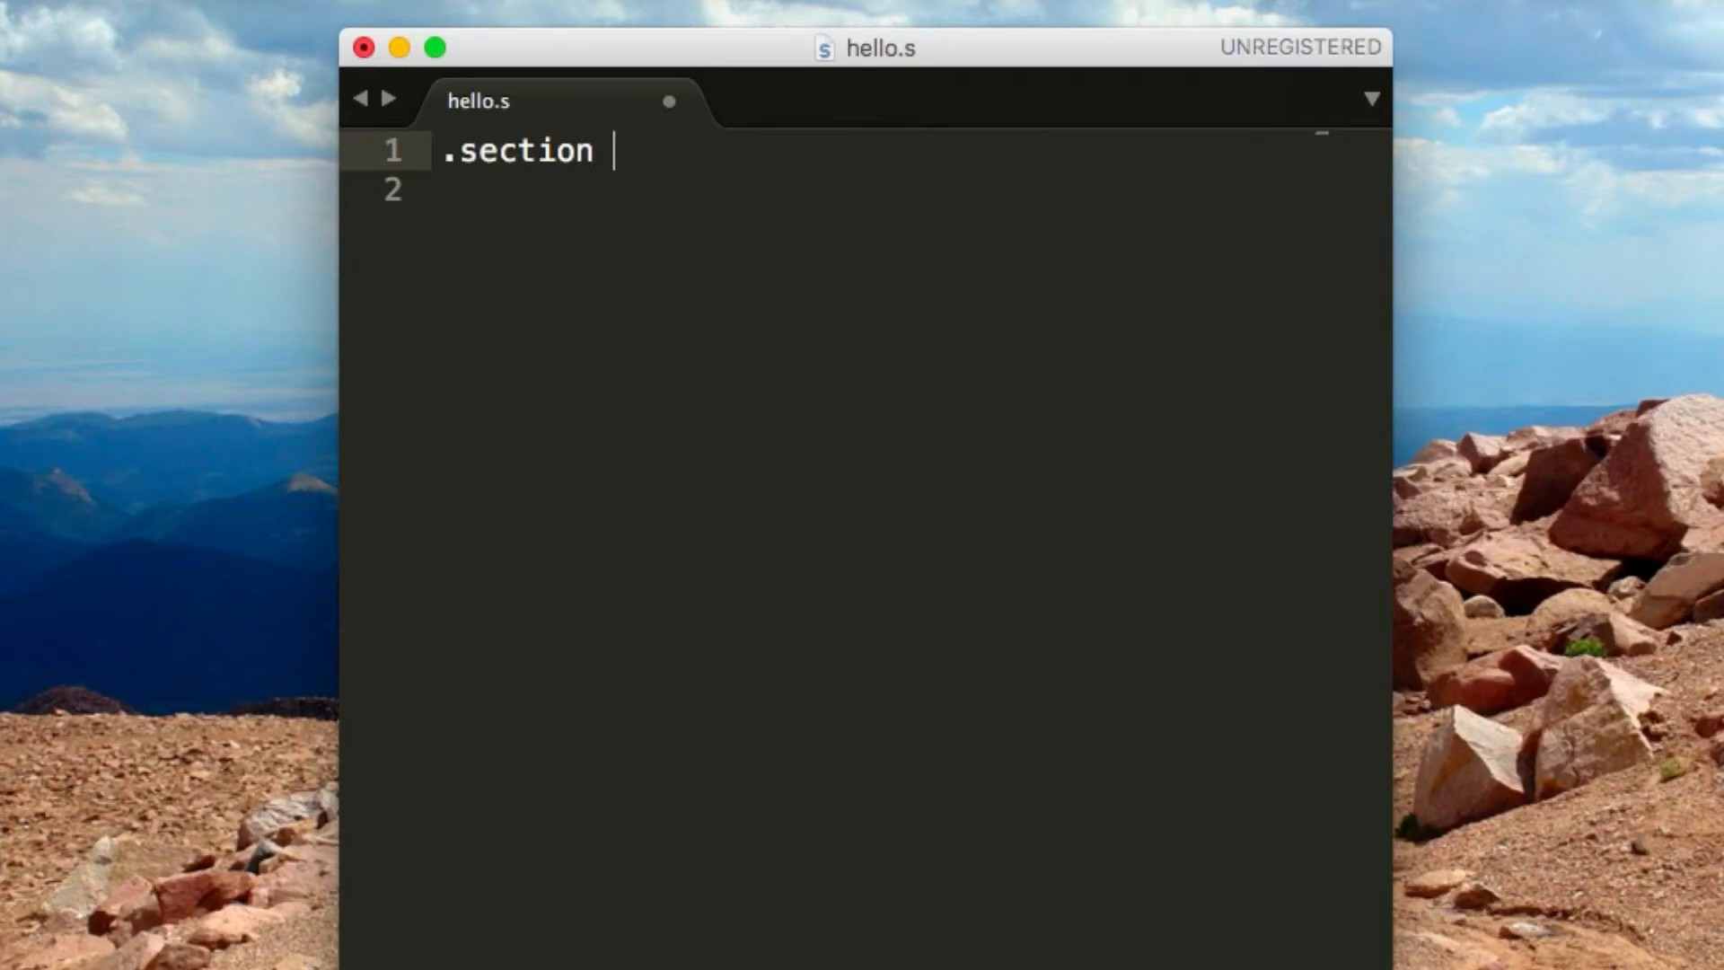
pyautogui.write('__TEXT')
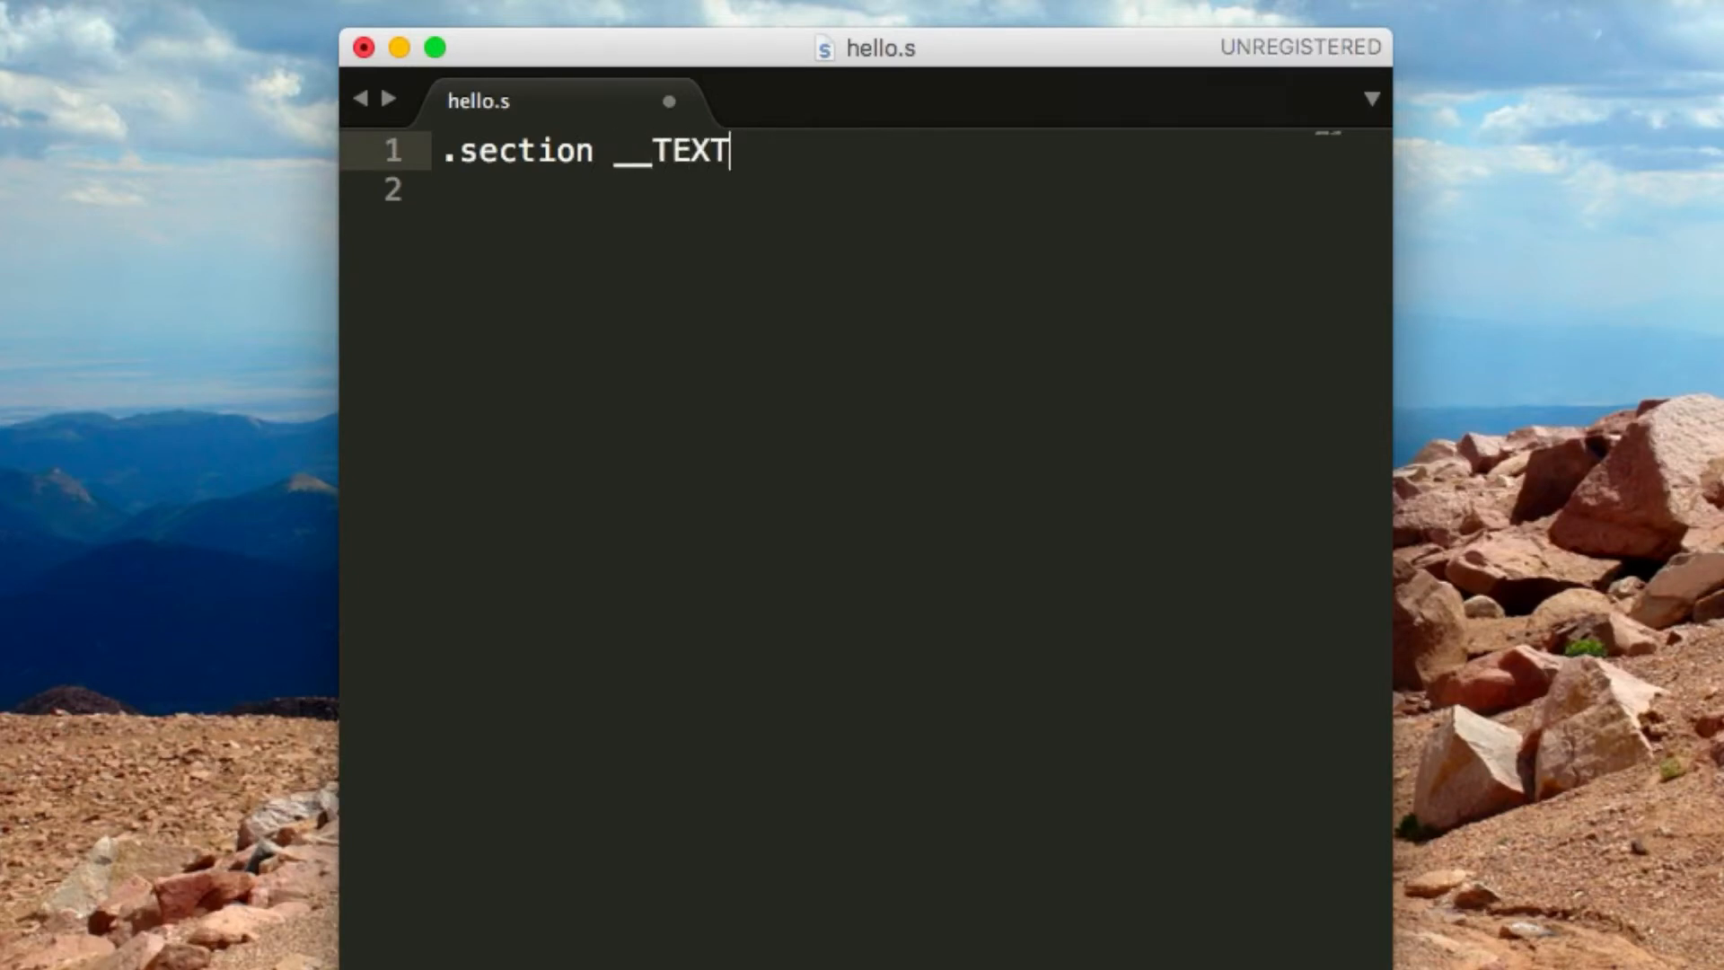
pyautogui.write(',__')
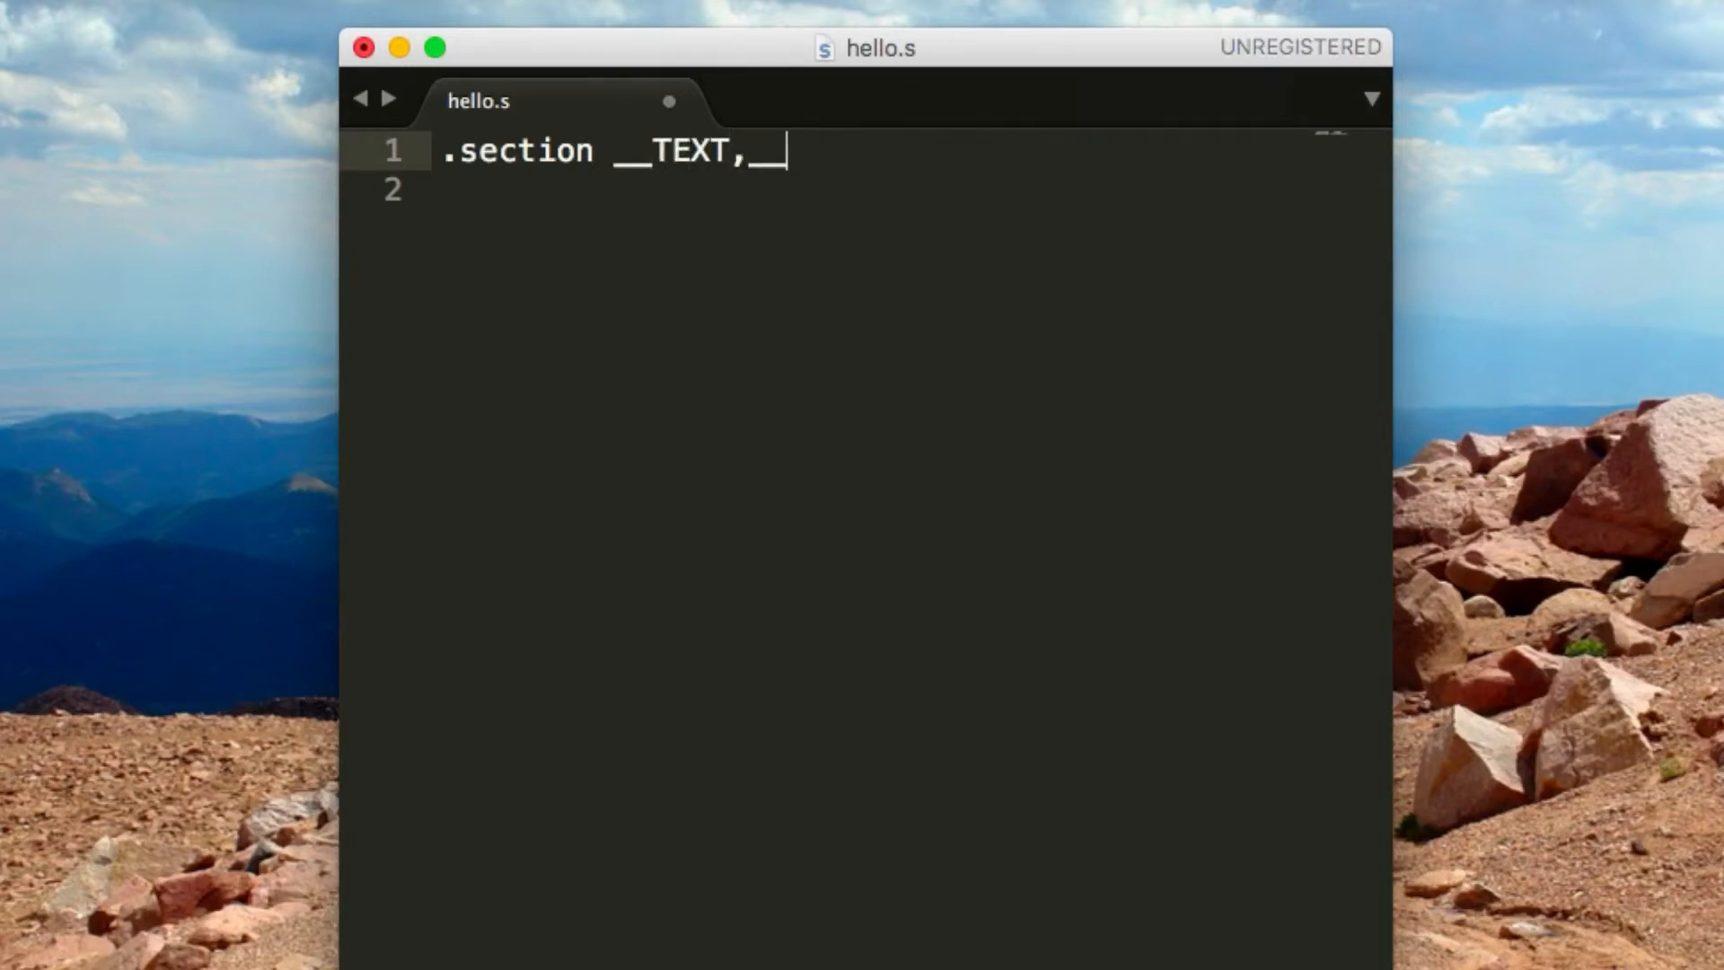
pyautogui.write('text')
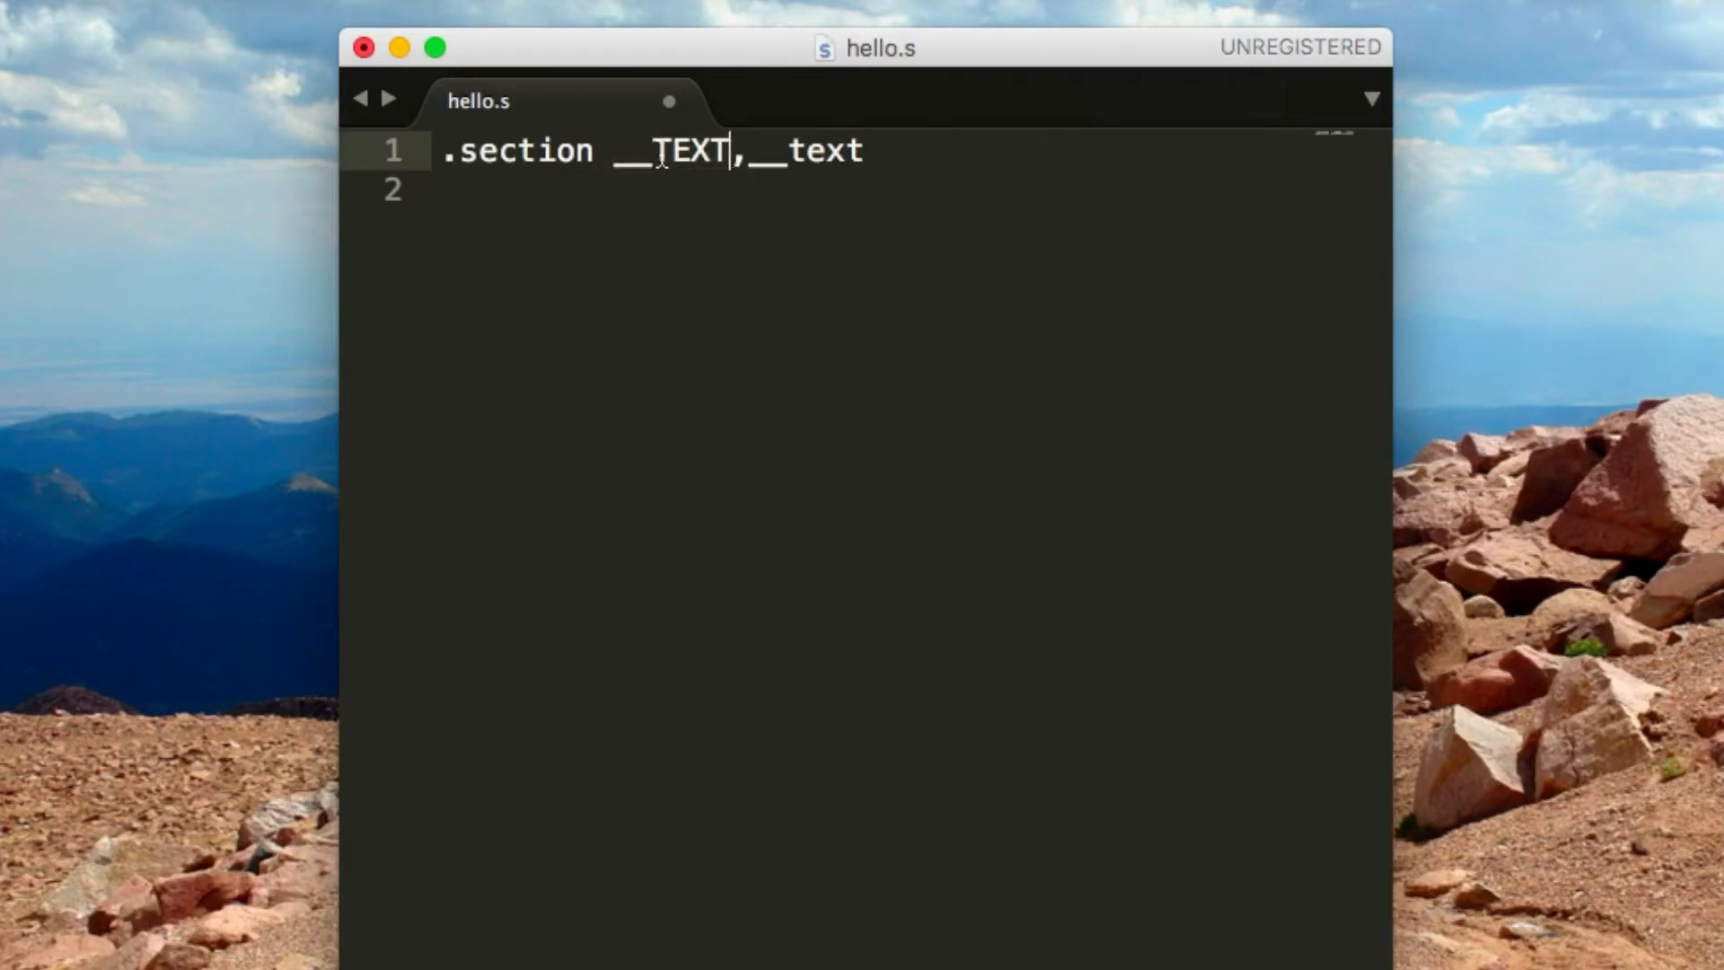
pyautogui.moveTo(740, 212)
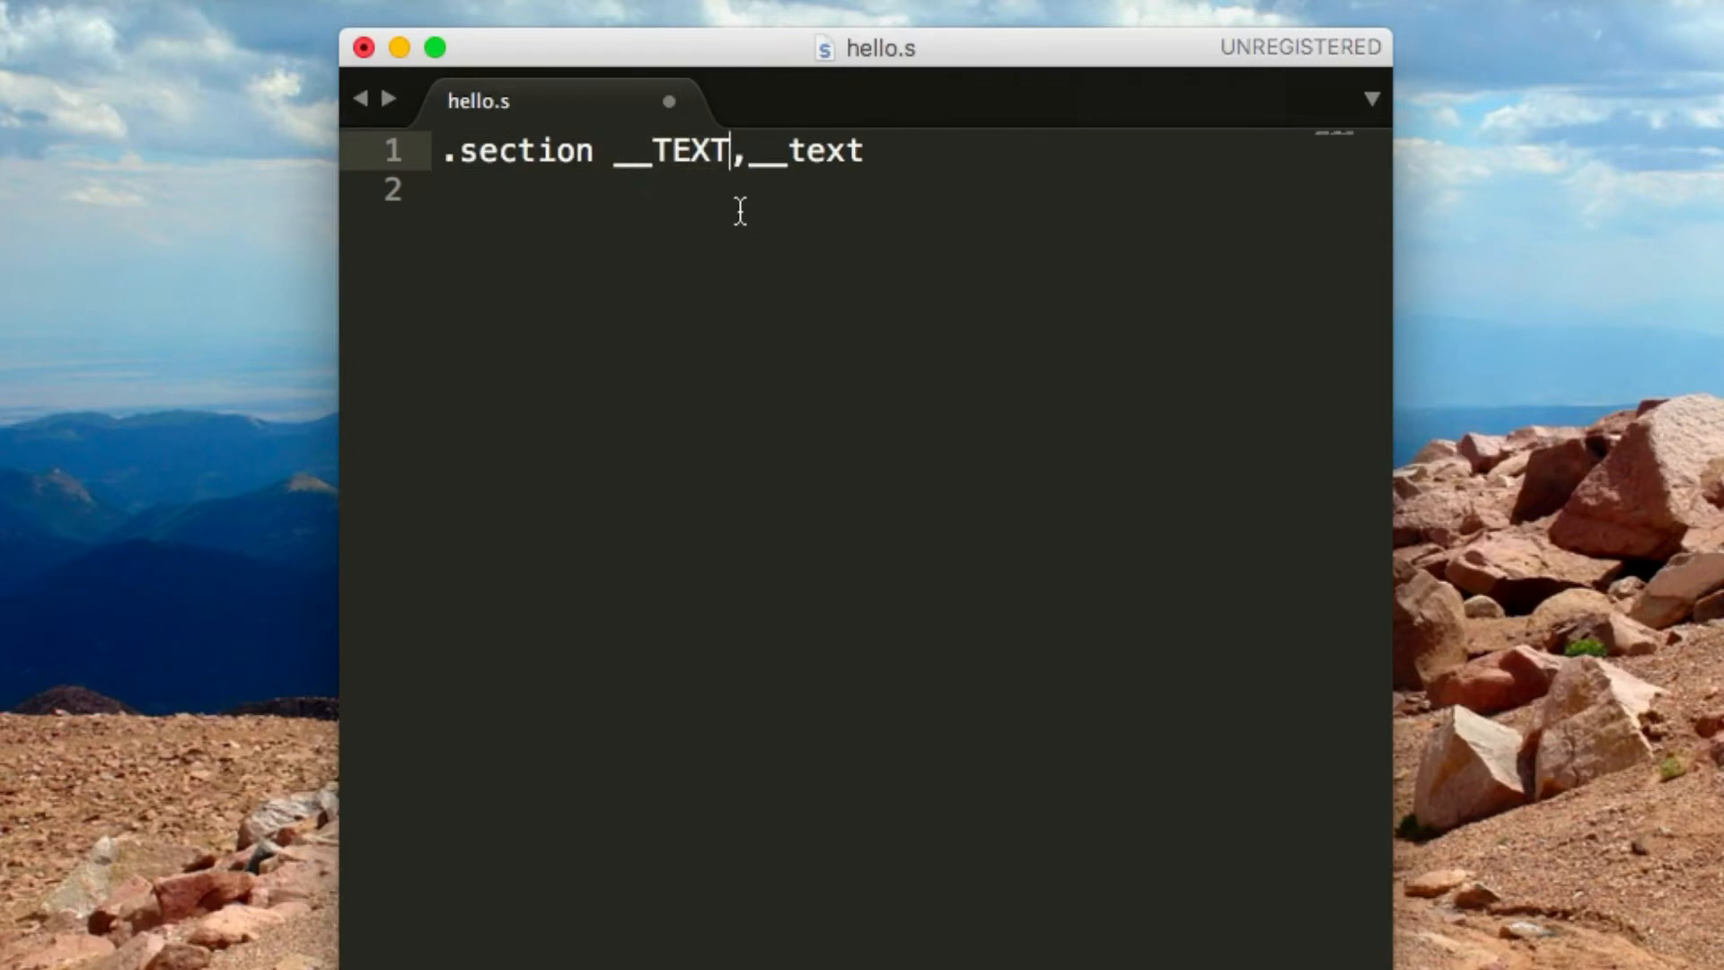
pyautogui.moveTo(887, 154)
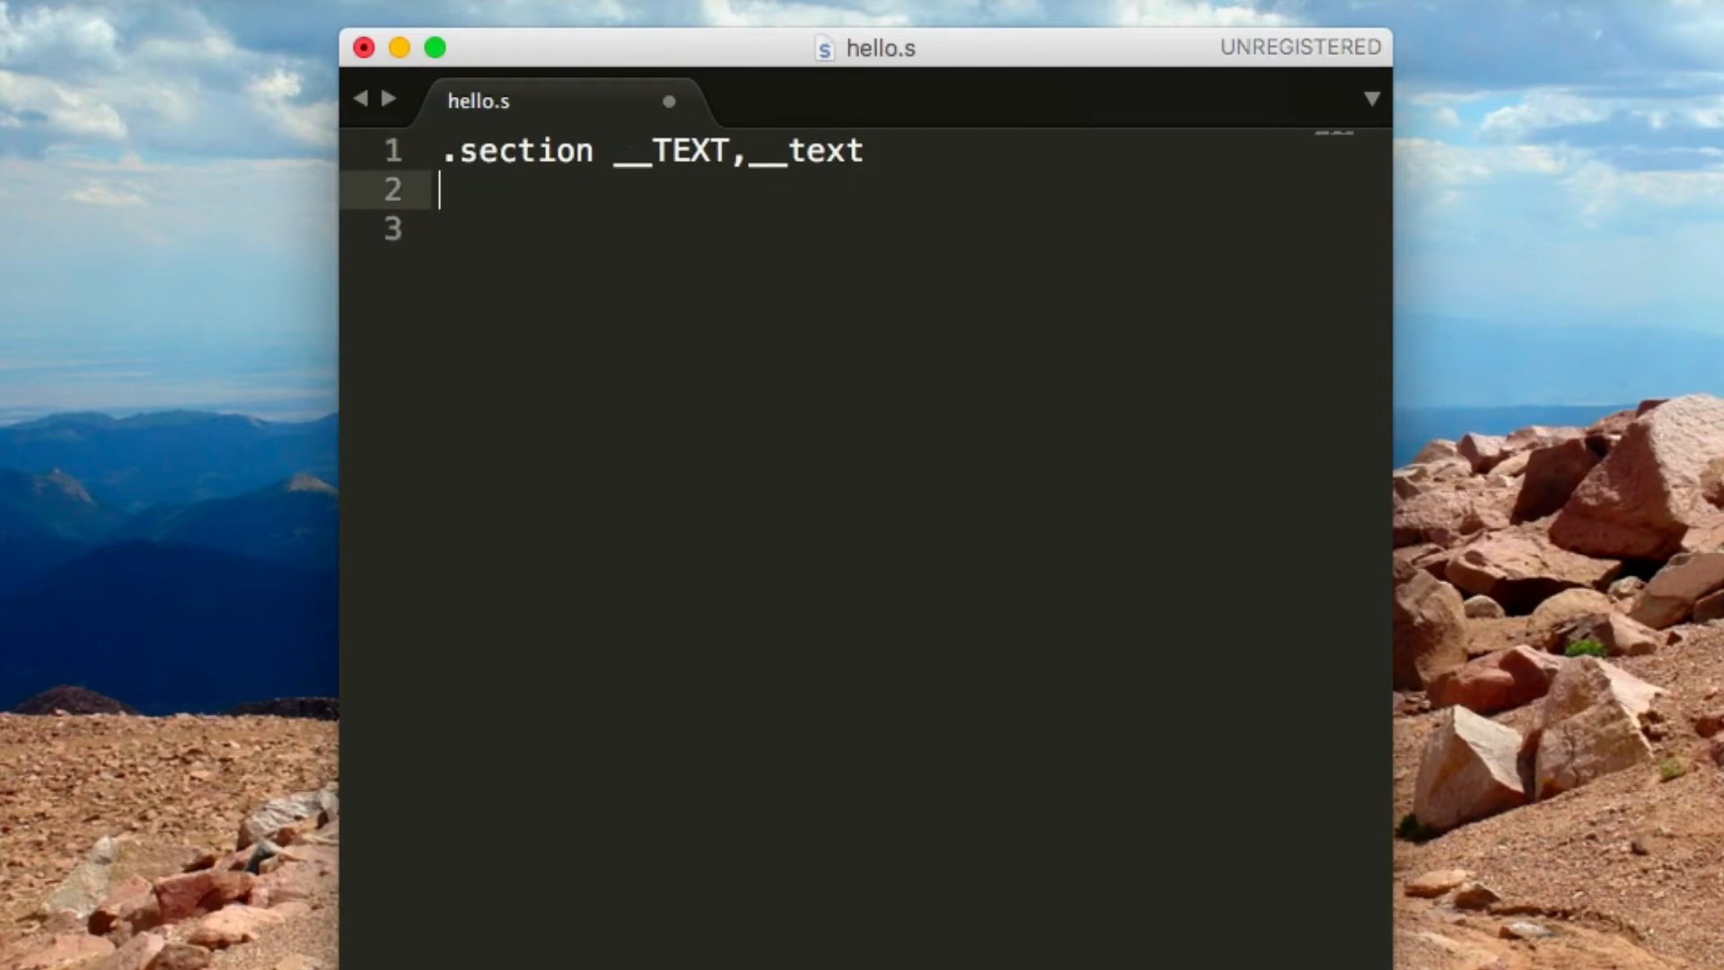
# Add .global _main on the next line and save the file
pyautogui.write('.')
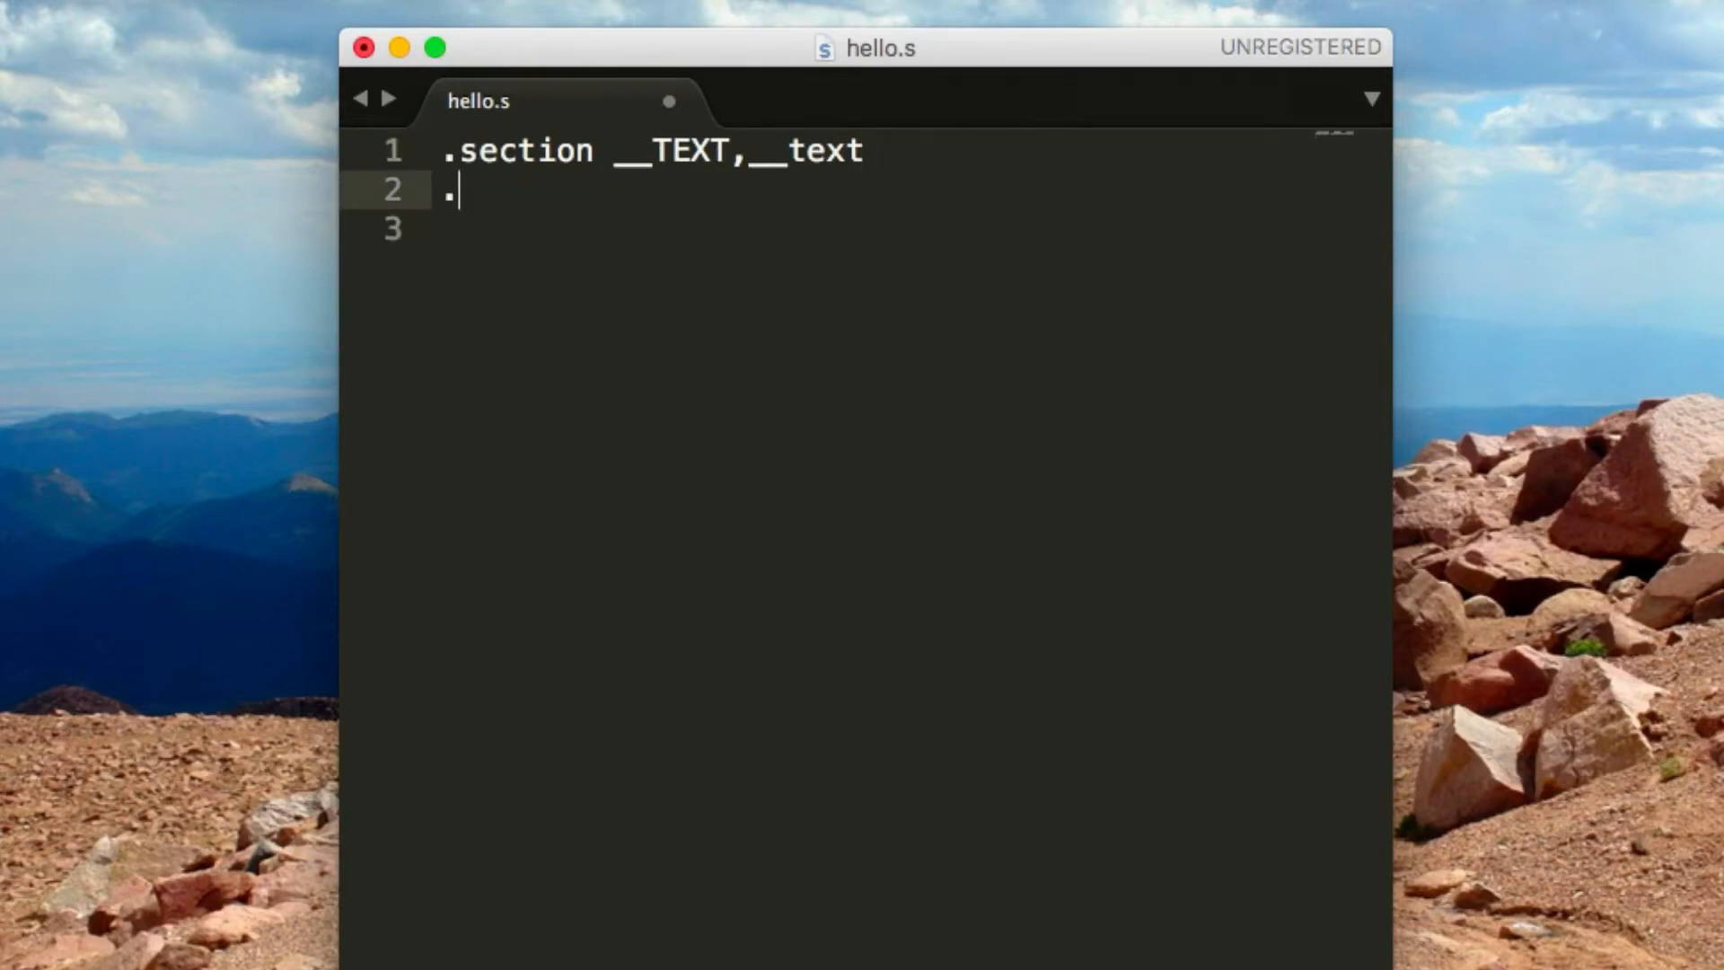
pyautogui.write('global')
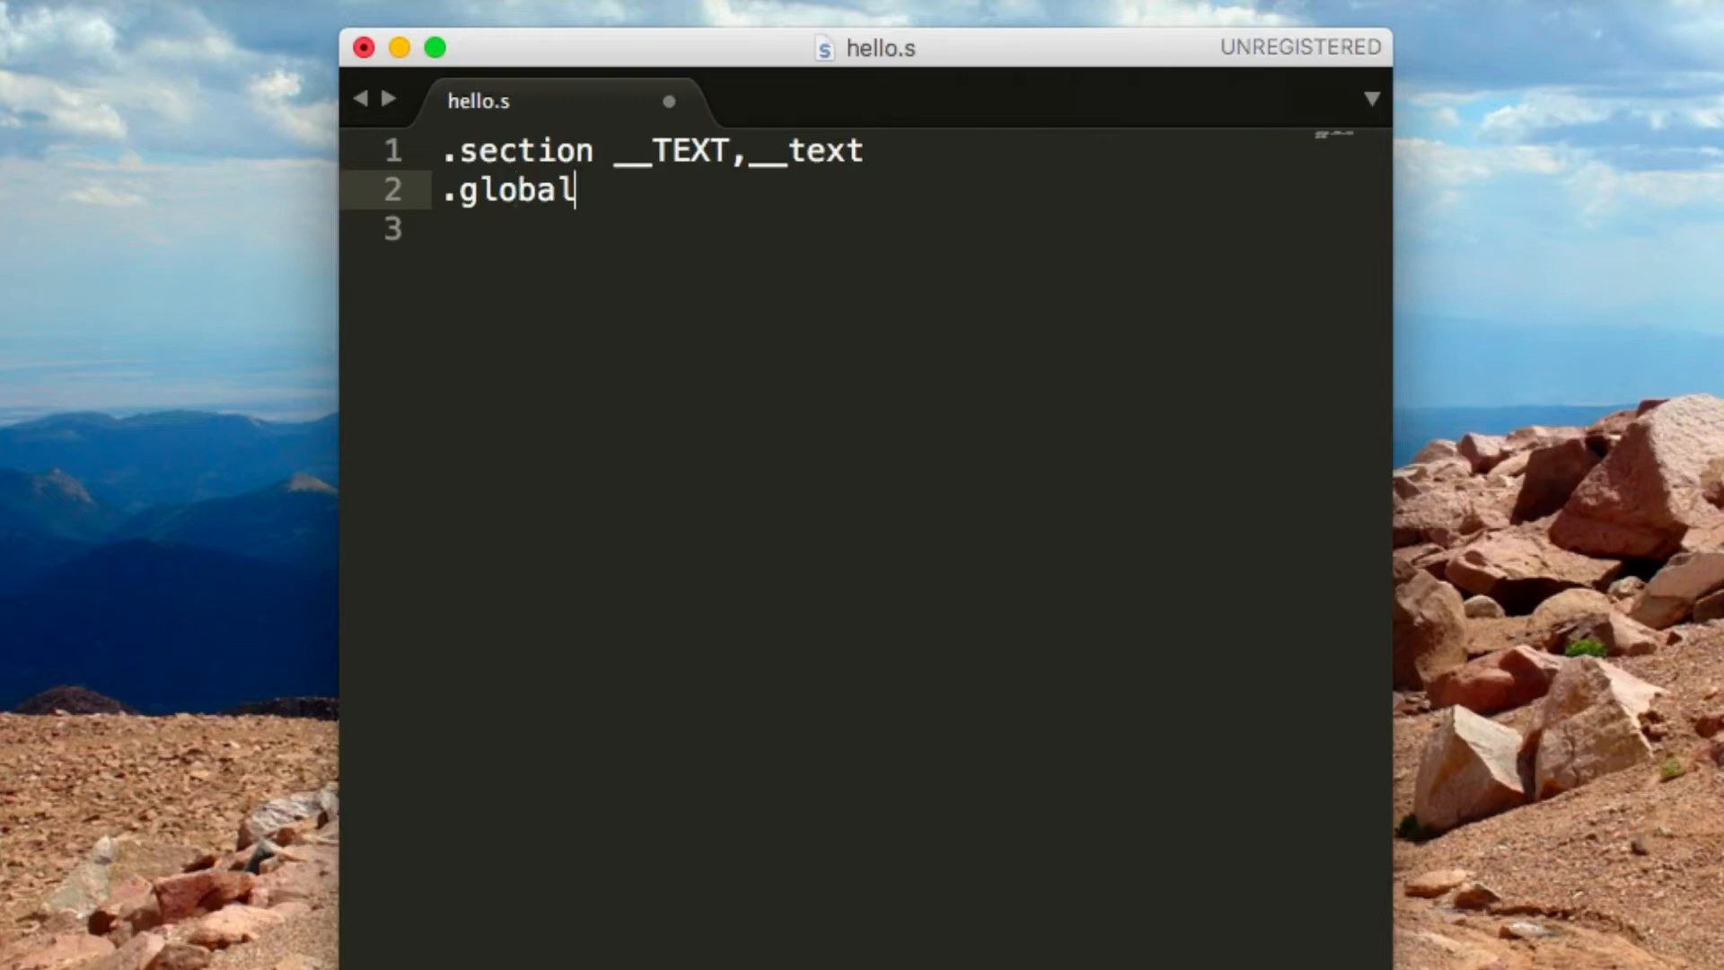
pyautogui.write('_')
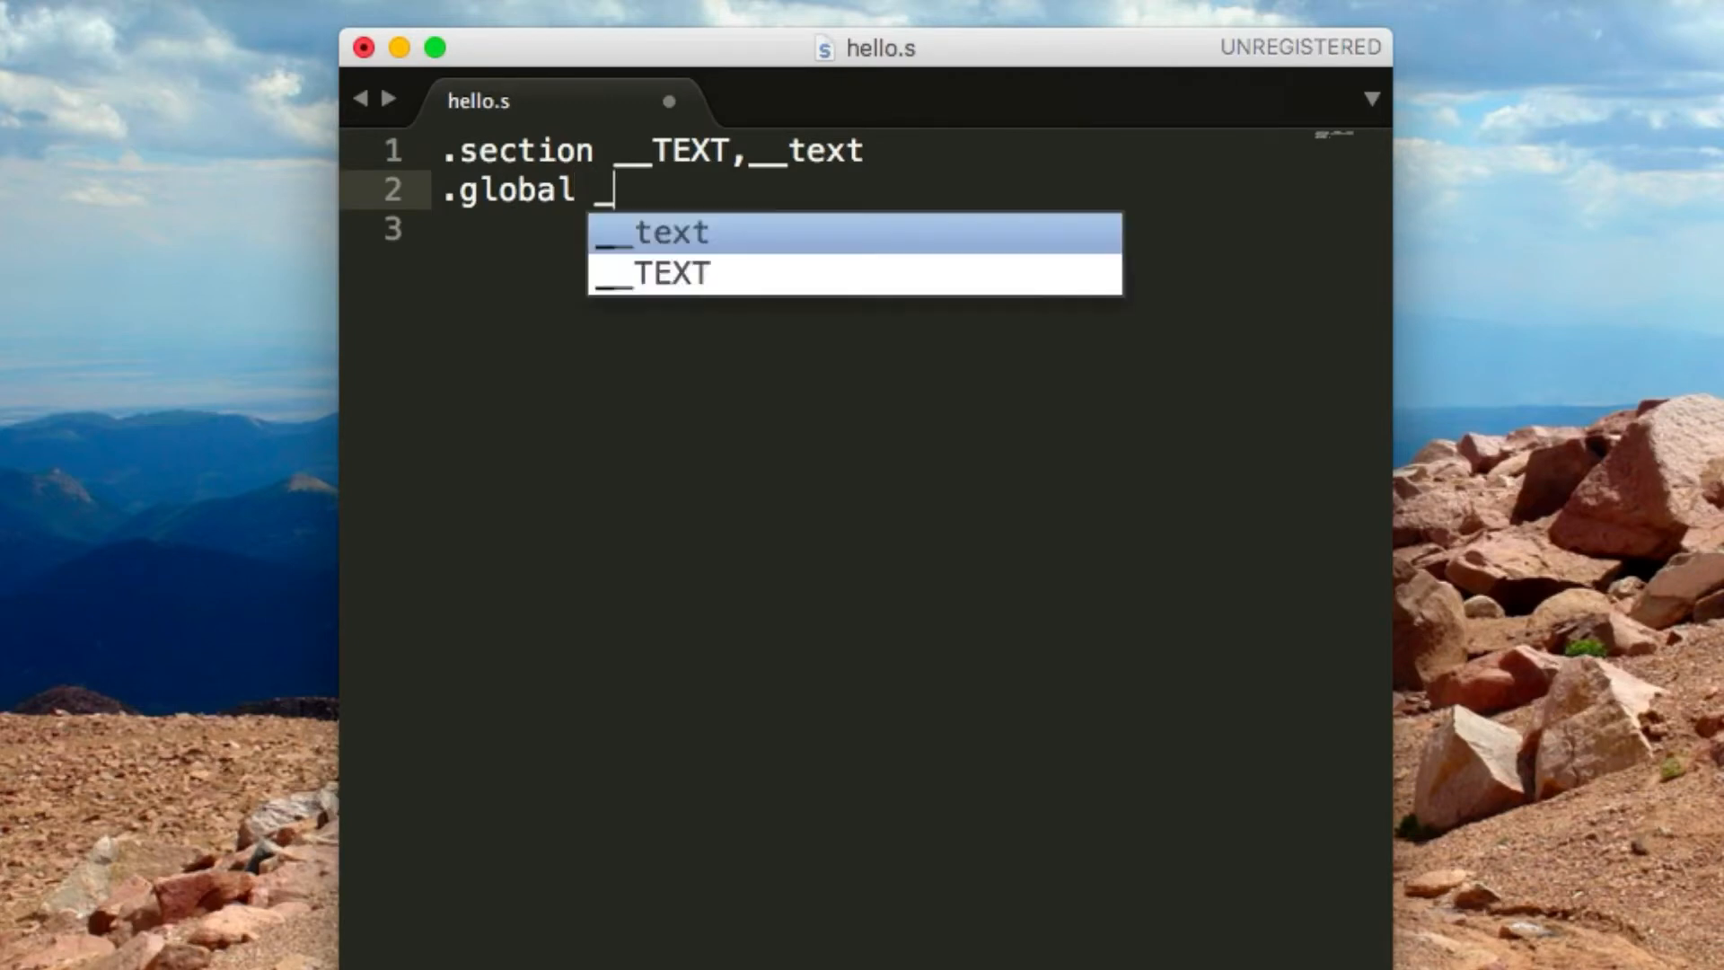
pyautogui.write('main')
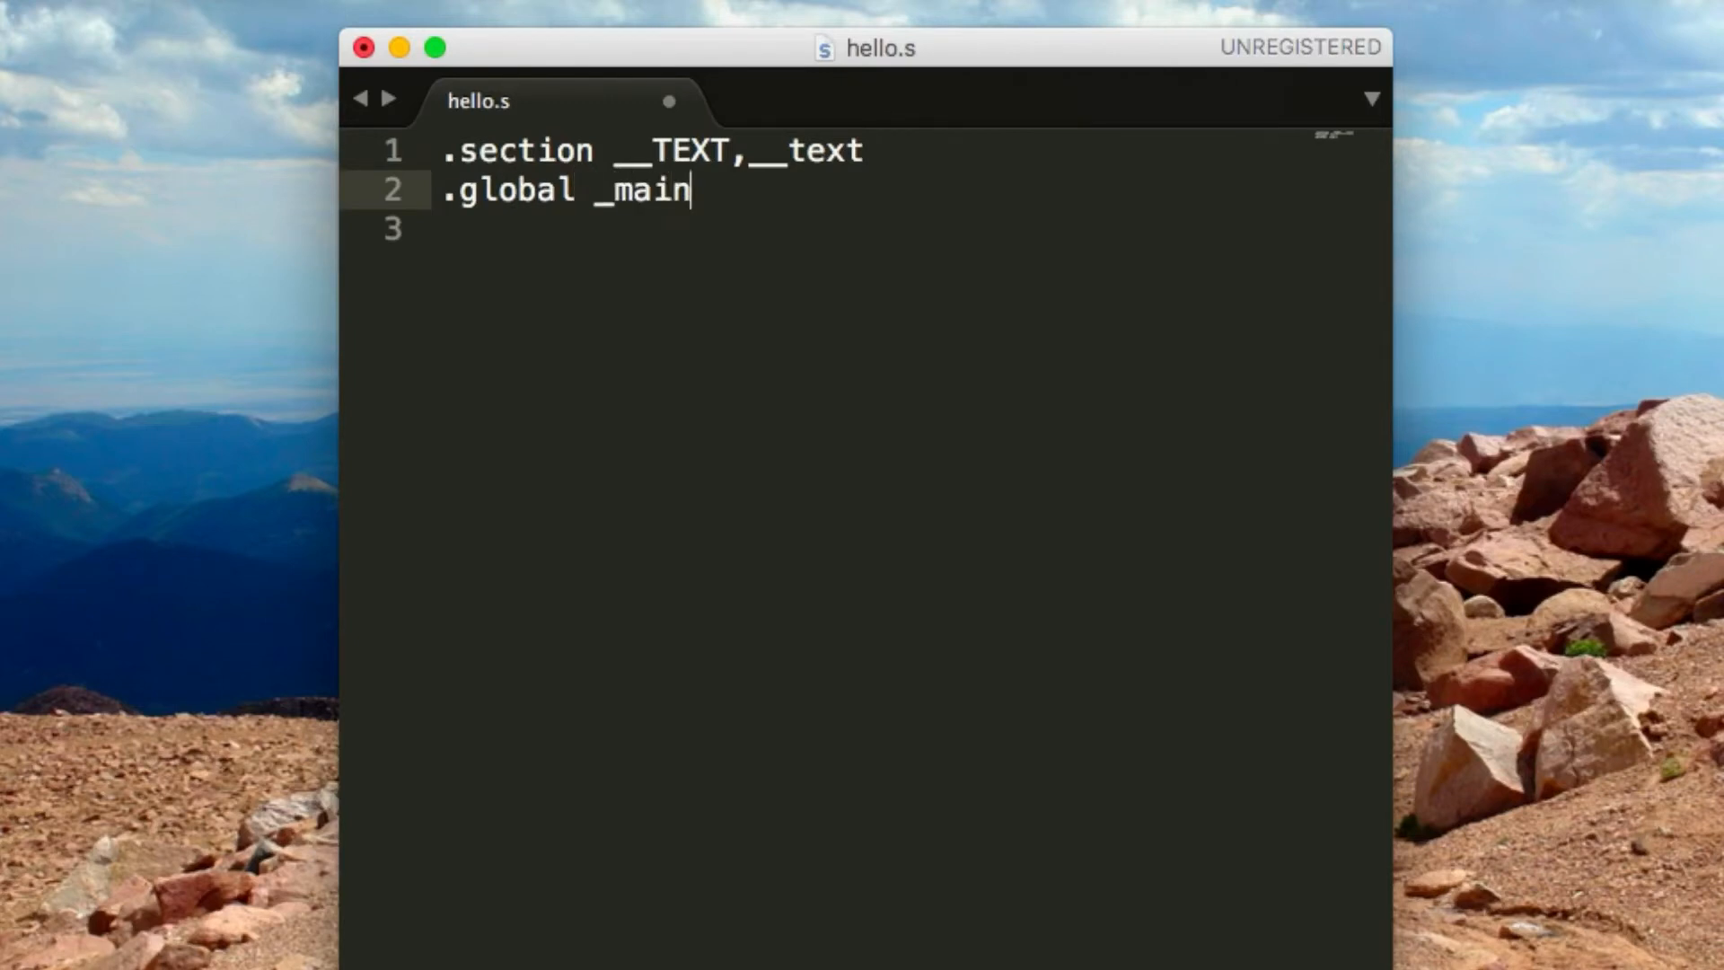
pyautogui.moveTo(472, 160)
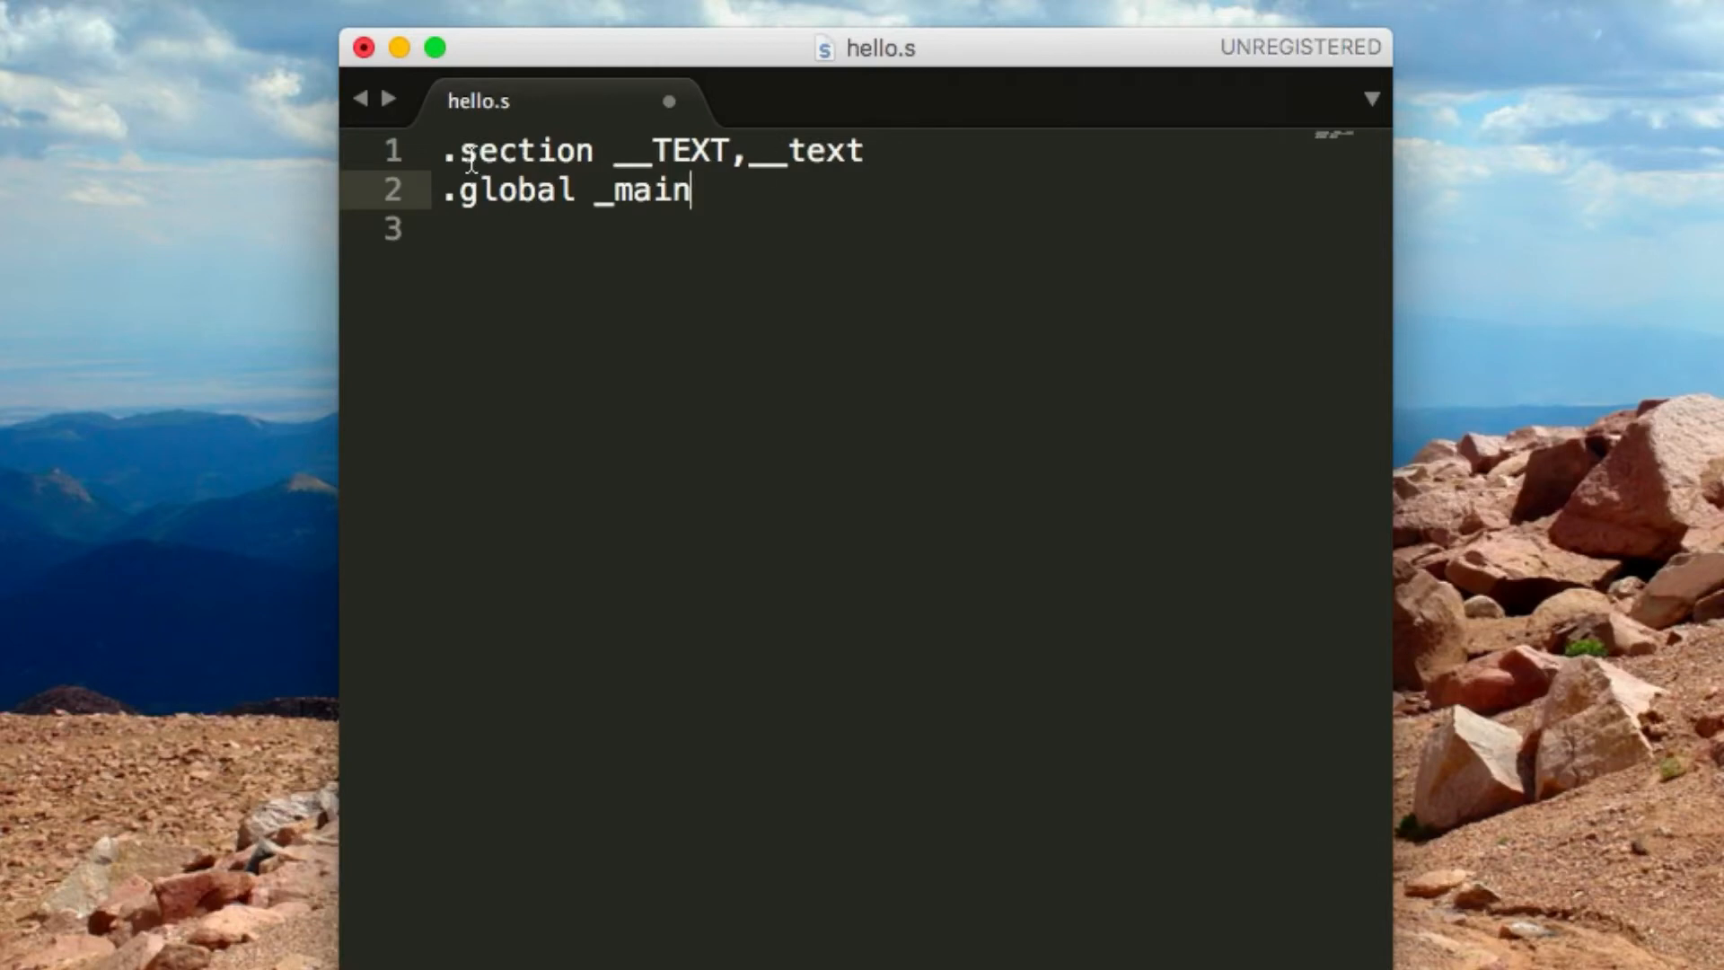
pyautogui.moveTo(1005, 343)
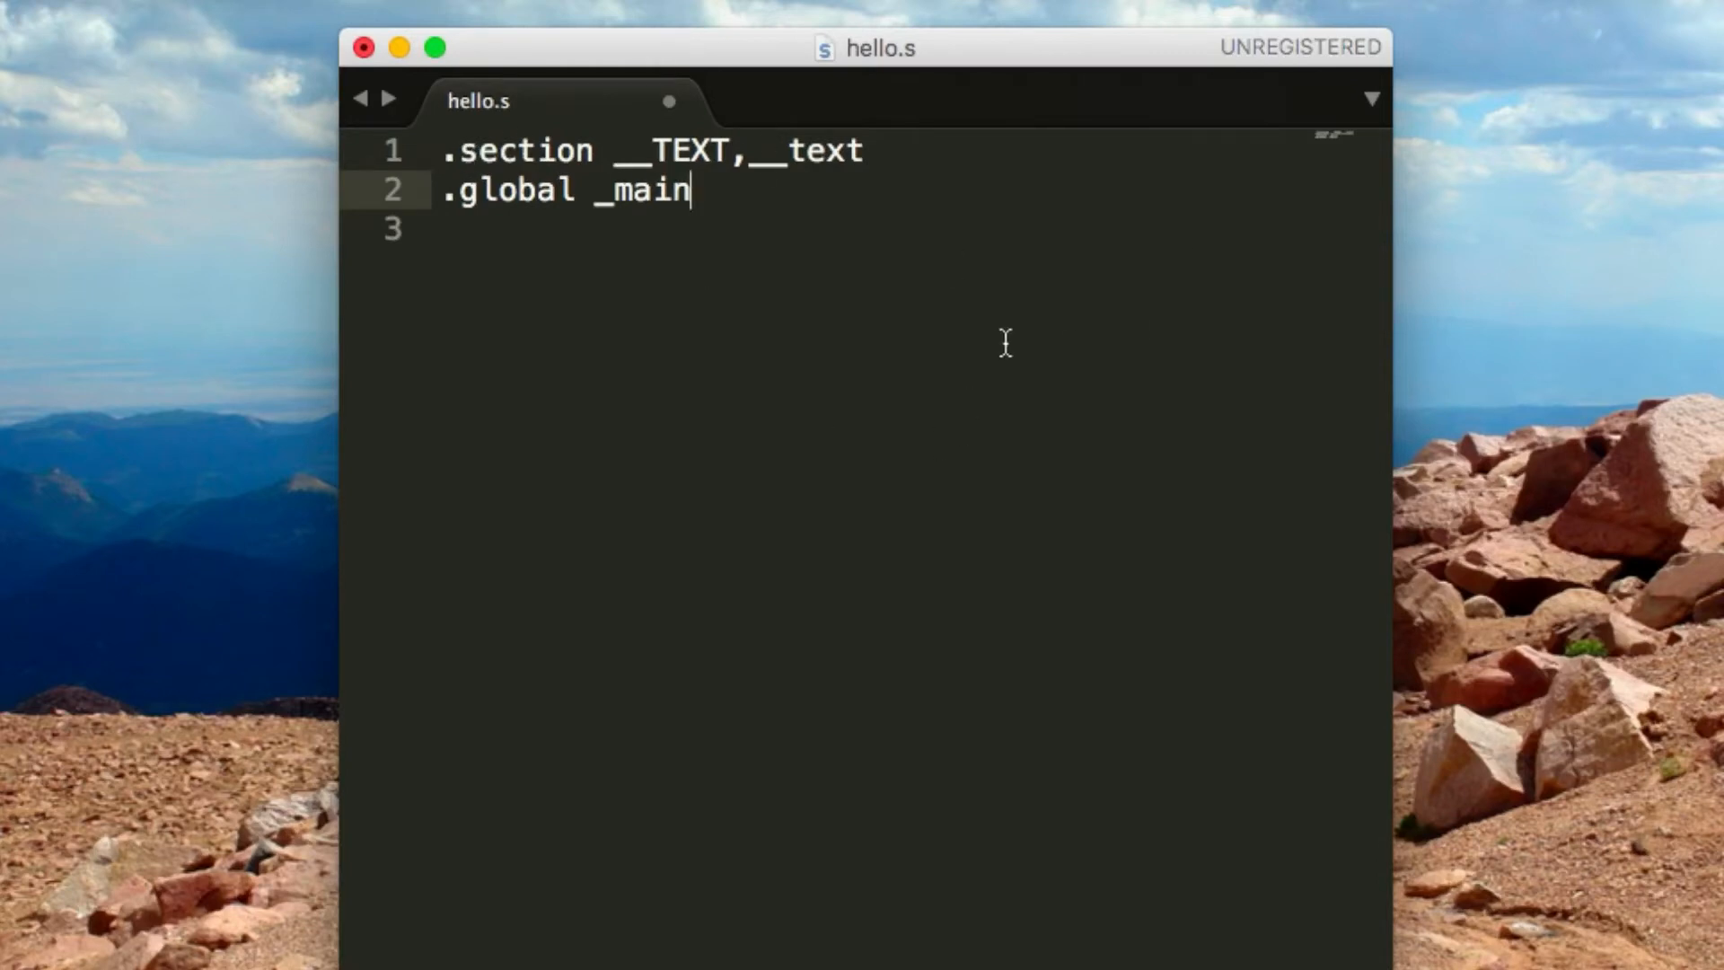
pyautogui.moveTo(642, 205)
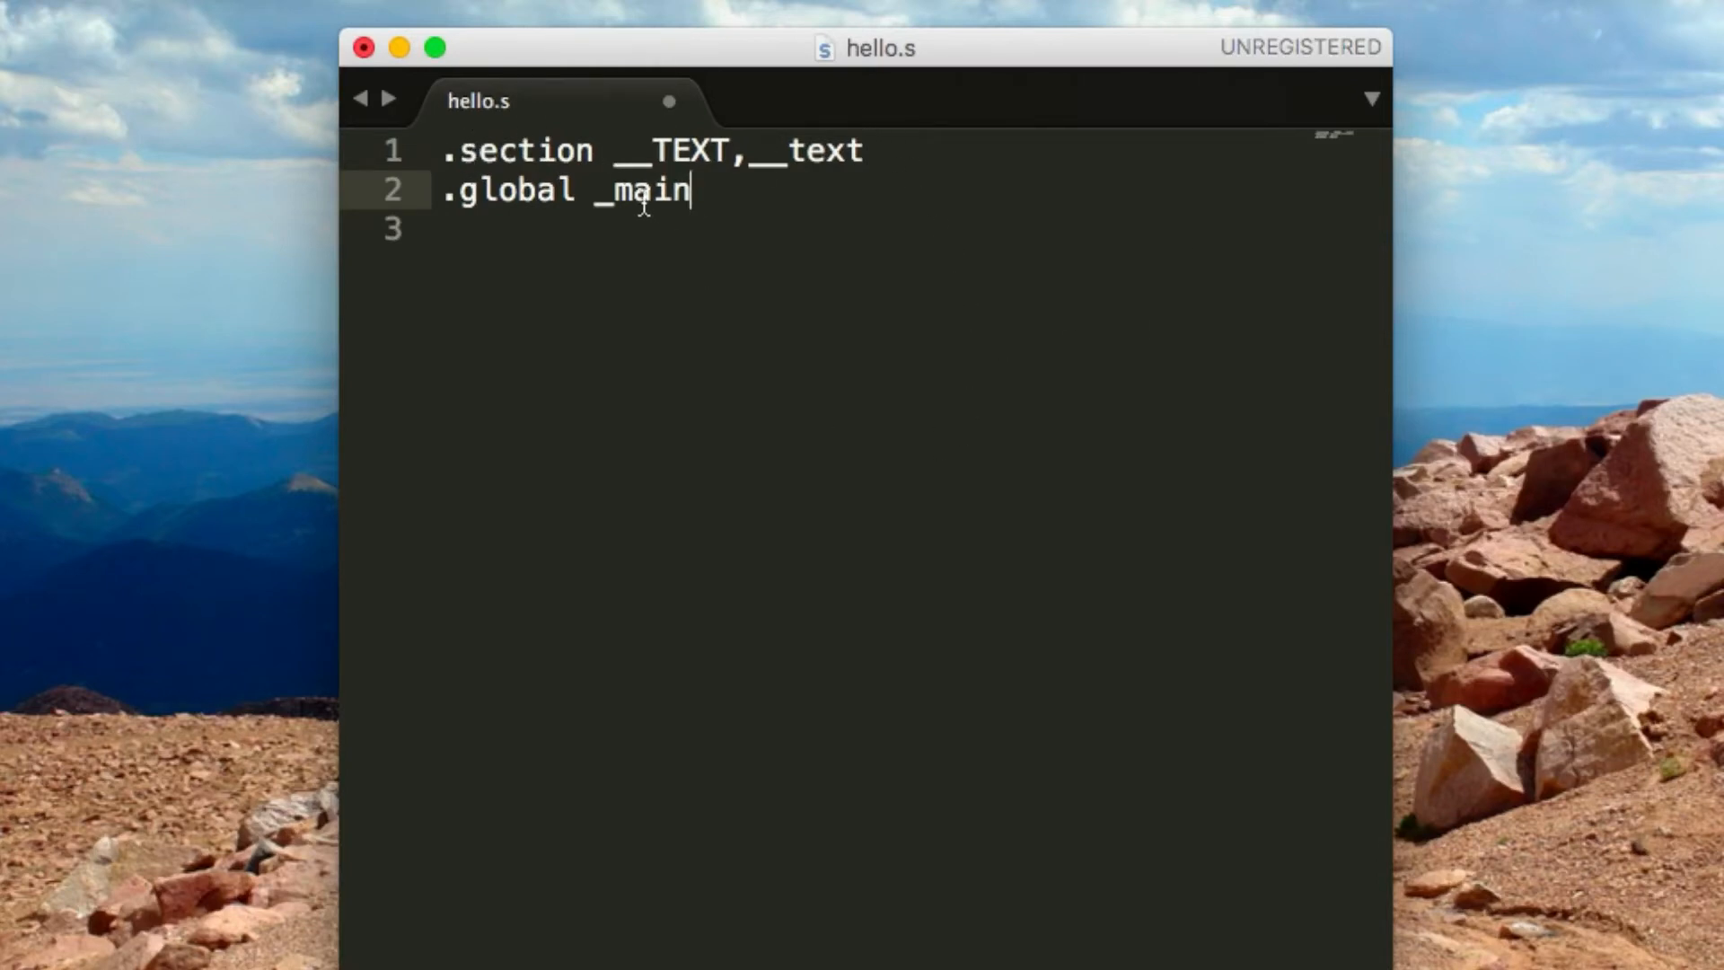
pyautogui.moveTo(693, 357)
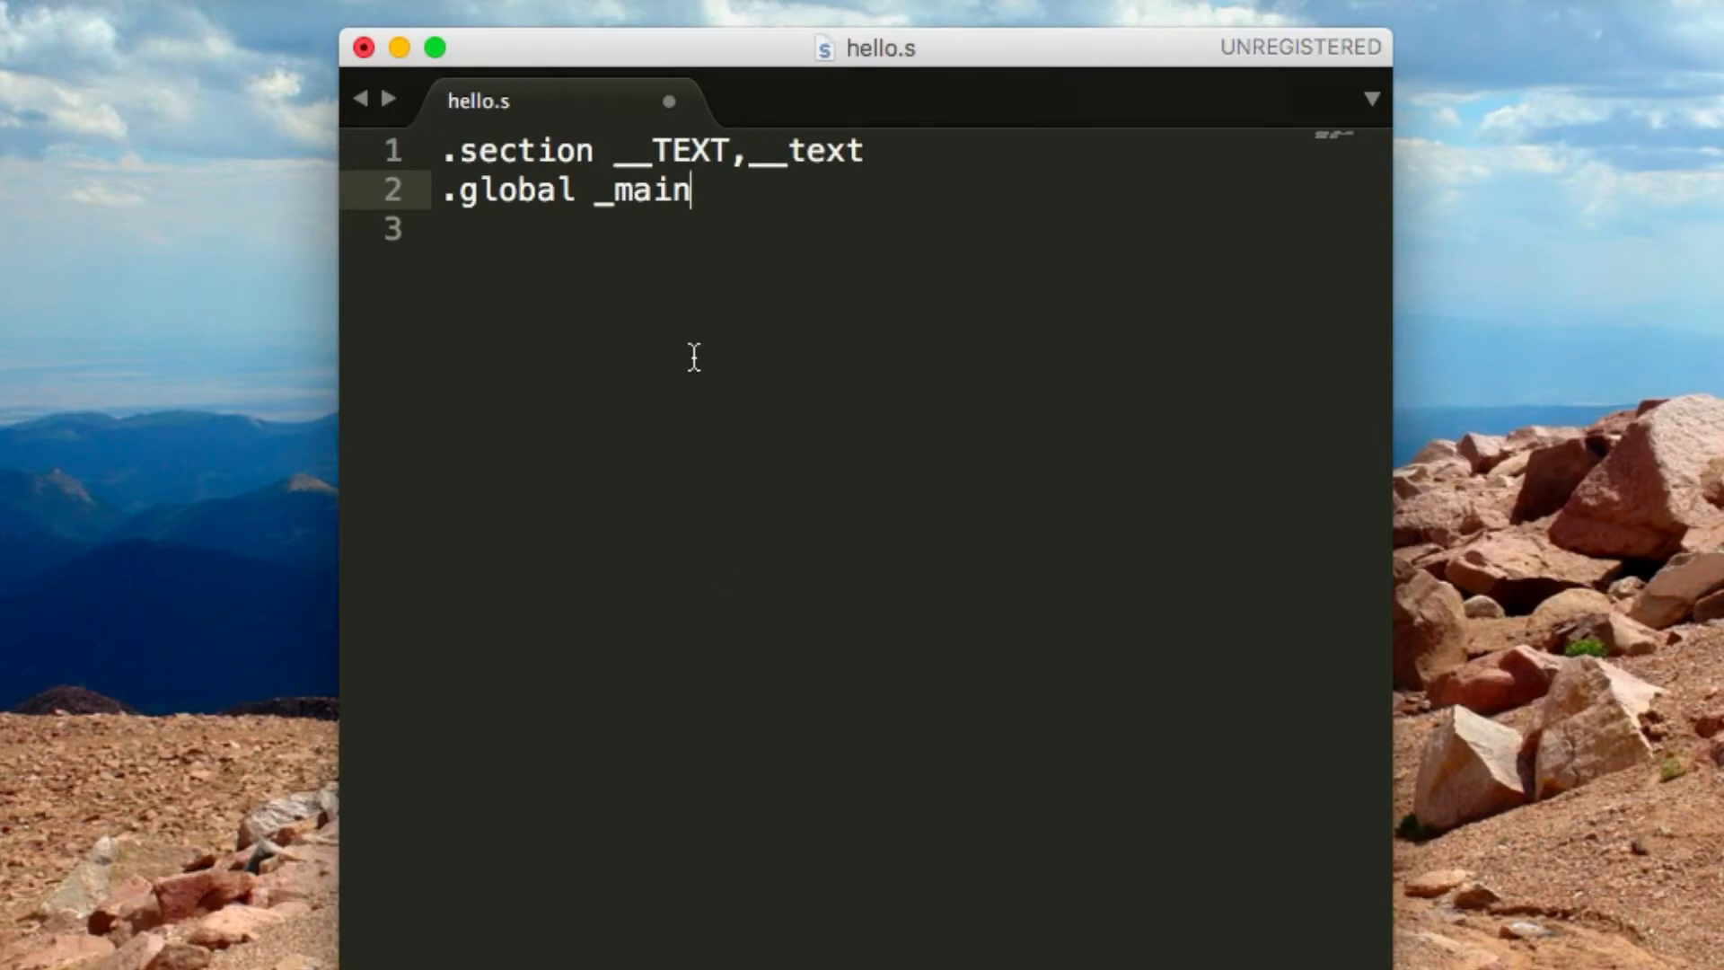
pyautogui.moveTo(483, 153)
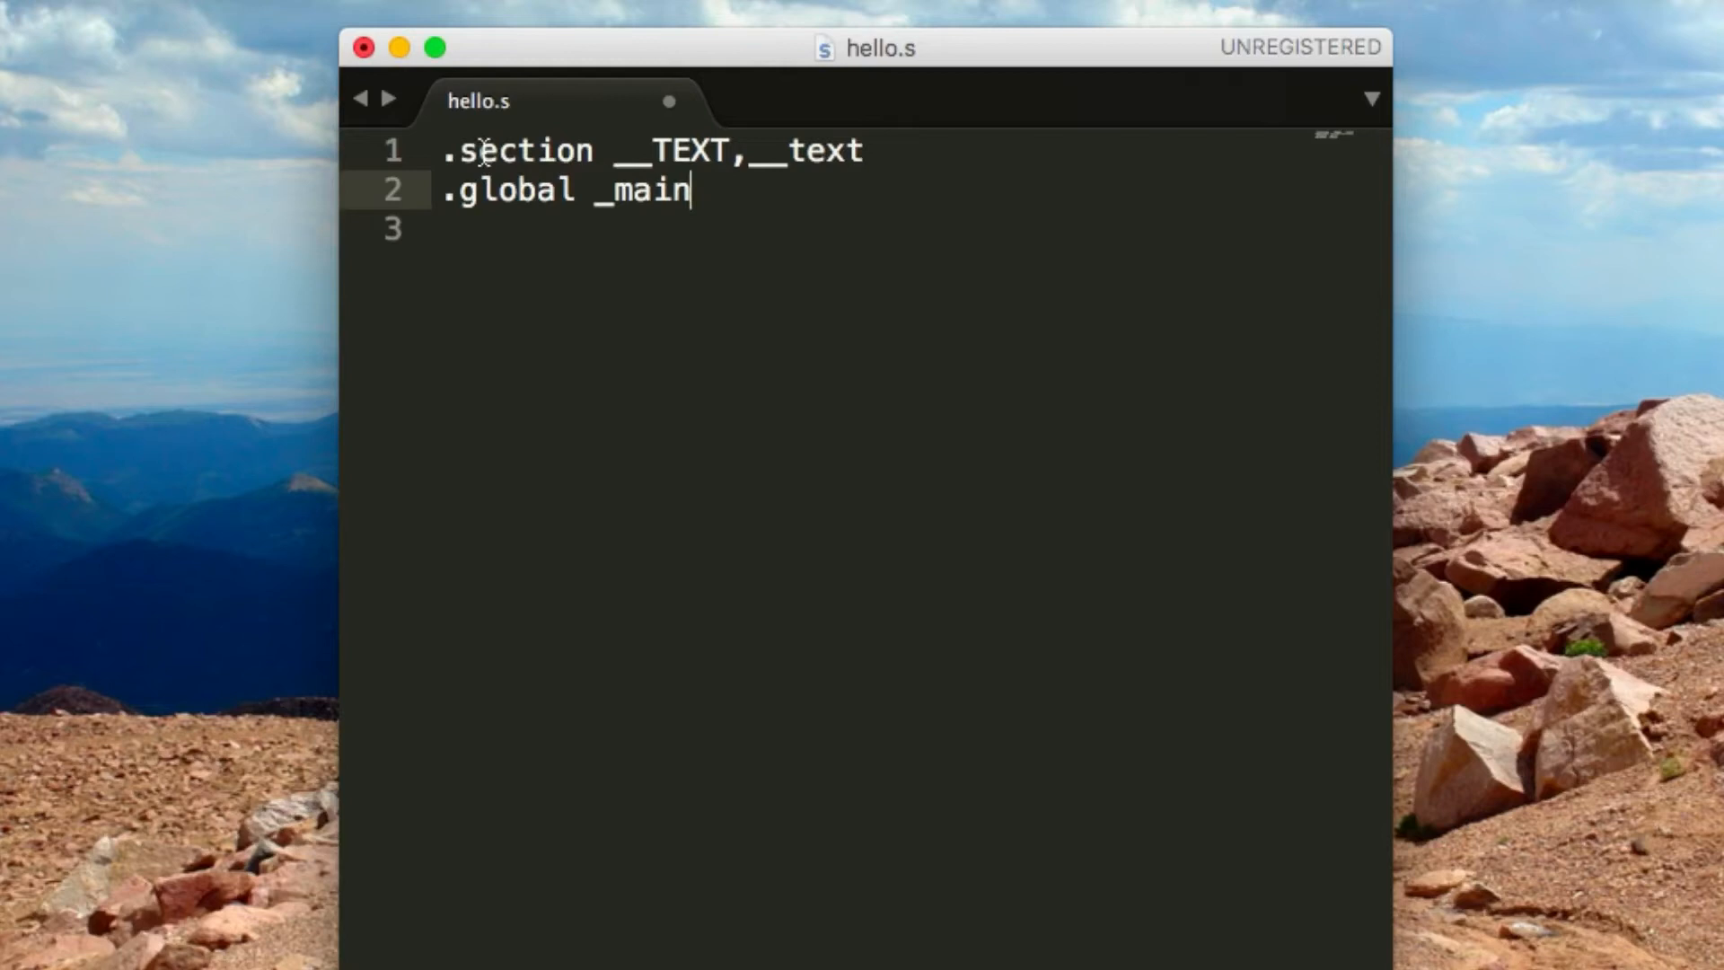
pyautogui.moveTo(1060, 151)
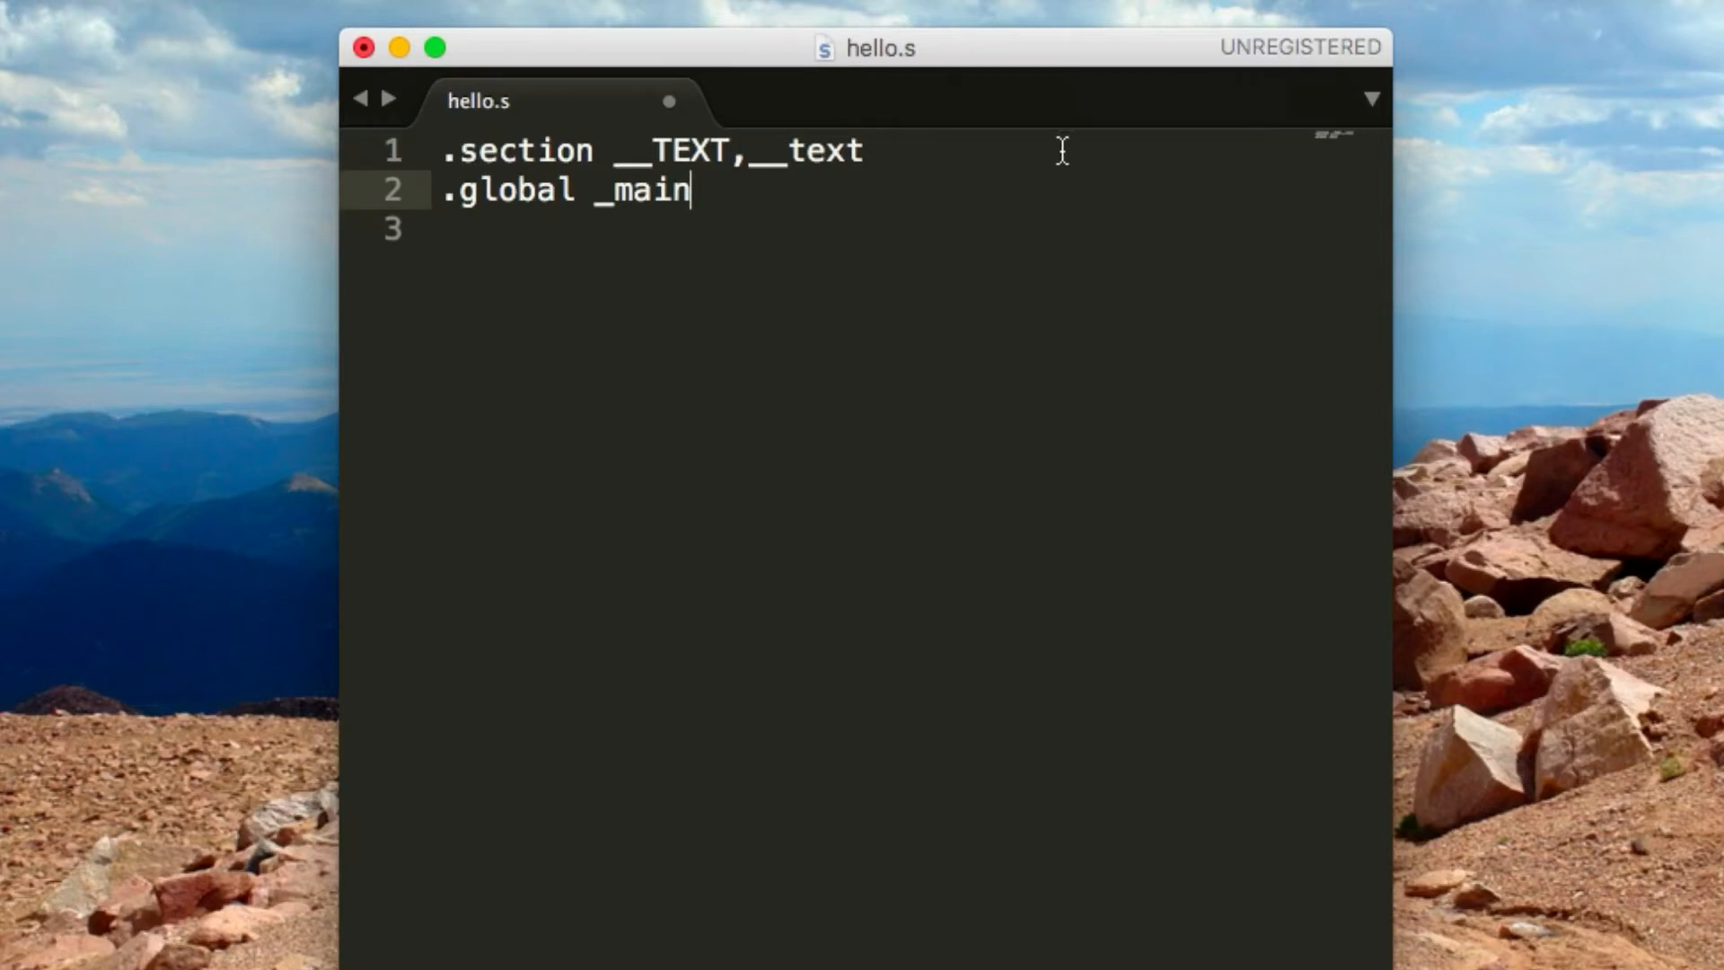
pyautogui.moveTo(752, 172)
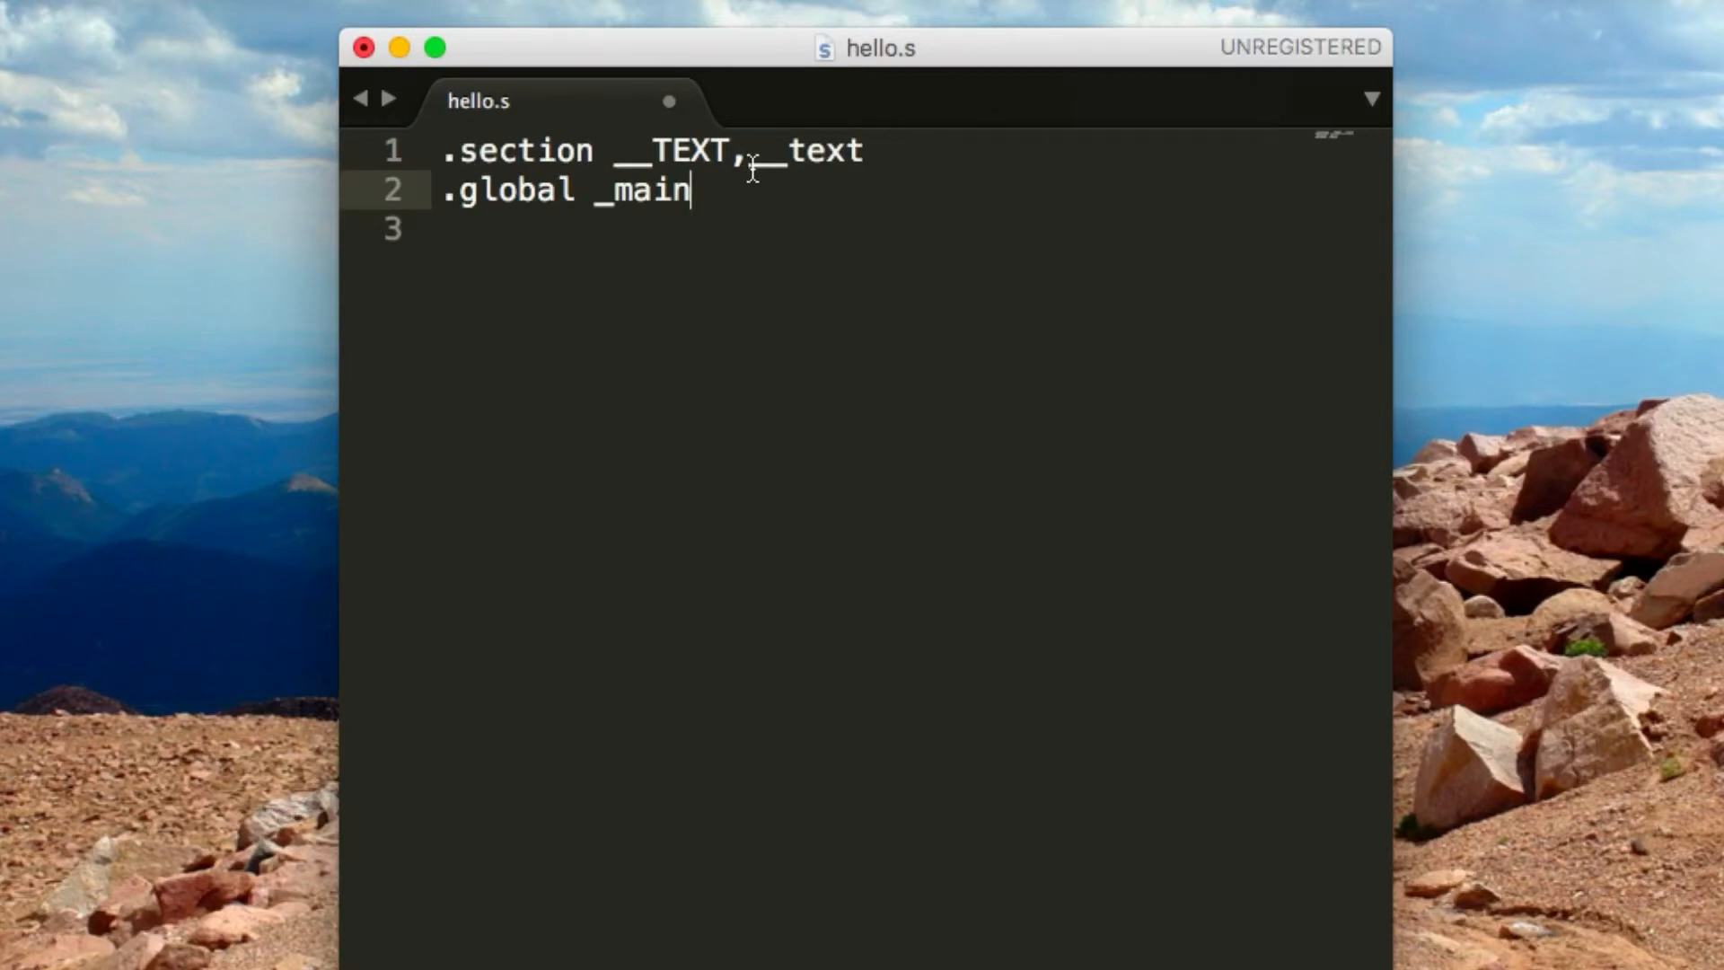
pyautogui.moveTo(937, 106)
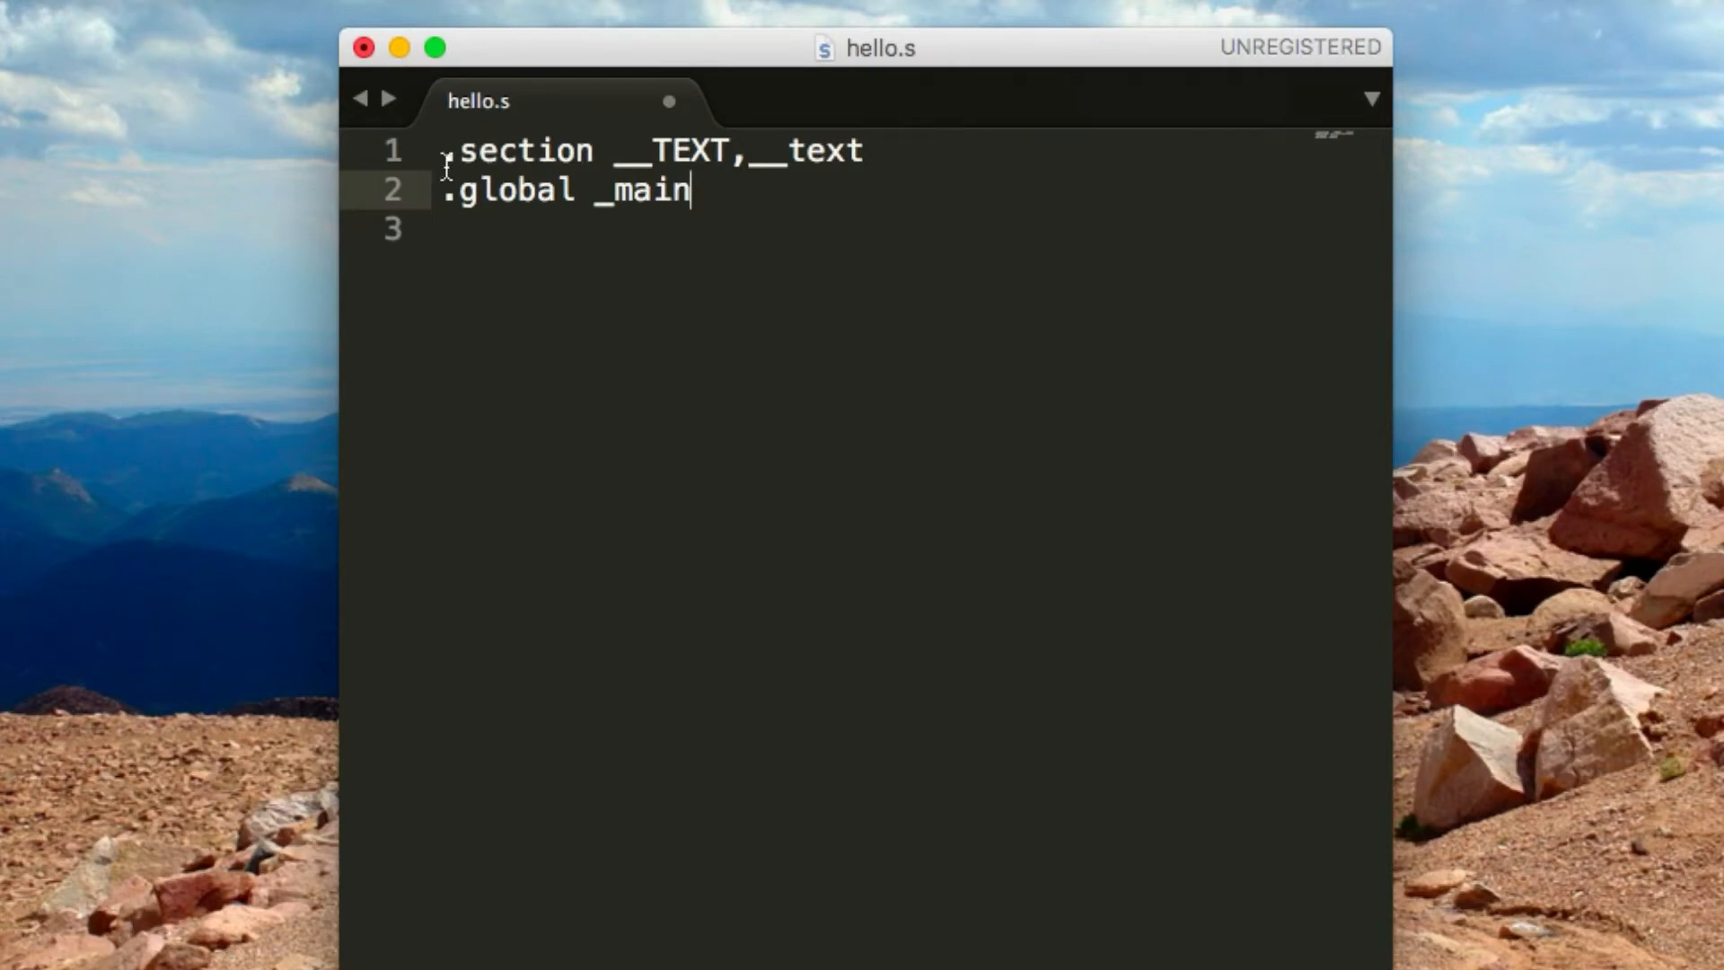
pyautogui.moveTo(945, 270)
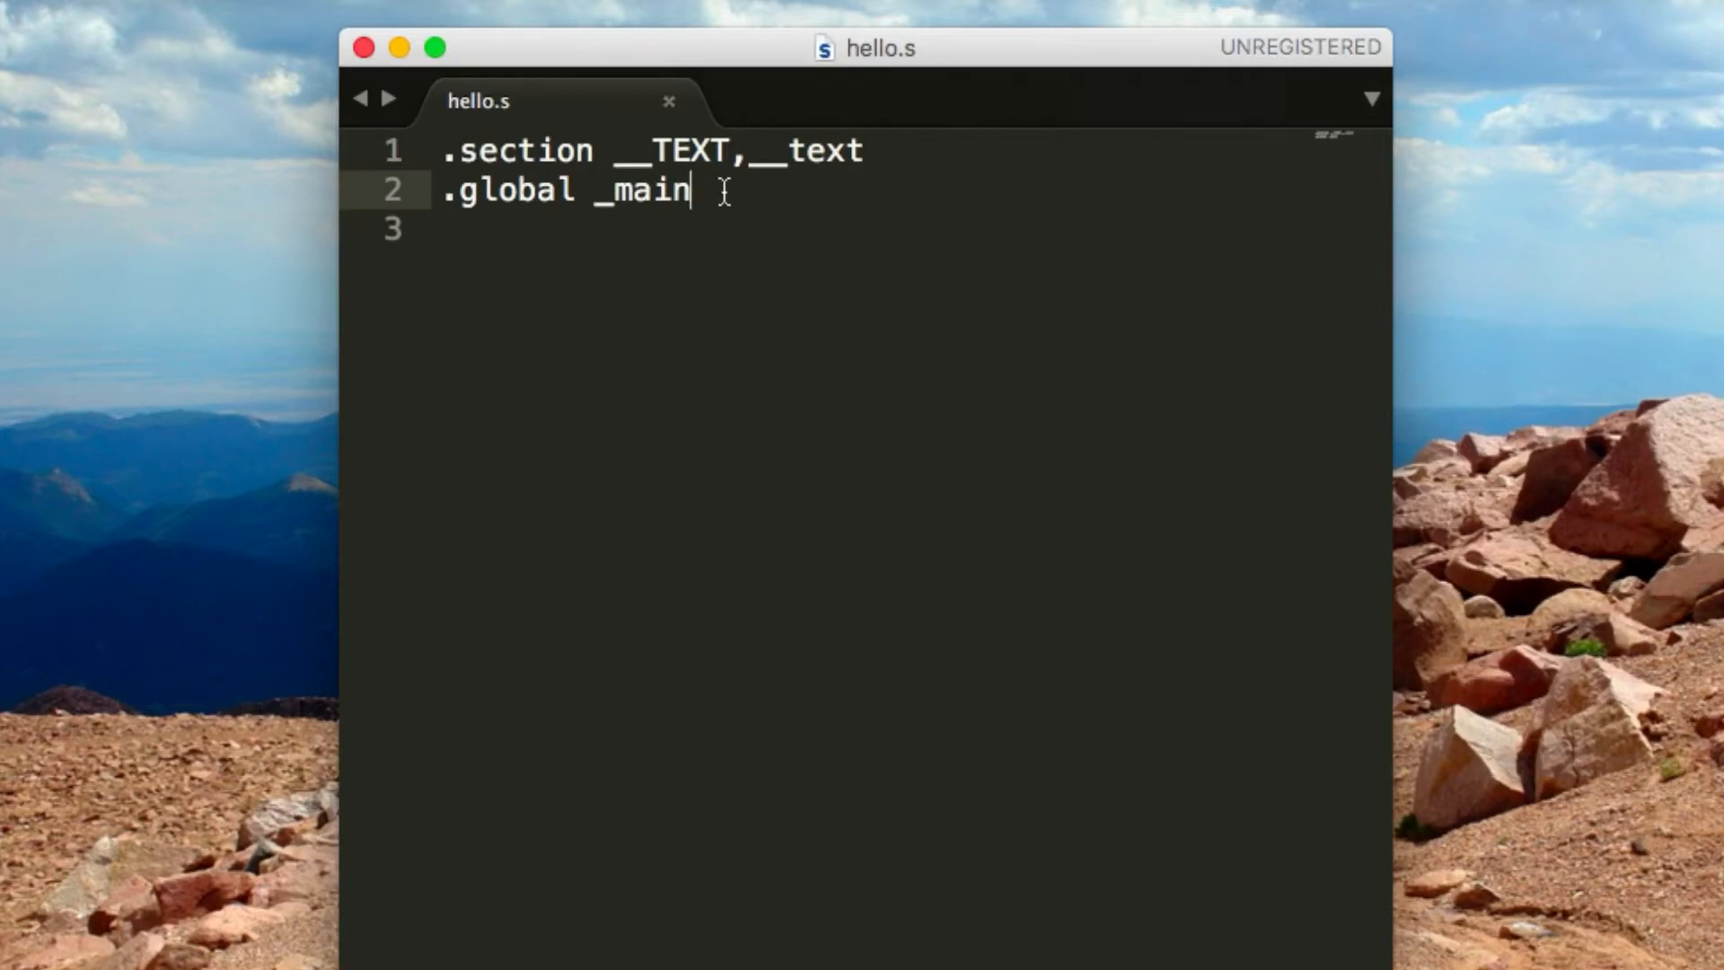
# Add .align 2, a blank line, then the _main: label
pyautogui.write('.a')
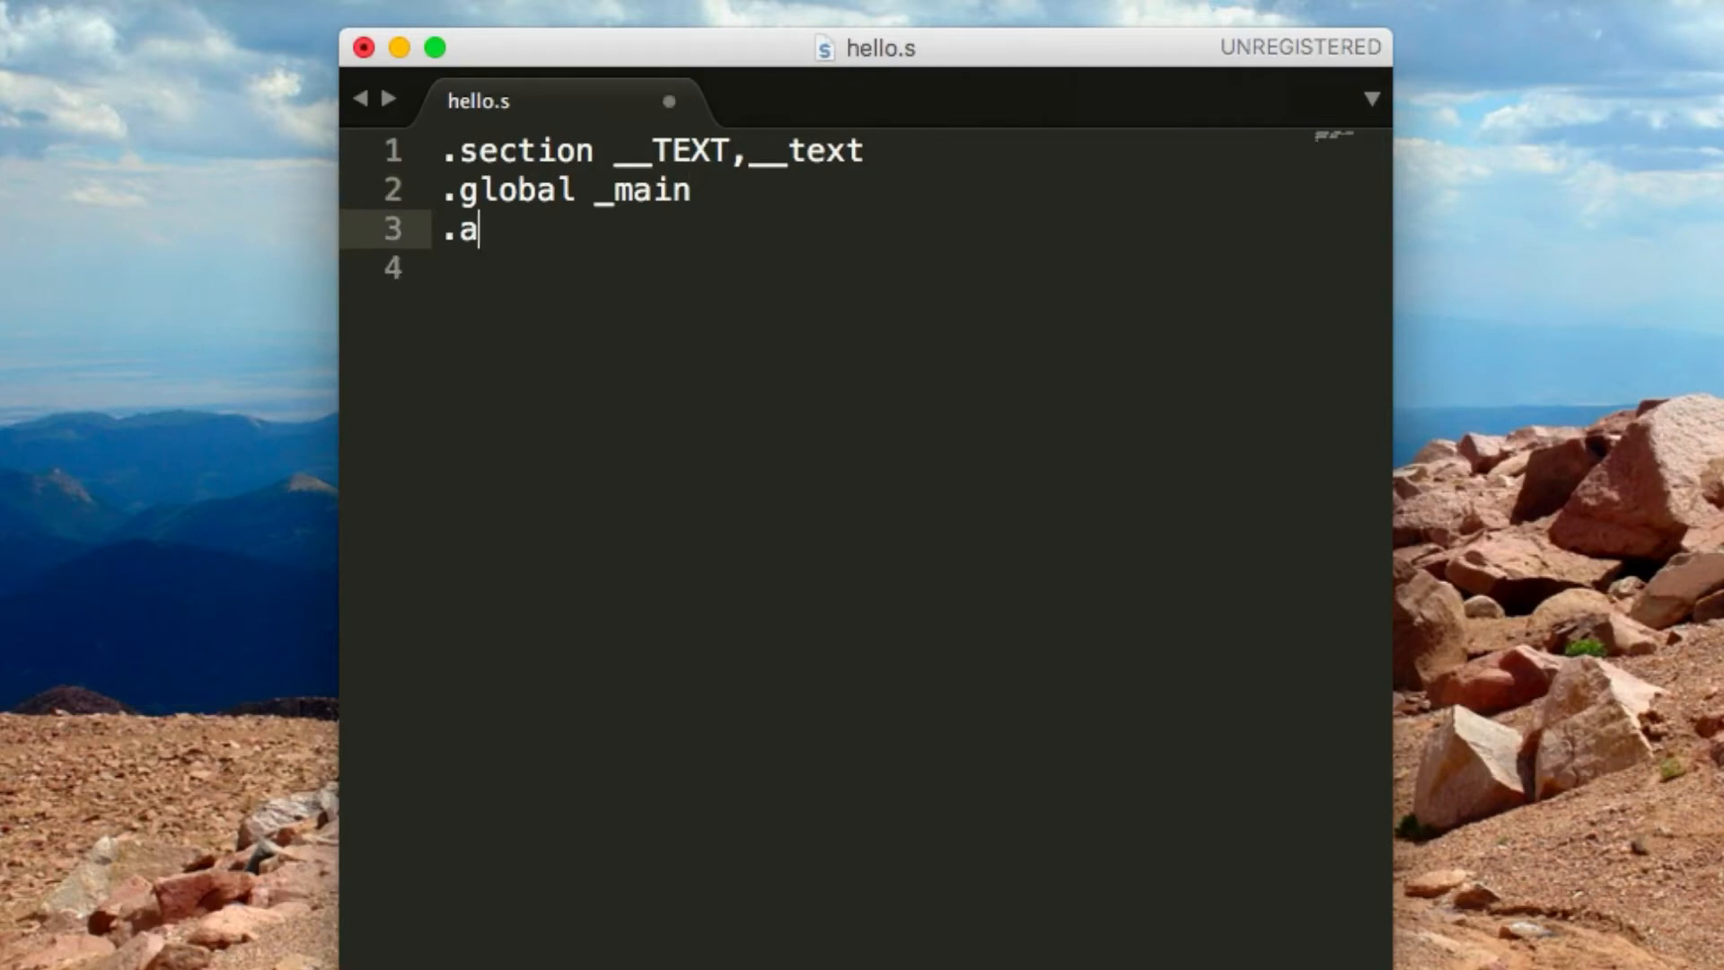
pyautogui.write('lign')
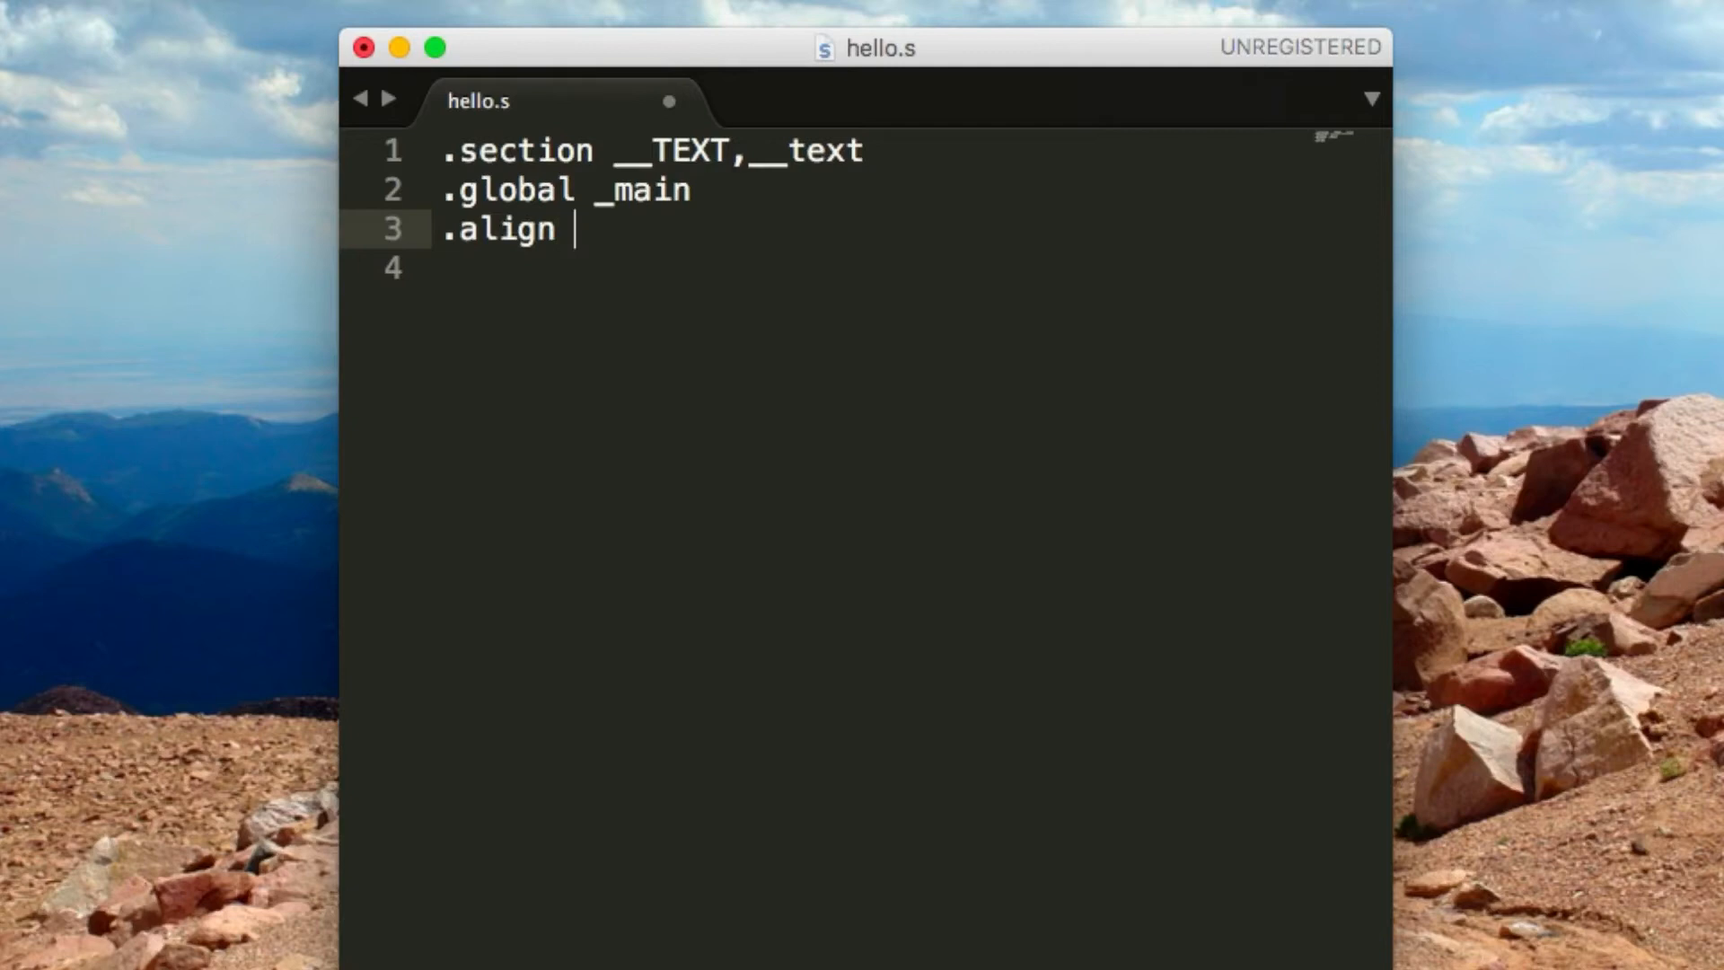
pyautogui.write('2')
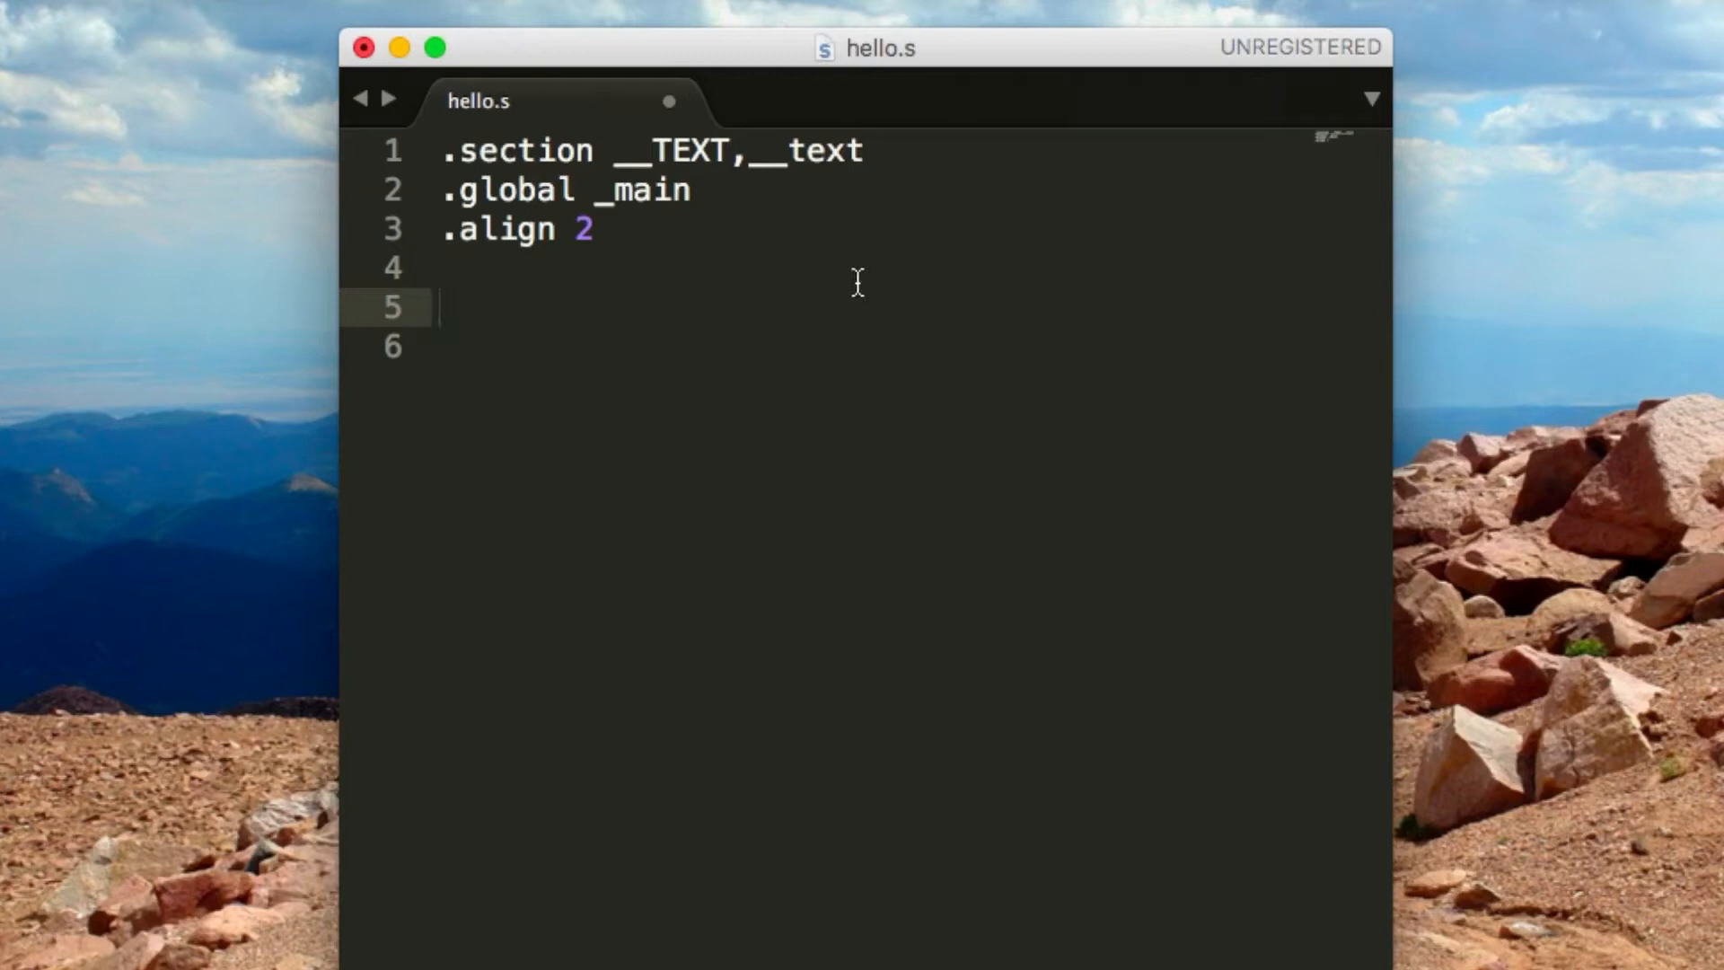
pyautogui.moveTo(679, 454)
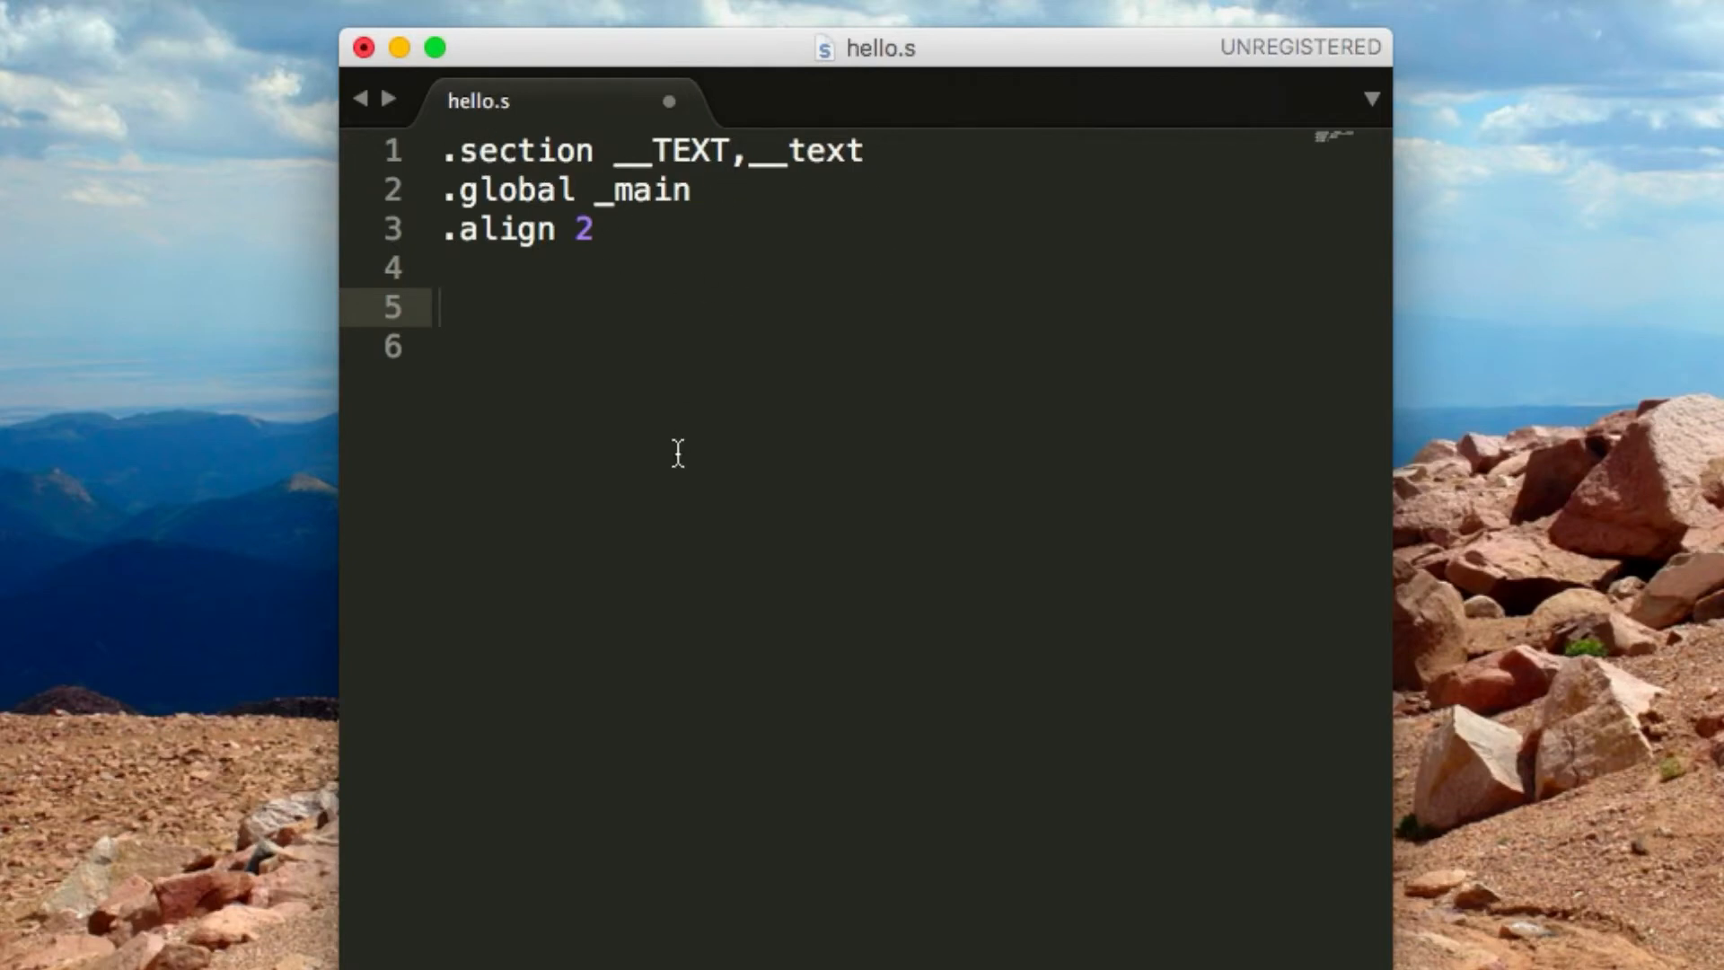
pyautogui.write('_main:')
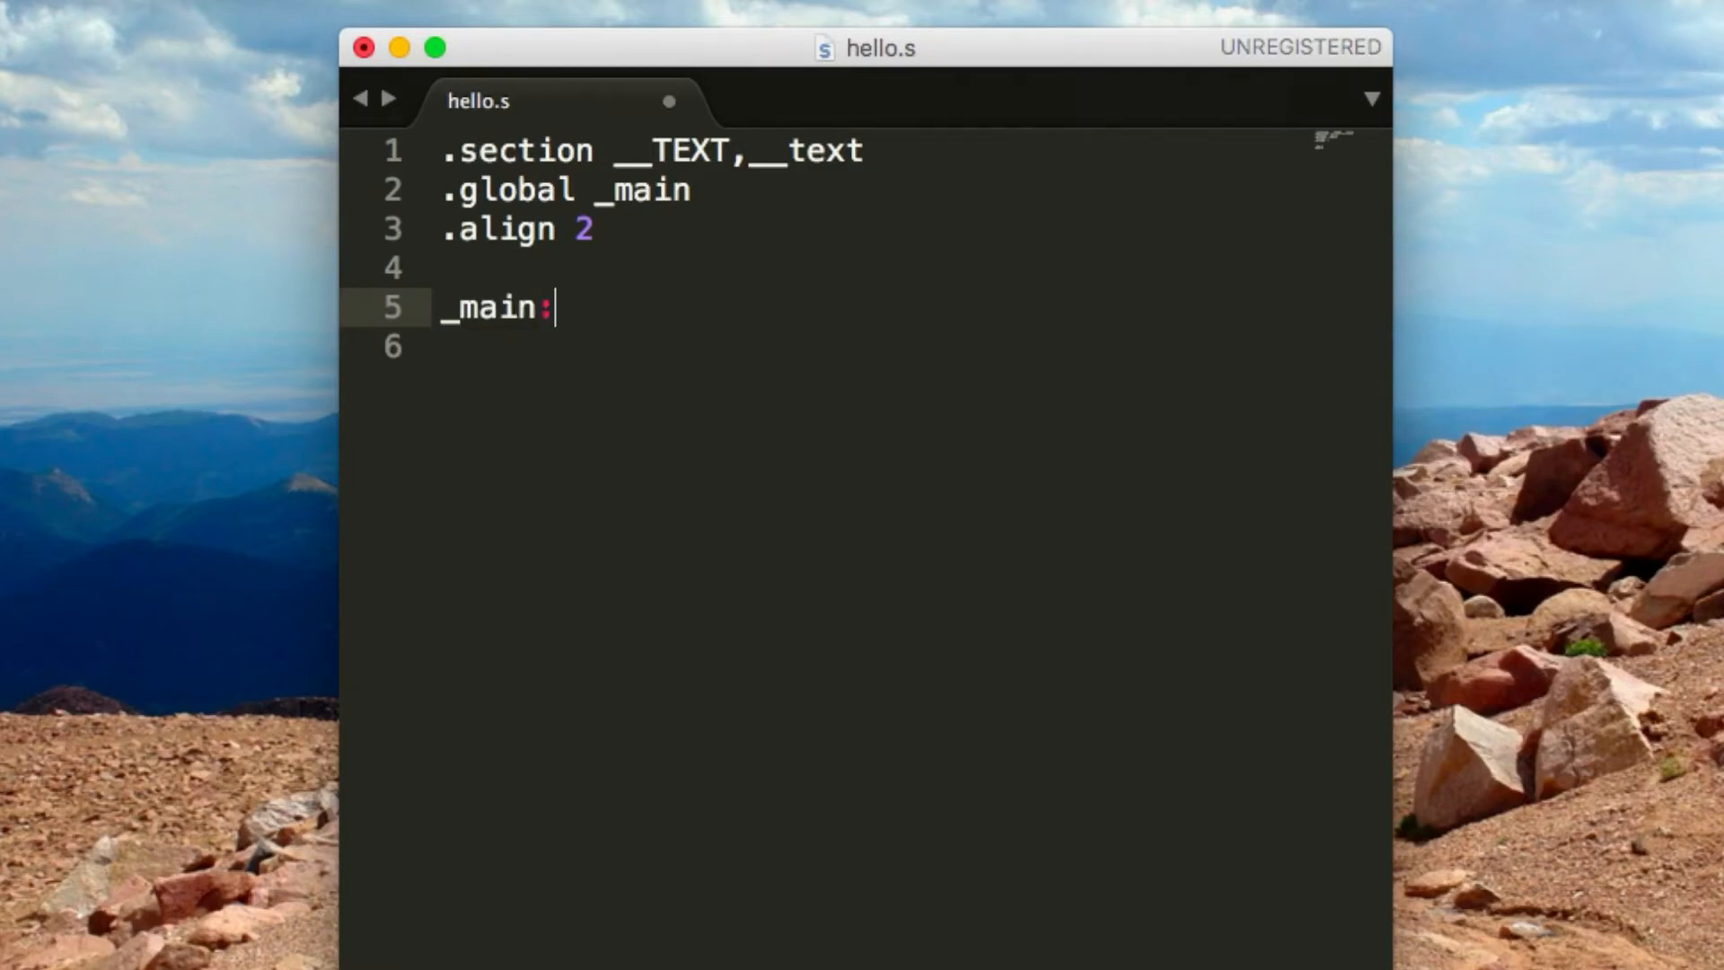
# Open an empty line below _main: for the function body and save
pyautogui.press('enter')
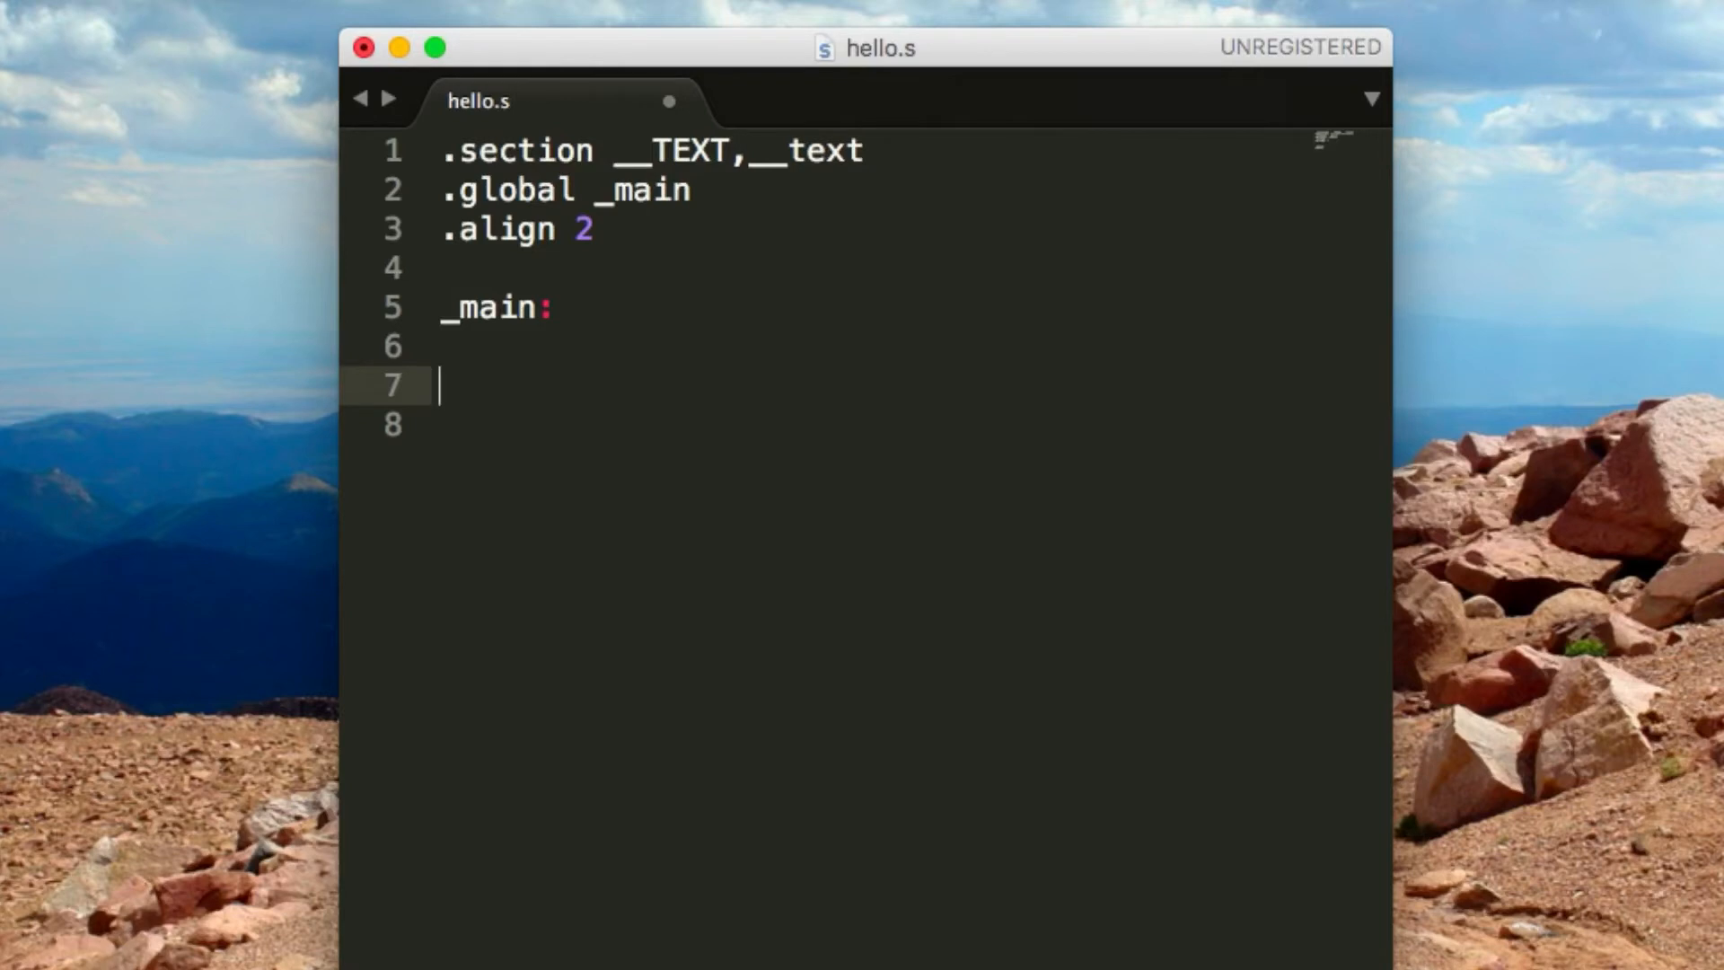
pyautogui.moveTo(894, 43)
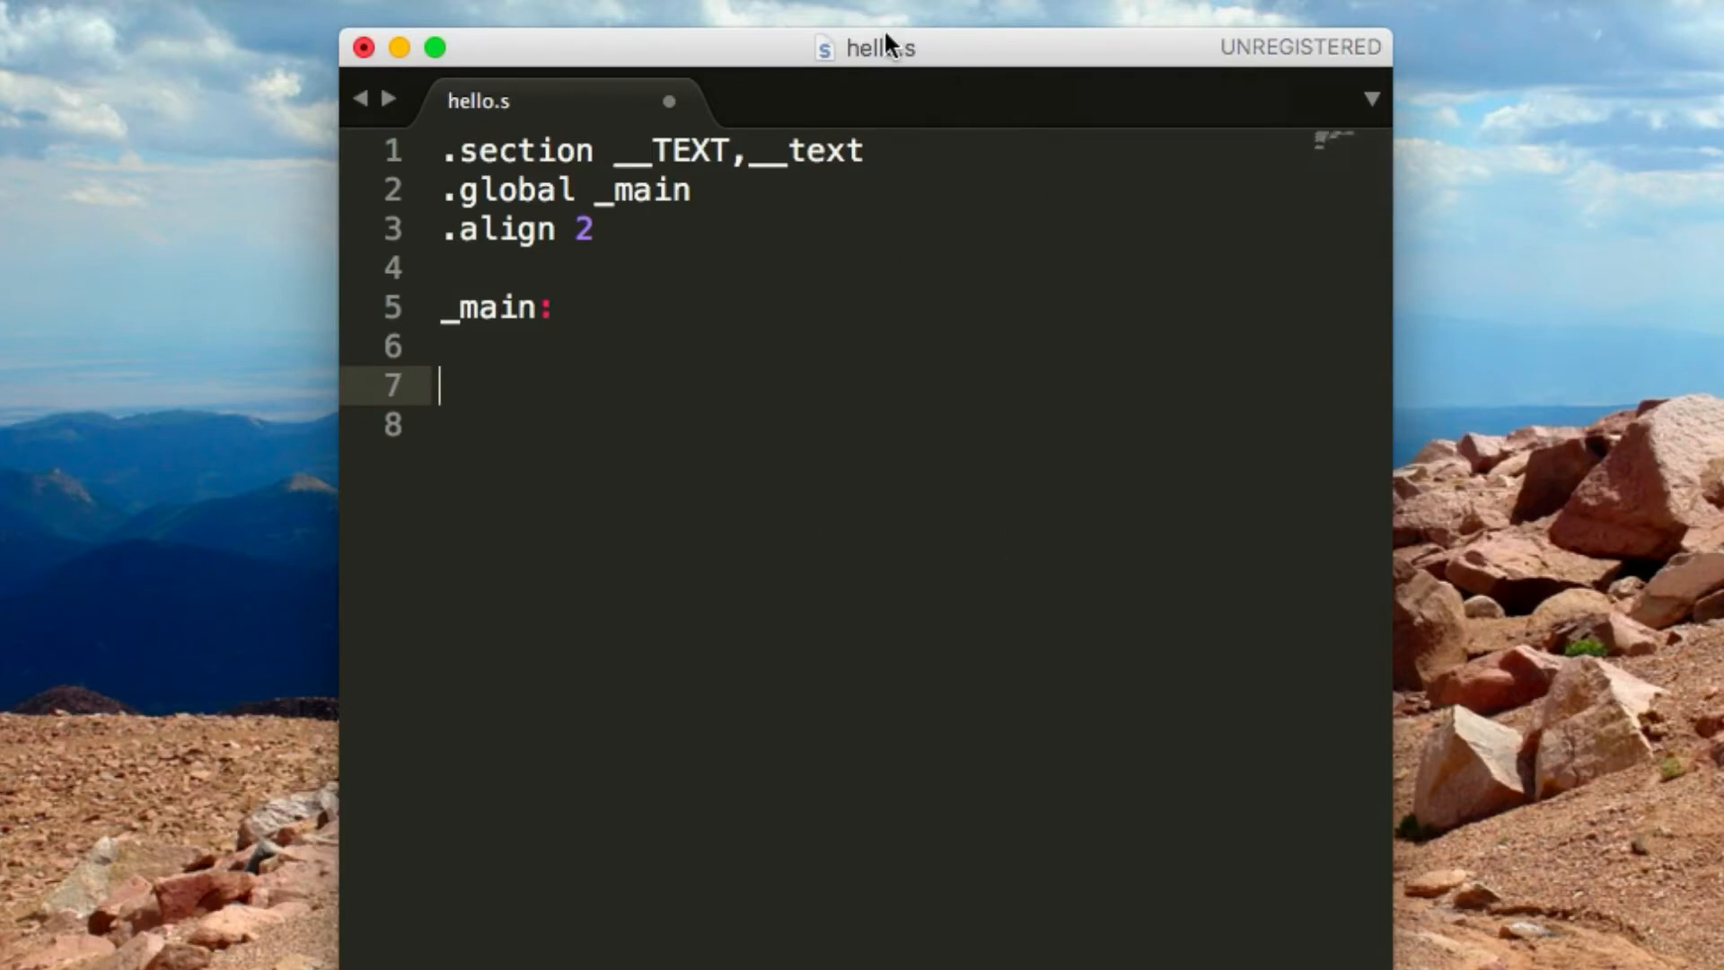
pyautogui.moveTo(1029, 294)
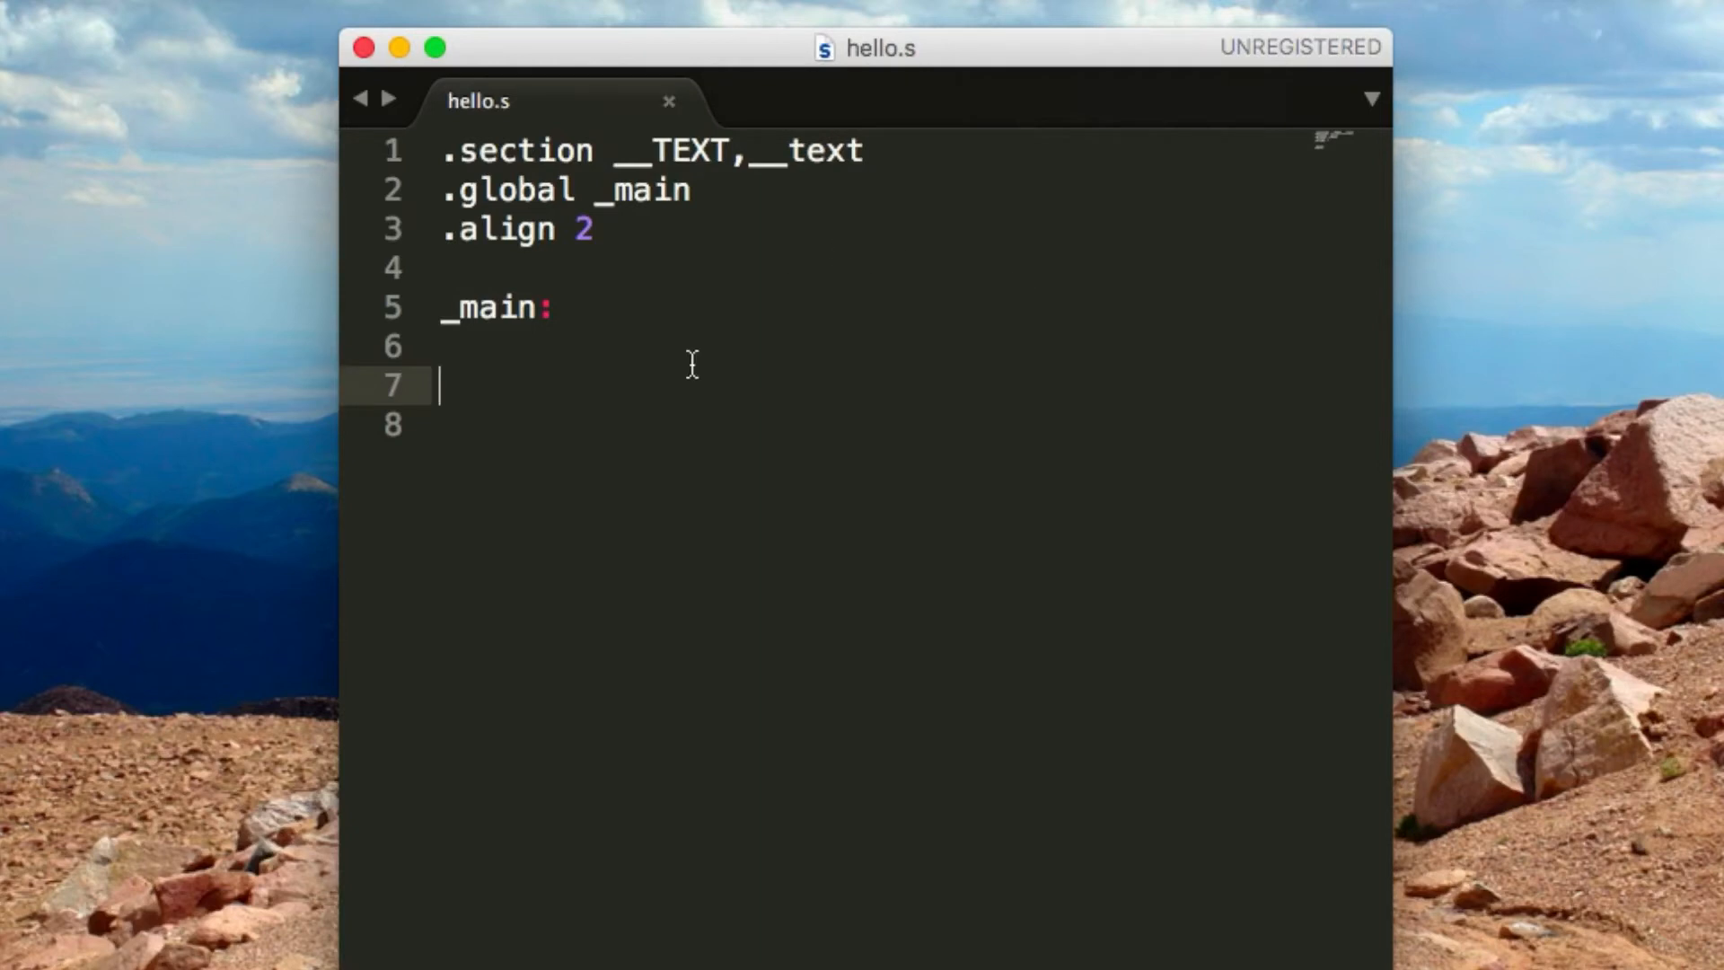
pyautogui.moveTo(456, 381)
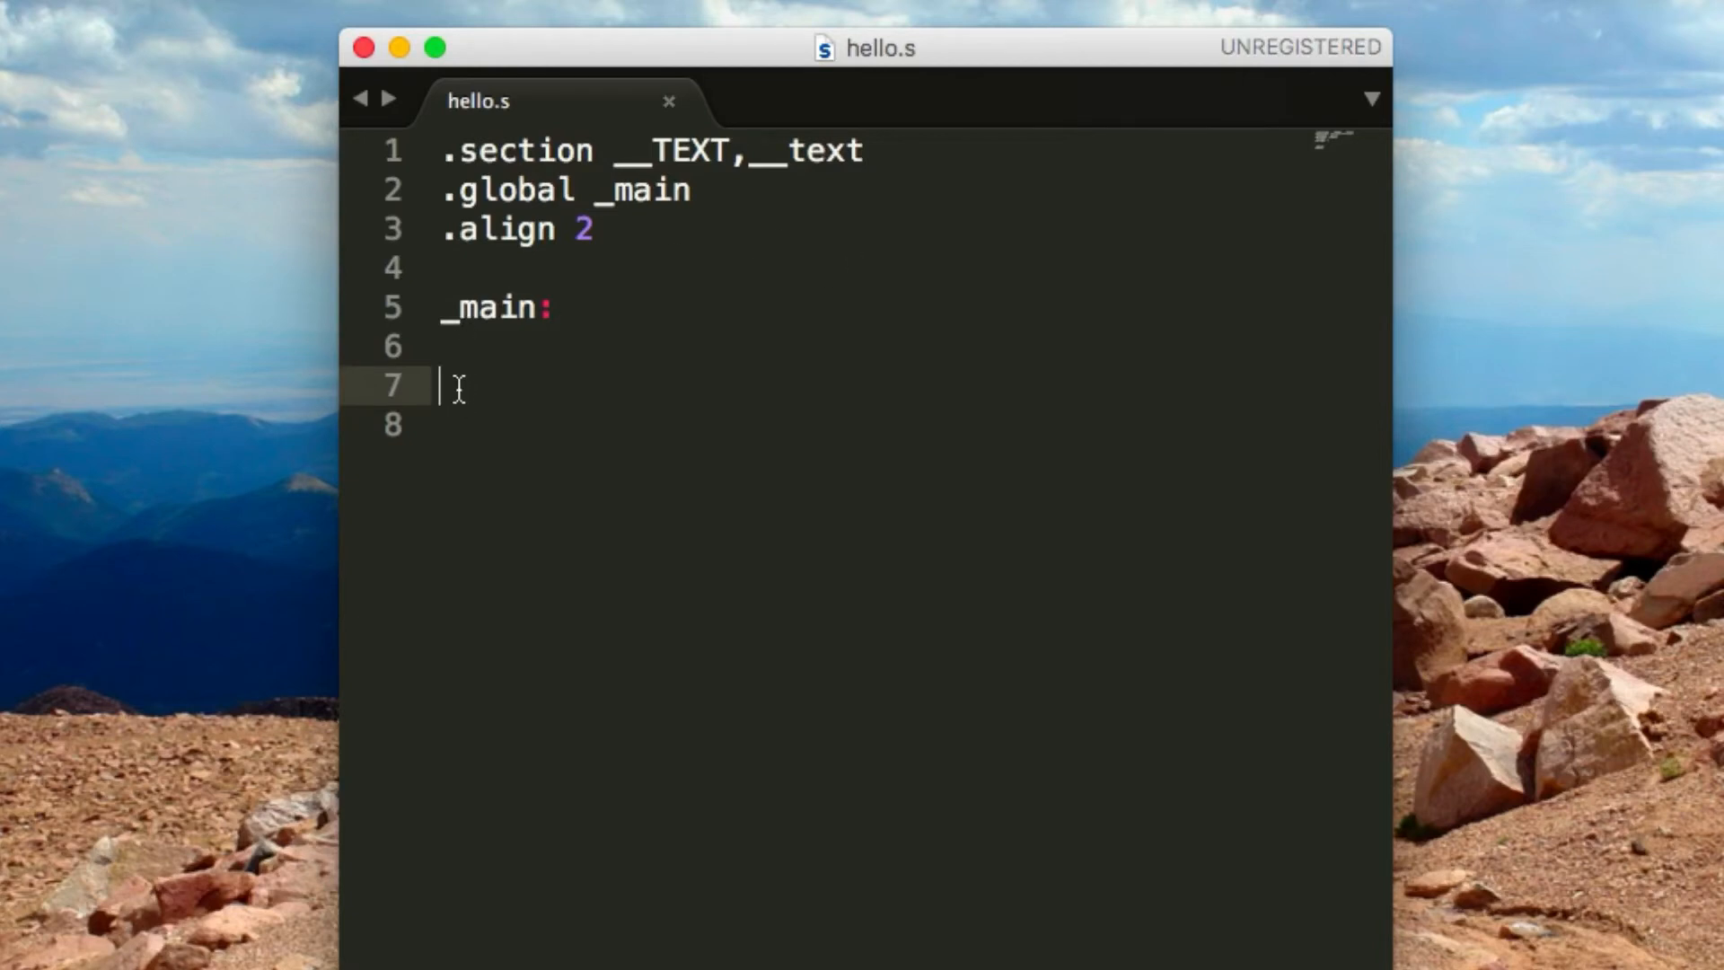
pyautogui.moveTo(1033, 16)
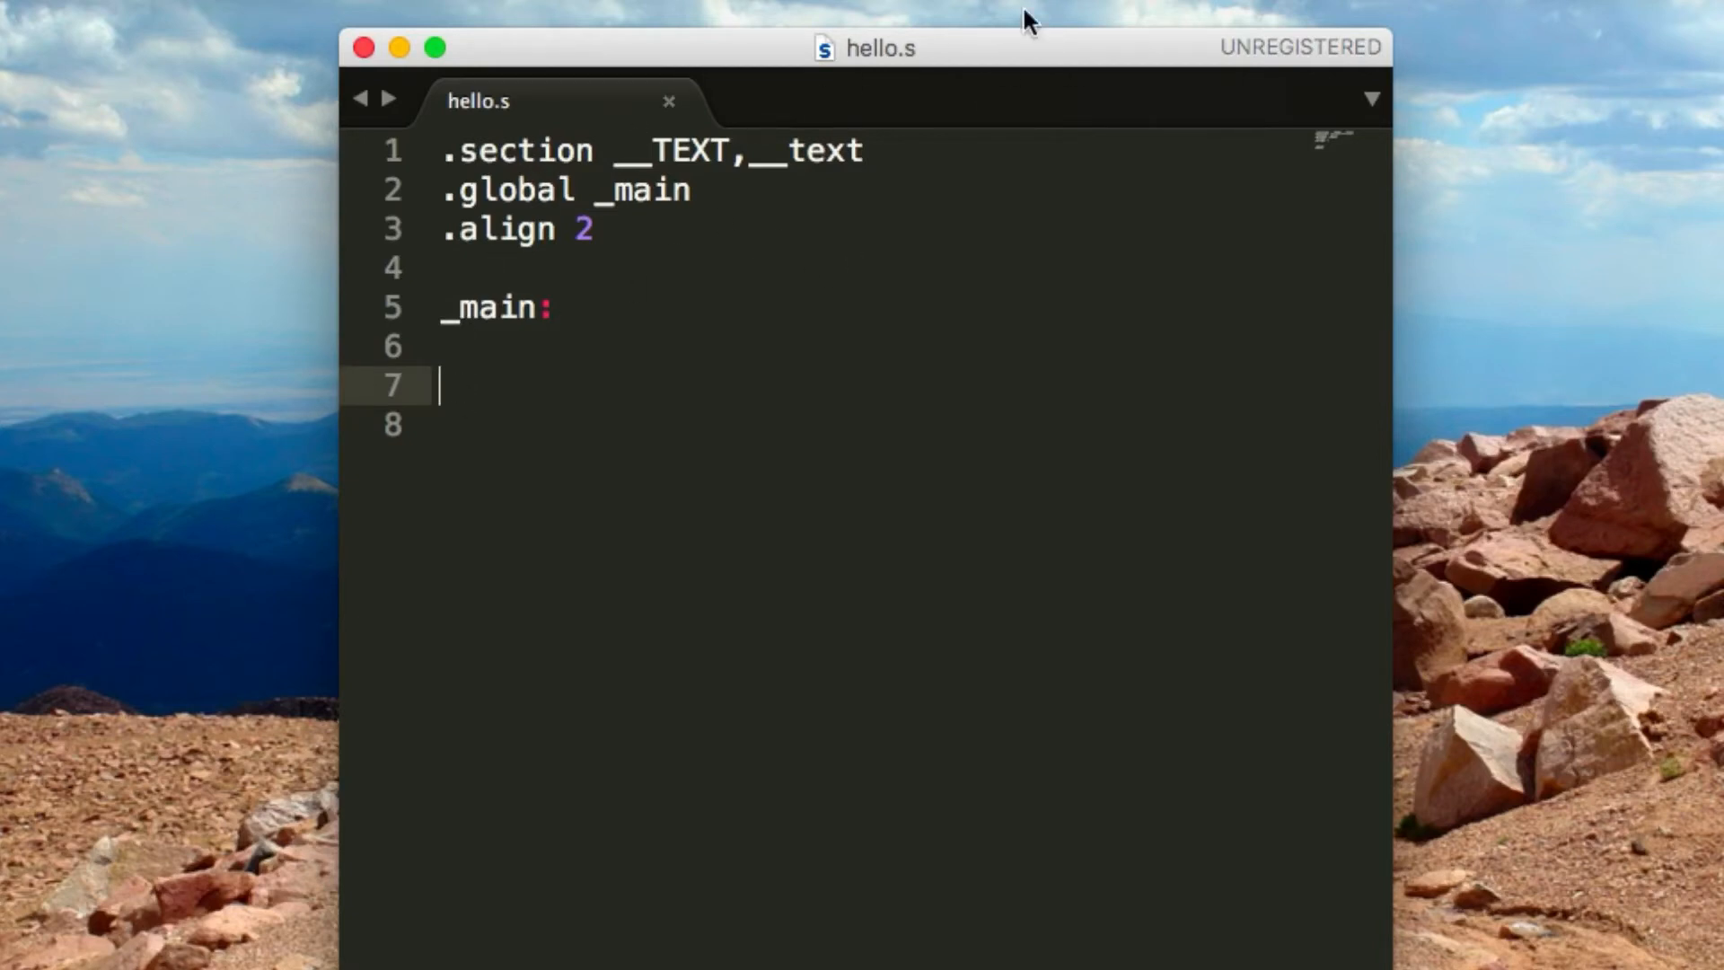
pyautogui.moveTo(472, 433)
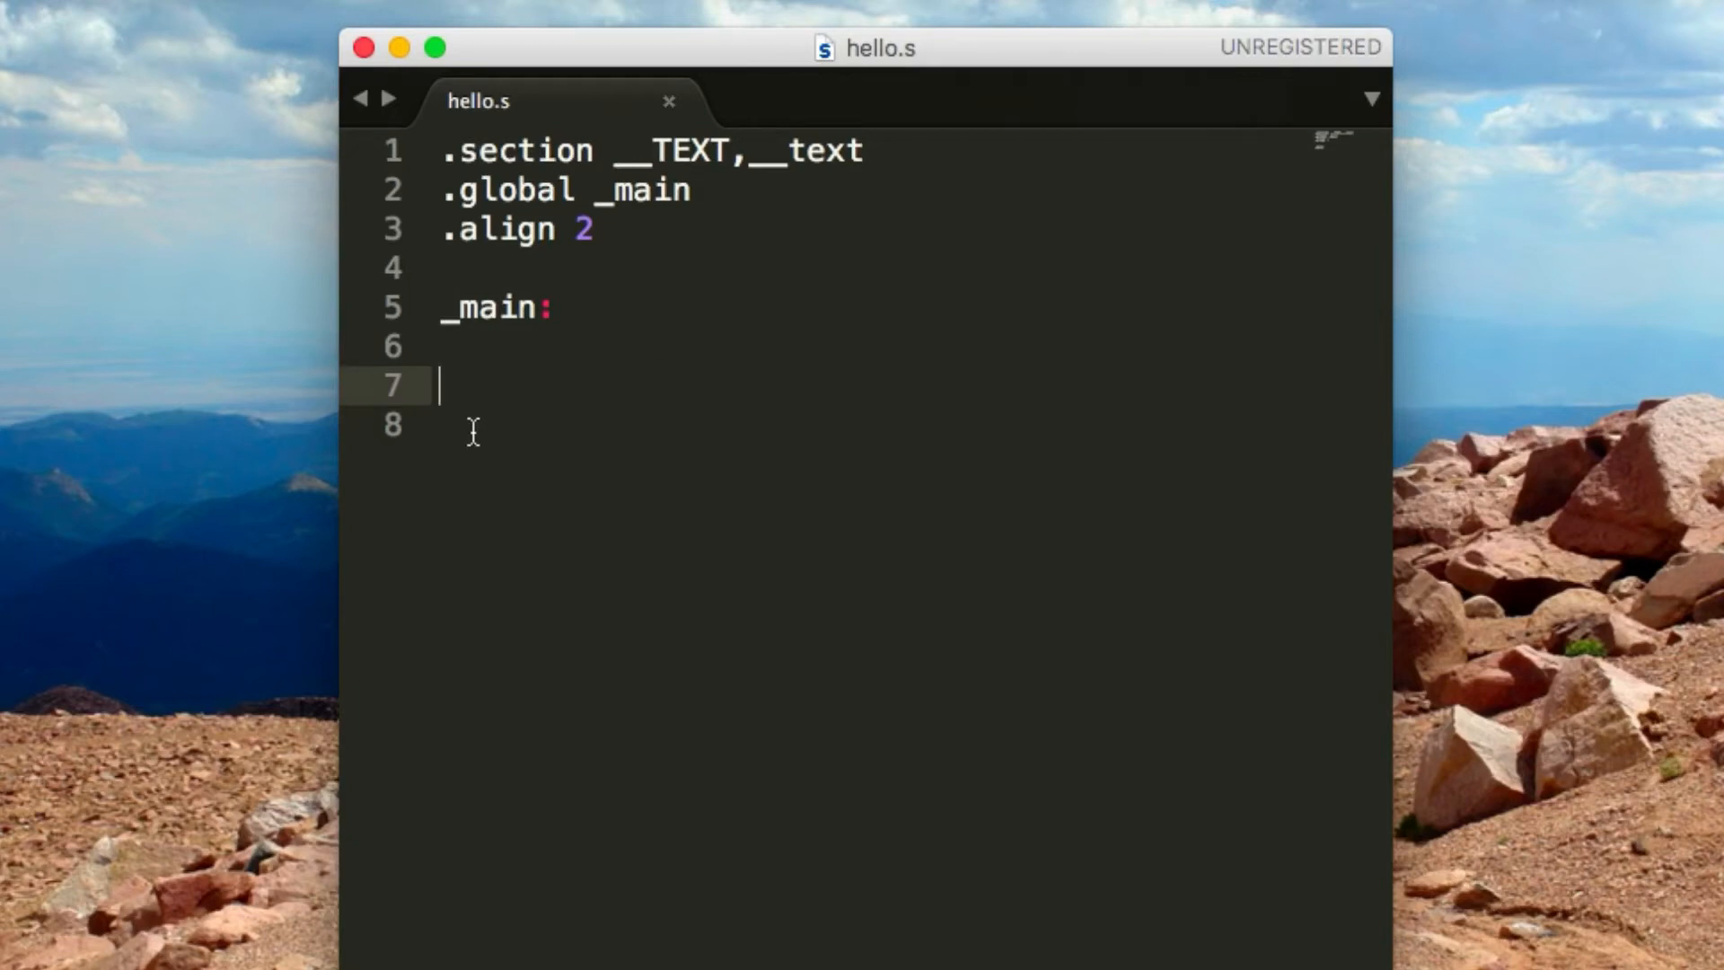
# Frame _main with push {r7,lr} and pop {r7,pc}, blank lines between, and save
pyautogui.write('pu')
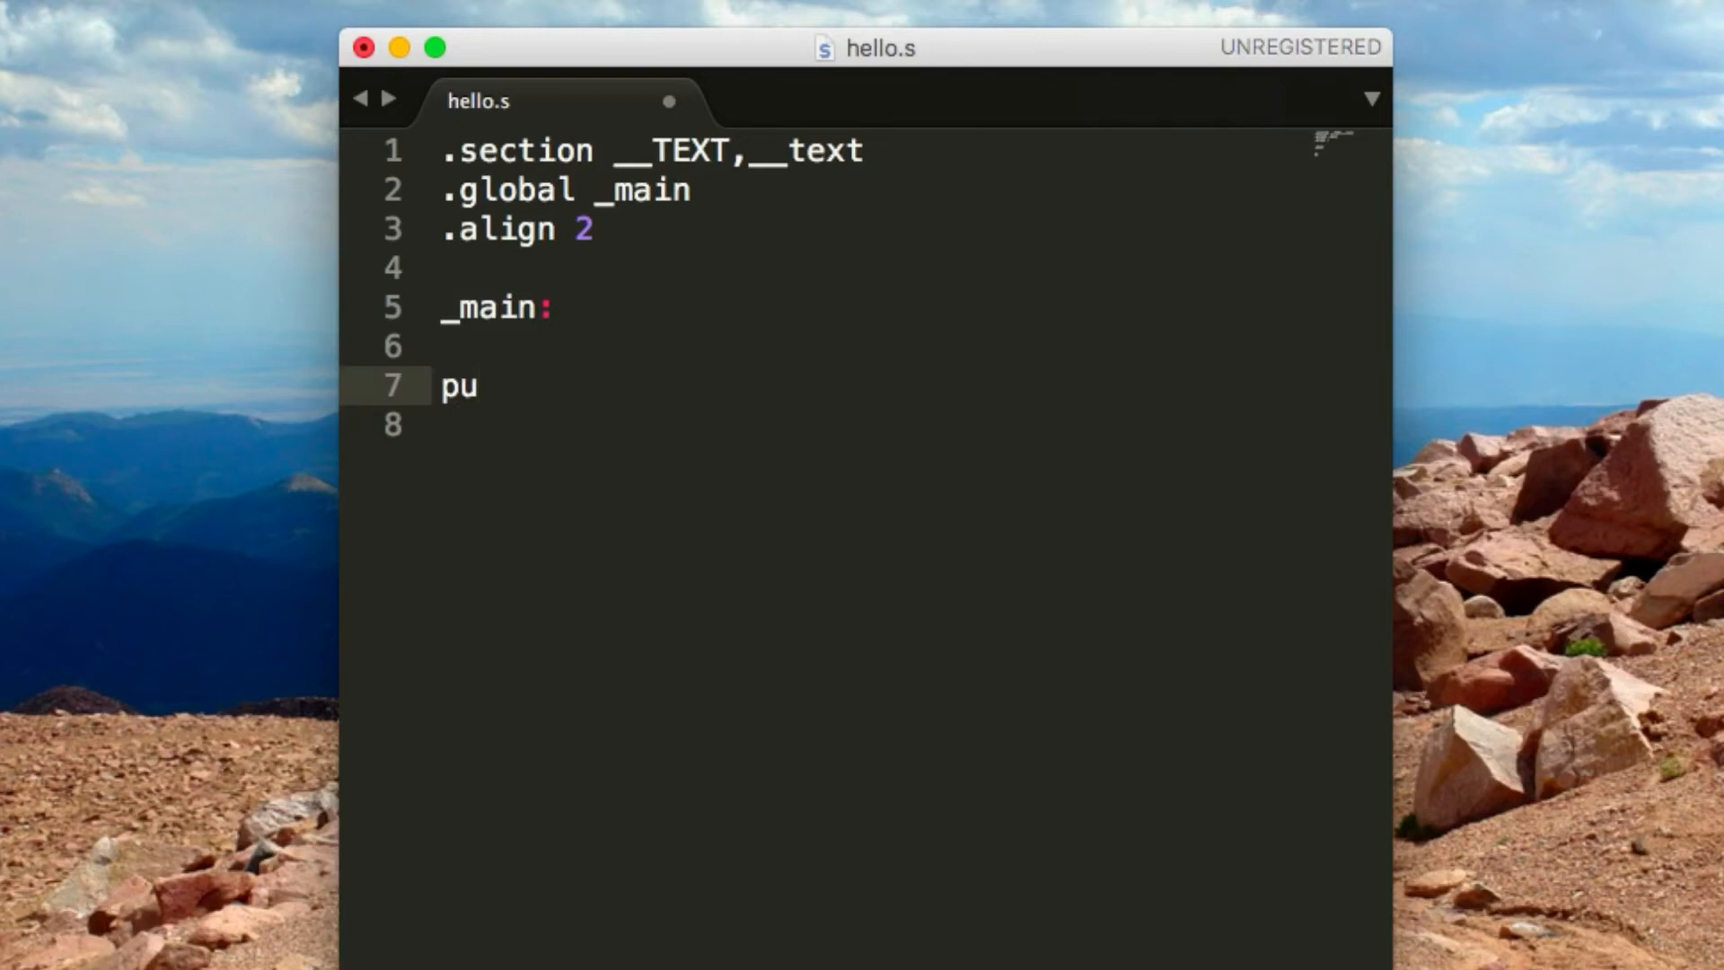
pyautogui.write('sh')
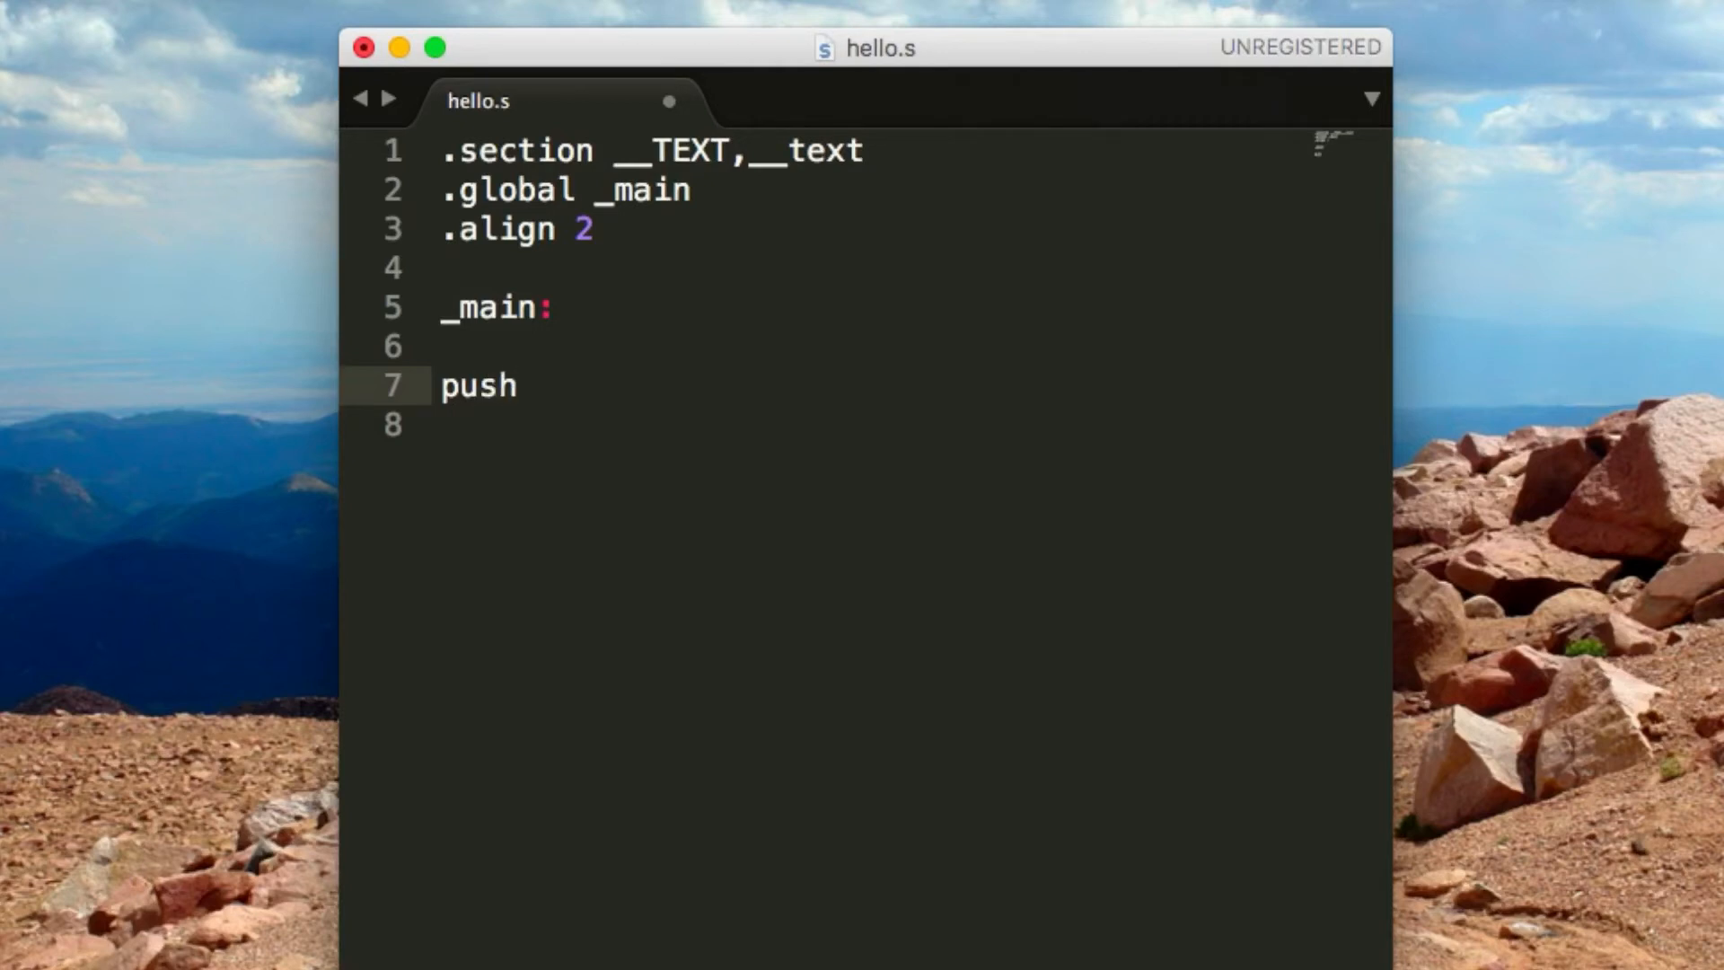
pyautogui.write('{}')
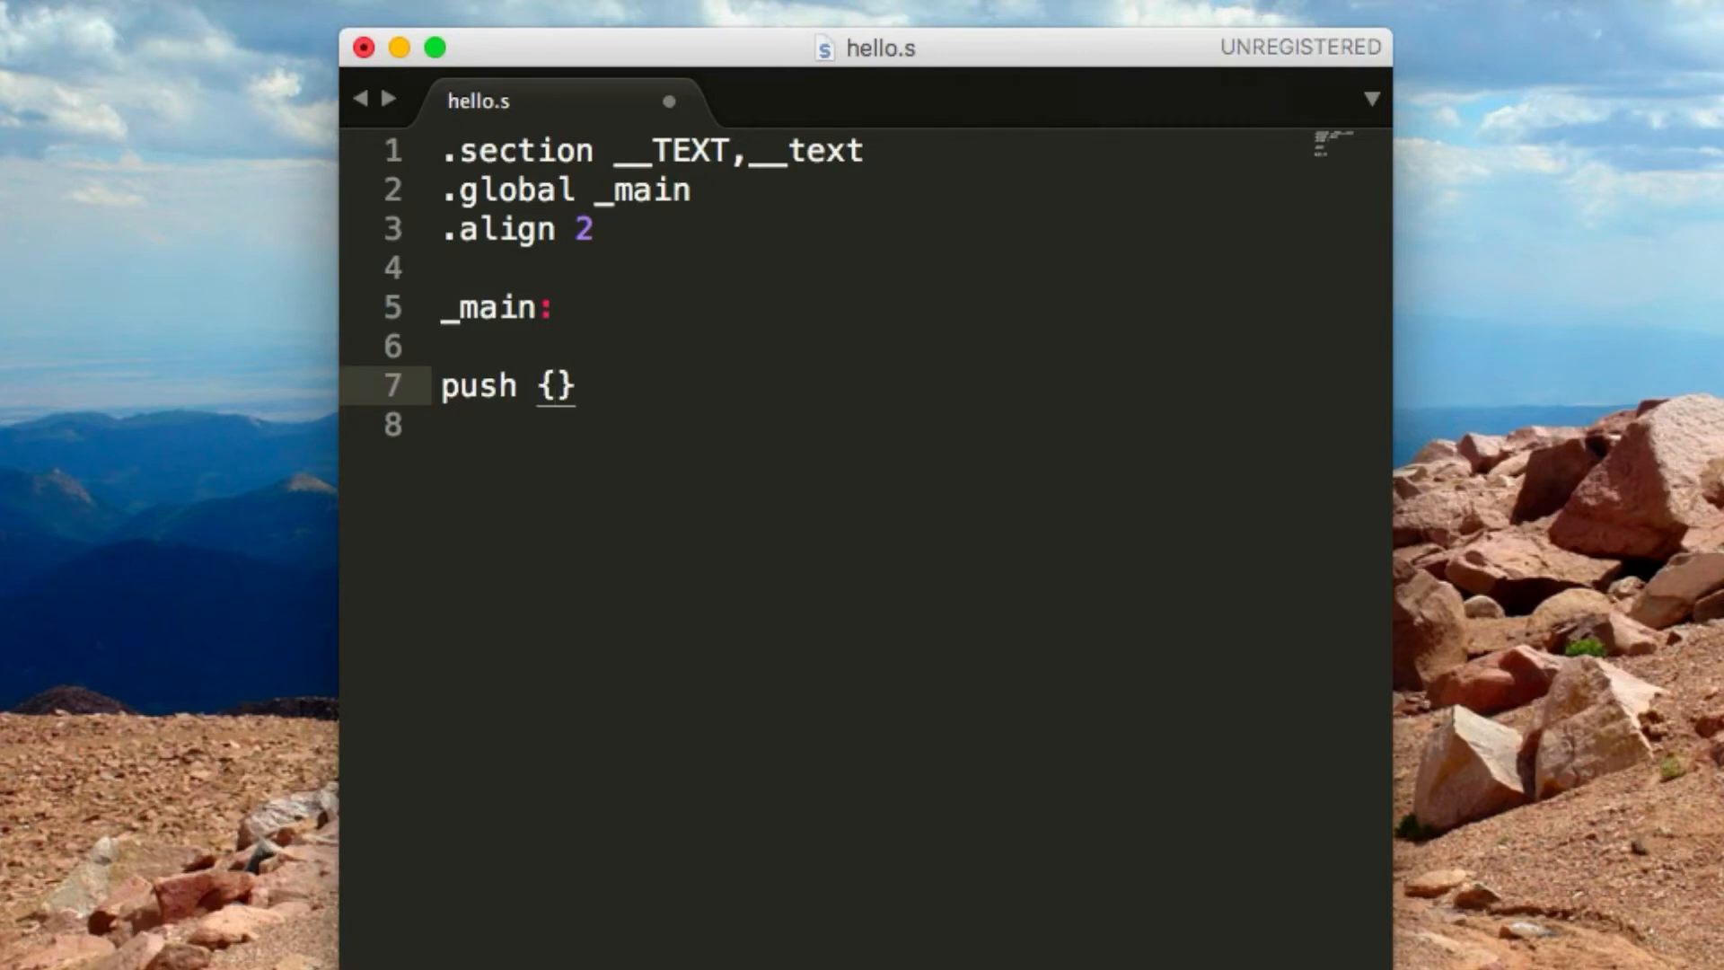
pyautogui.write('r7,')
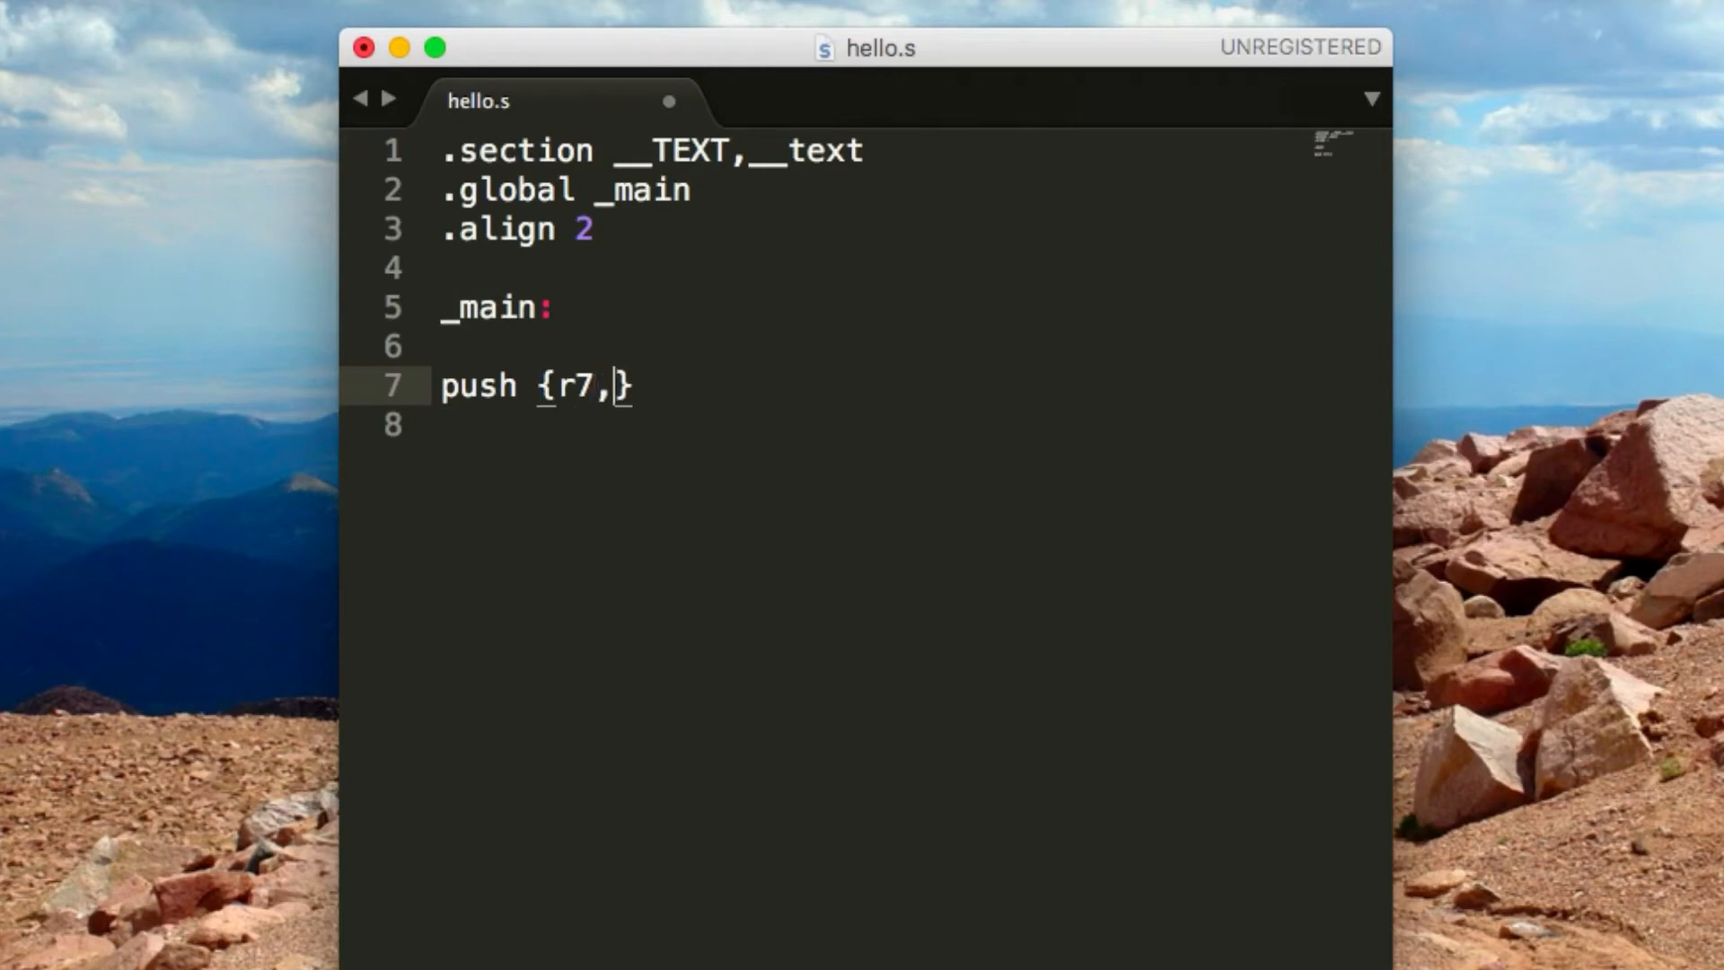
pyautogui.write('pc')
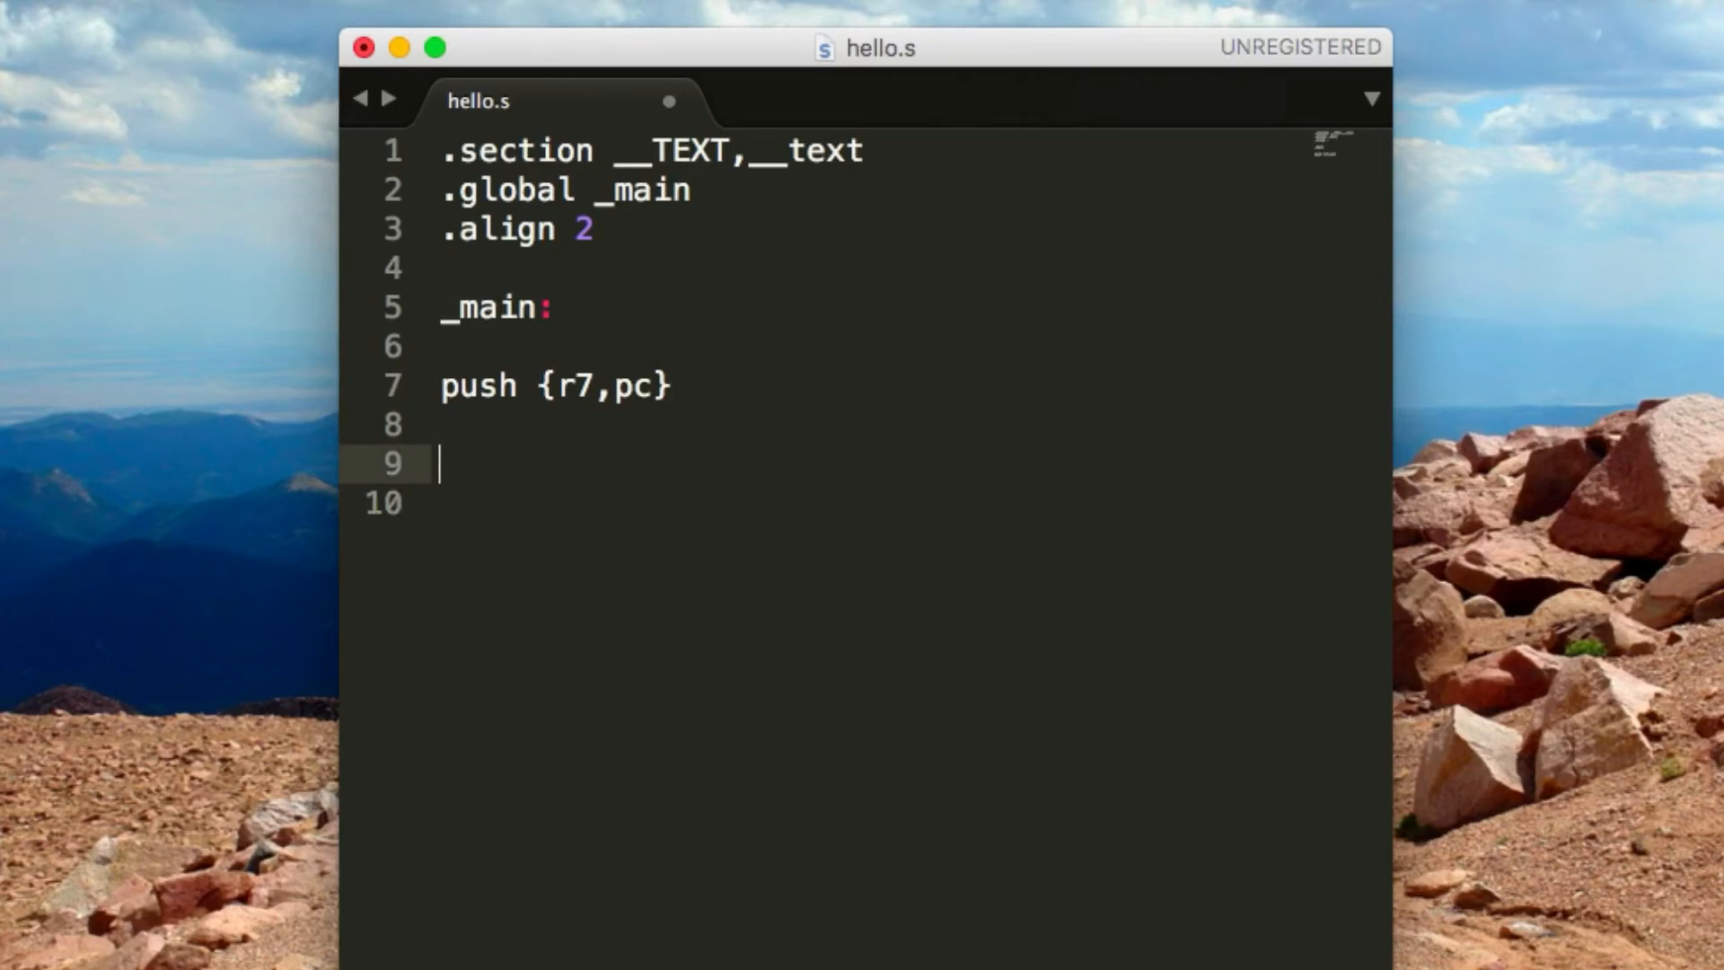
pyautogui.write('pop {')
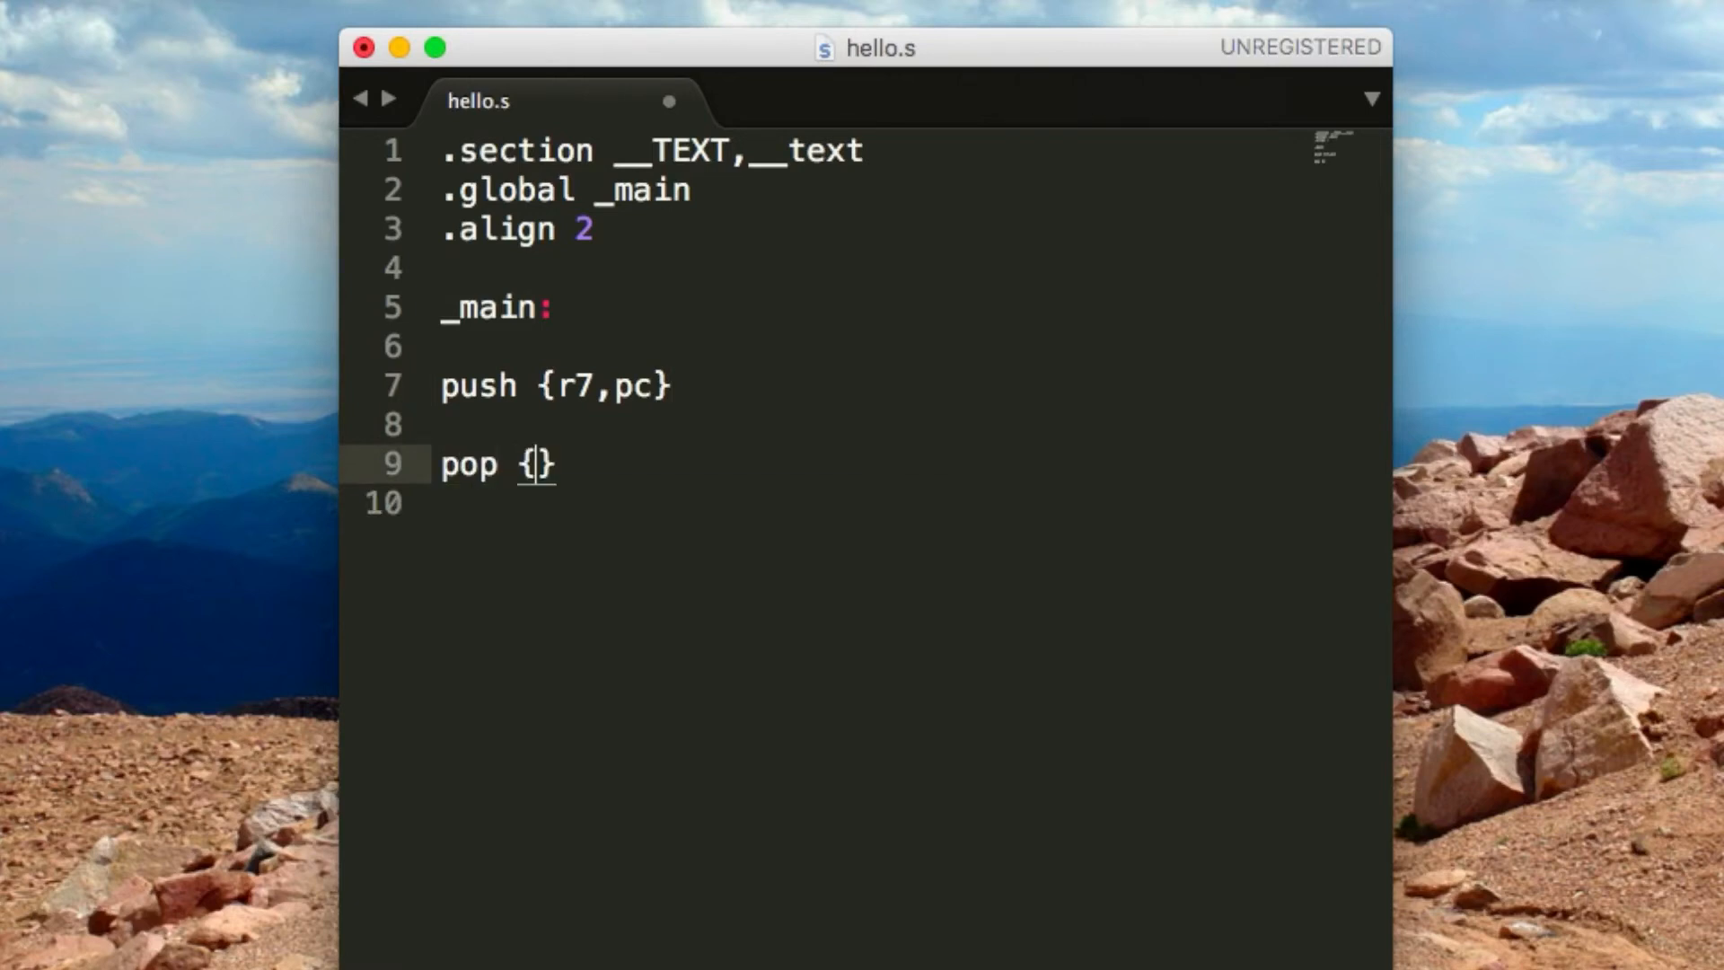
pyautogui.write('r7,pc')
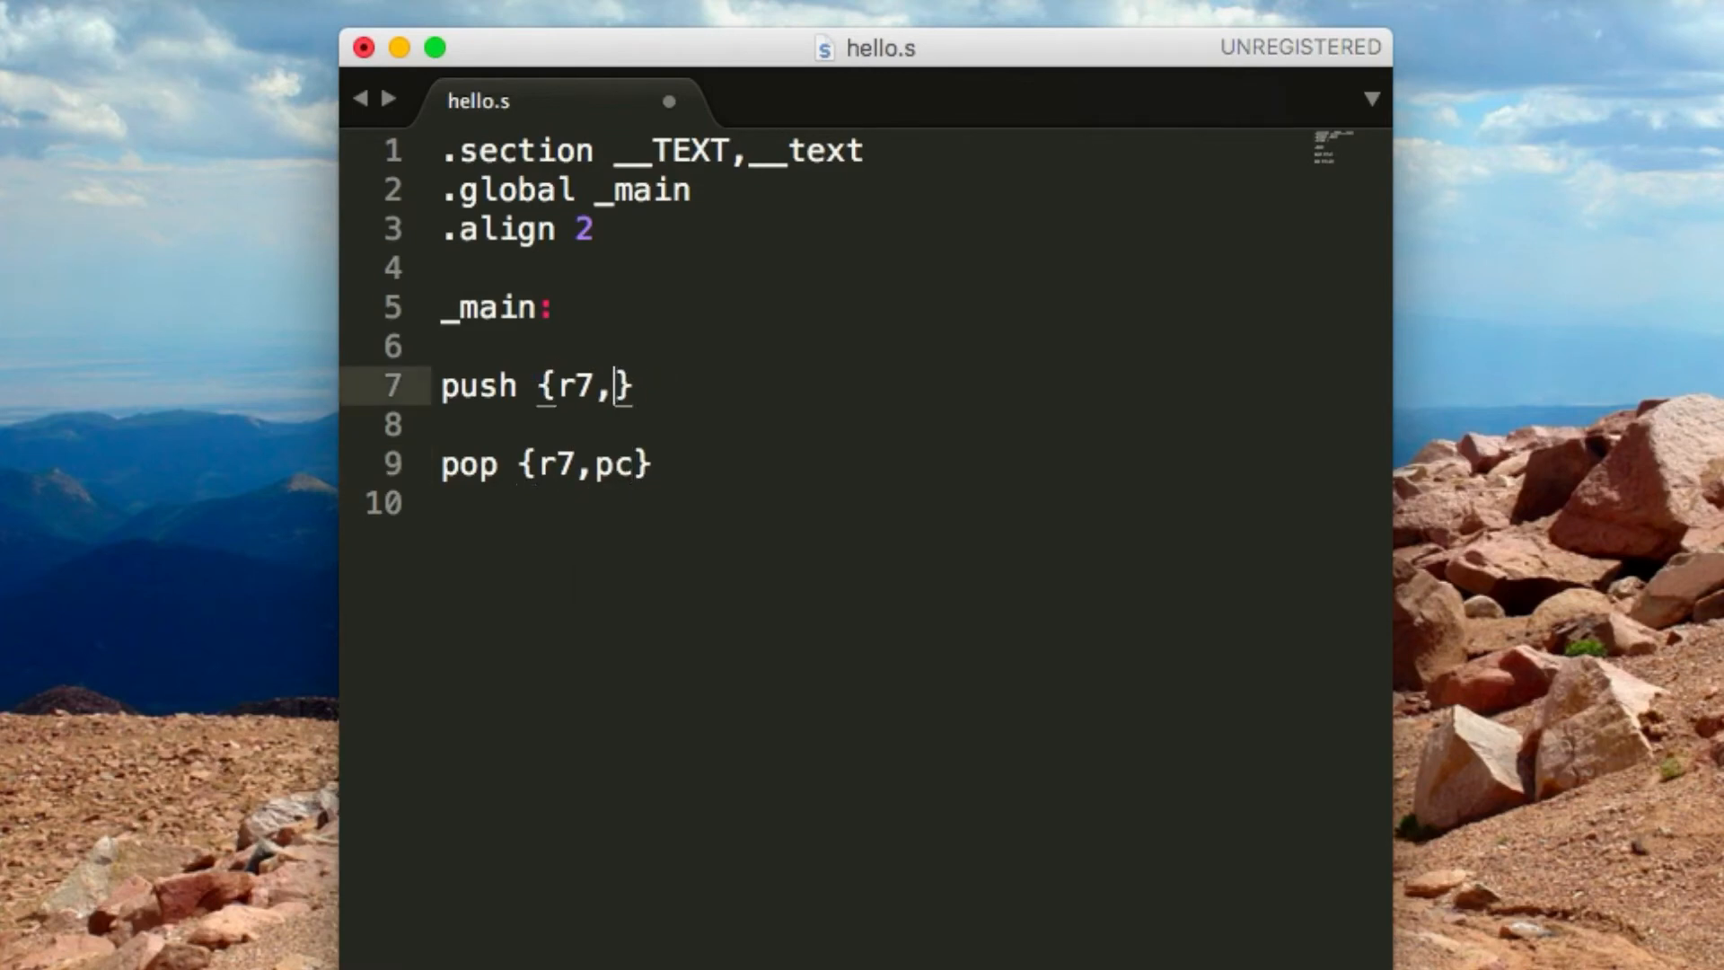
pyautogui.write('lr')
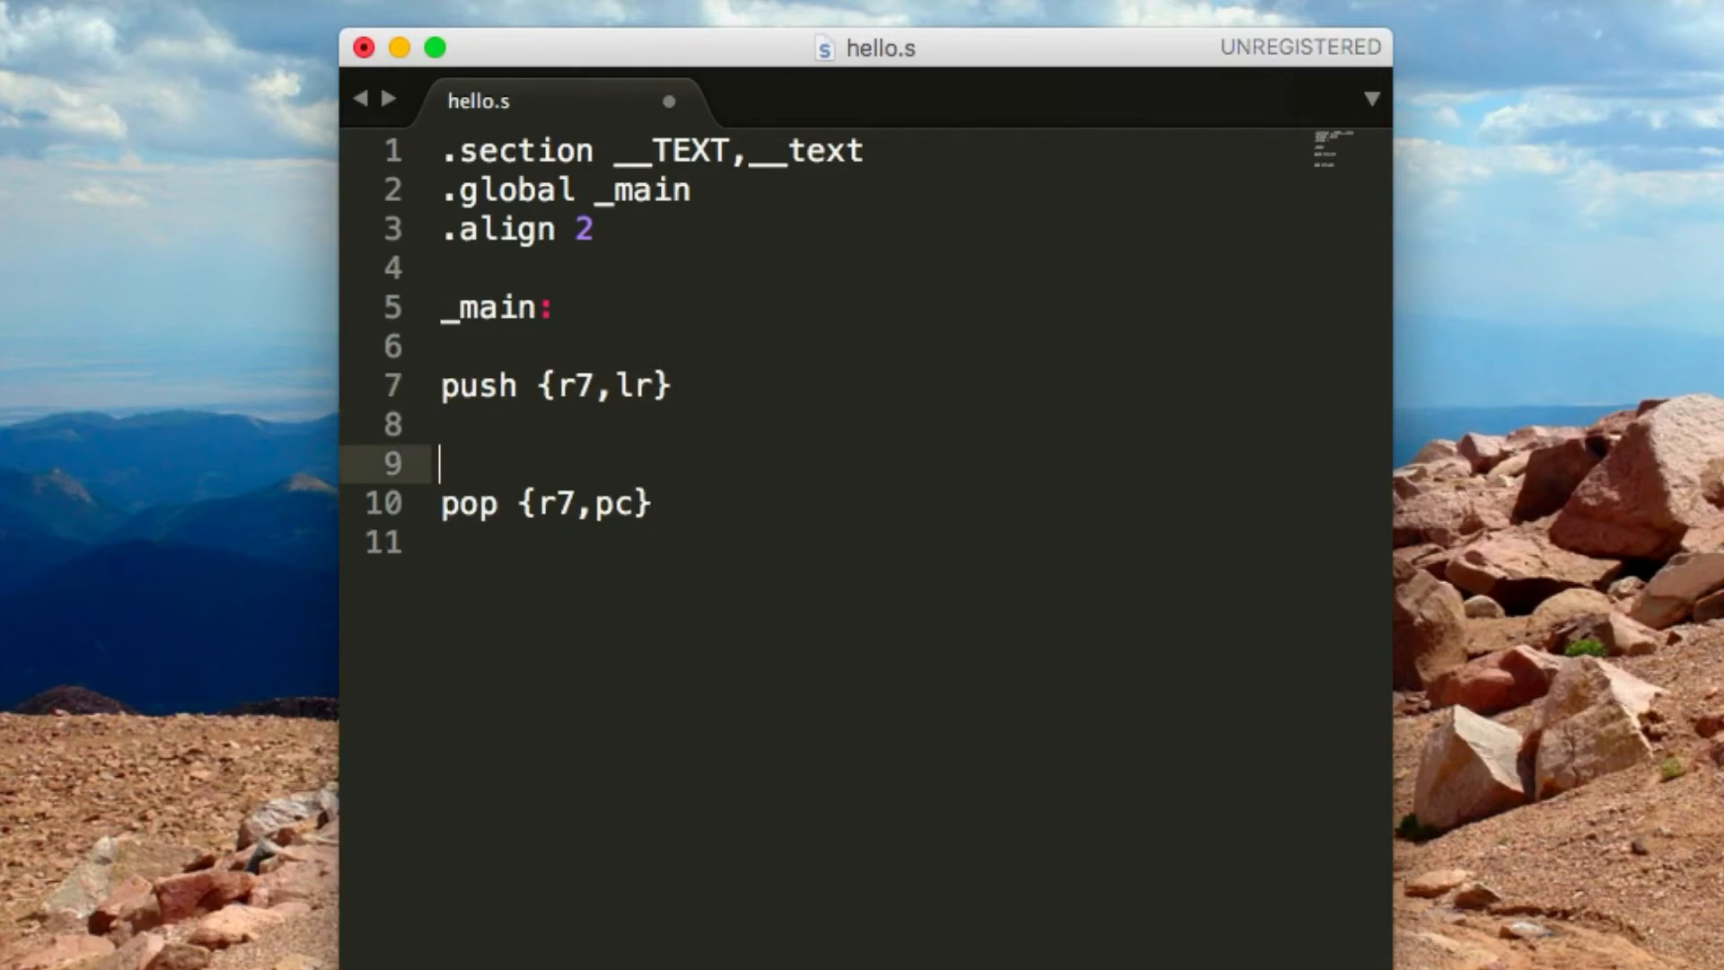
pyautogui.press('Enter')
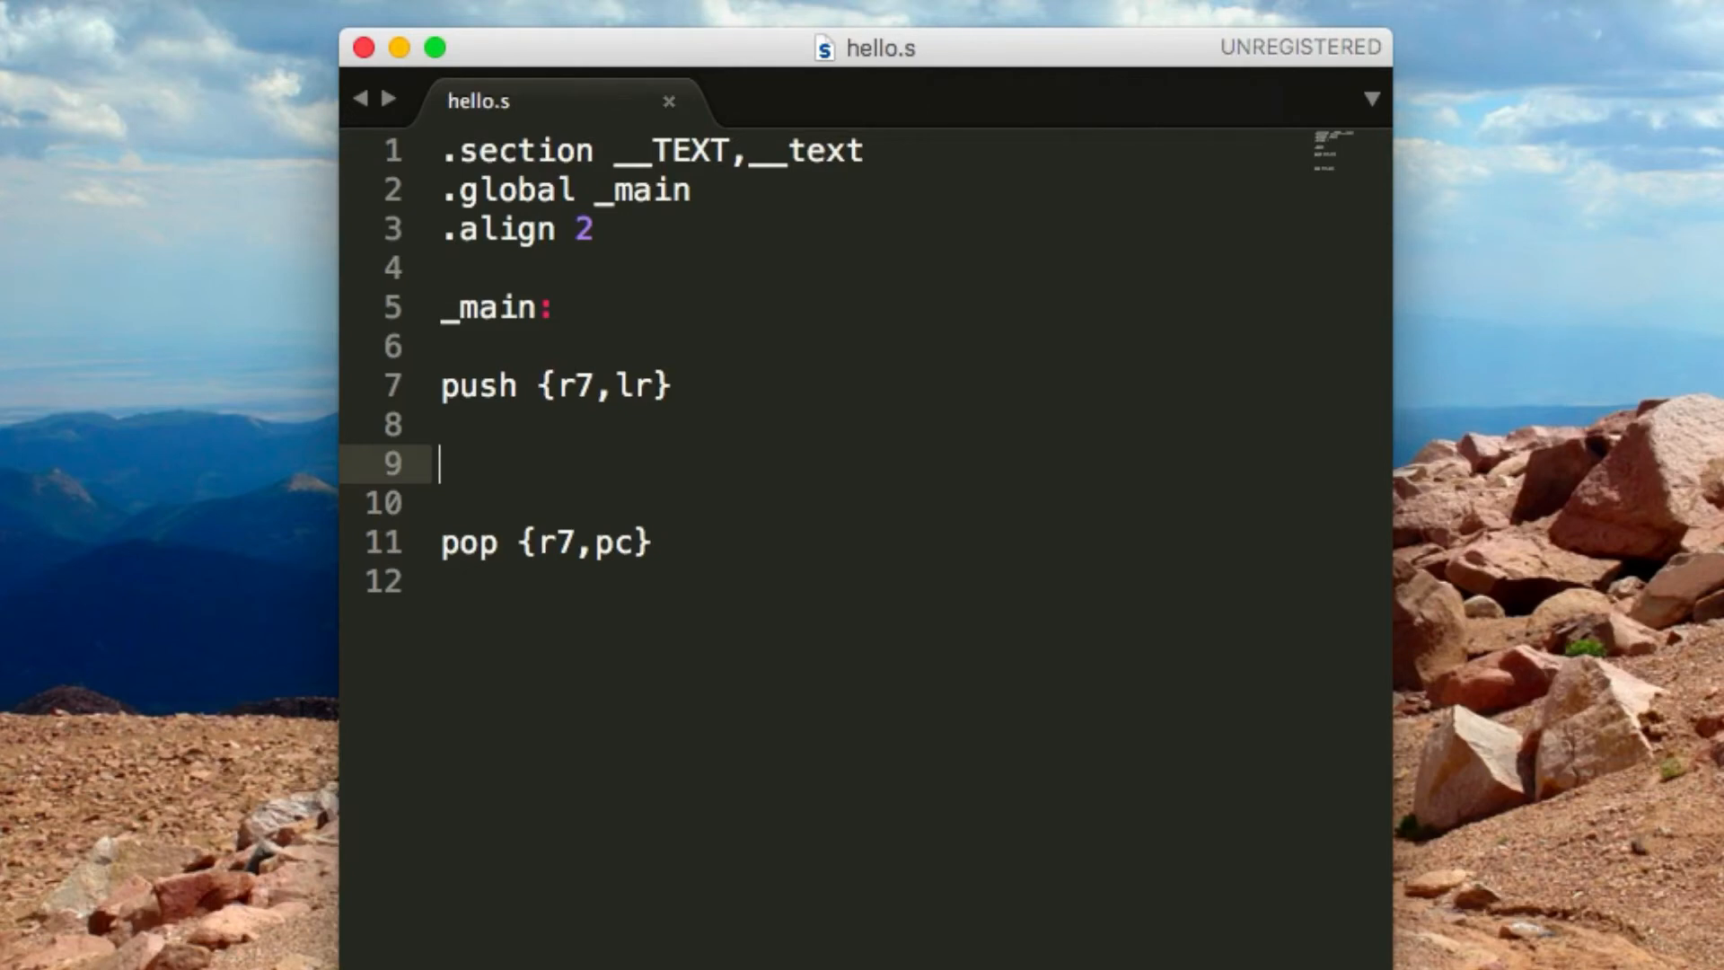
# Write mov r1, #0xA between the push and pop lines, correcting the stray hash
pyautogui.write('mo')
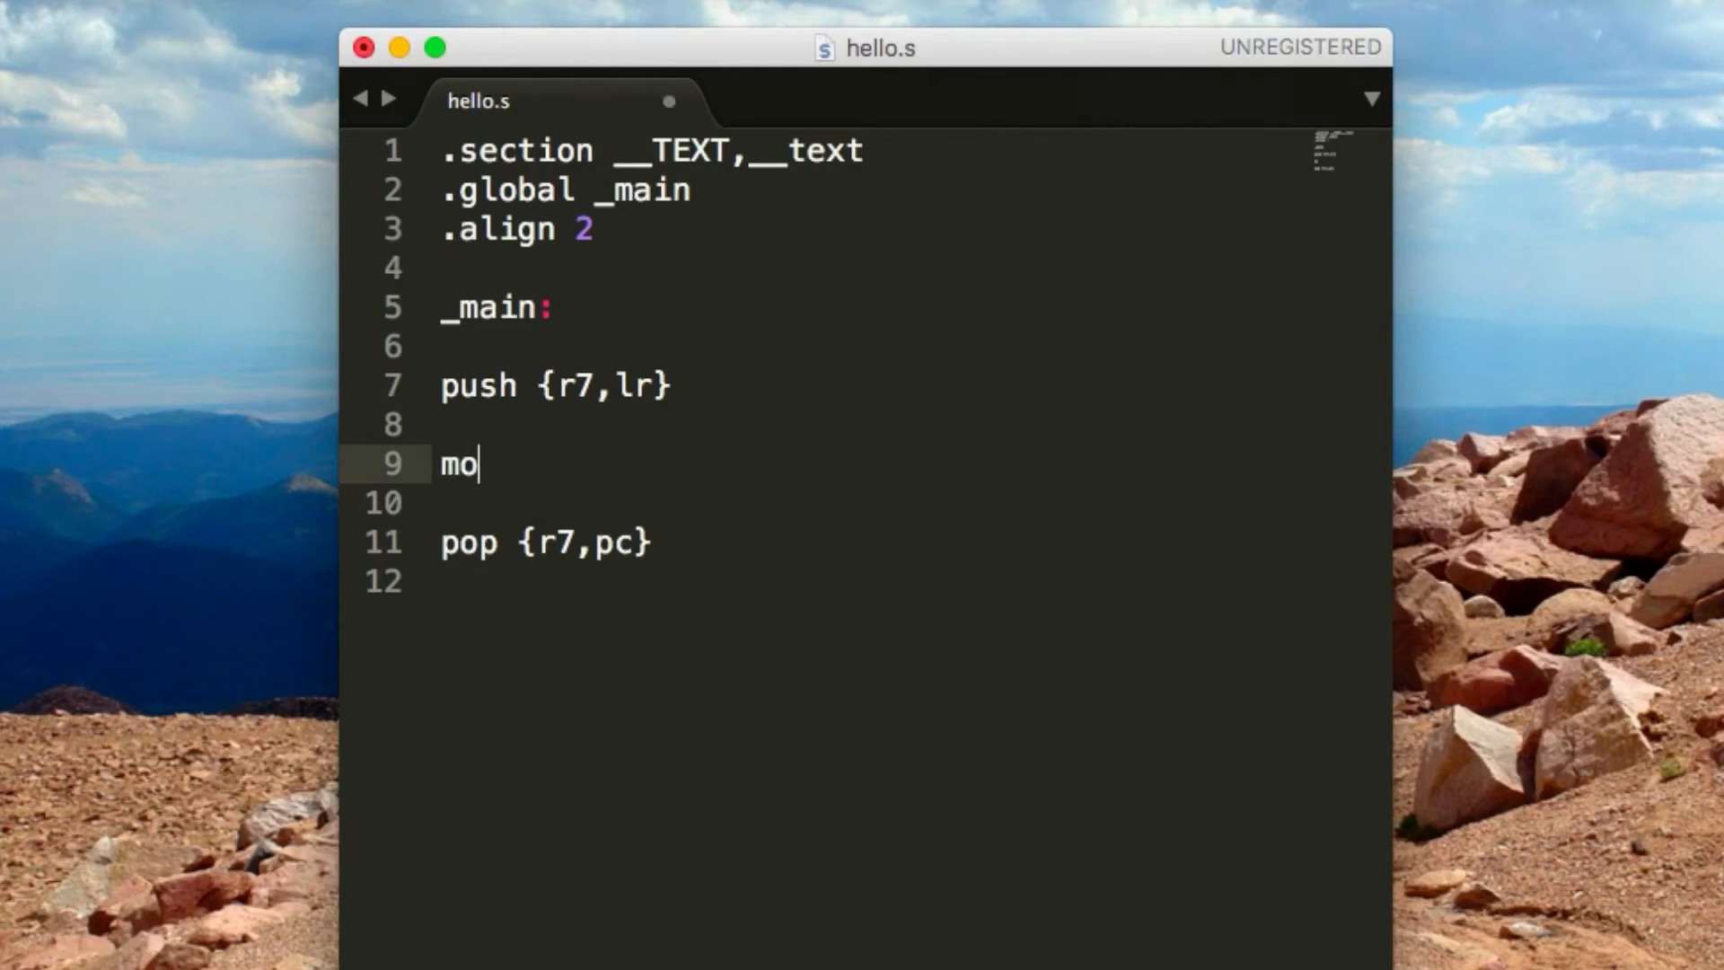
pyautogui.write('v r1')
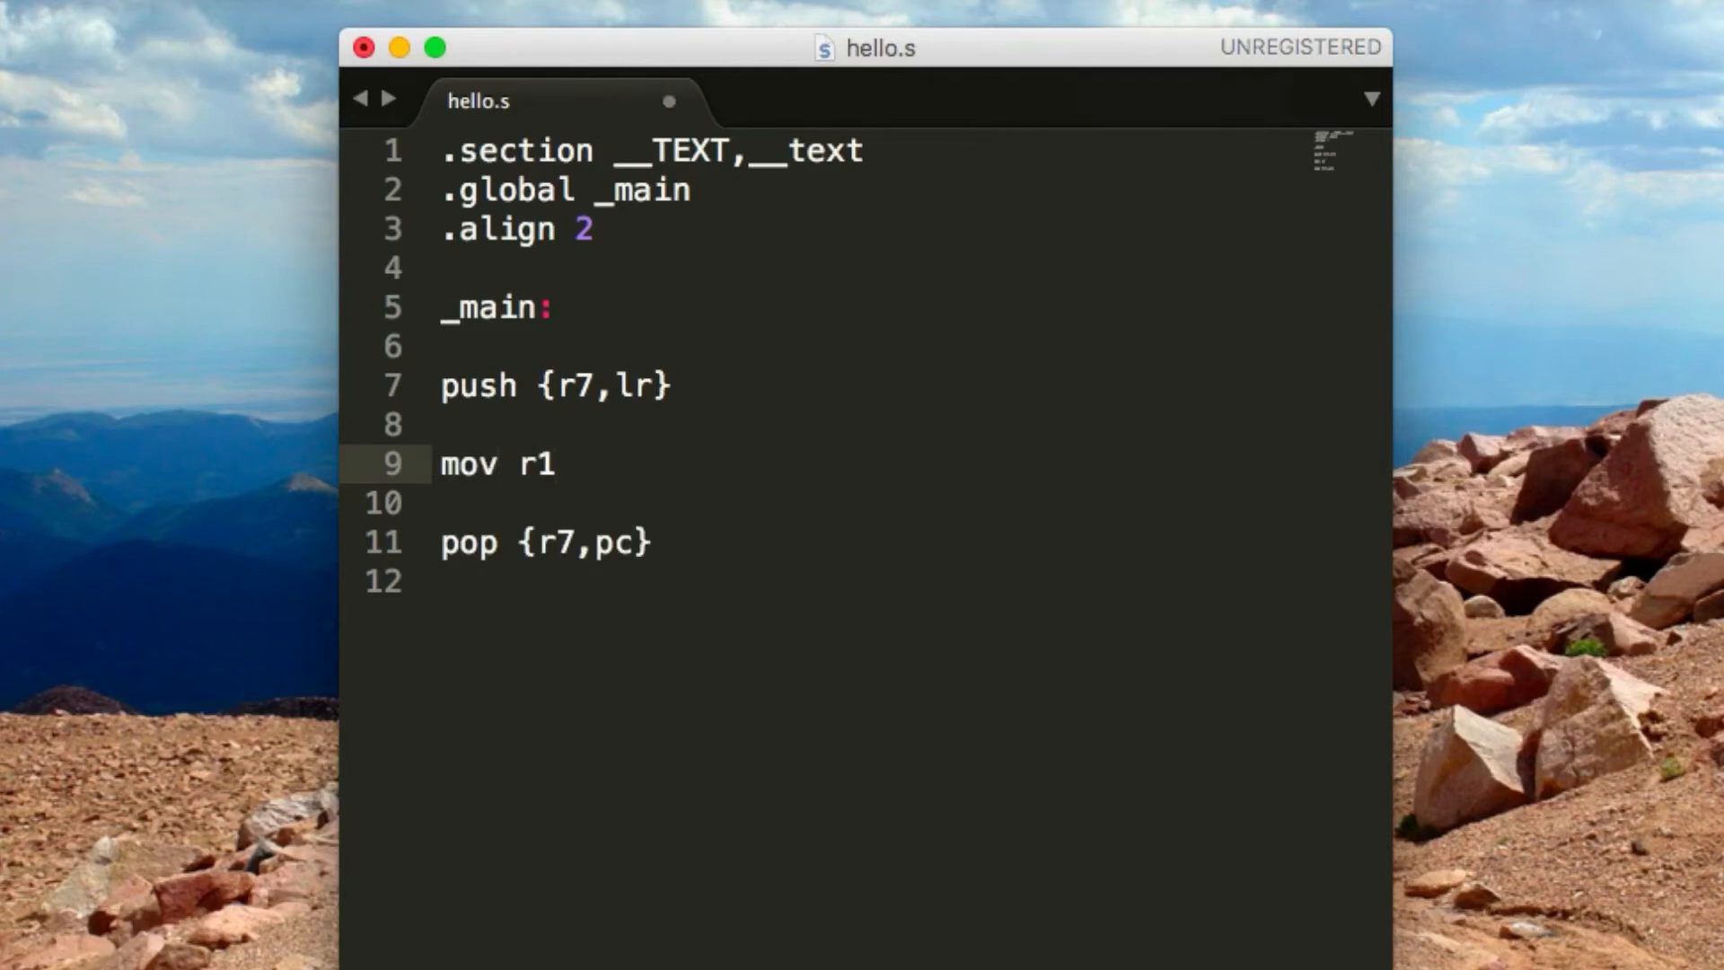
pyautogui.write(', 0x')
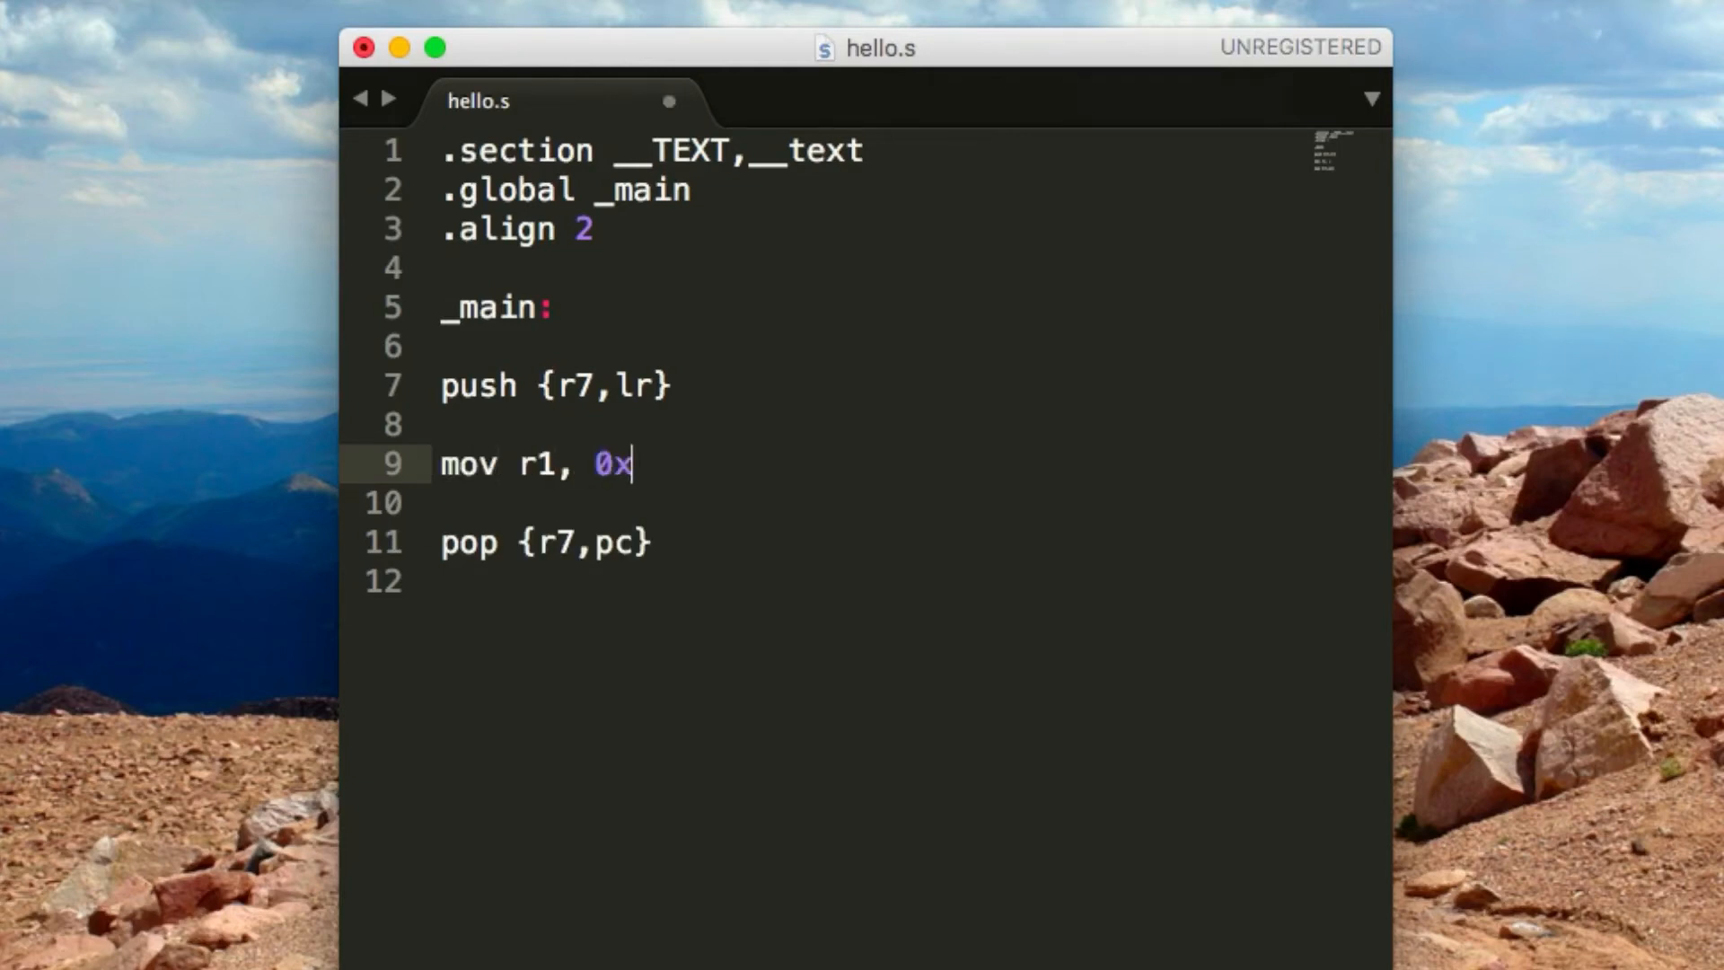
pyautogui.write('A')
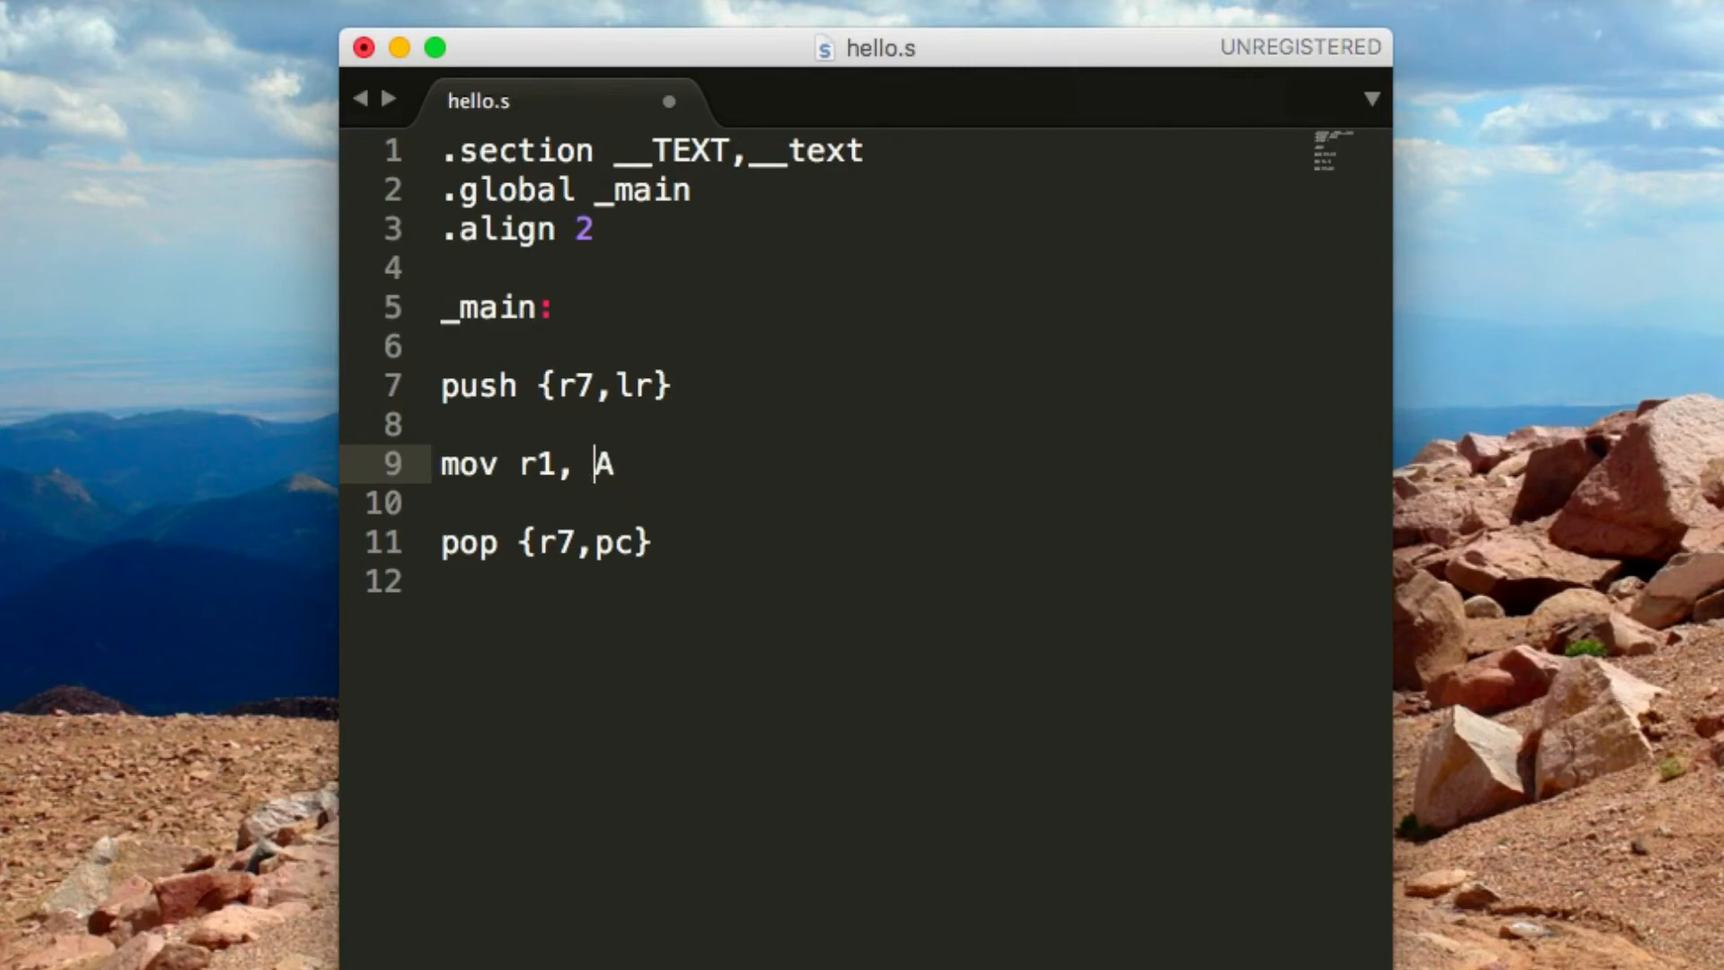
pyautogui.write('#')
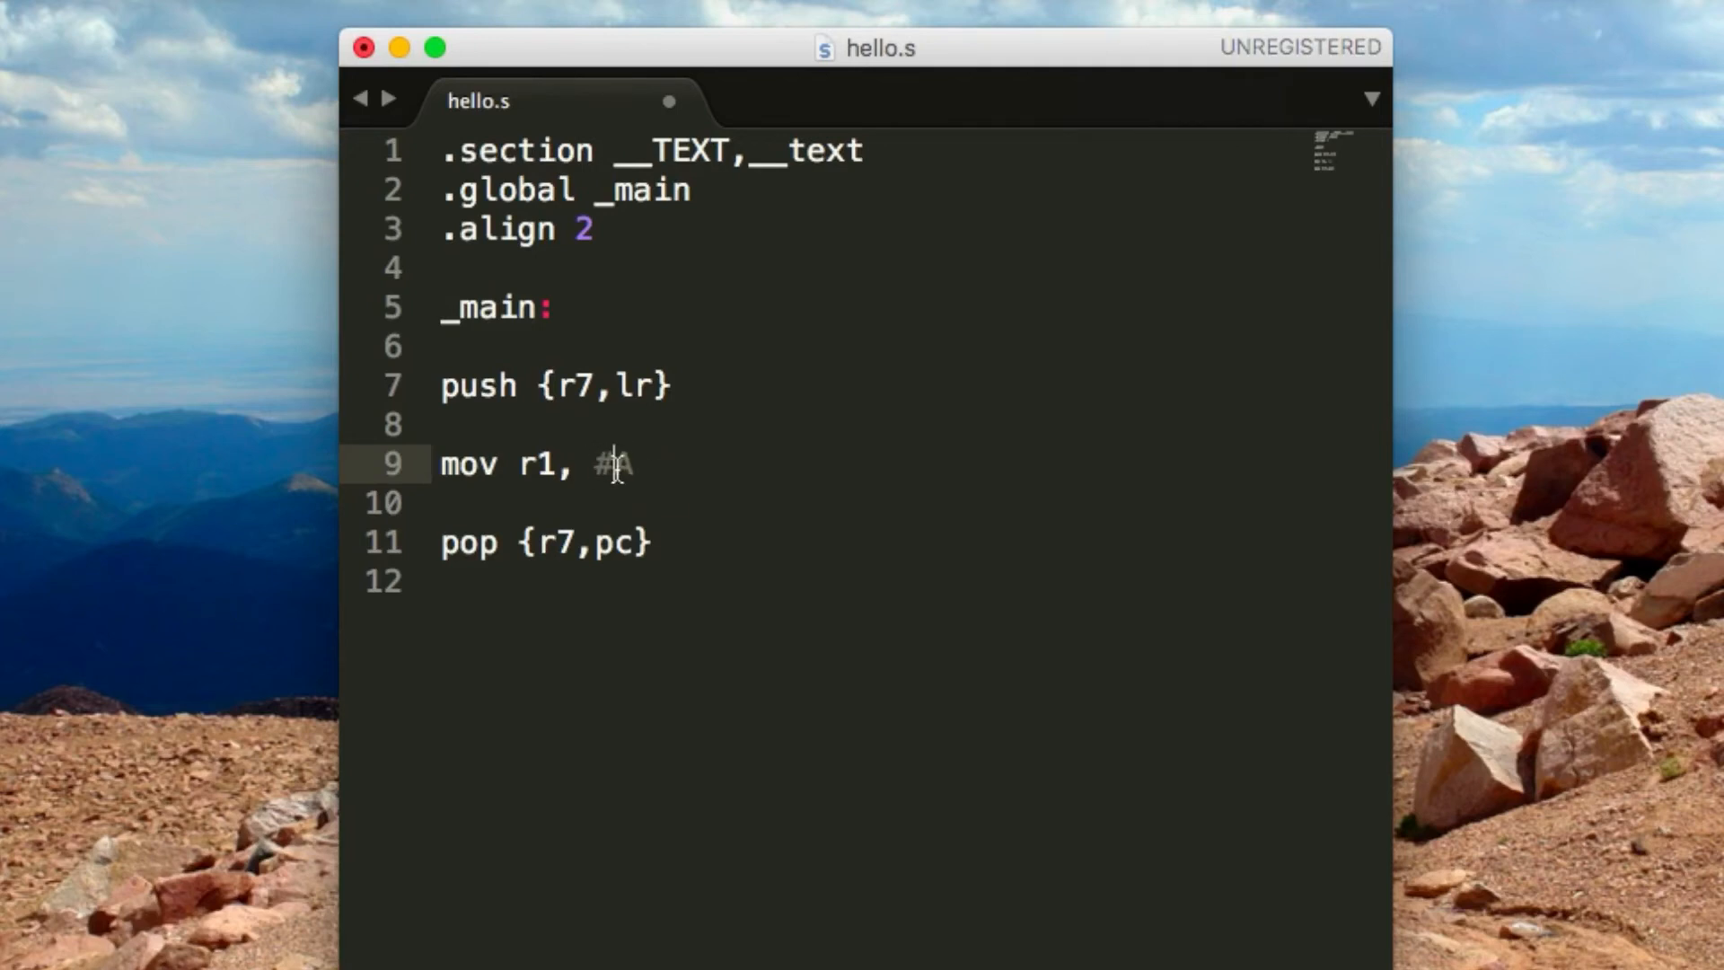
pyautogui.press('Backspace')
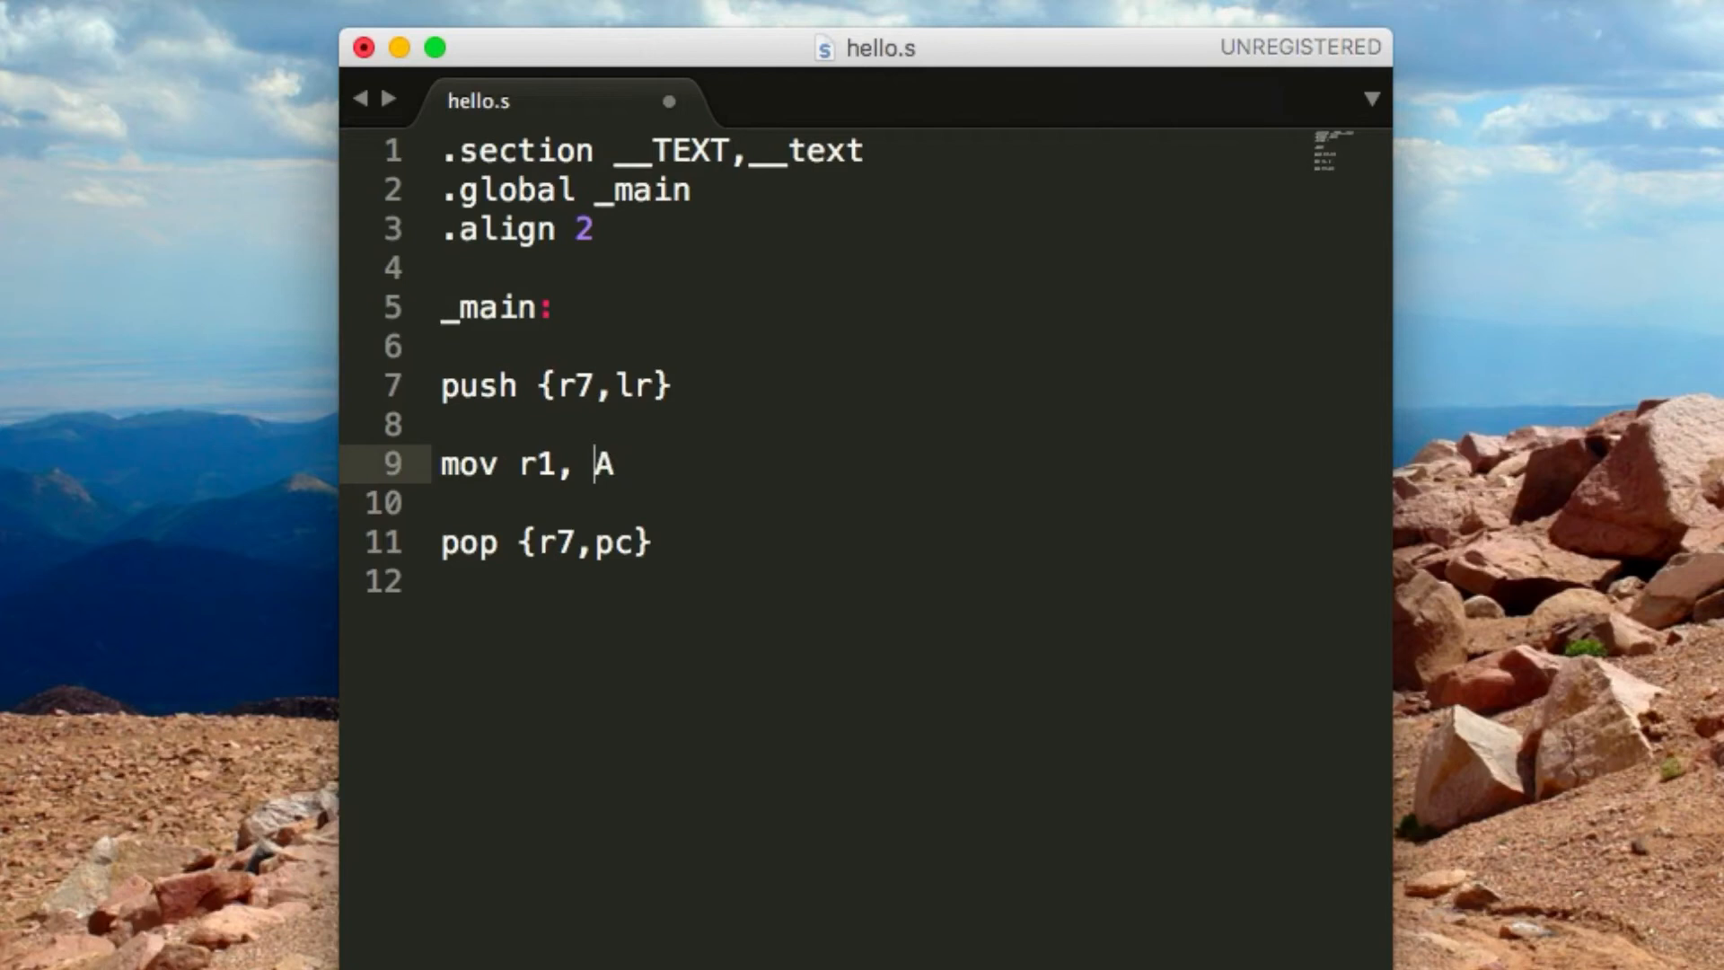
pyautogui.write('#')
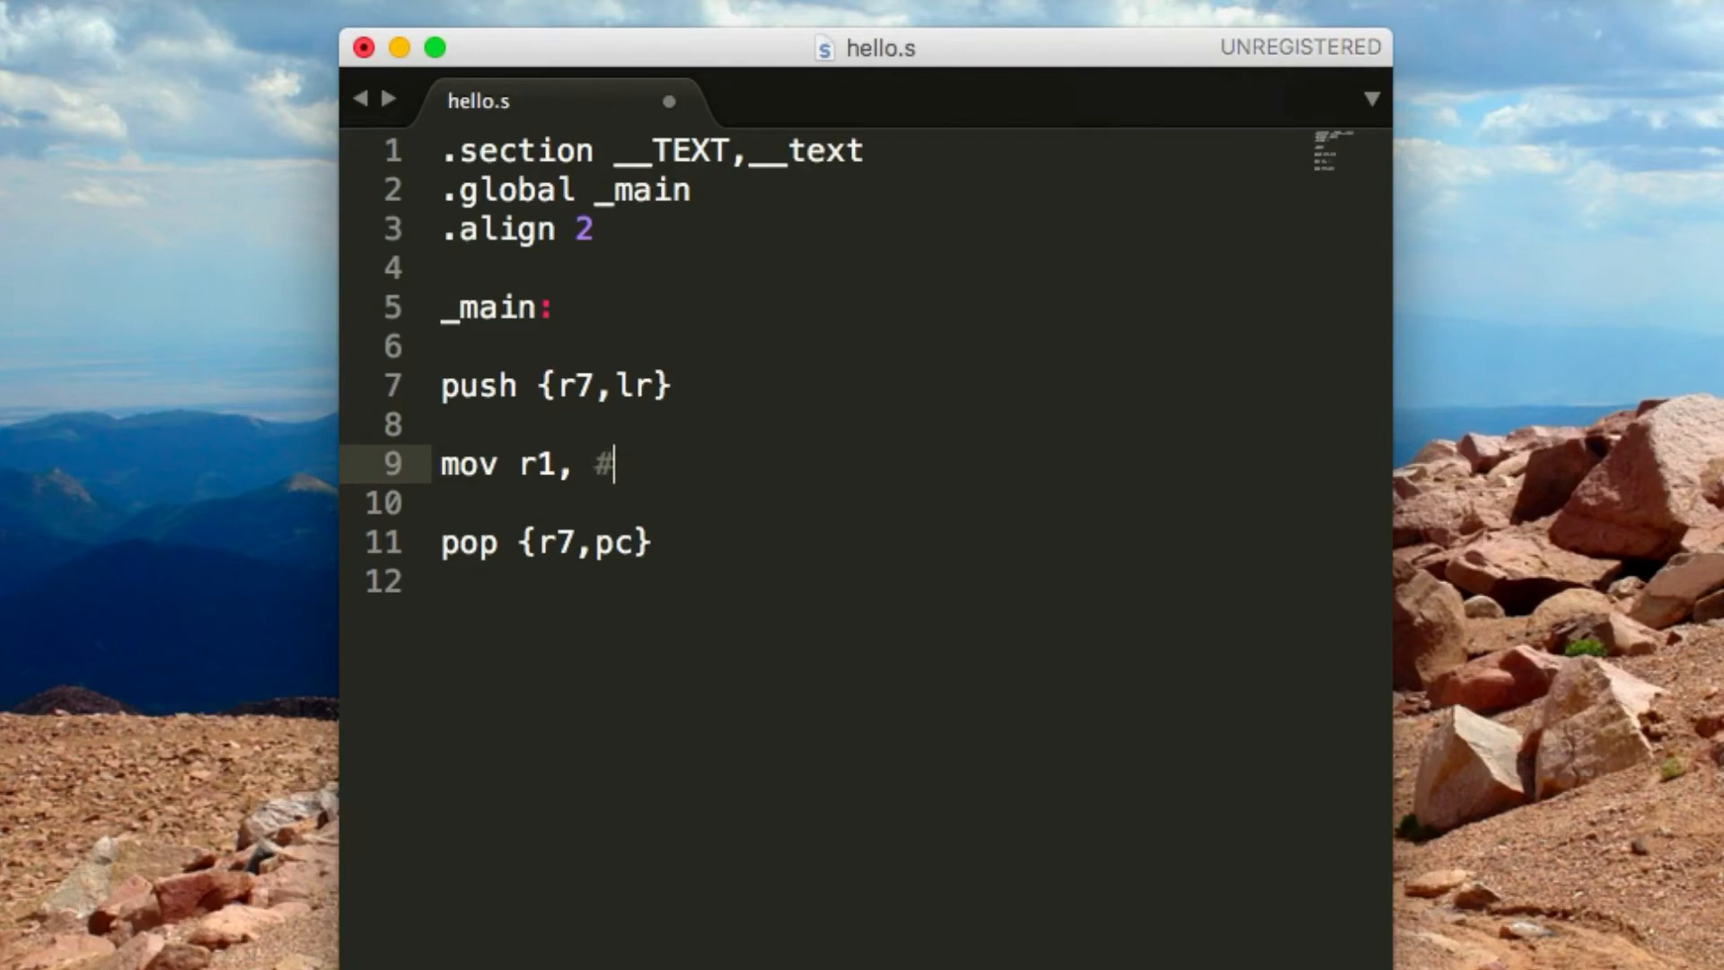
pyautogui.write('0xA')
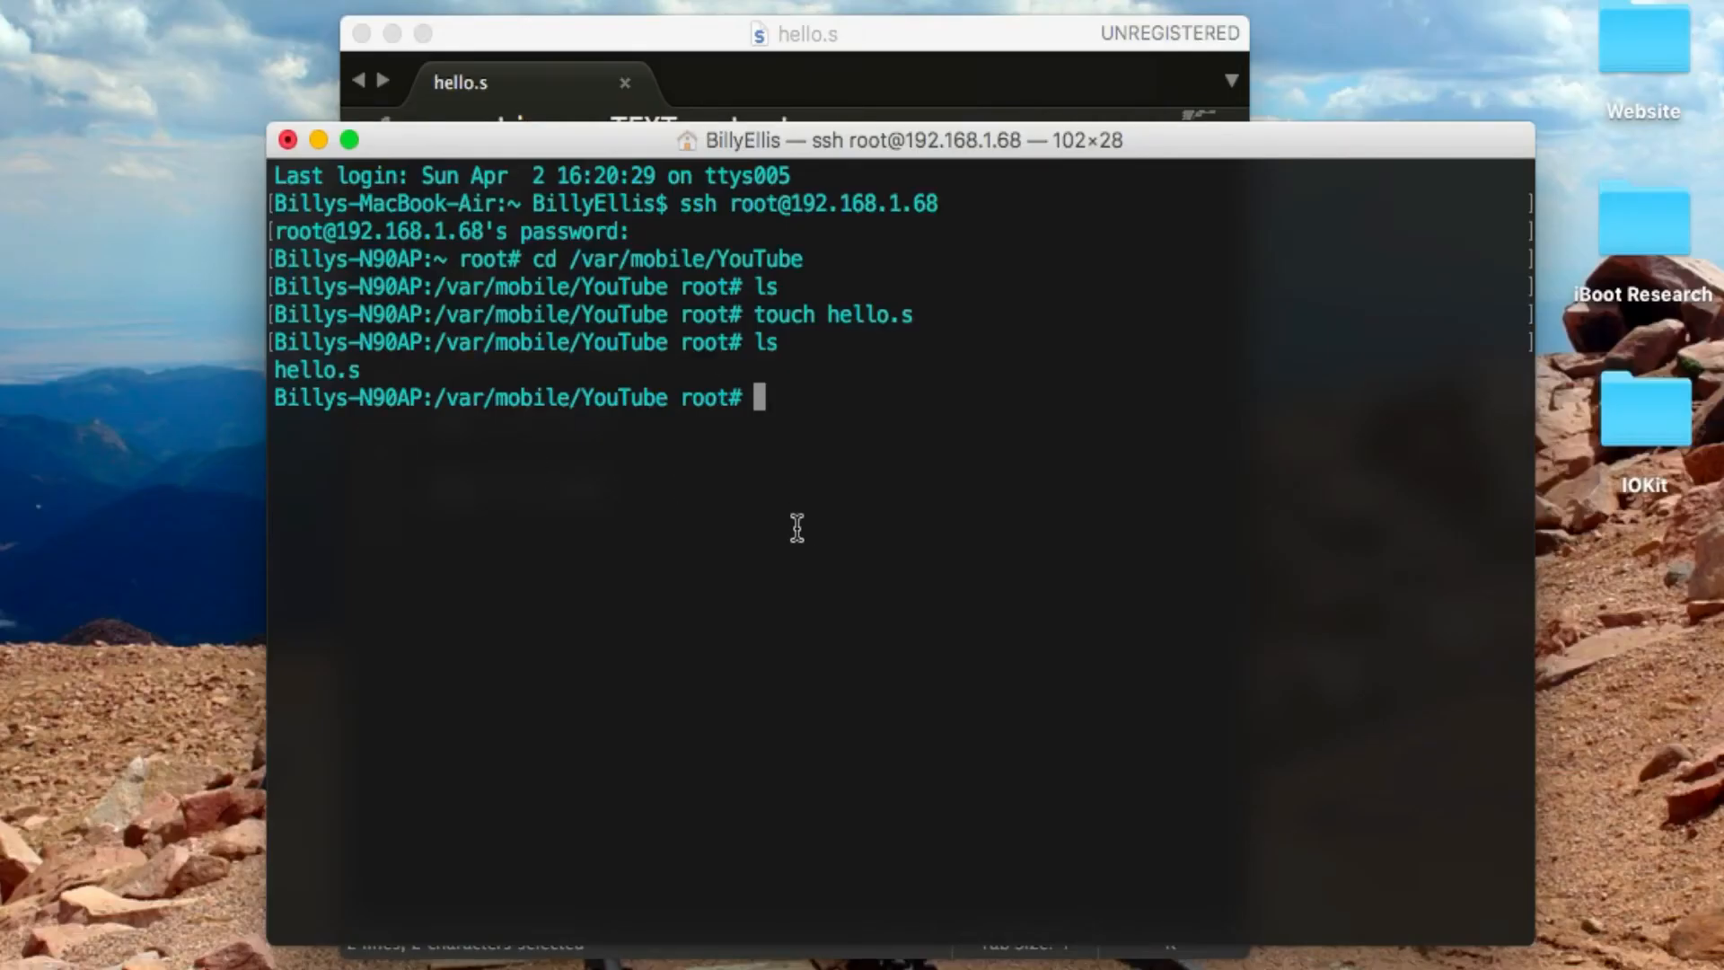
pyautogui.moveTo(363, 373)
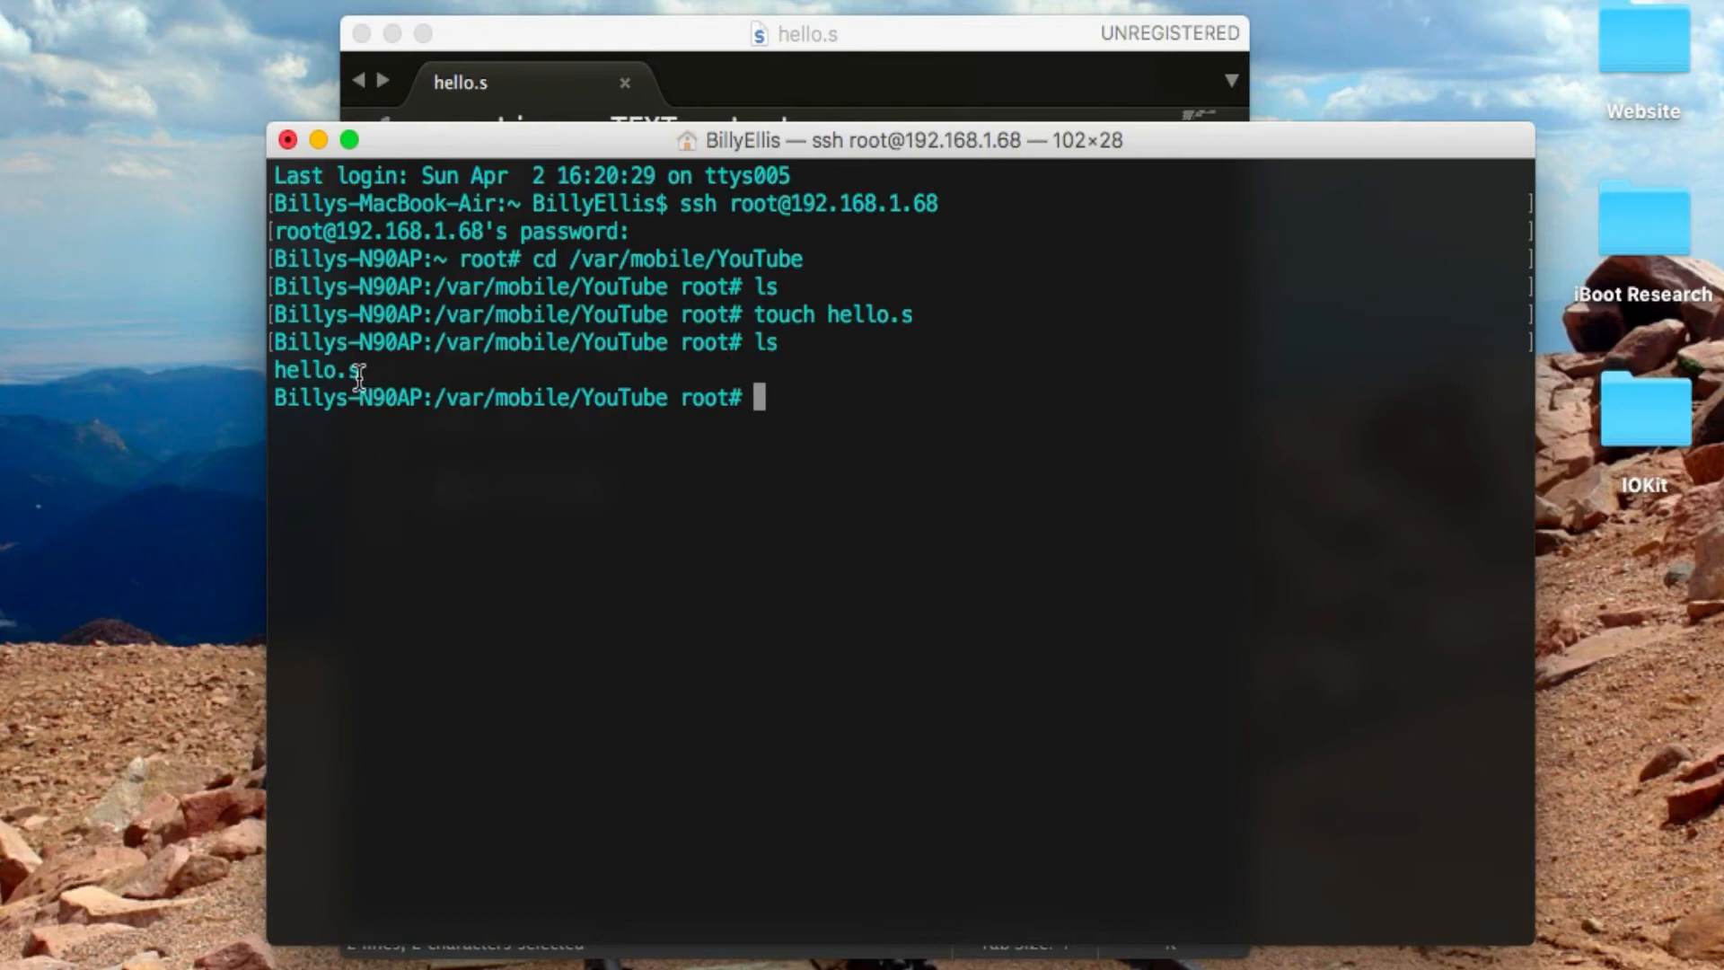
# Run cat hello.s over SSH and highlight the printed assembly source
pyautogui.write('c')
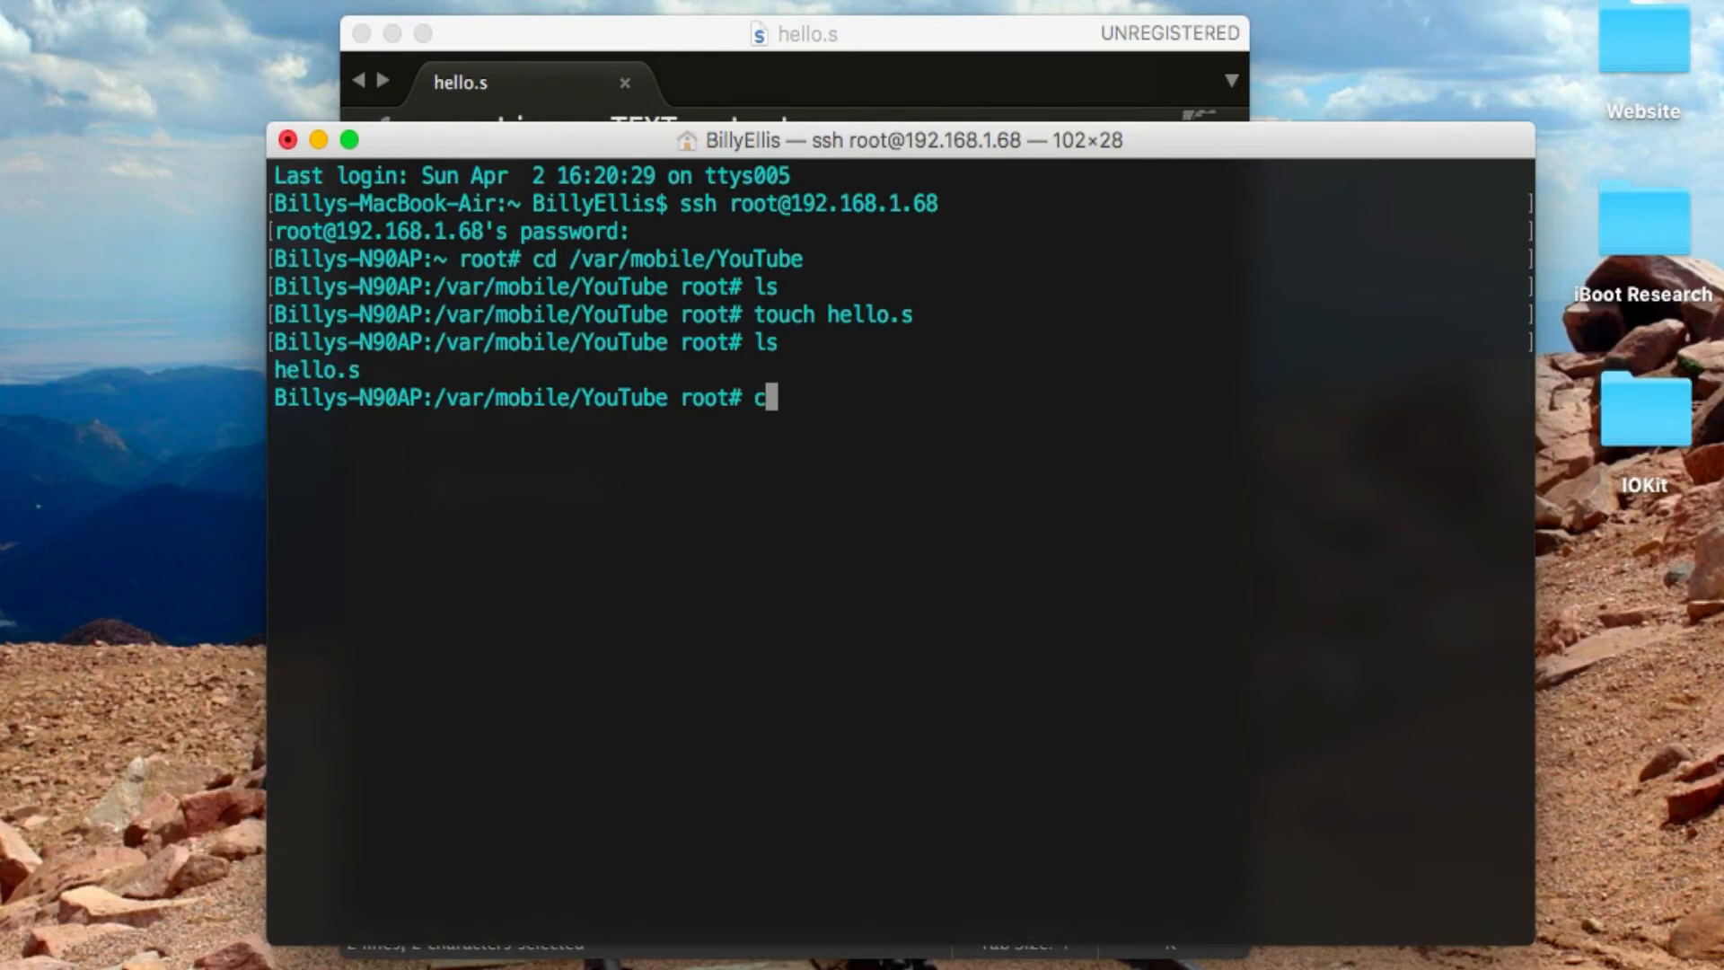
pyautogui.write('at hellos')
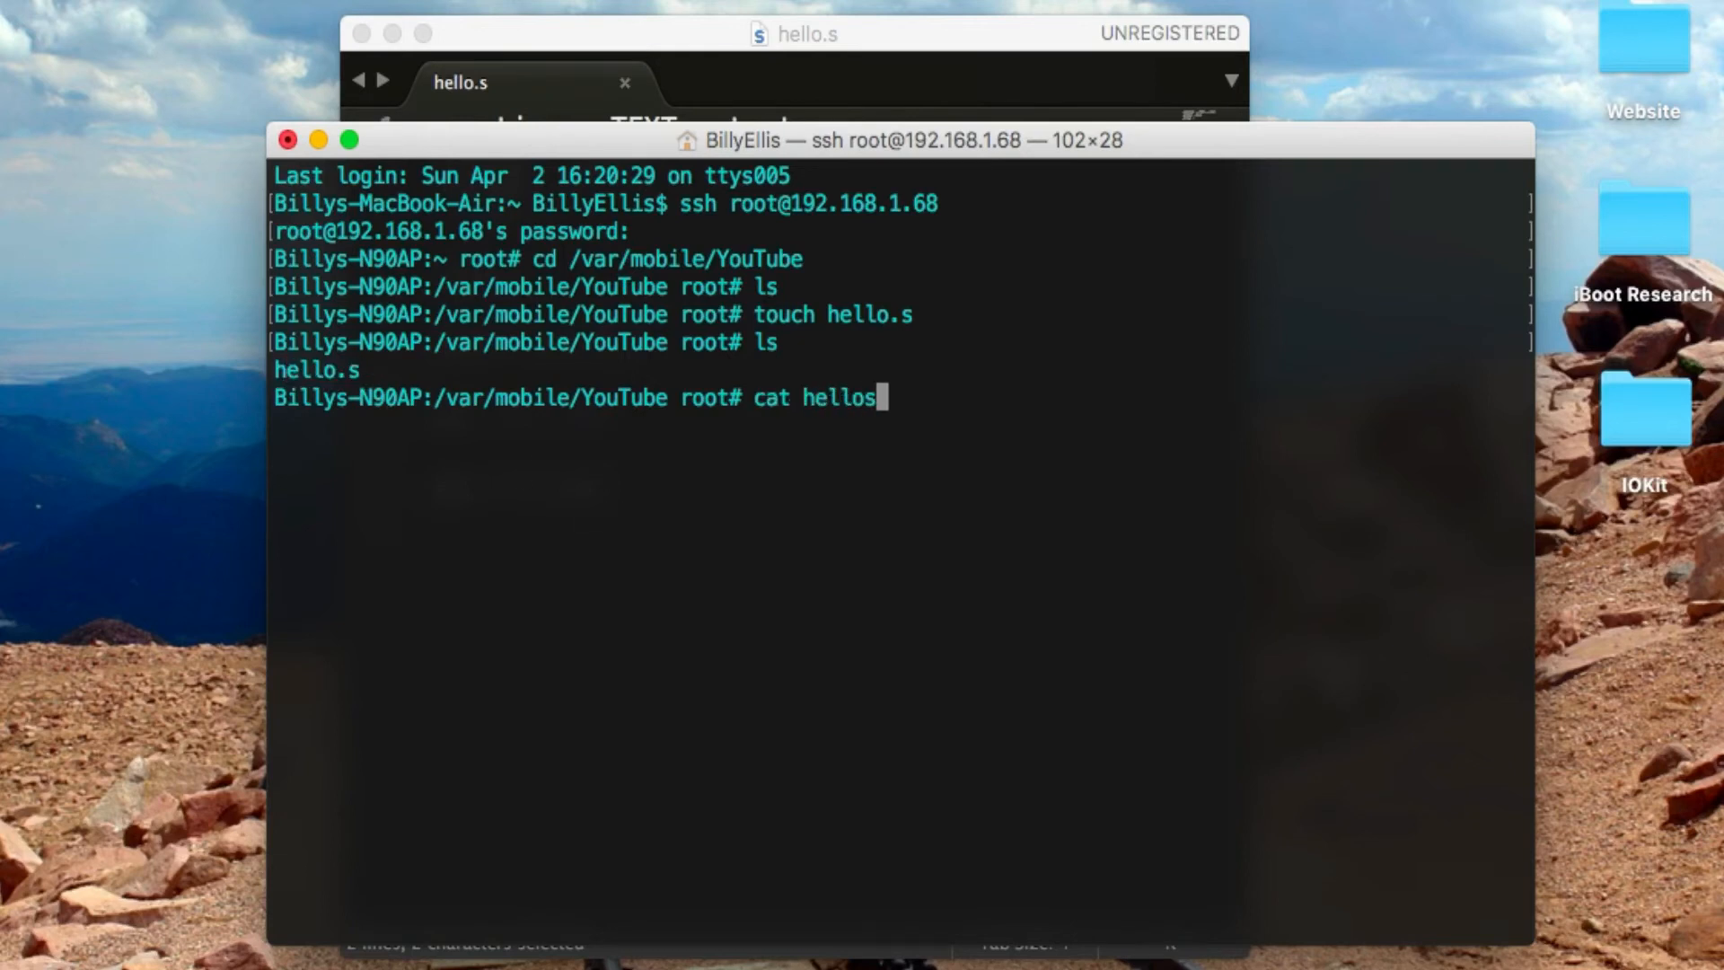
pyautogui.press('Enter')
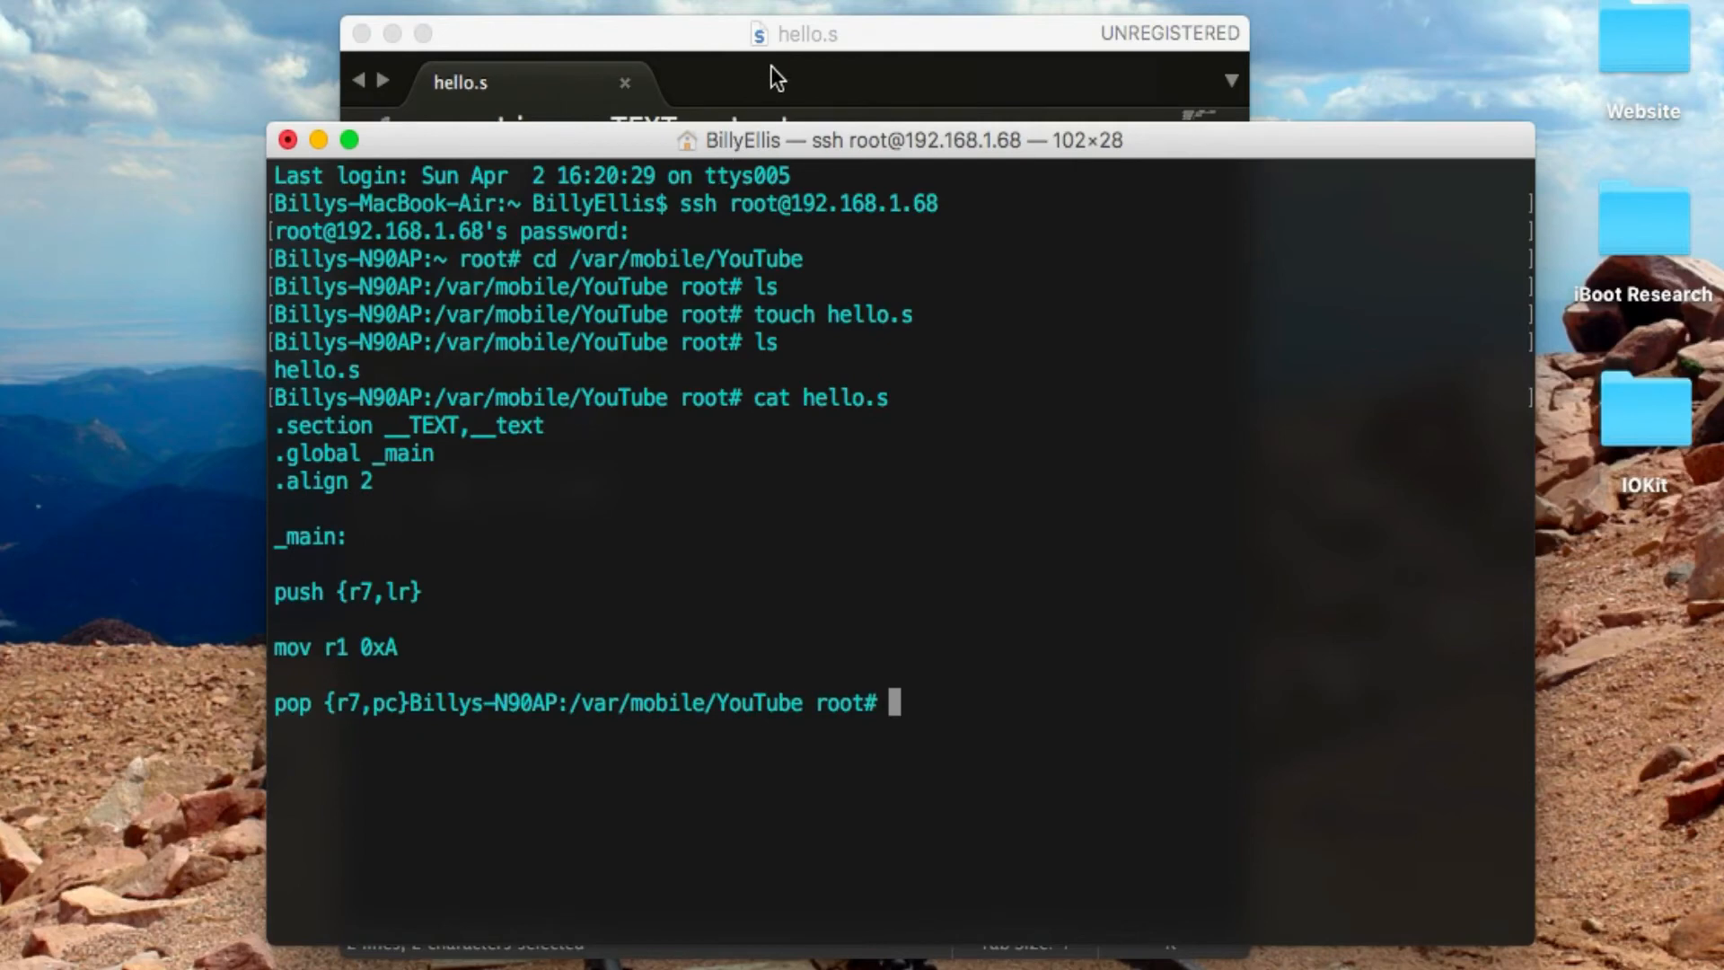
pyautogui.moveTo(1194, 406)
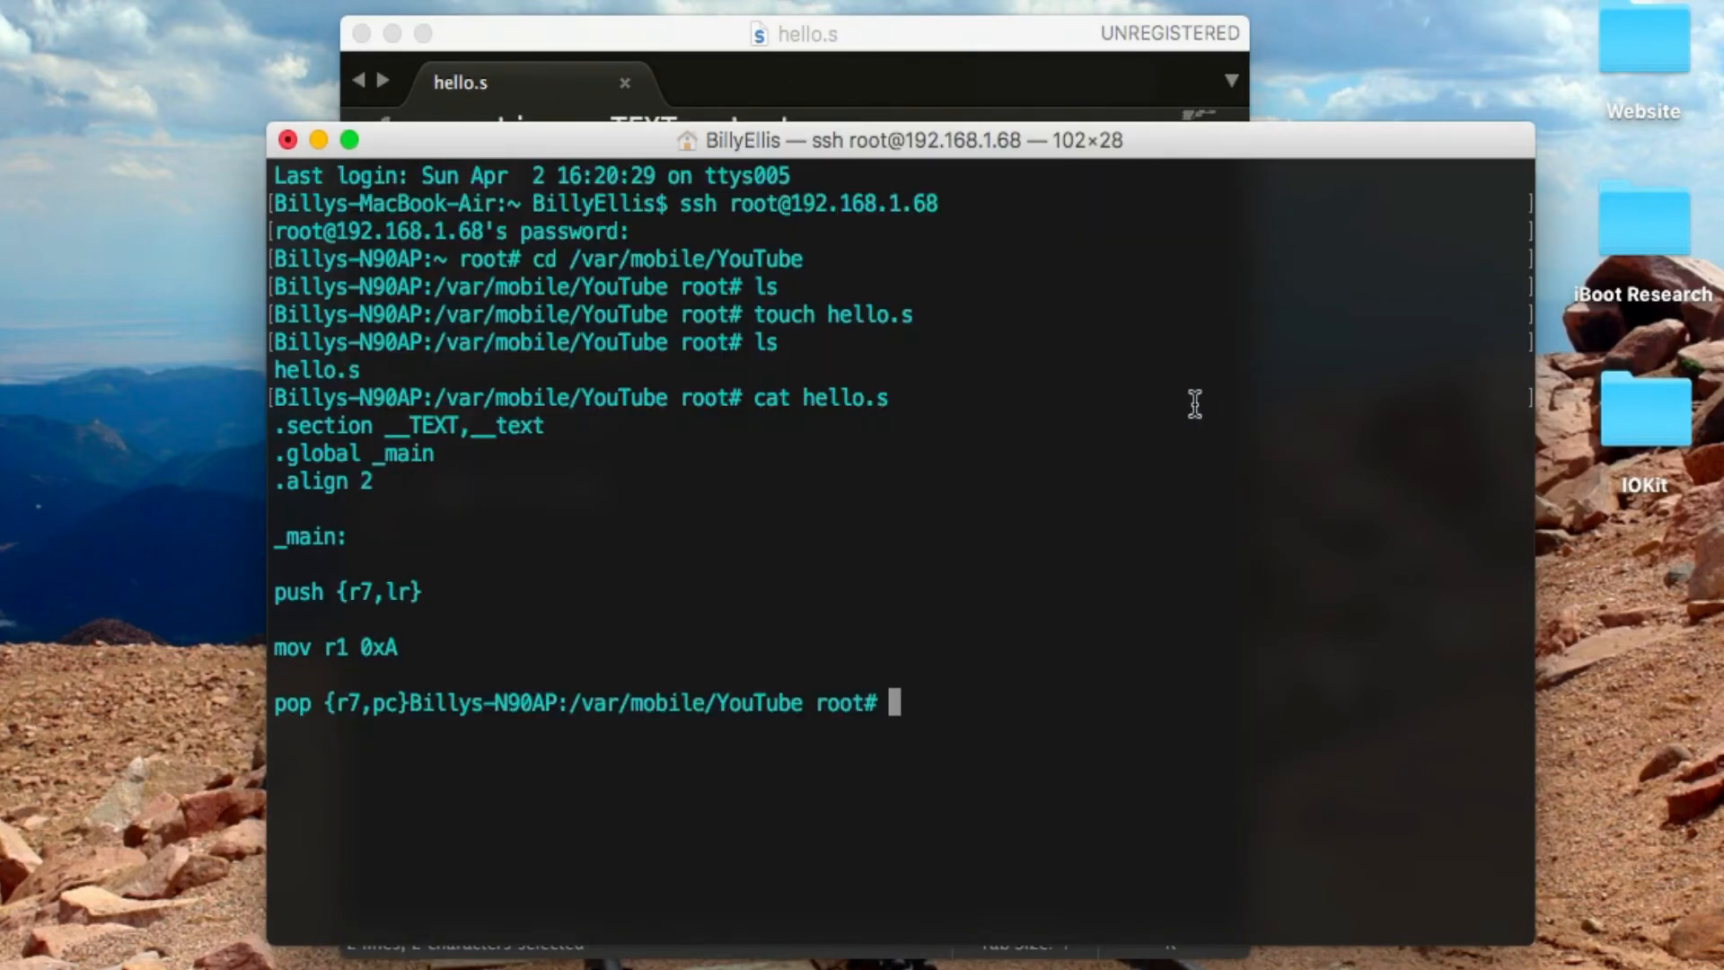
pyautogui.moveTo(369, 455)
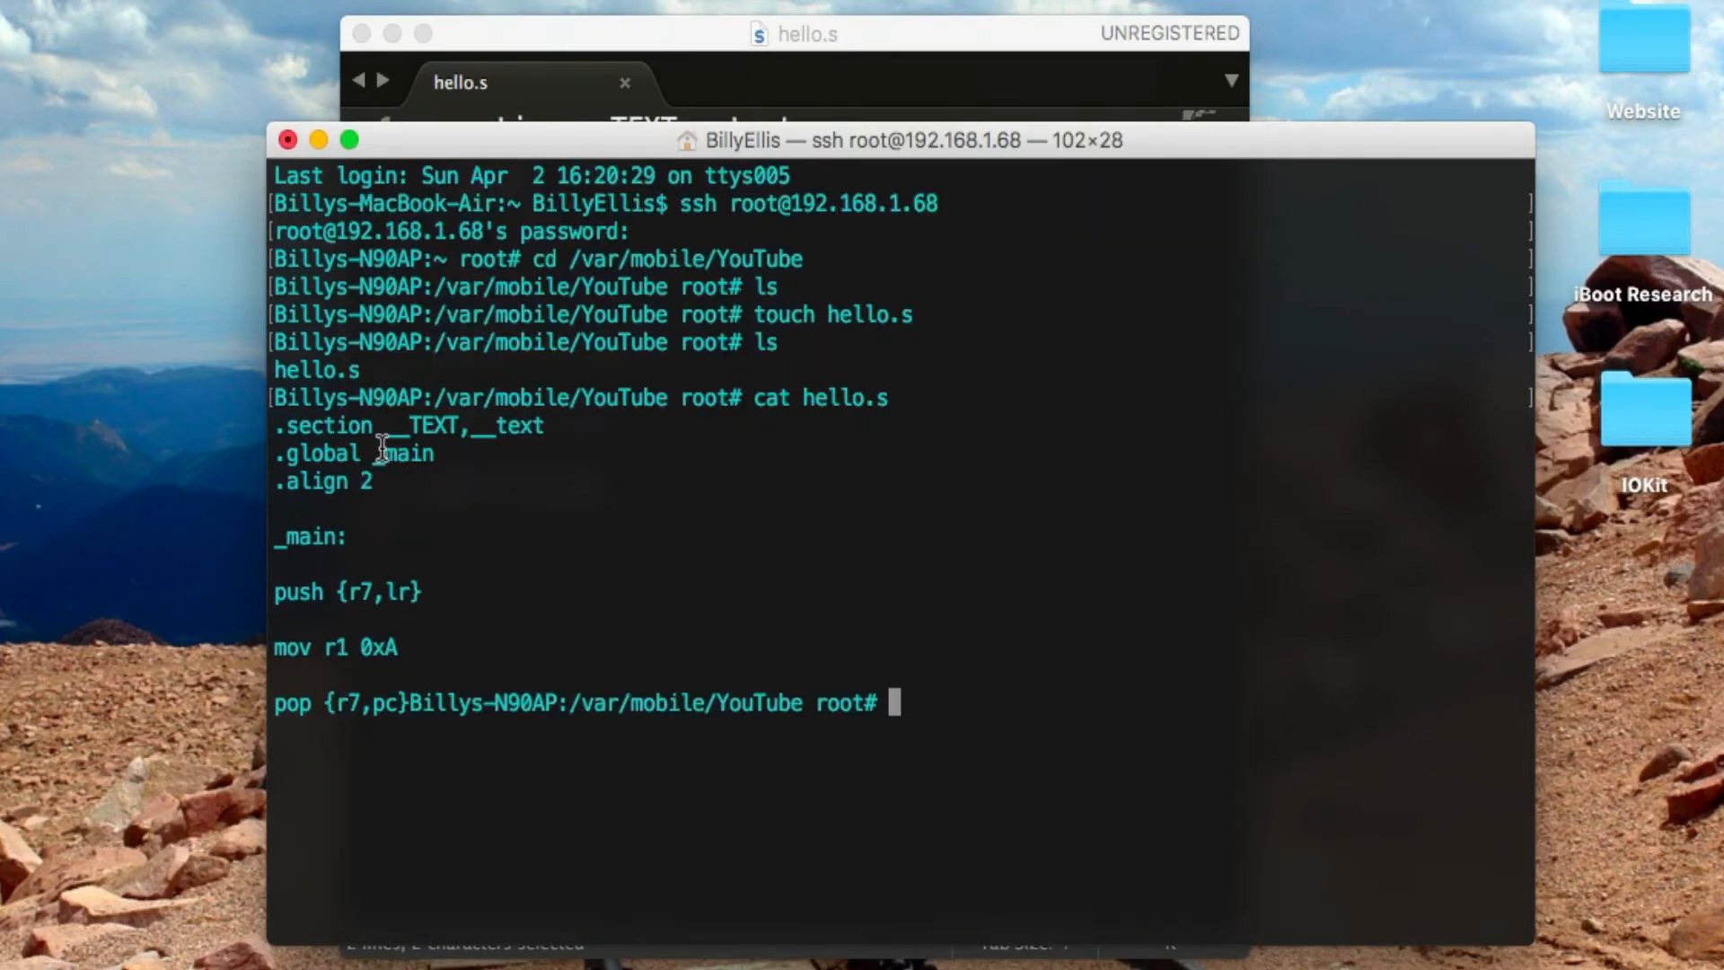
pyautogui.moveTo(275, 426); pyautogui.dragTo(731, 648)
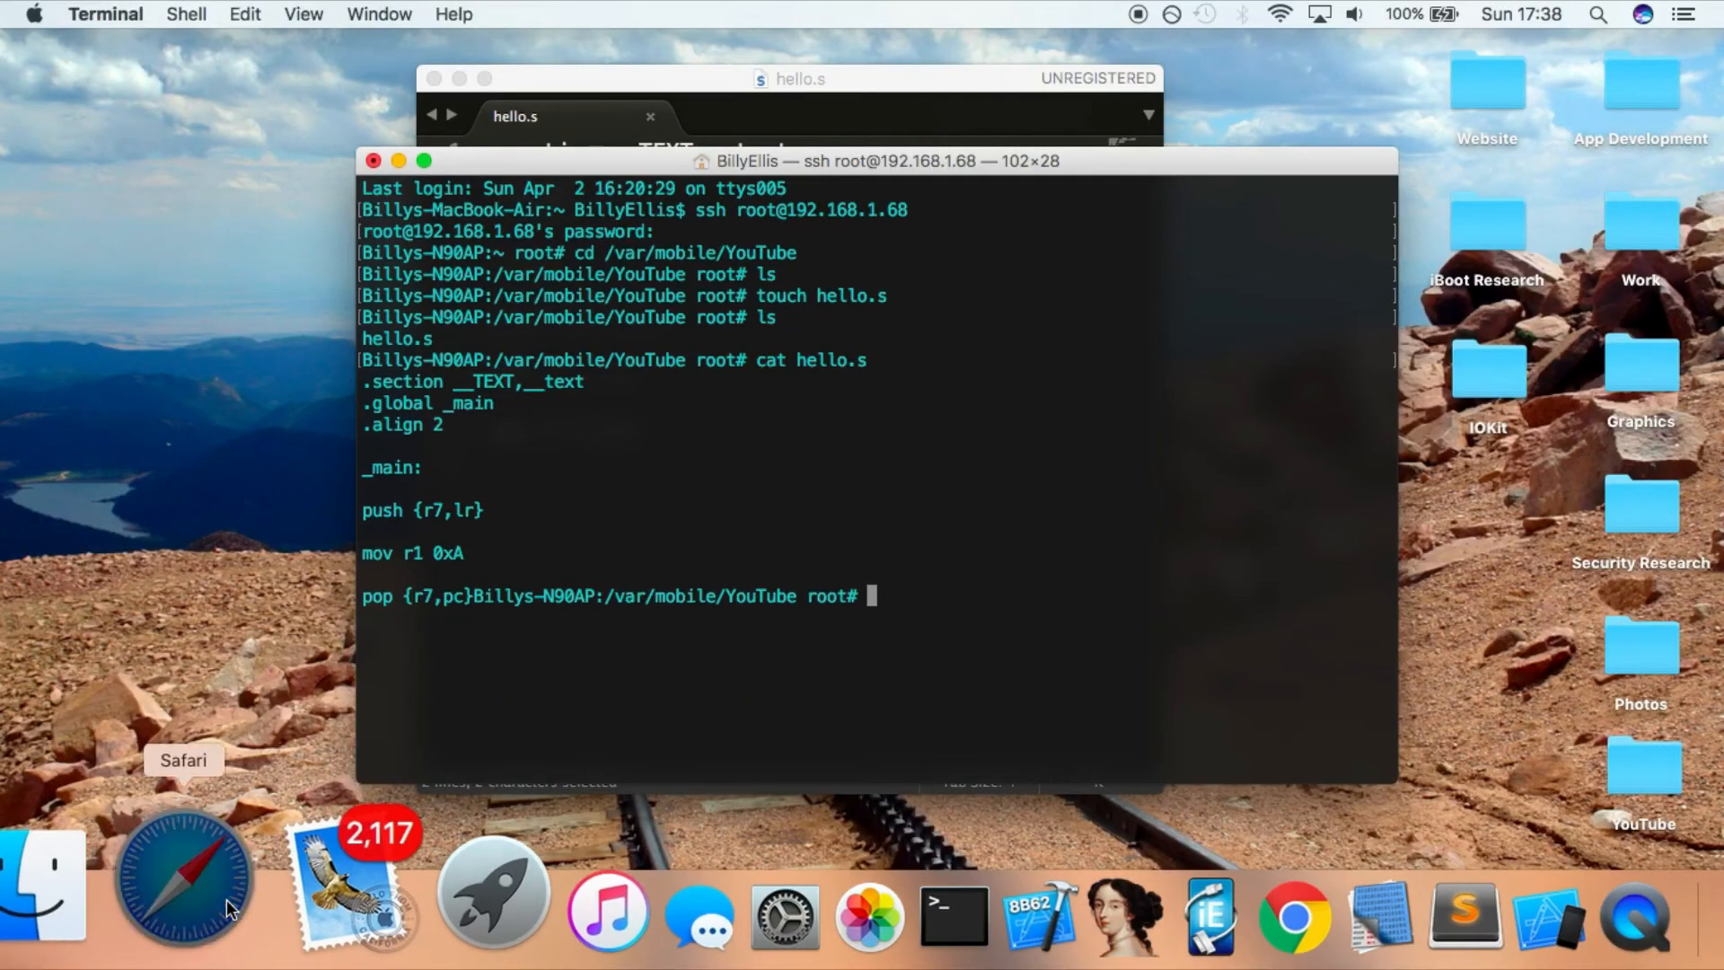
pyautogui.click(179, 892)
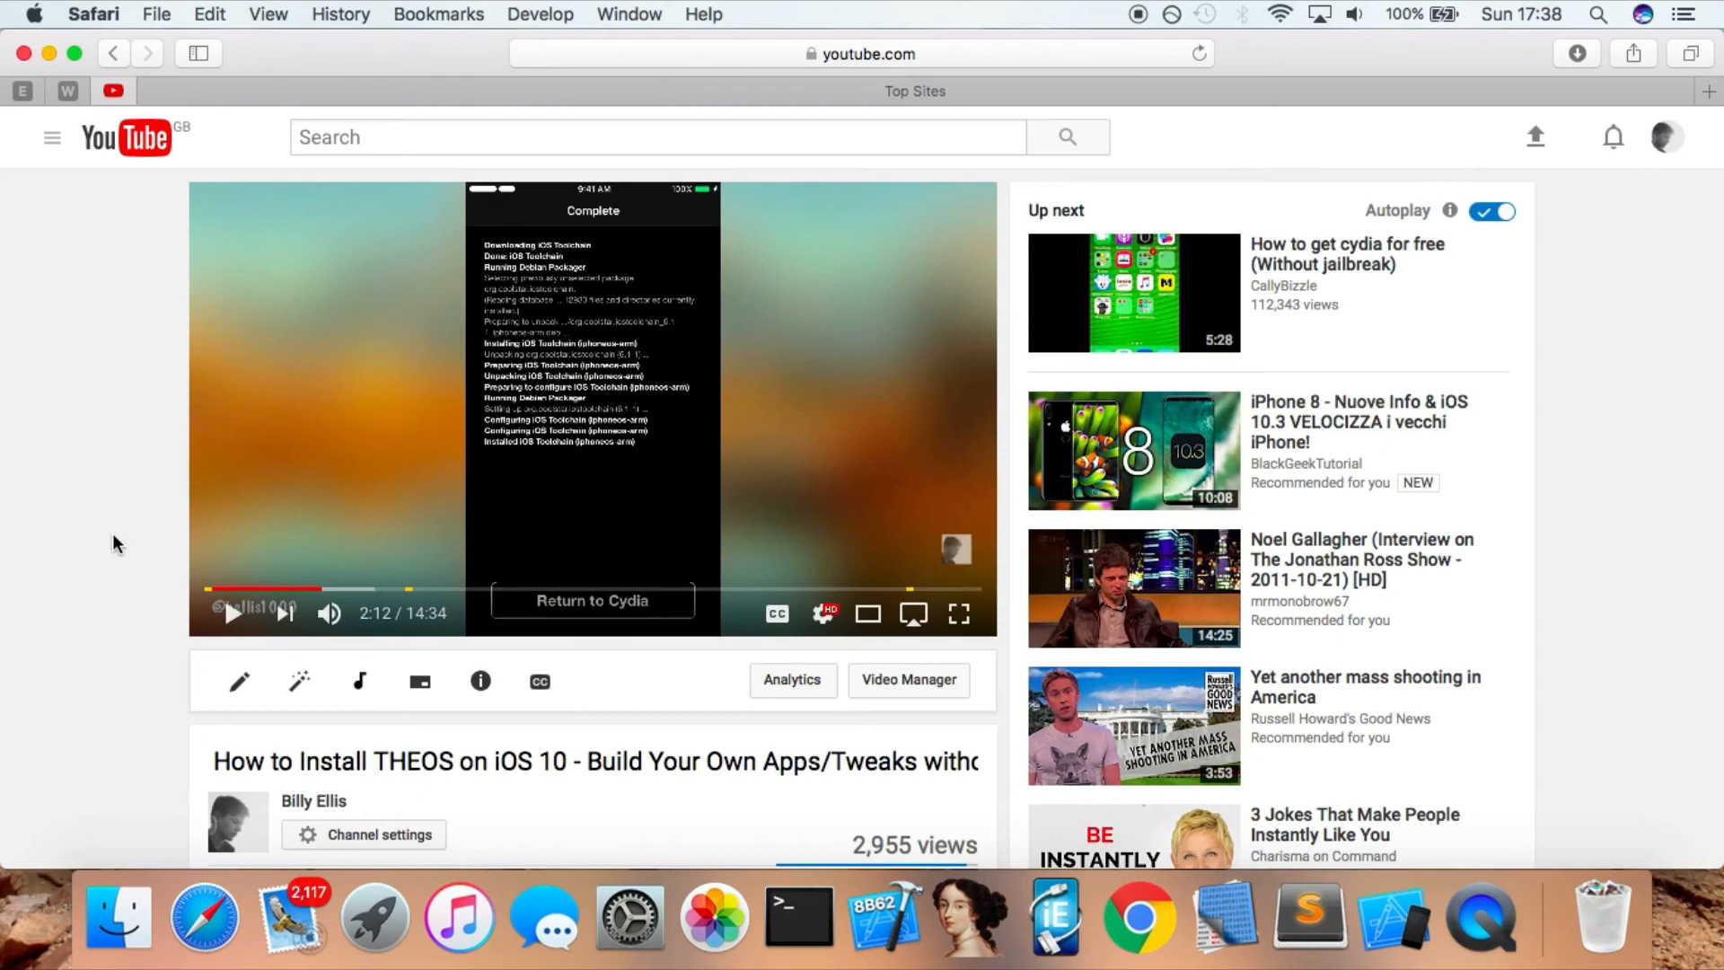
pyautogui.scroll(-3)
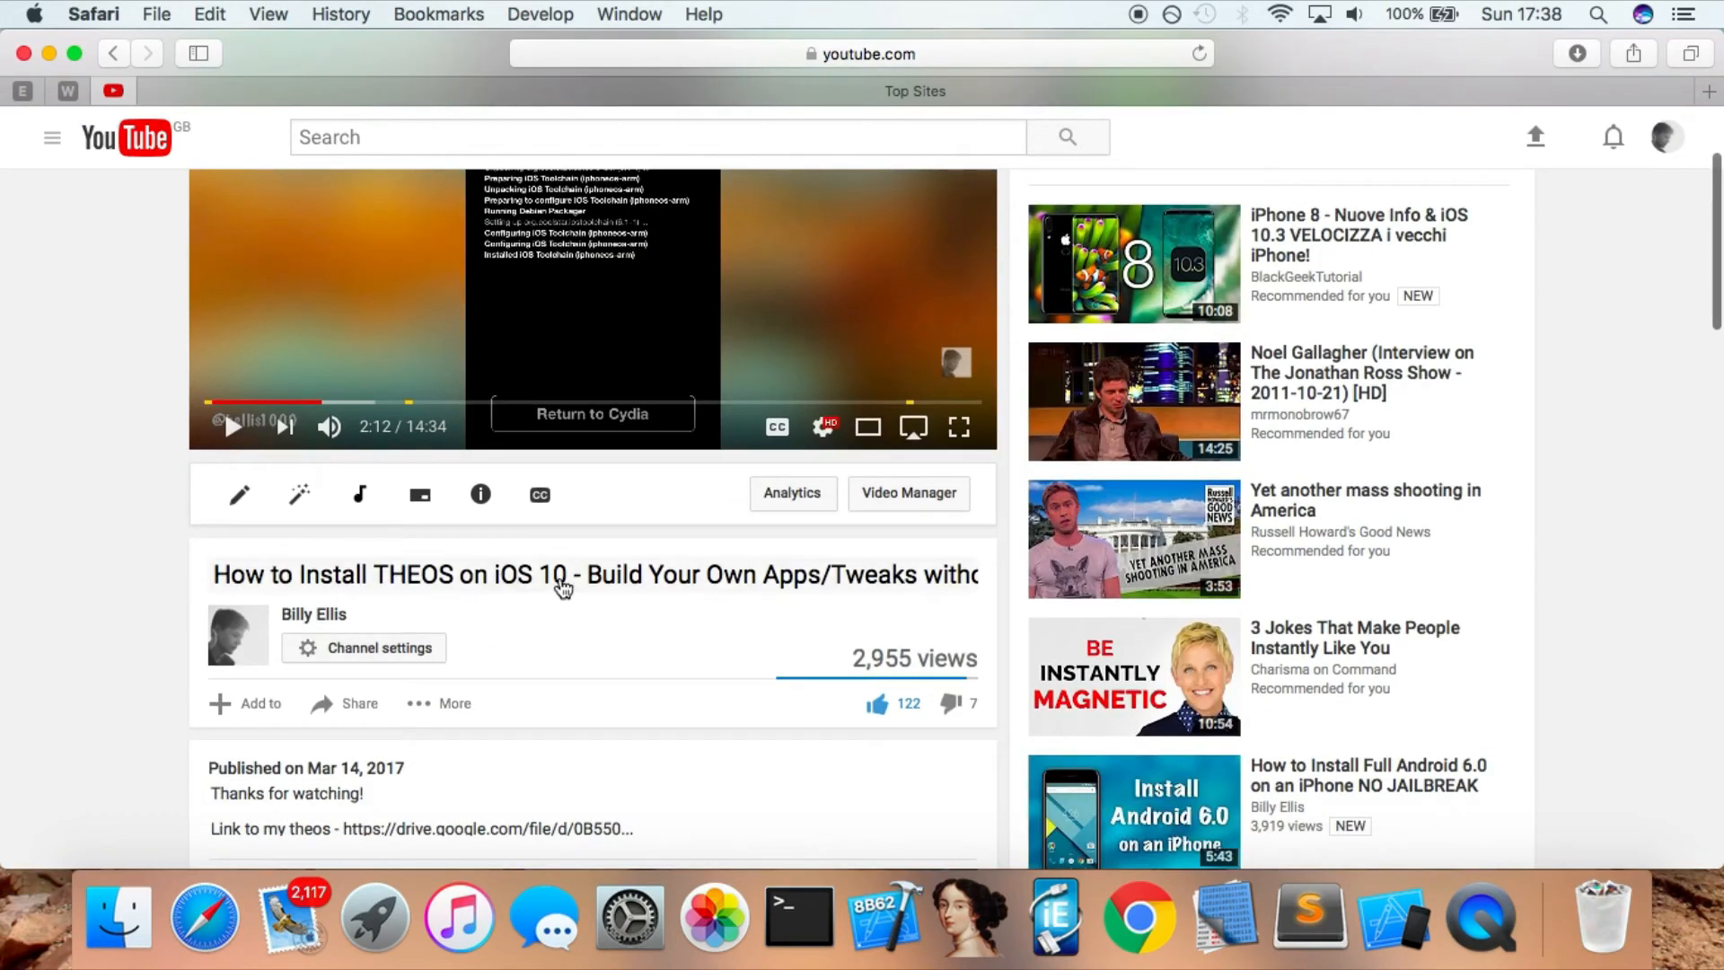
pyautogui.moveTo(556, 451)
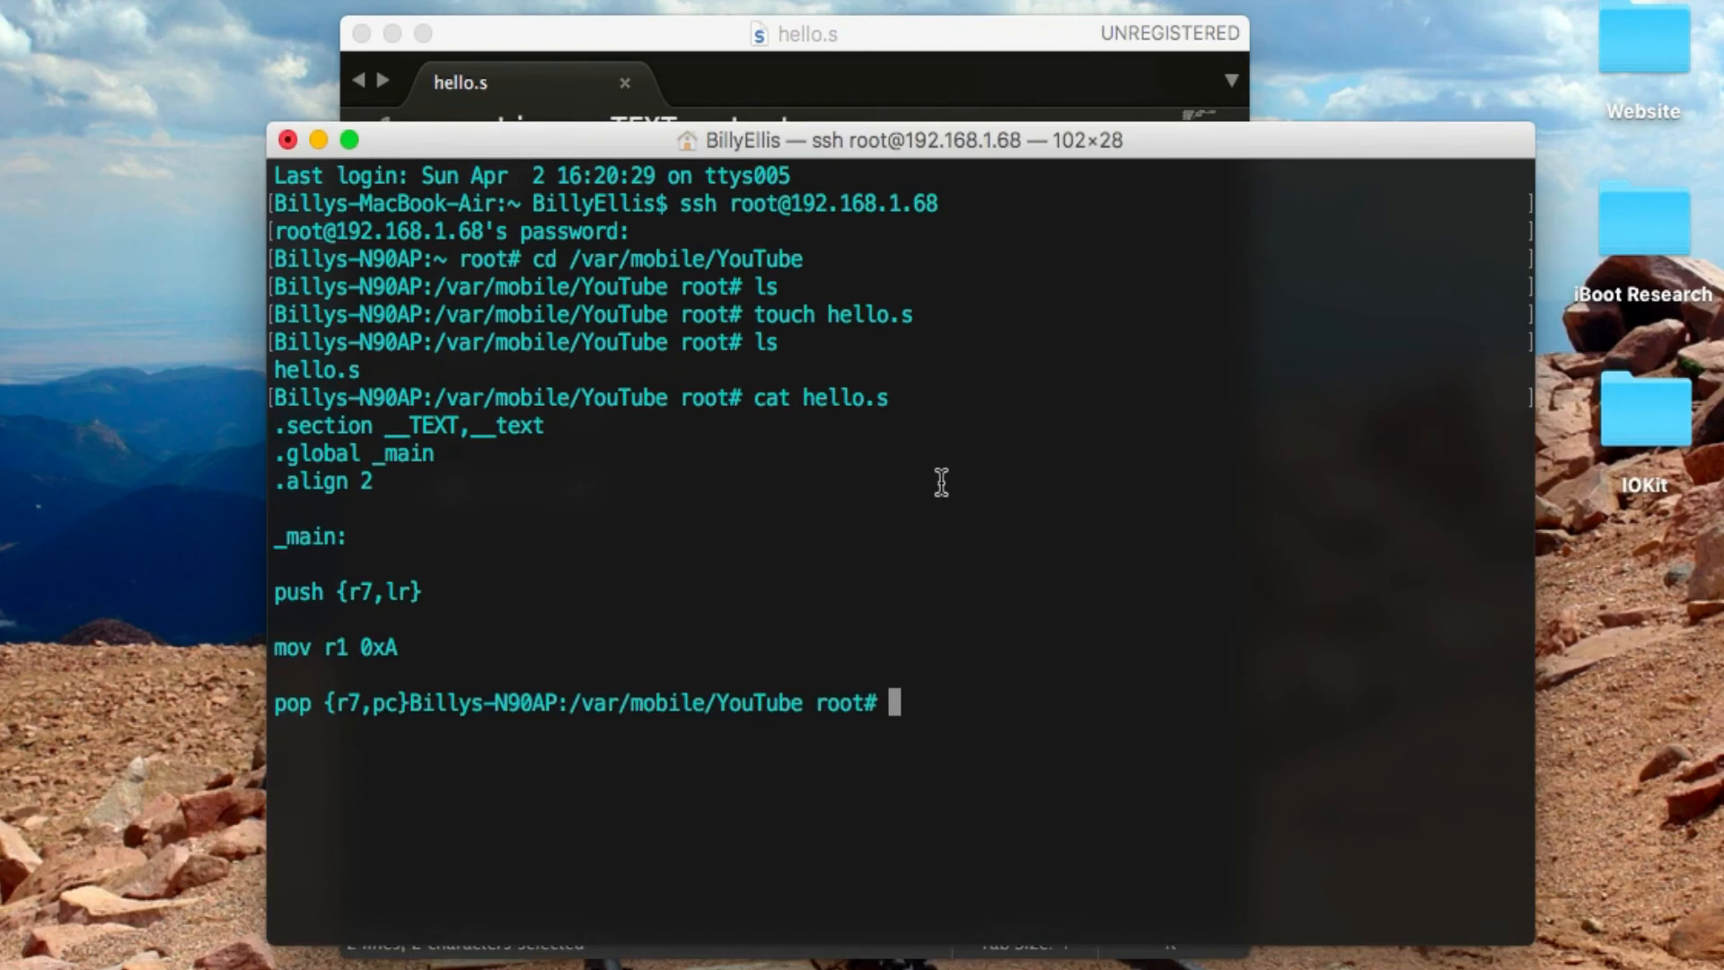
# Run clang hello.s -isysroot /var/theos/sdks/iPhoneOS8.1.sdk -o hello; it fails on line 9
pyautogui.write('clang')
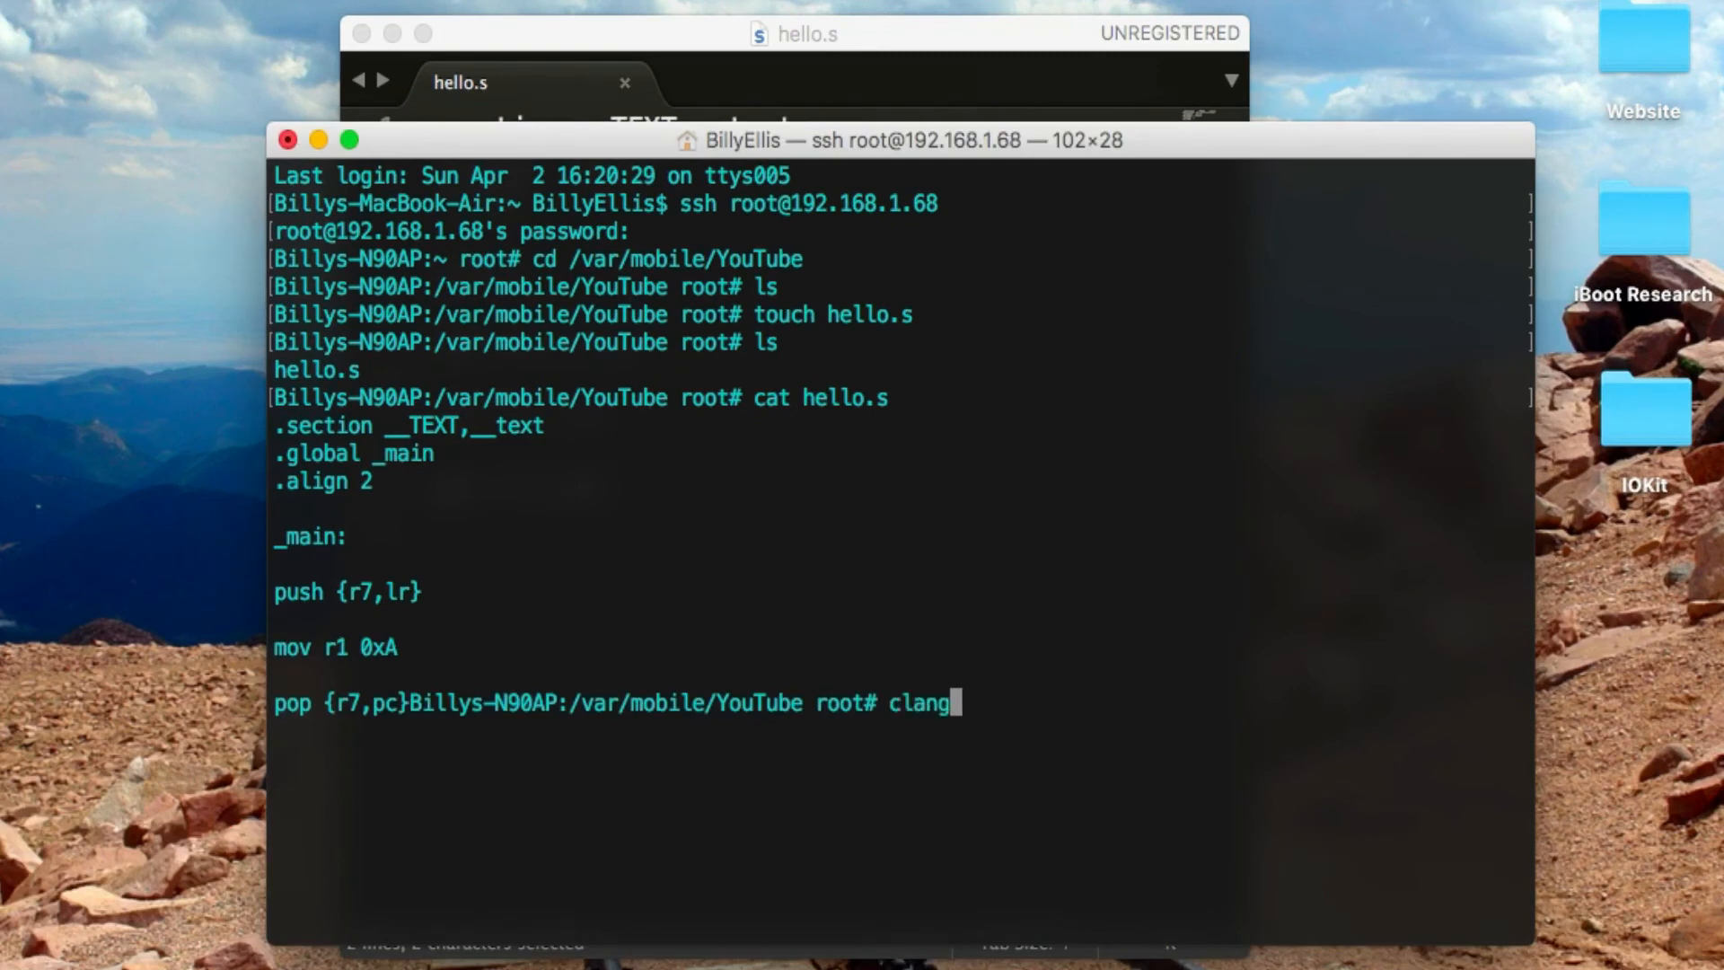
pyautogui.write('" "')
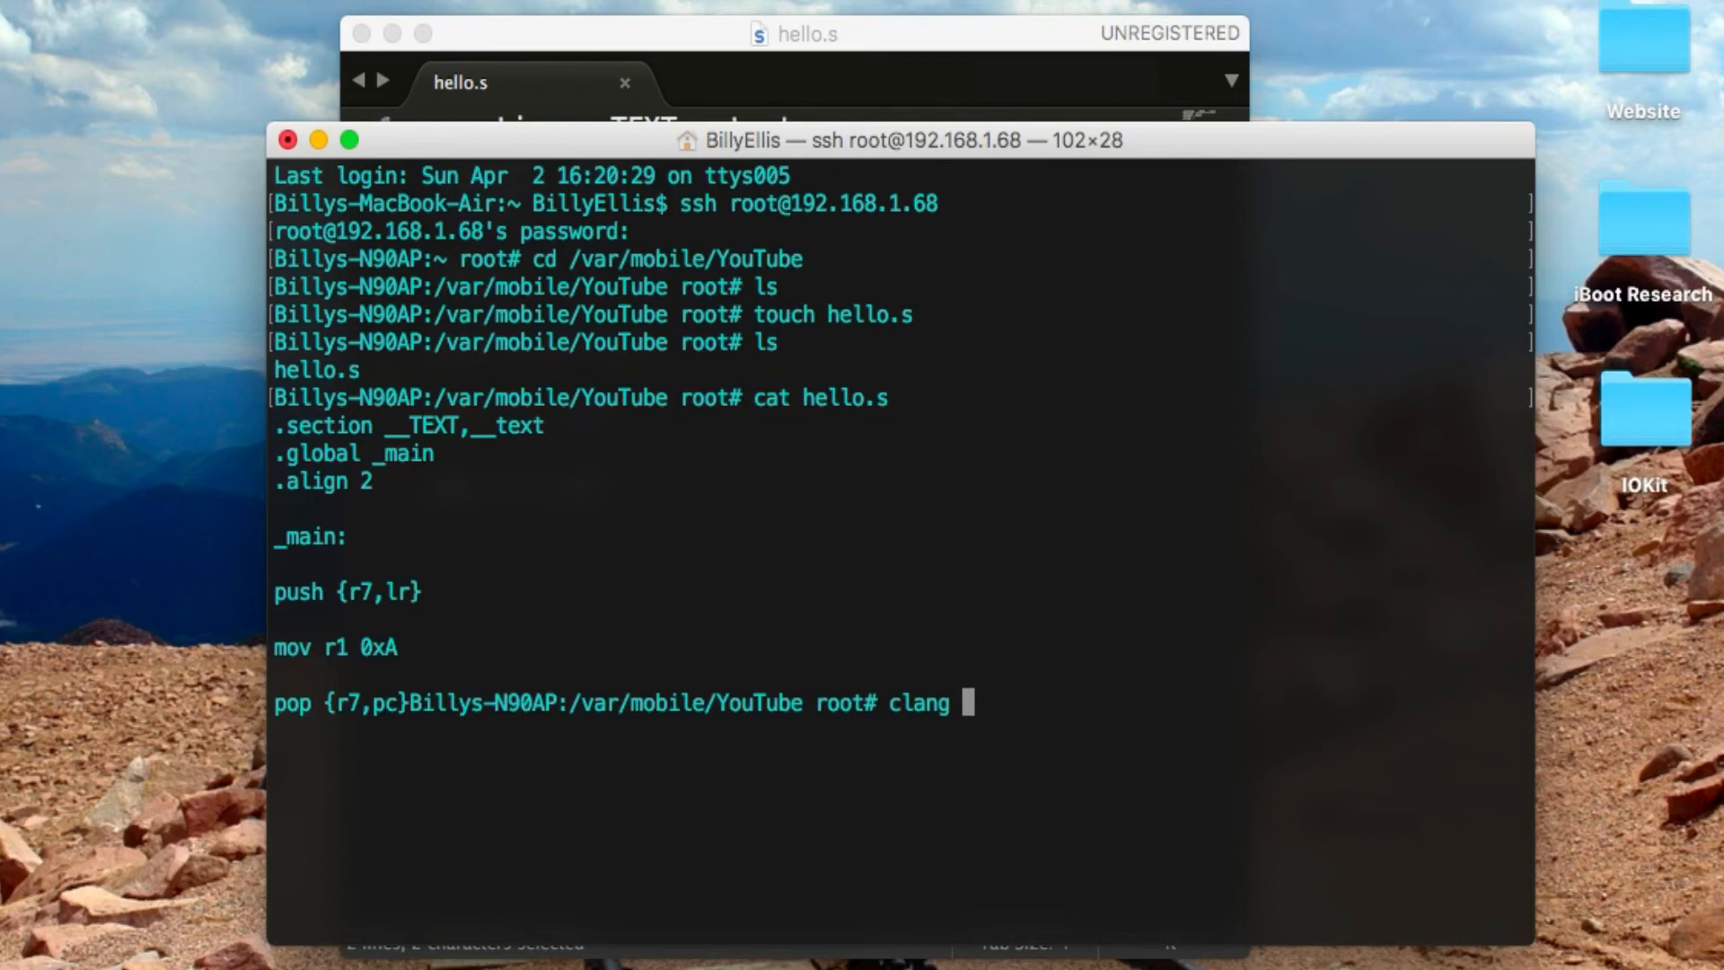
pyautogui.write('hello.s -i')
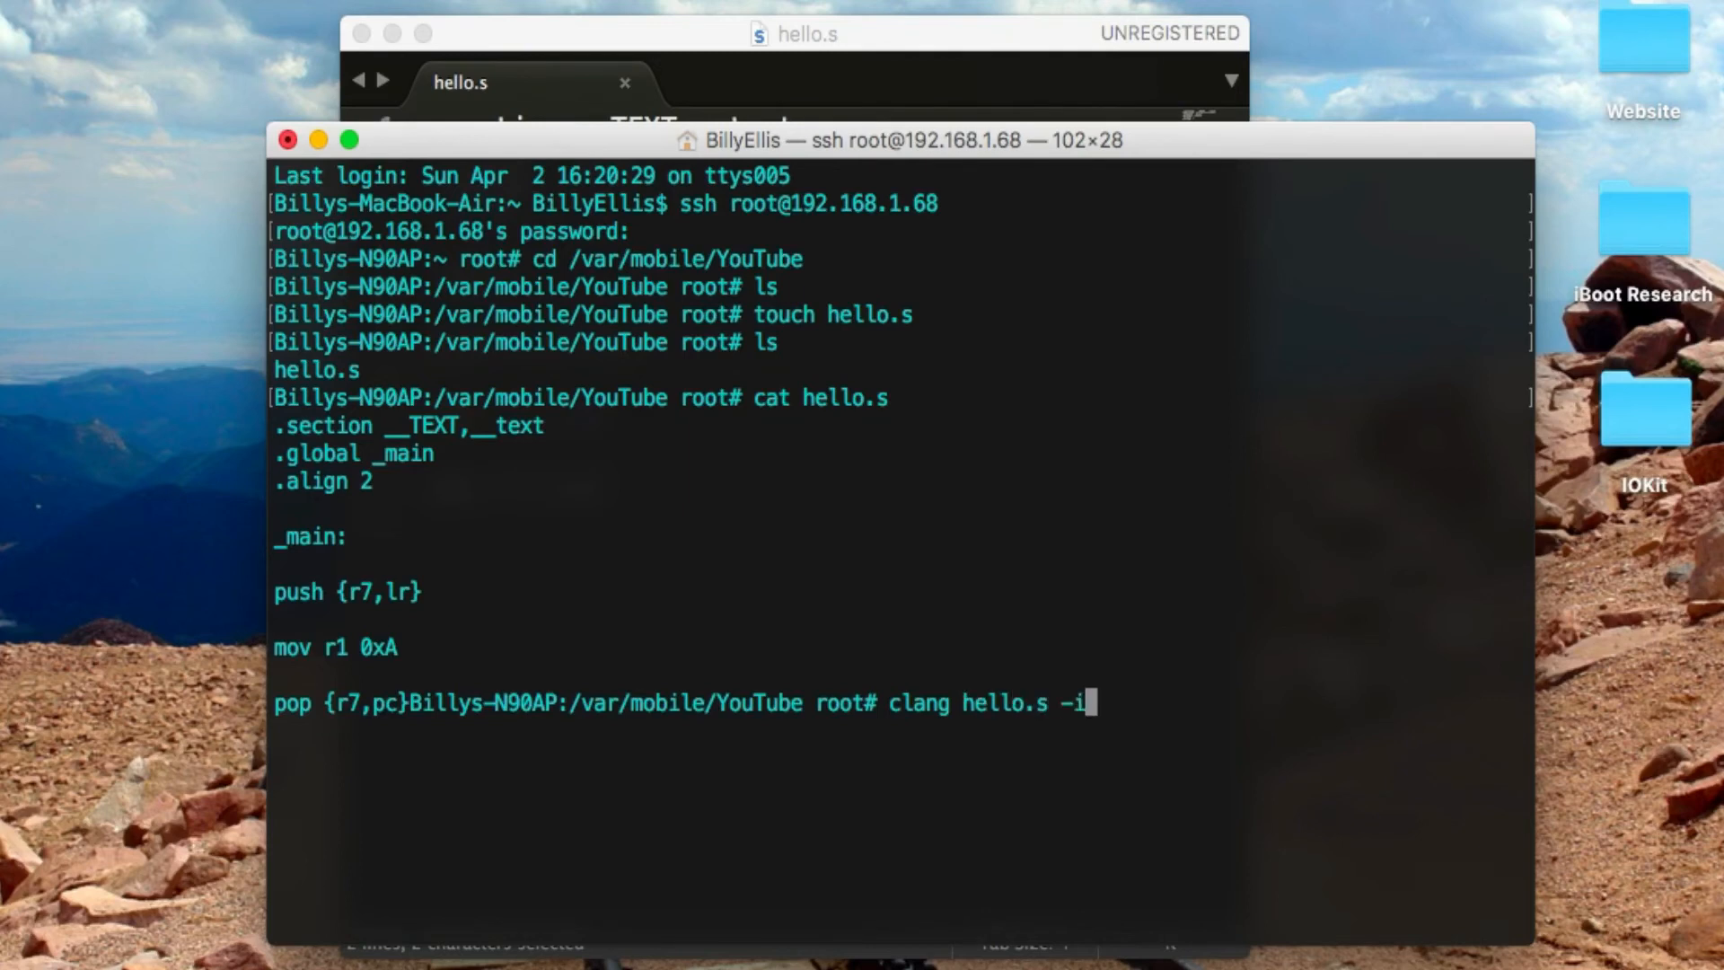
pyautogui.write('sysroot')
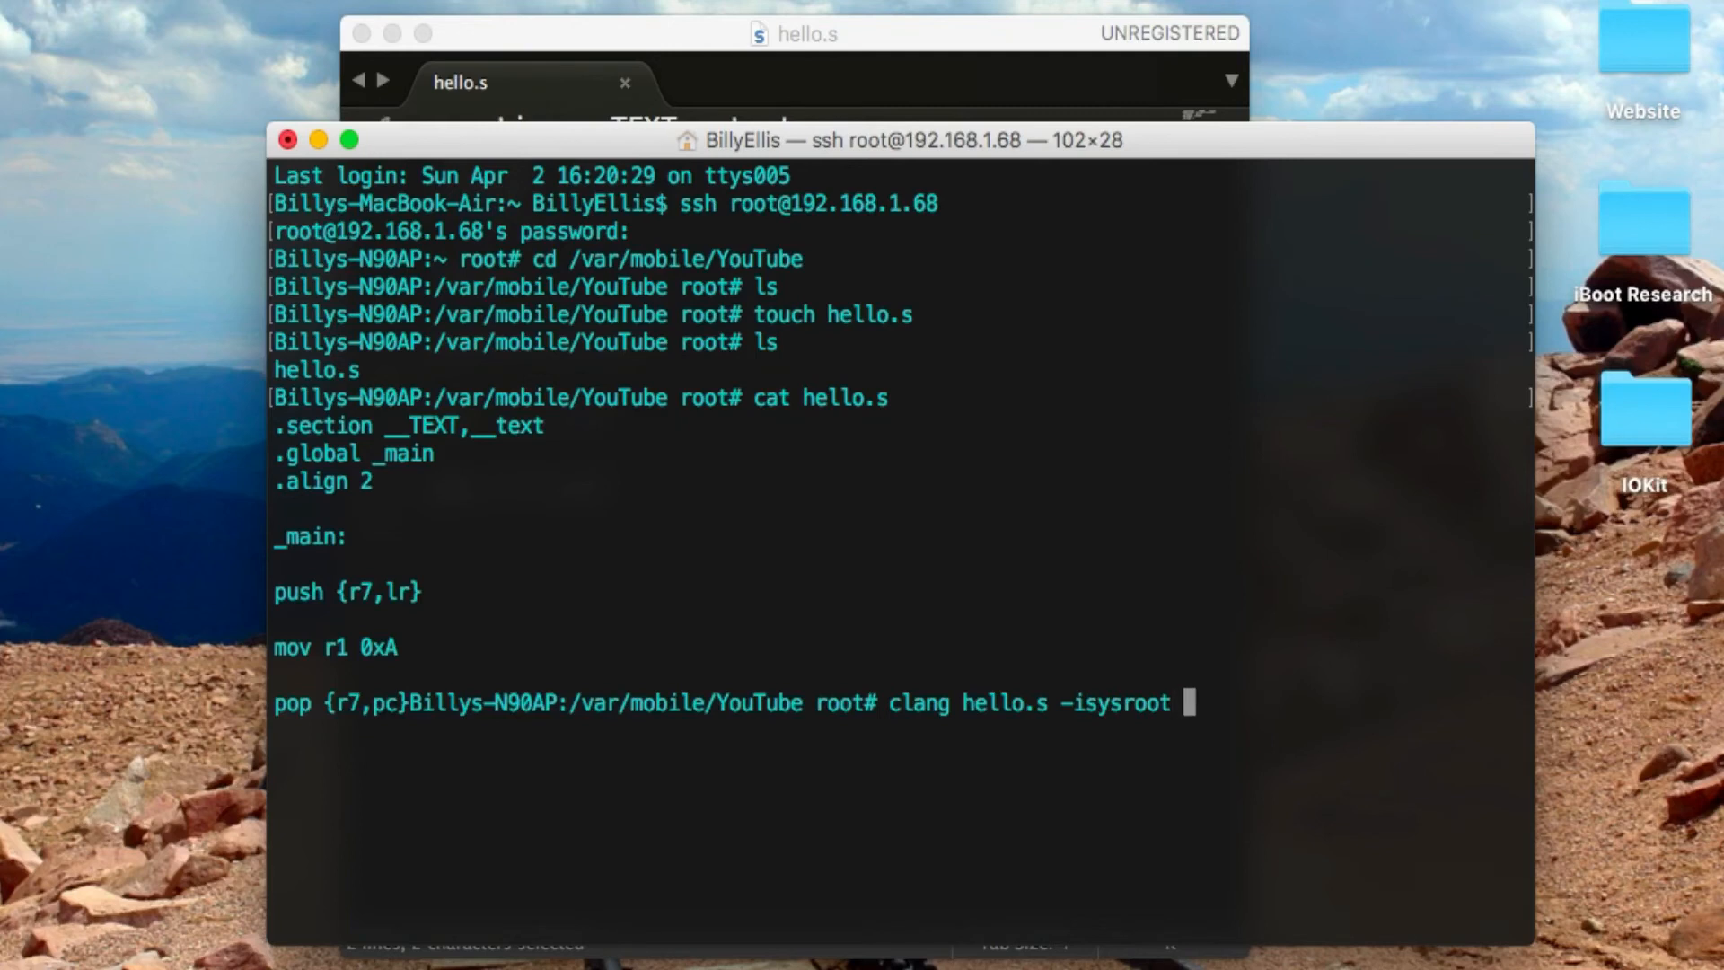
pyautogui.write('/var/theos/sd')
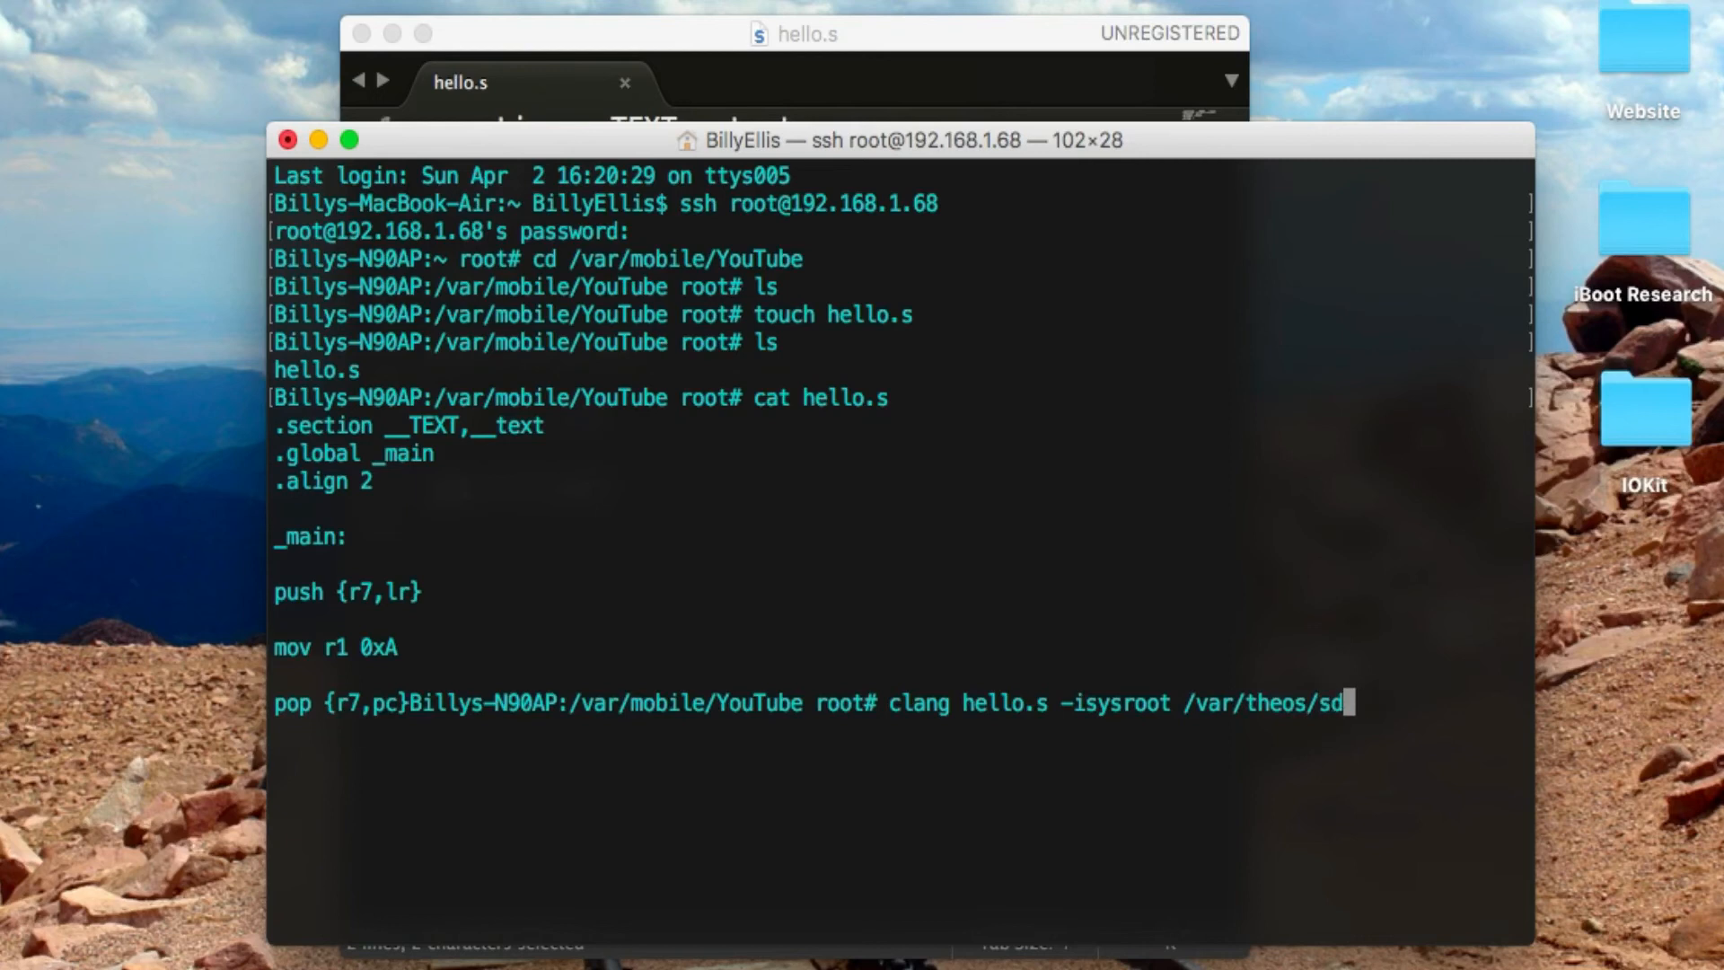
pyautogui.write('ks/')
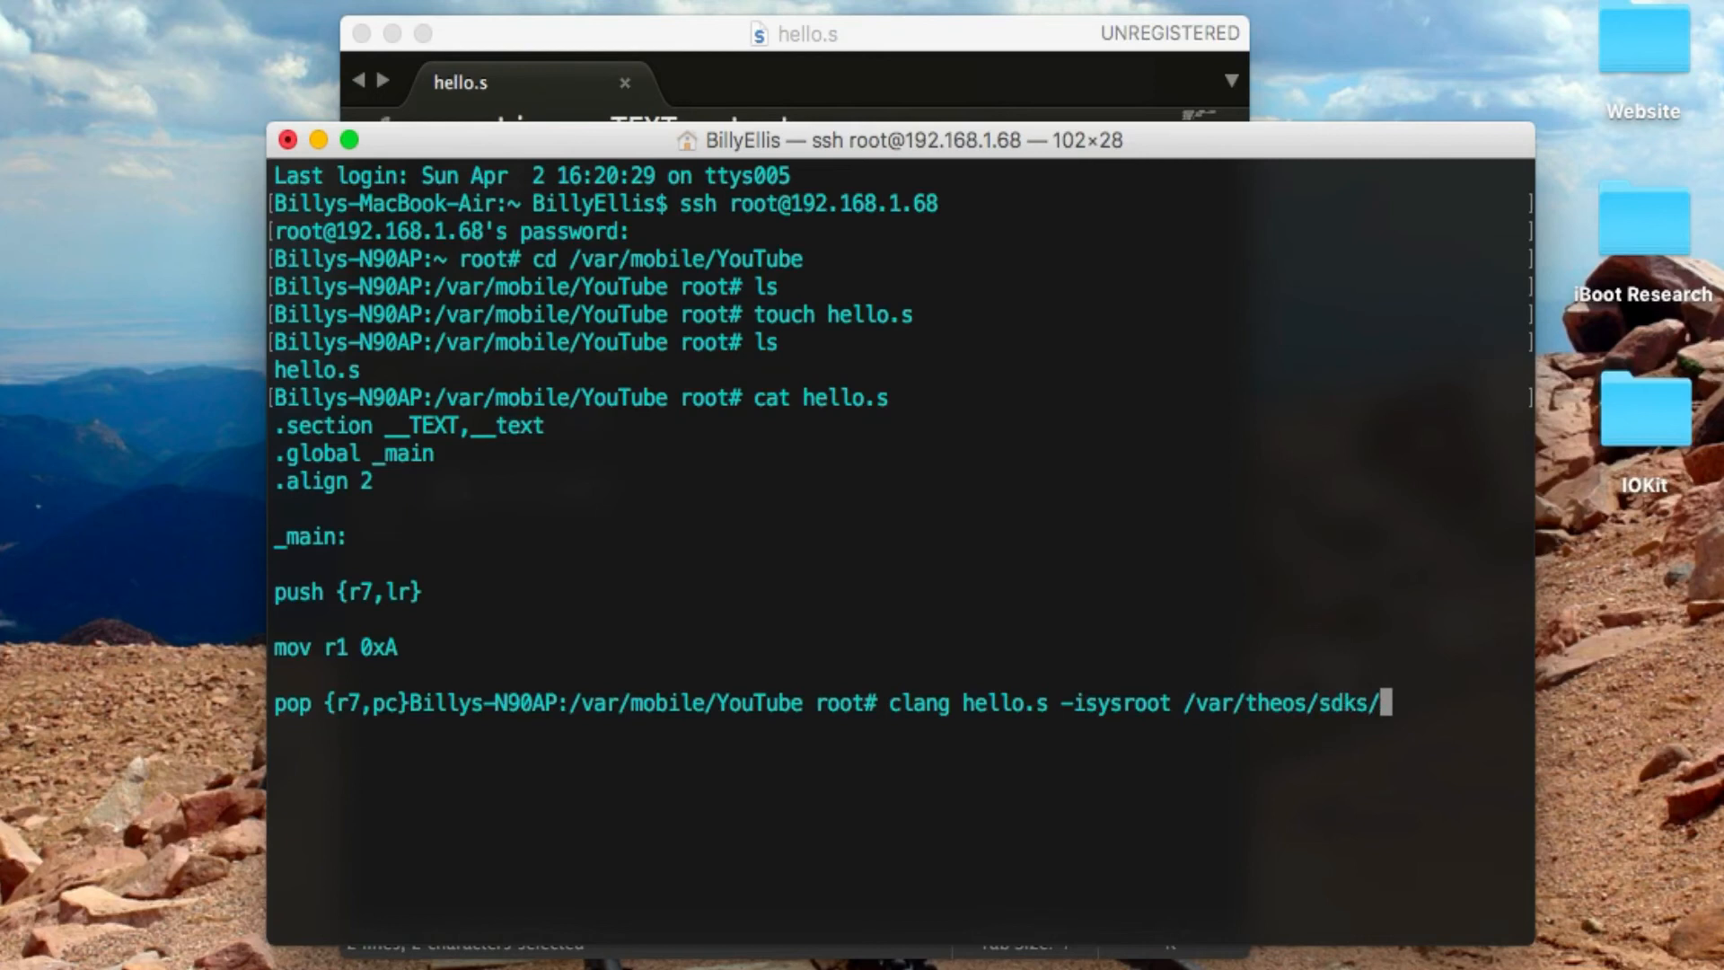
pyautogui.write('iPhoneOS8.1')
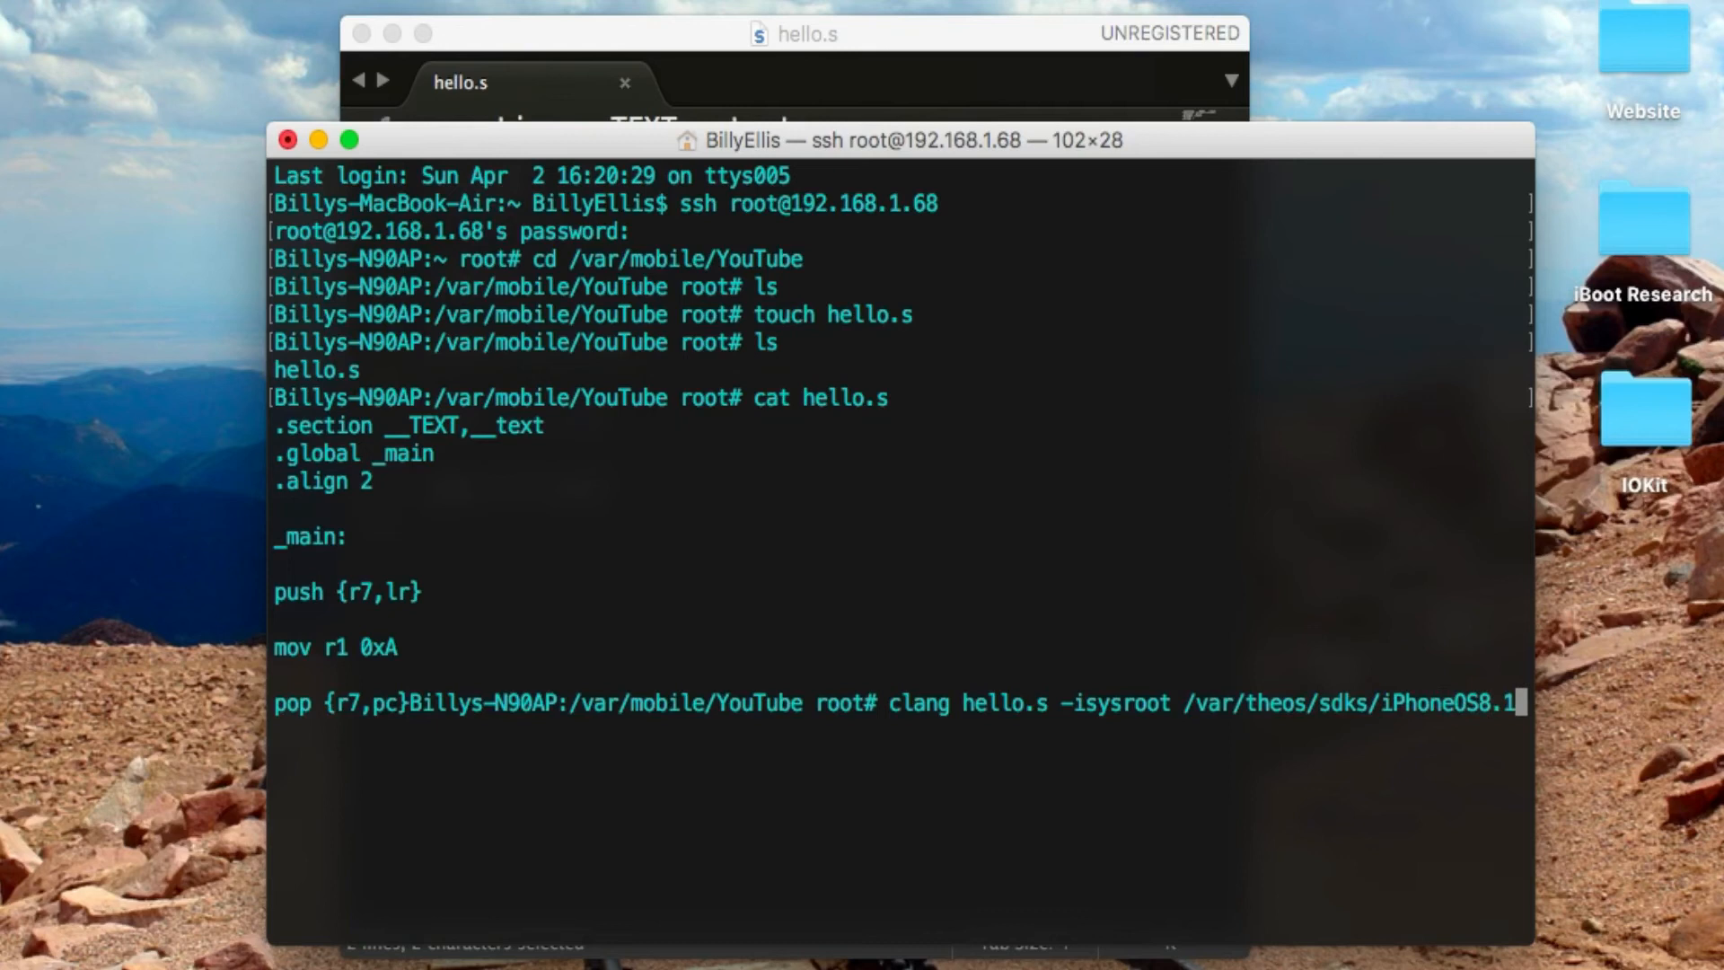
pyautogui.write('sdk')
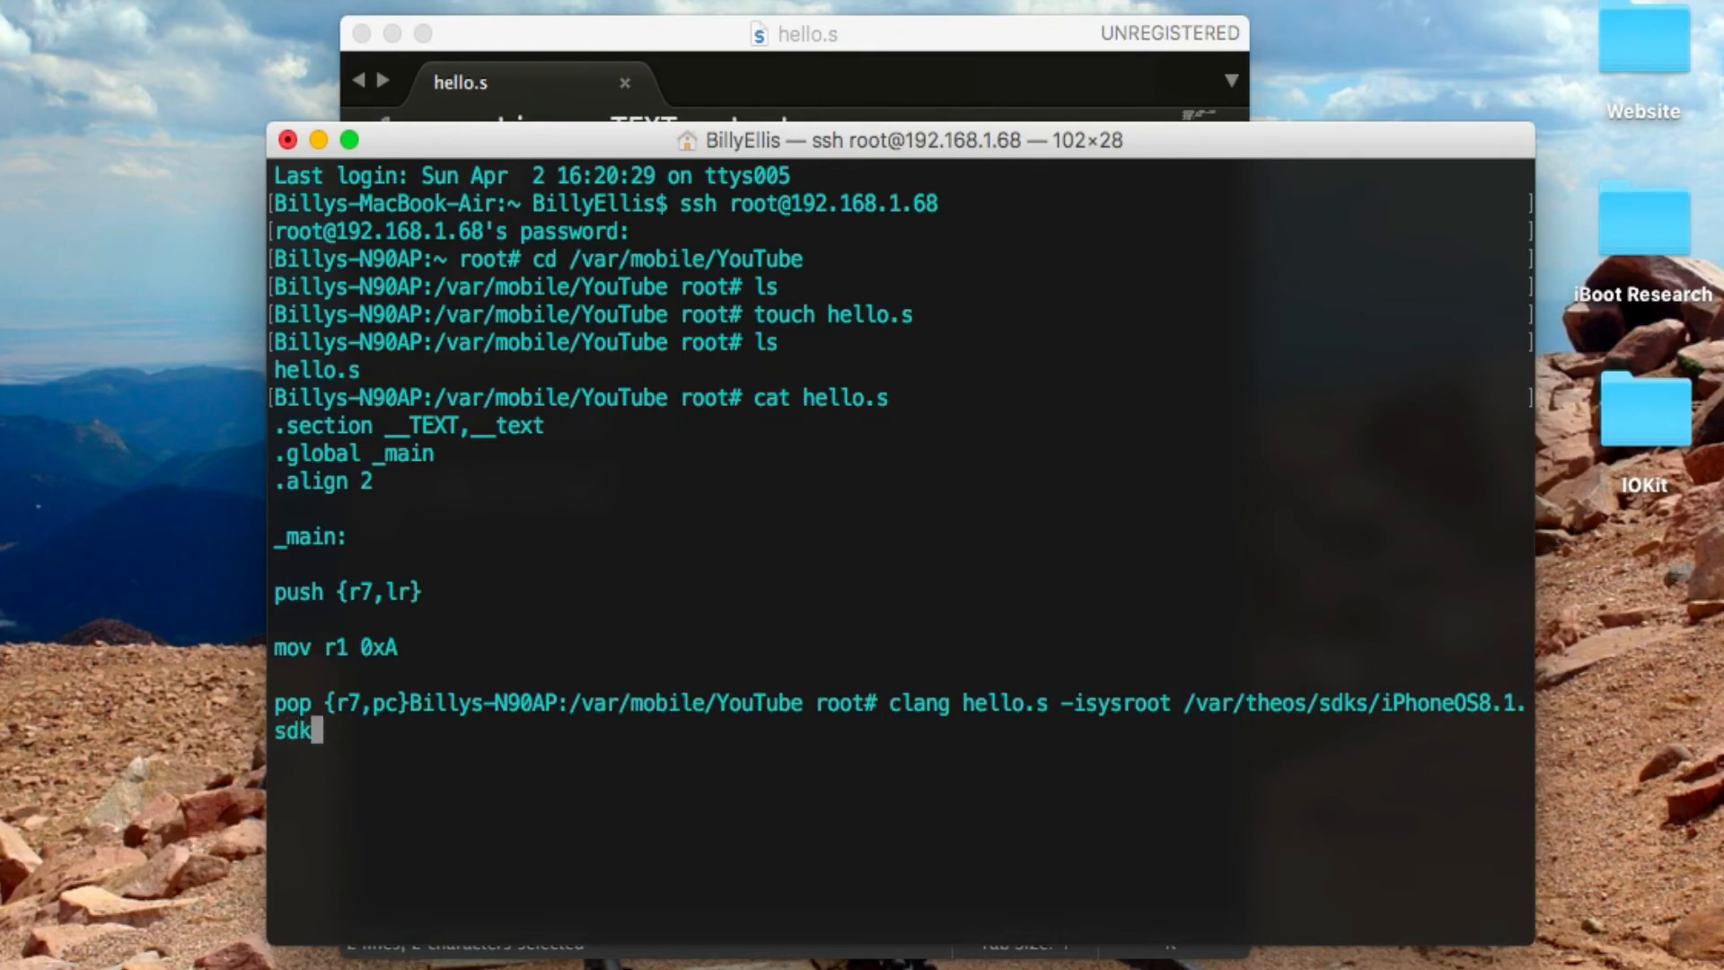
pyautogui.write('-o')
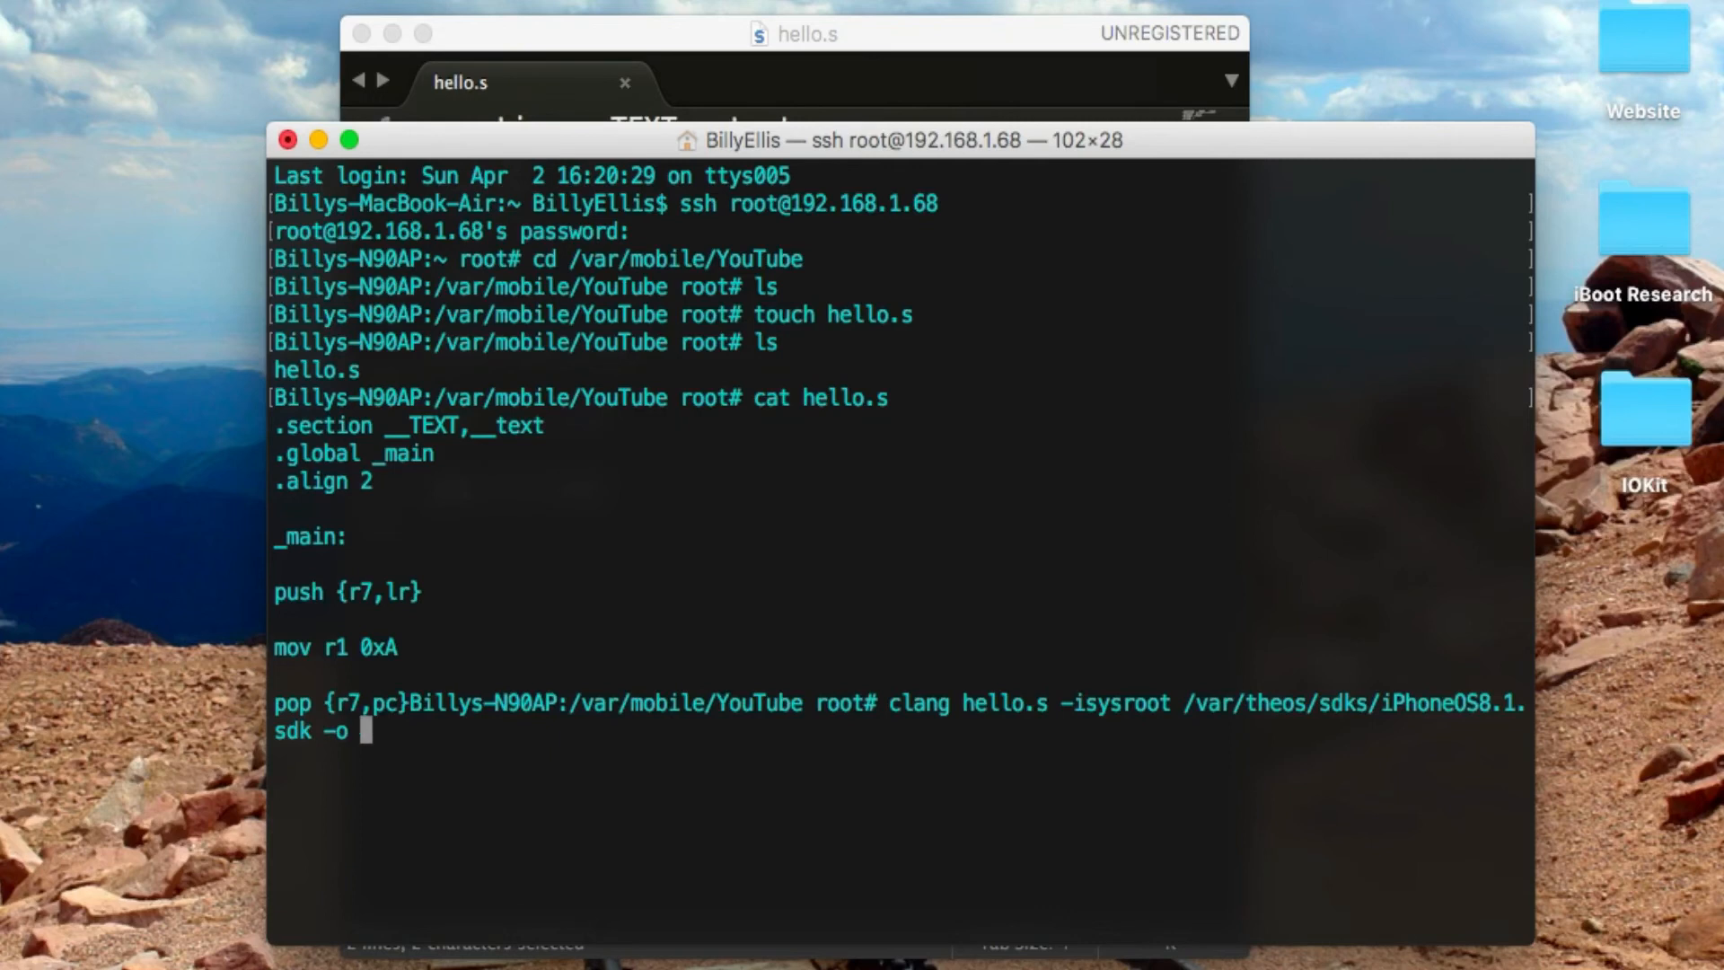
pyautogui.write('hell')
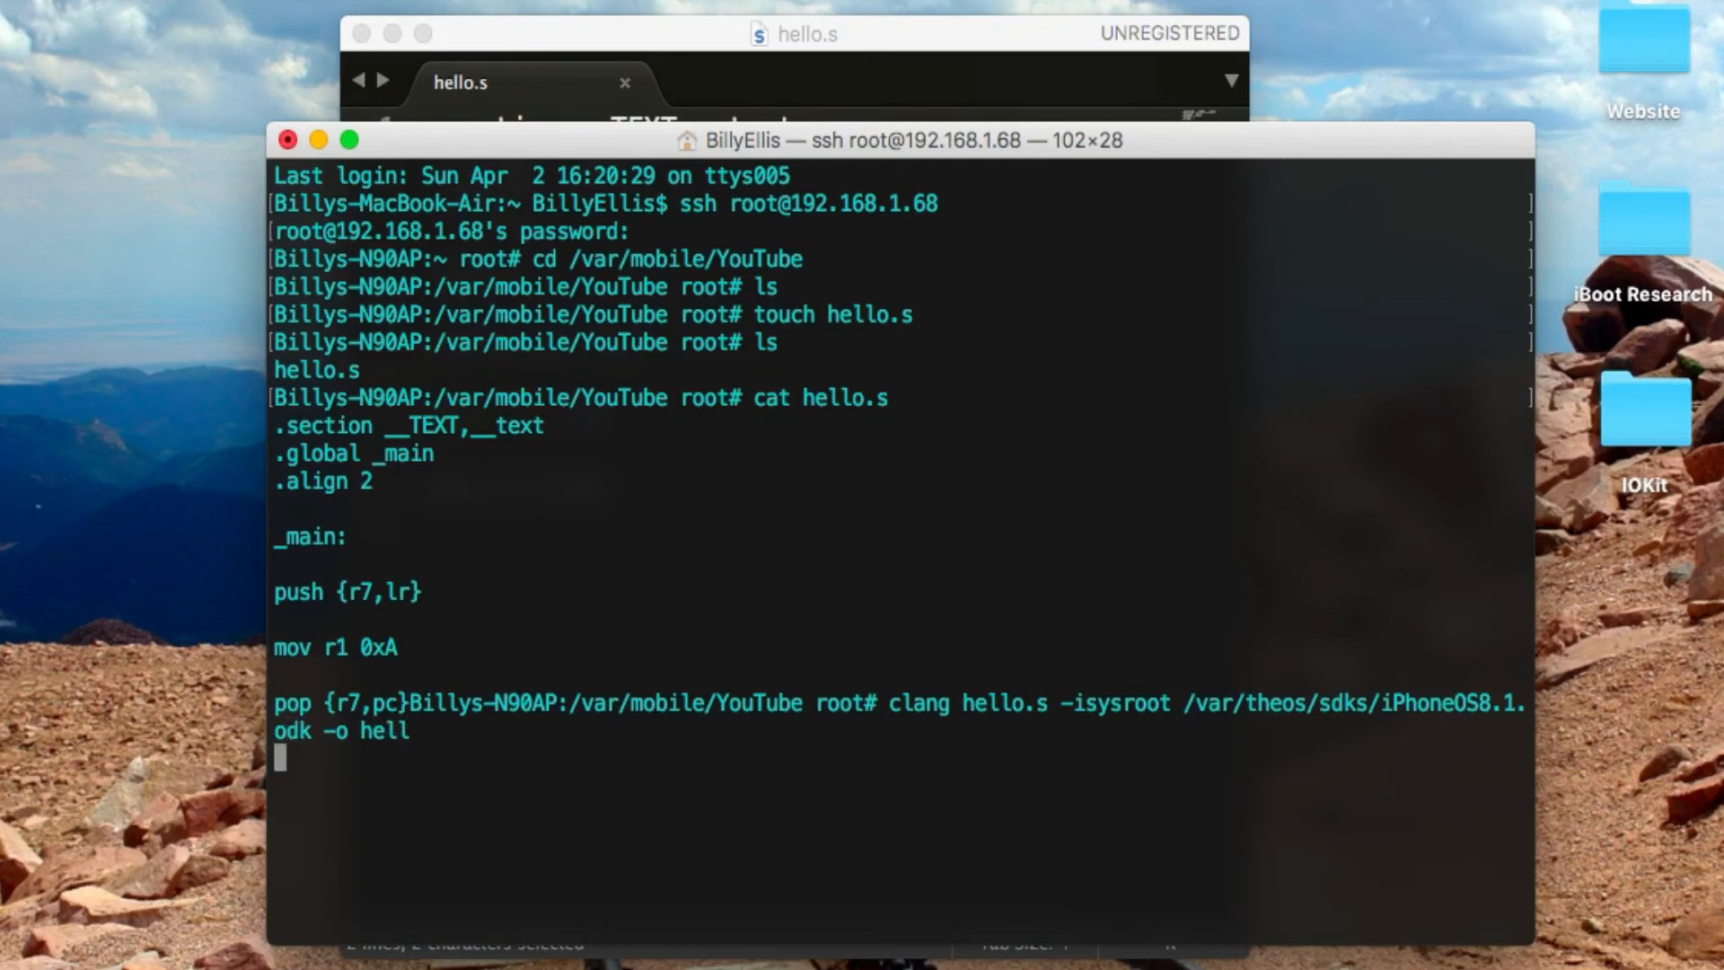
pyautogui.press('Return')
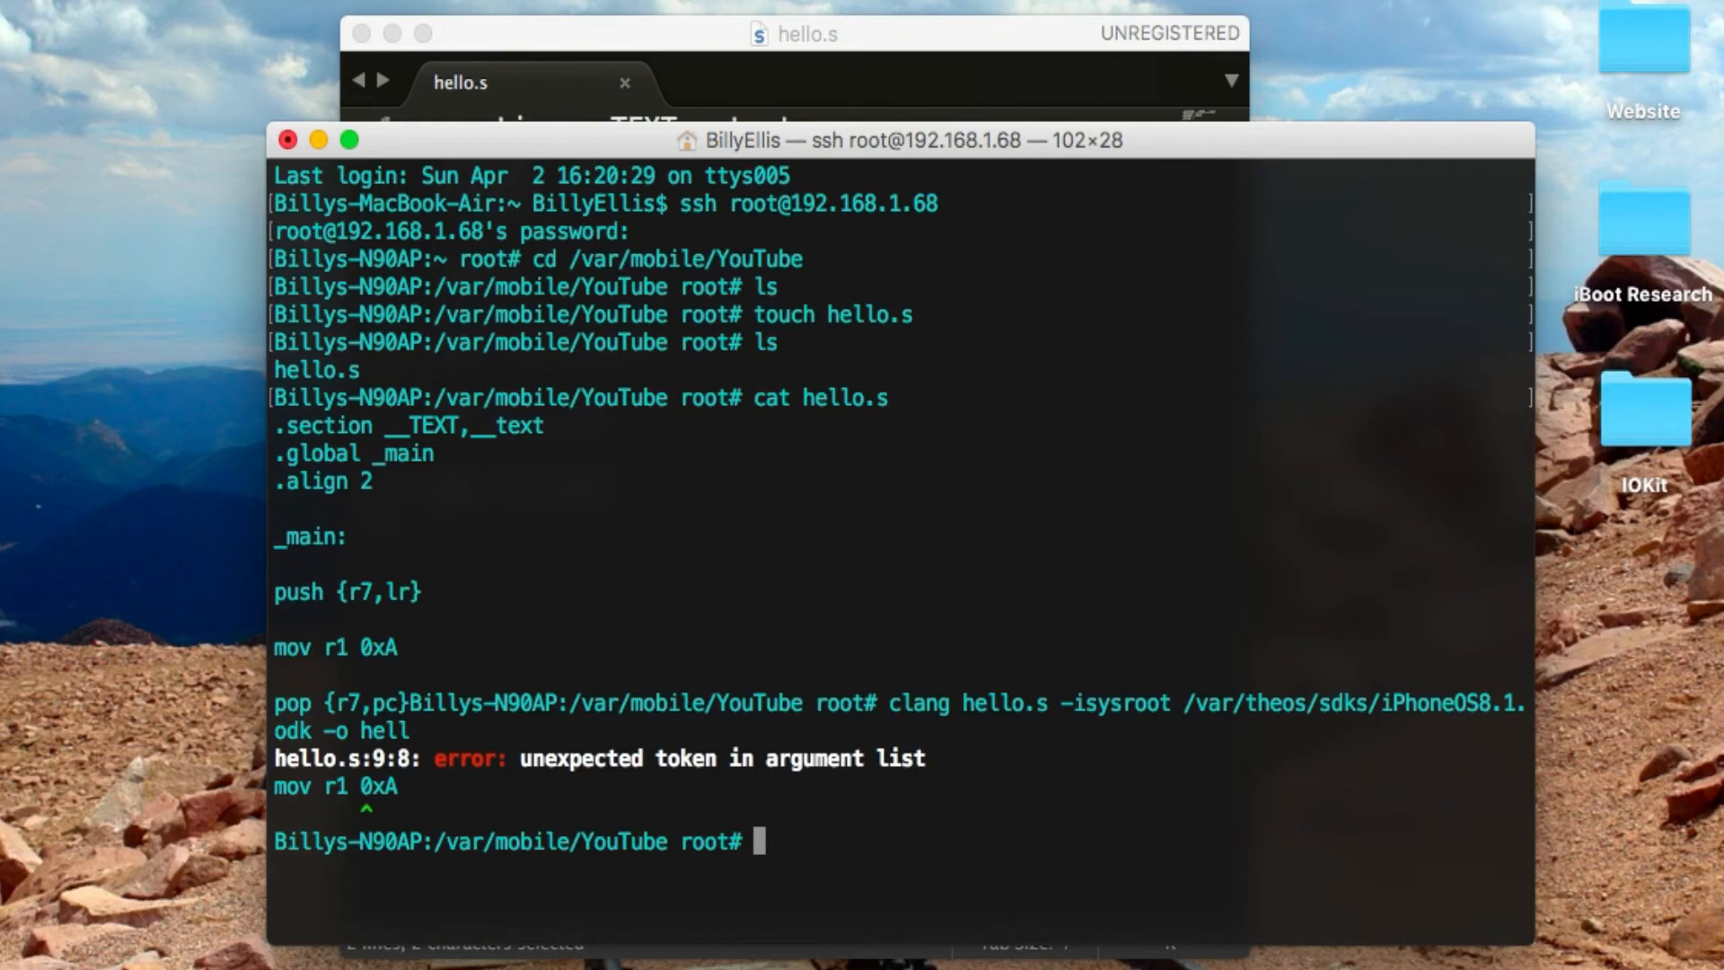
pyautogui.write('clang hello.s -isysroot /var/theos/sdks/iPhoneOS8.1.sdk -o hello')
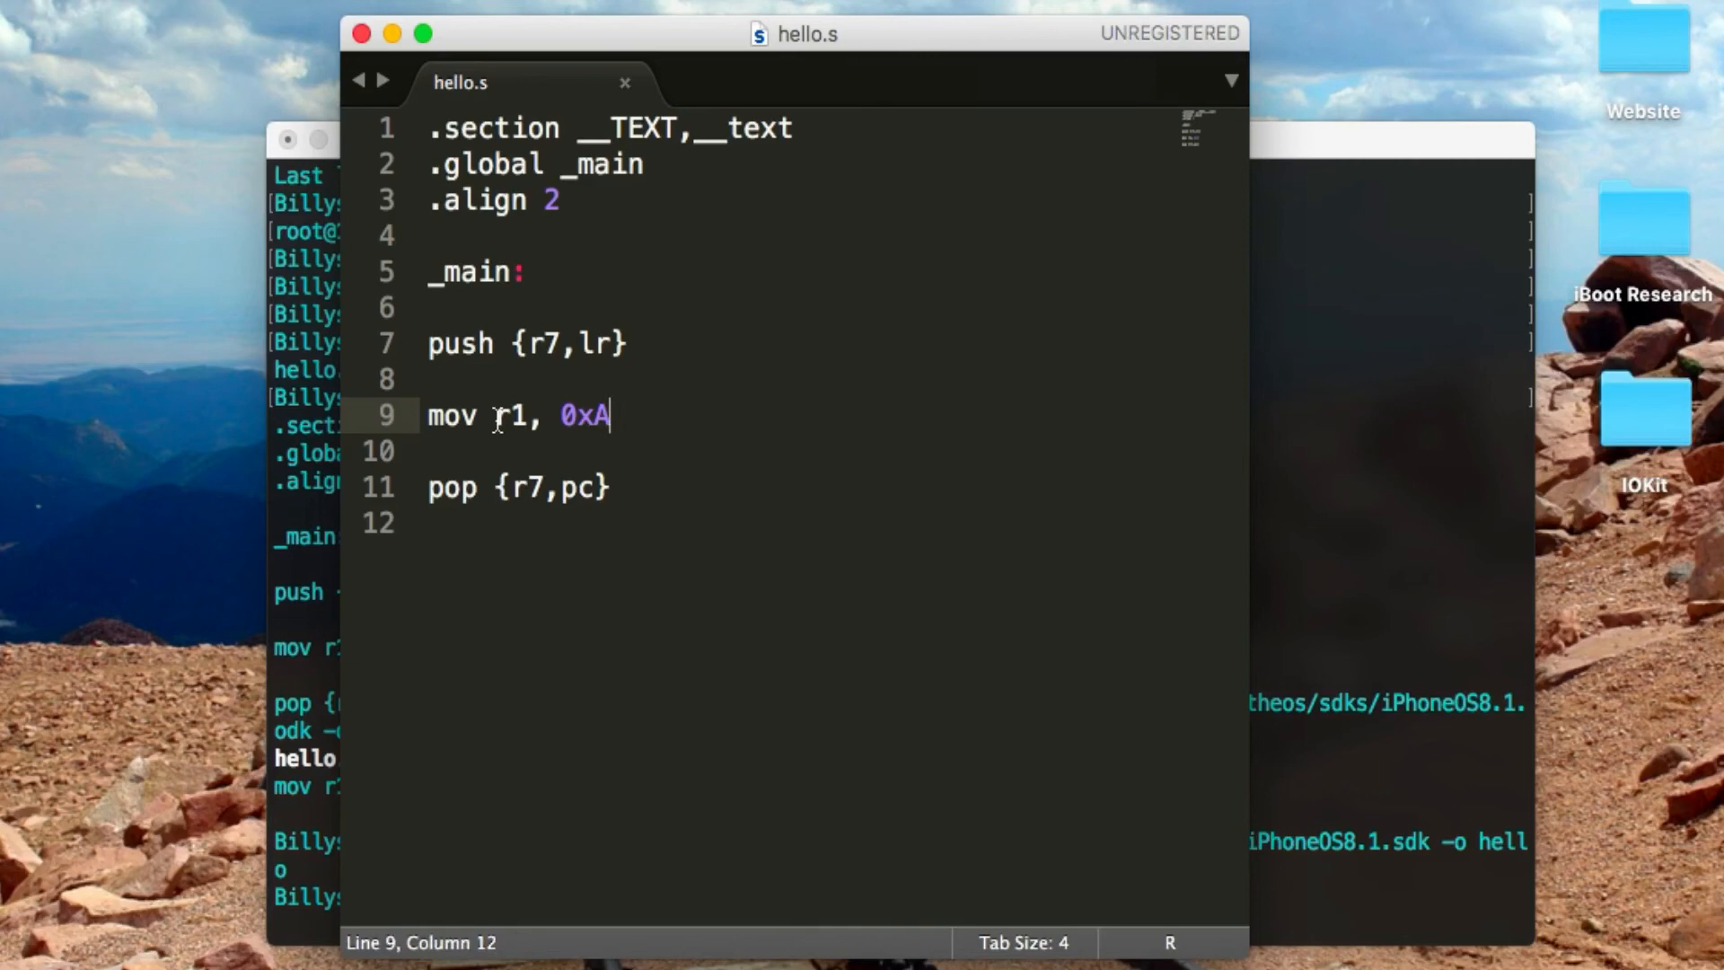
# After fixing line 9 to mov r1, 0xA, bring the Terminal session back to the front
pyautogui.click(560, 416)
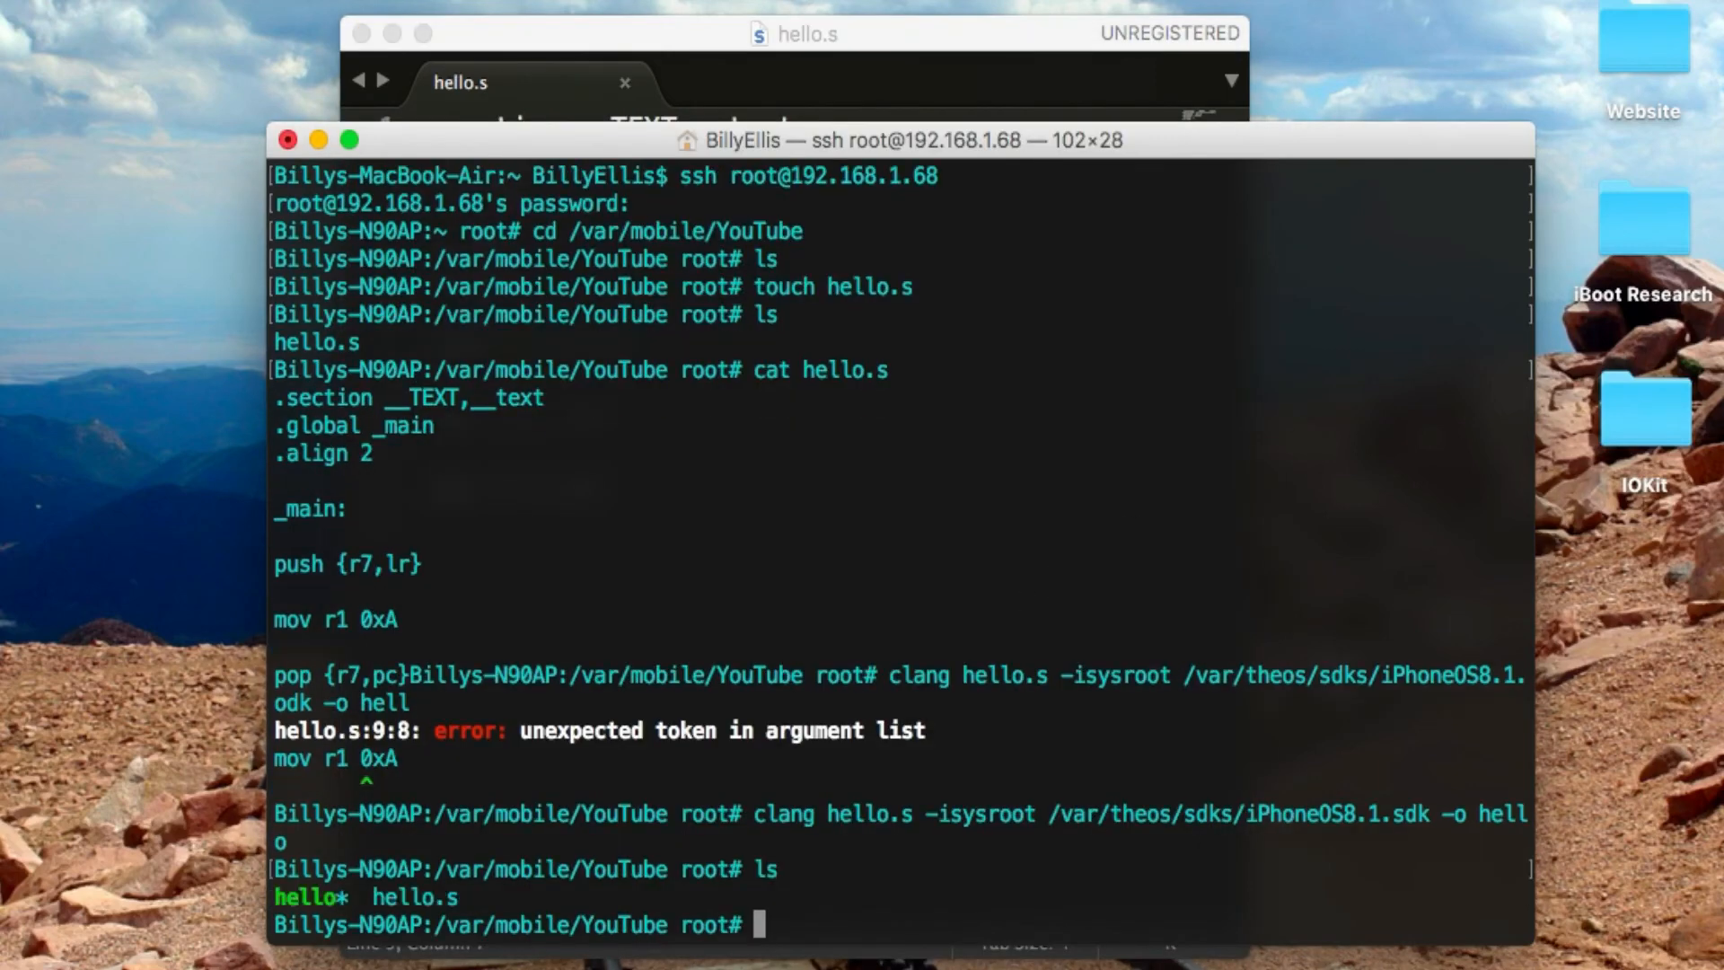
# Run ./hello at the SSH prompt
pyautogui.doubleClick(309, 898)
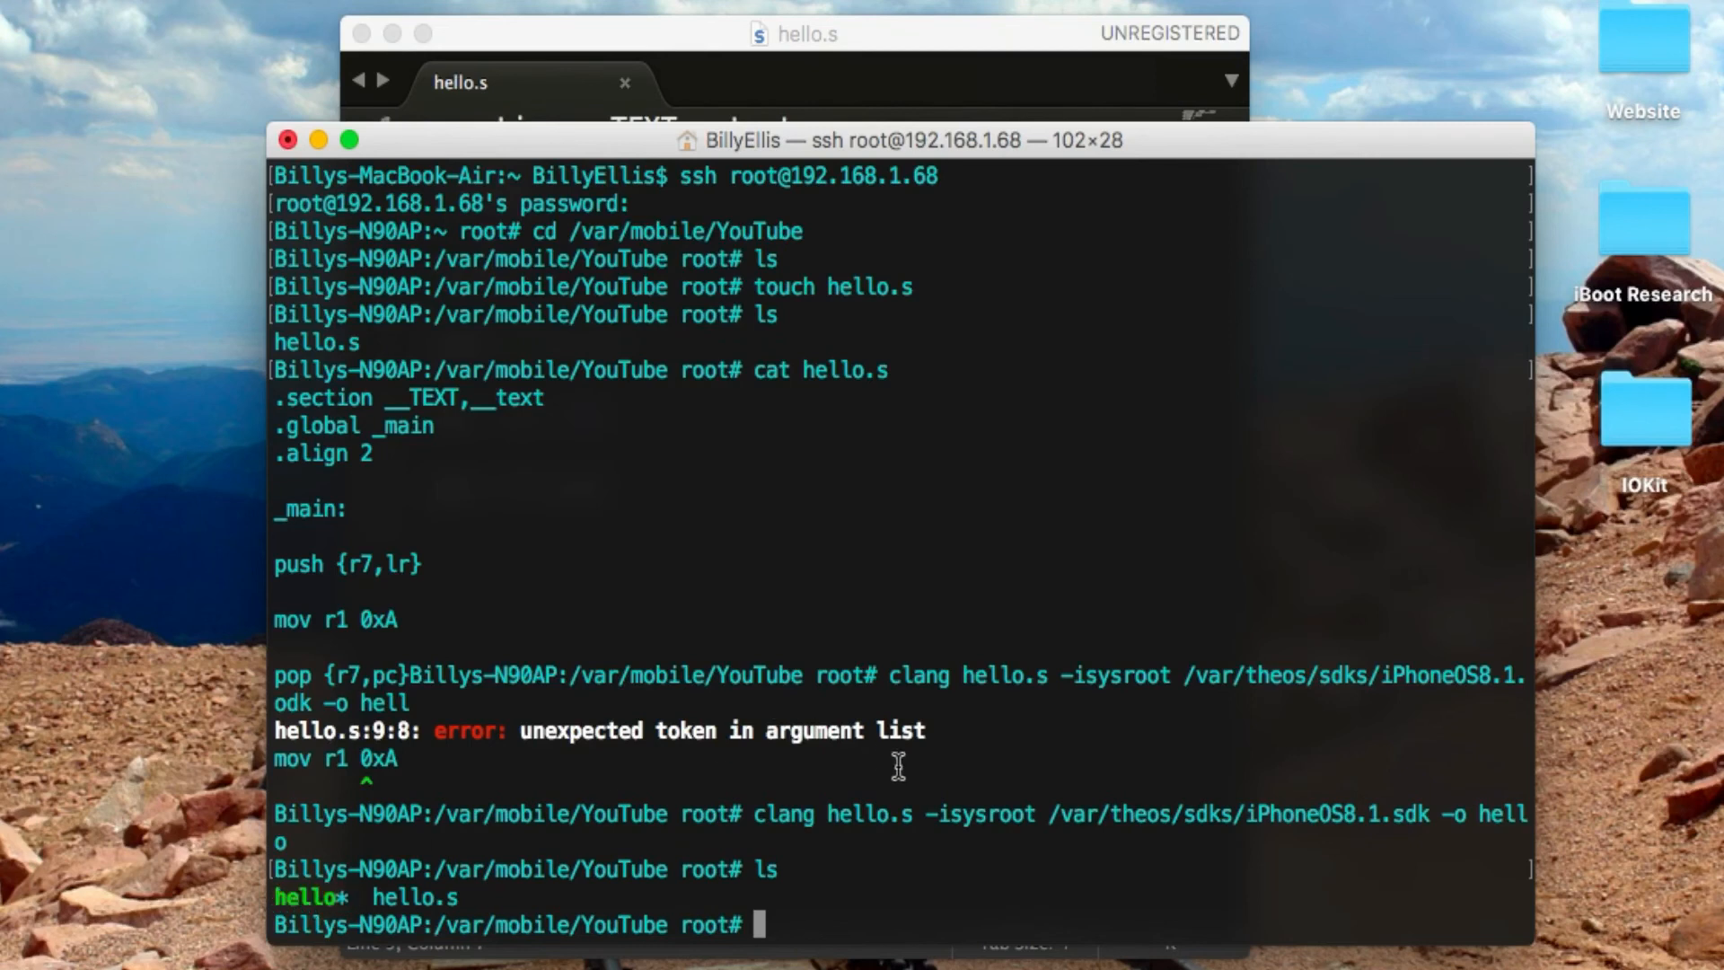
pyautogui.write('./hello')
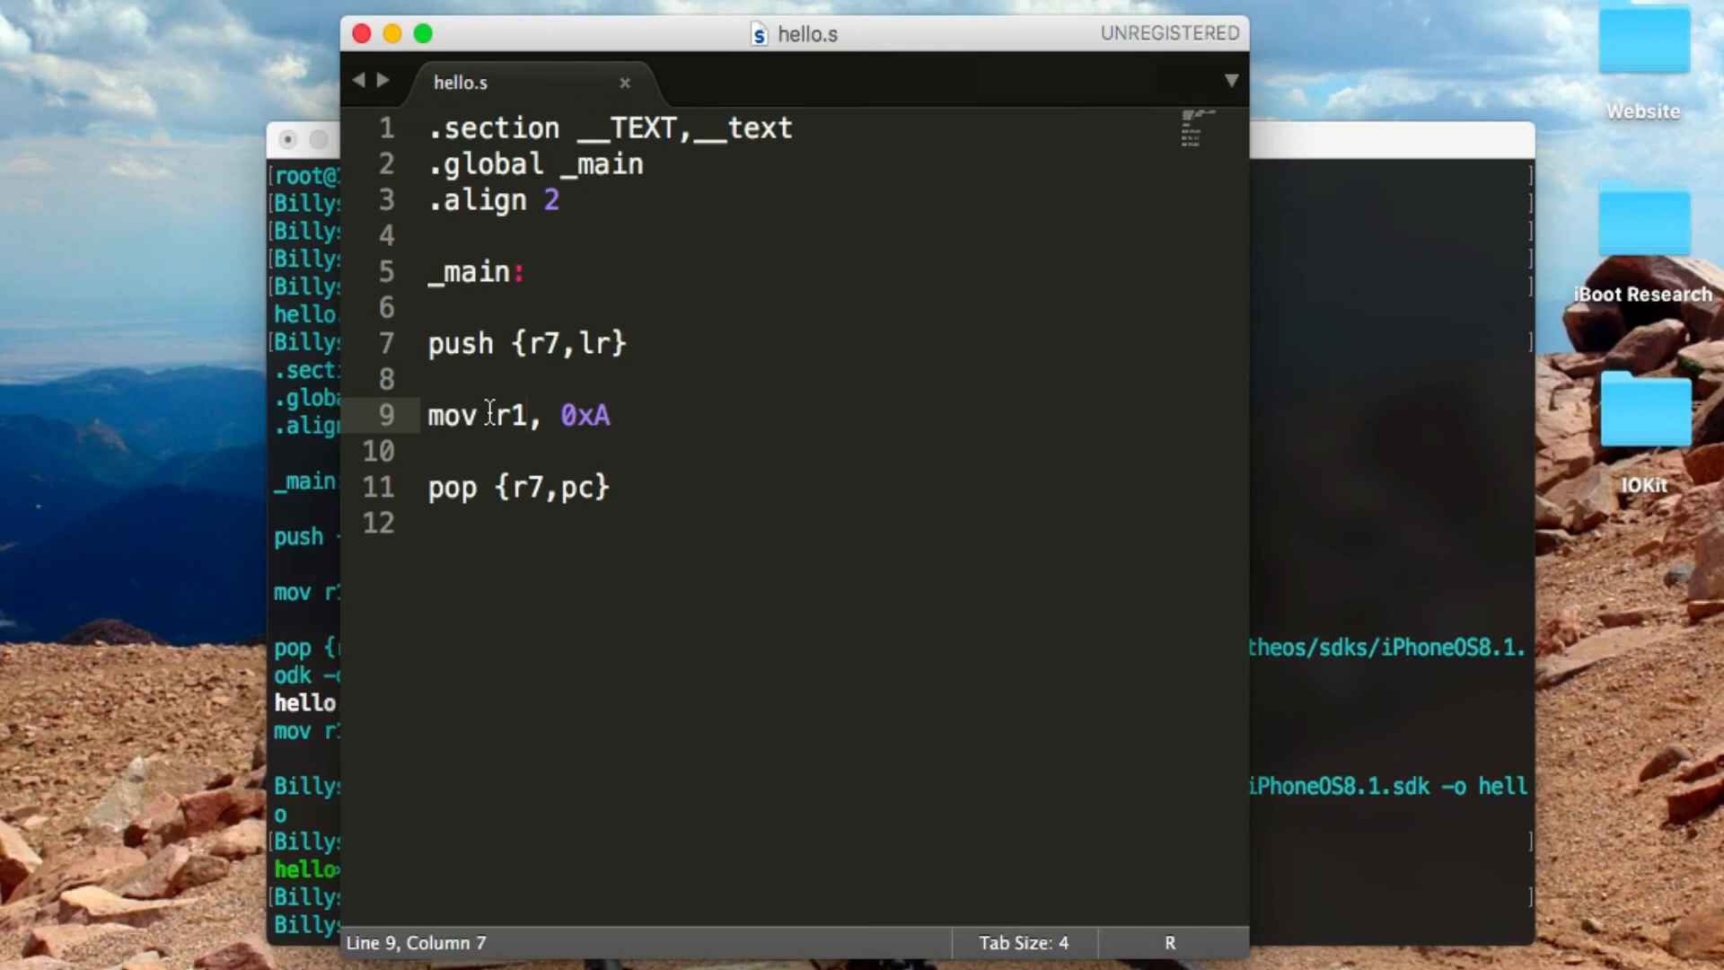
pyautogui.moveTo(763, 406)
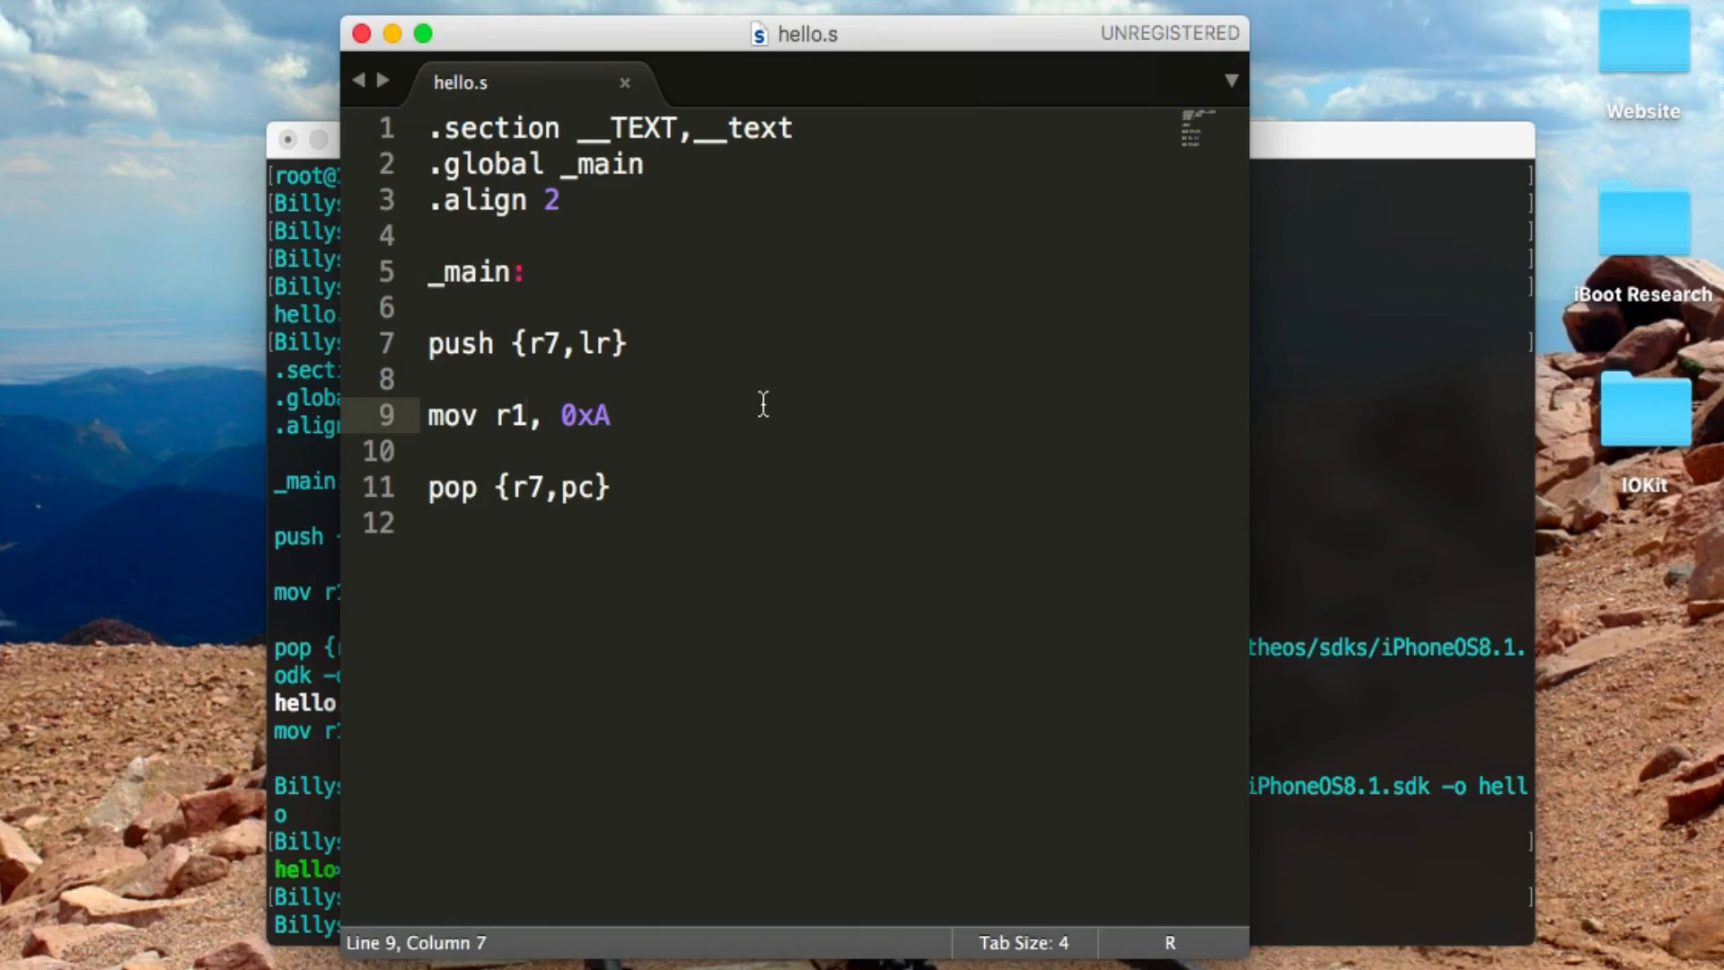
pyautogui.moveTo(950, 433)
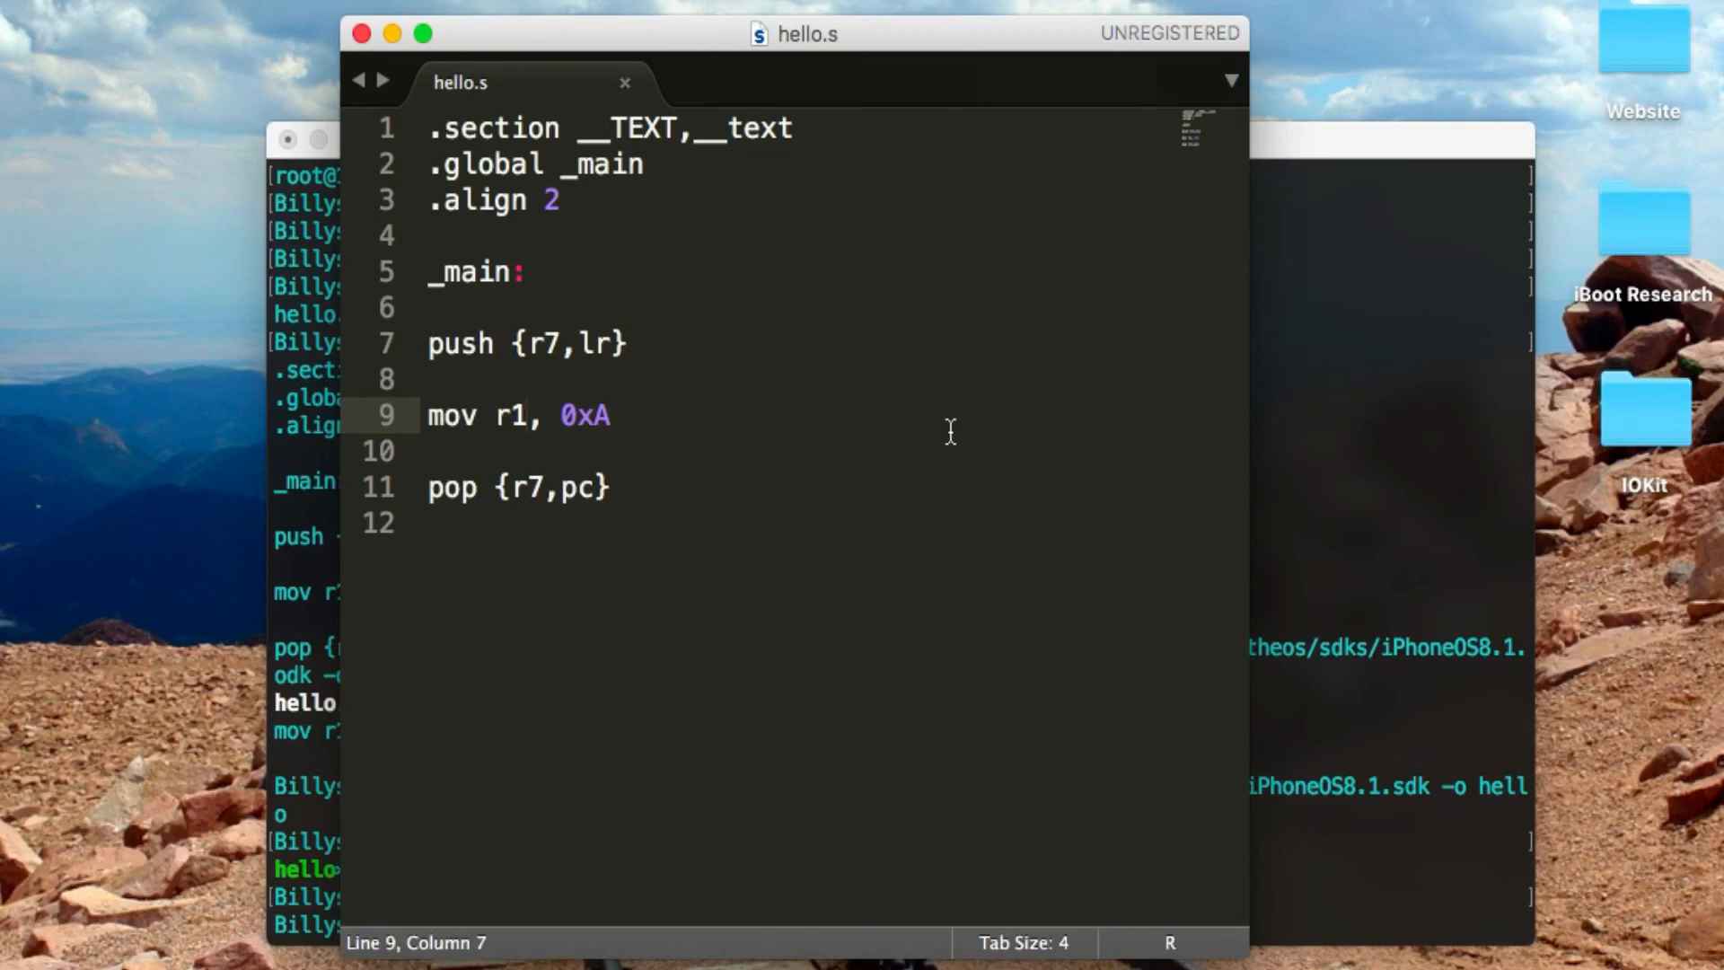
pyautogui.moveTo(715, 422)
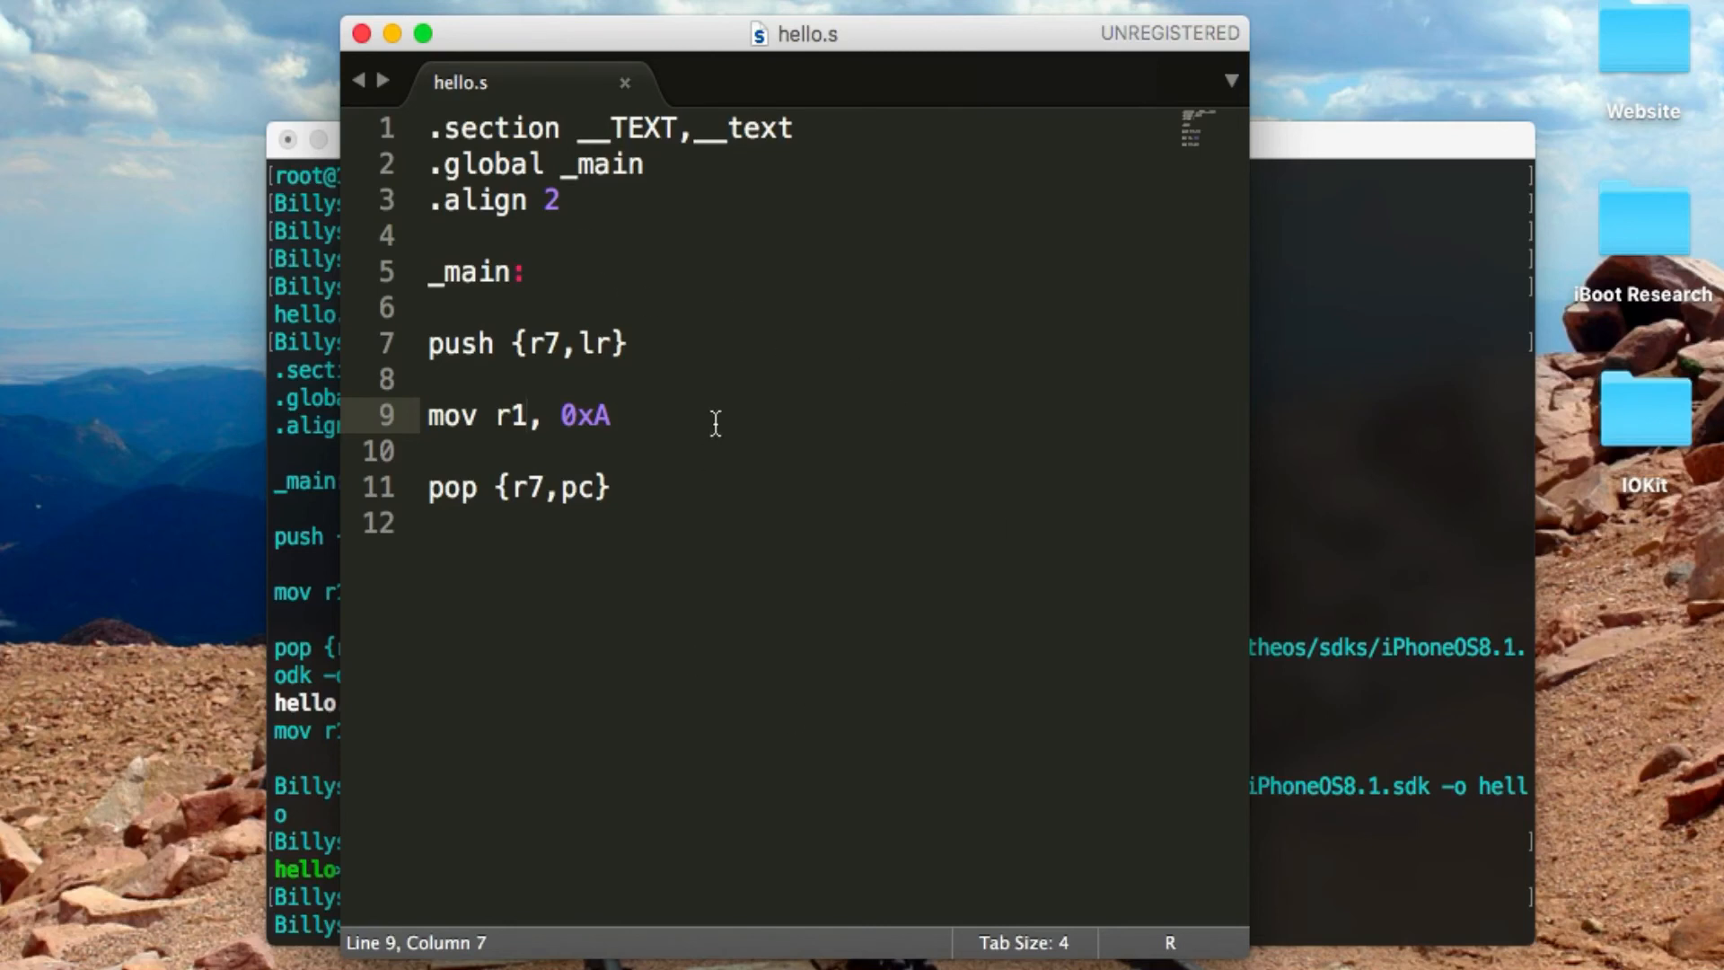
pyautogui.press('cmd+a')
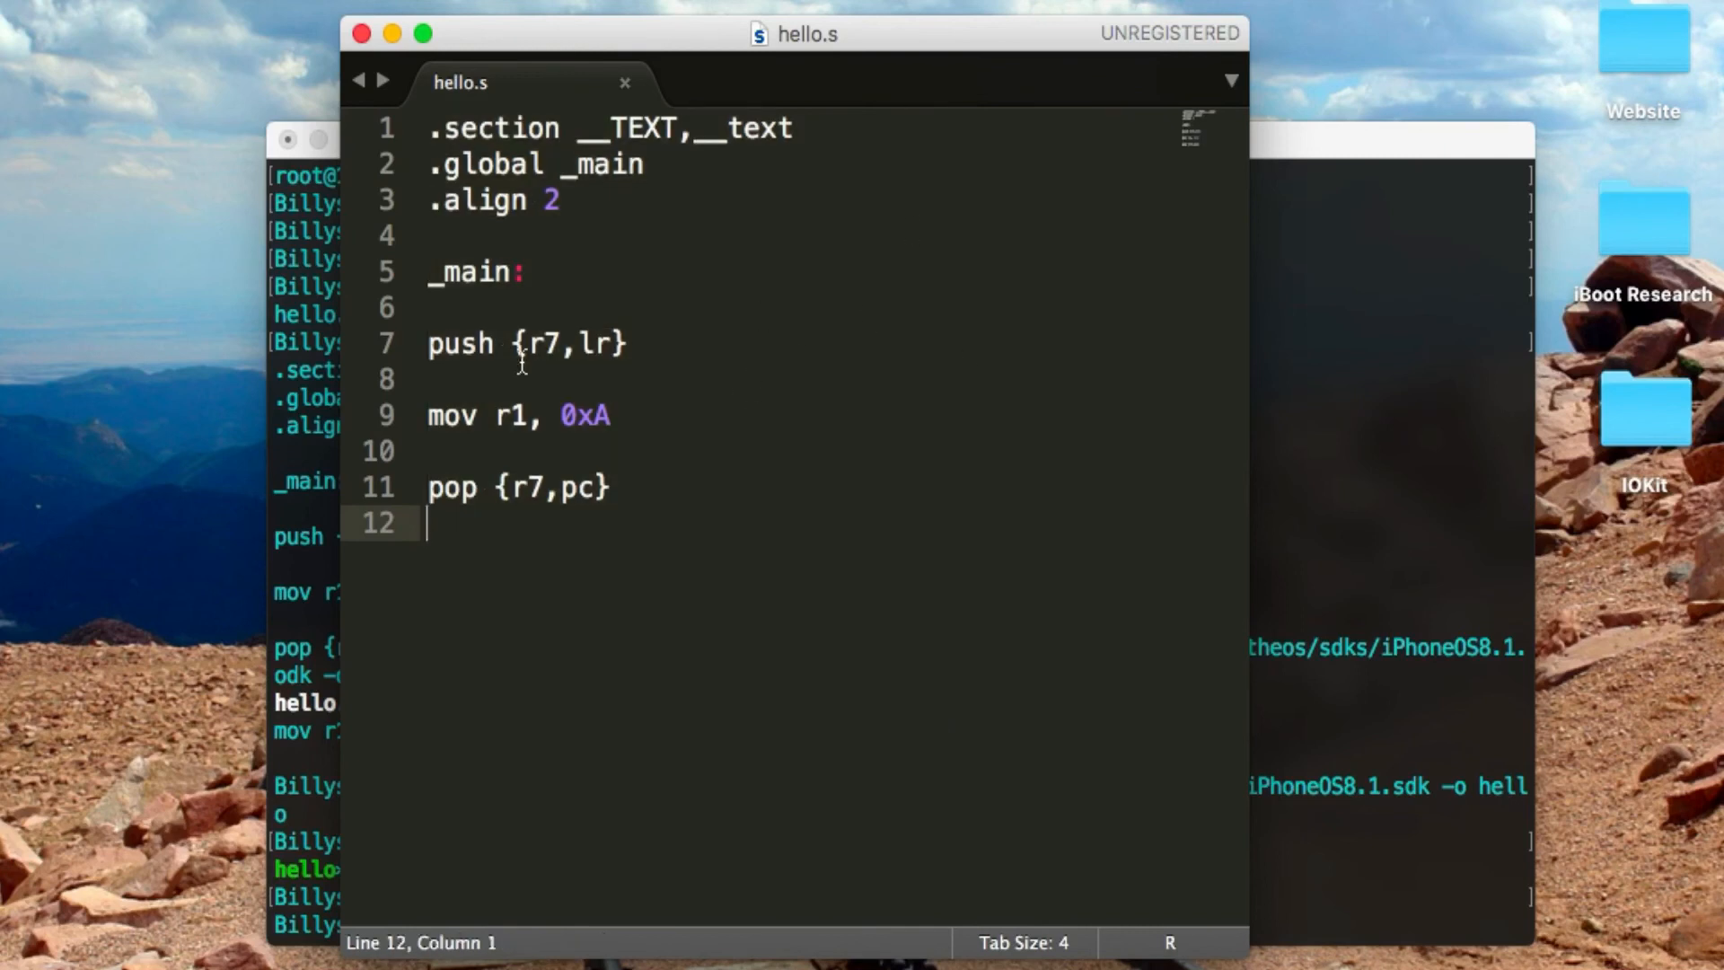
pyautogui.moveTo(826, 584)
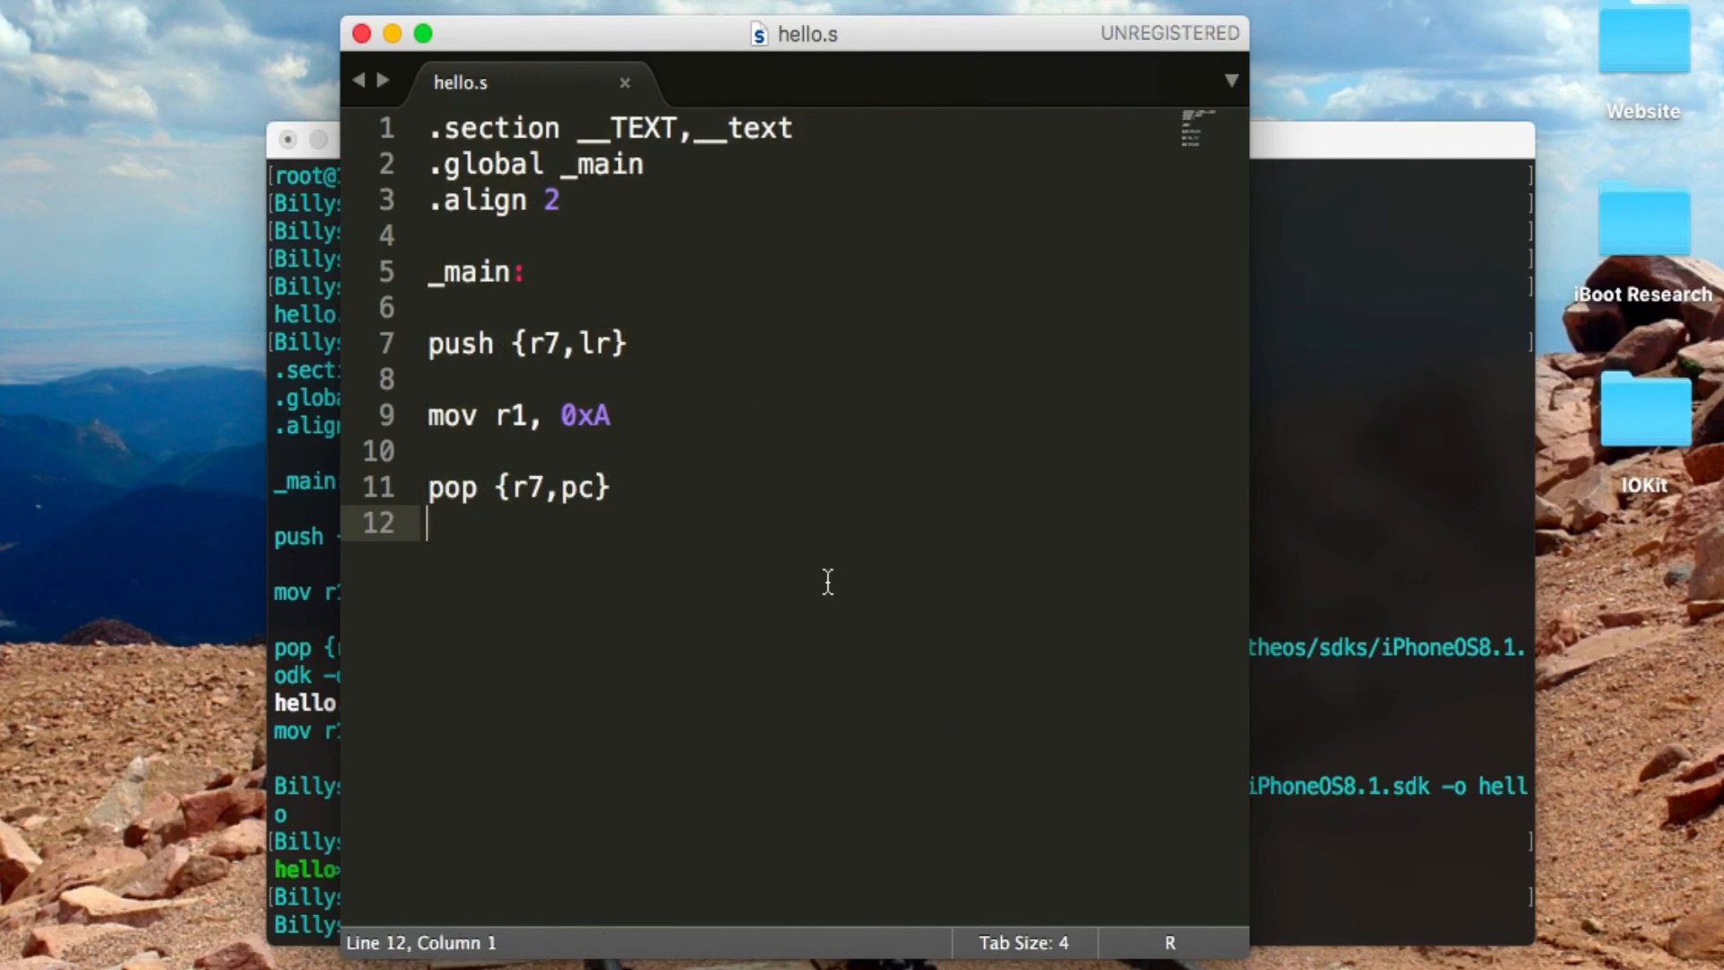
pyautogui.press('cmd+a')
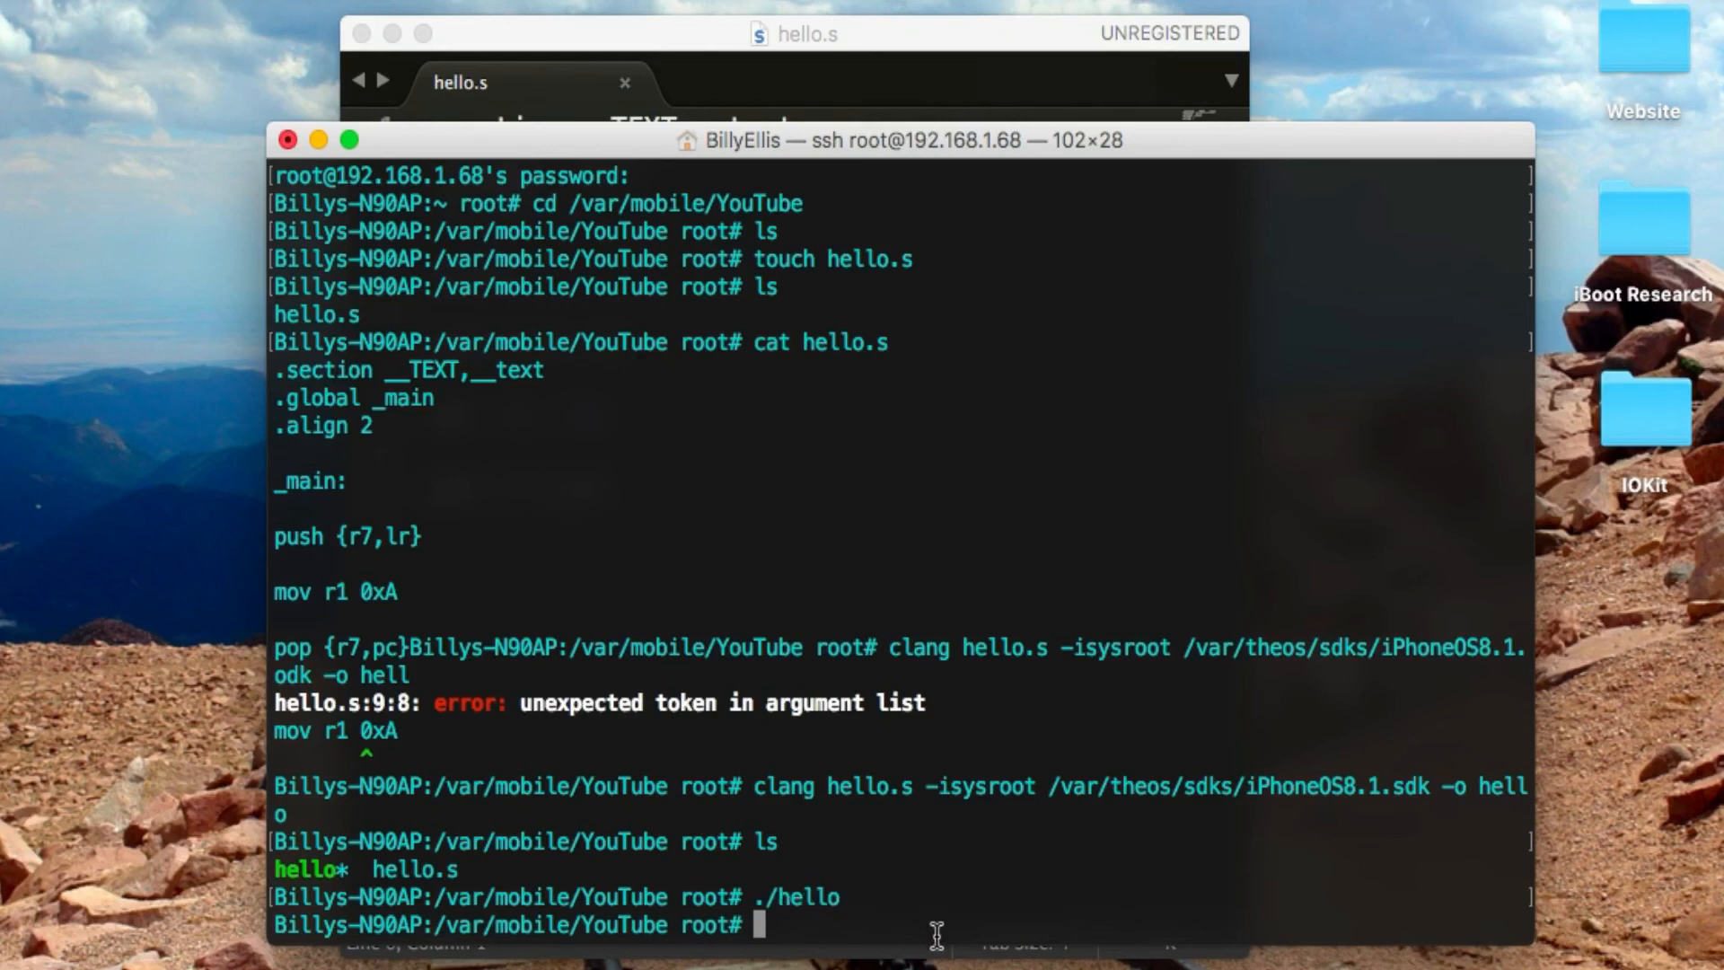
# Enter './hello ; echo $?' and clear the Terminal so only a fresh prompt remains
pyautogui.write('./hello ;')
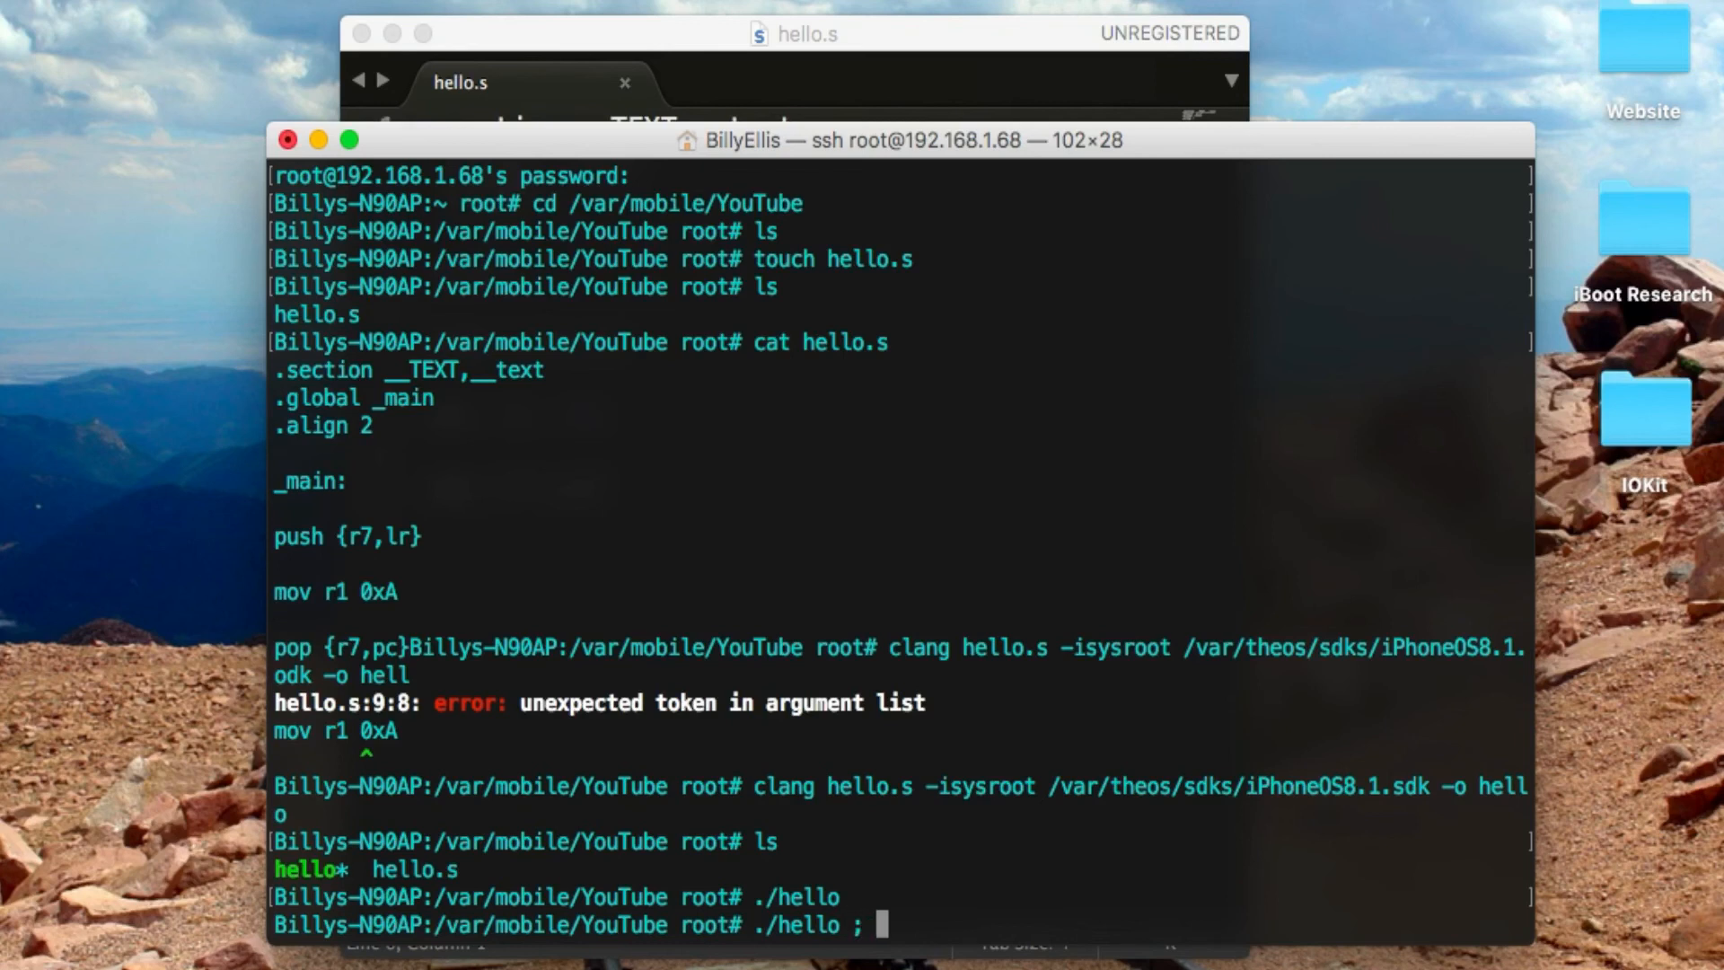
pyautogui.write('echo $?')
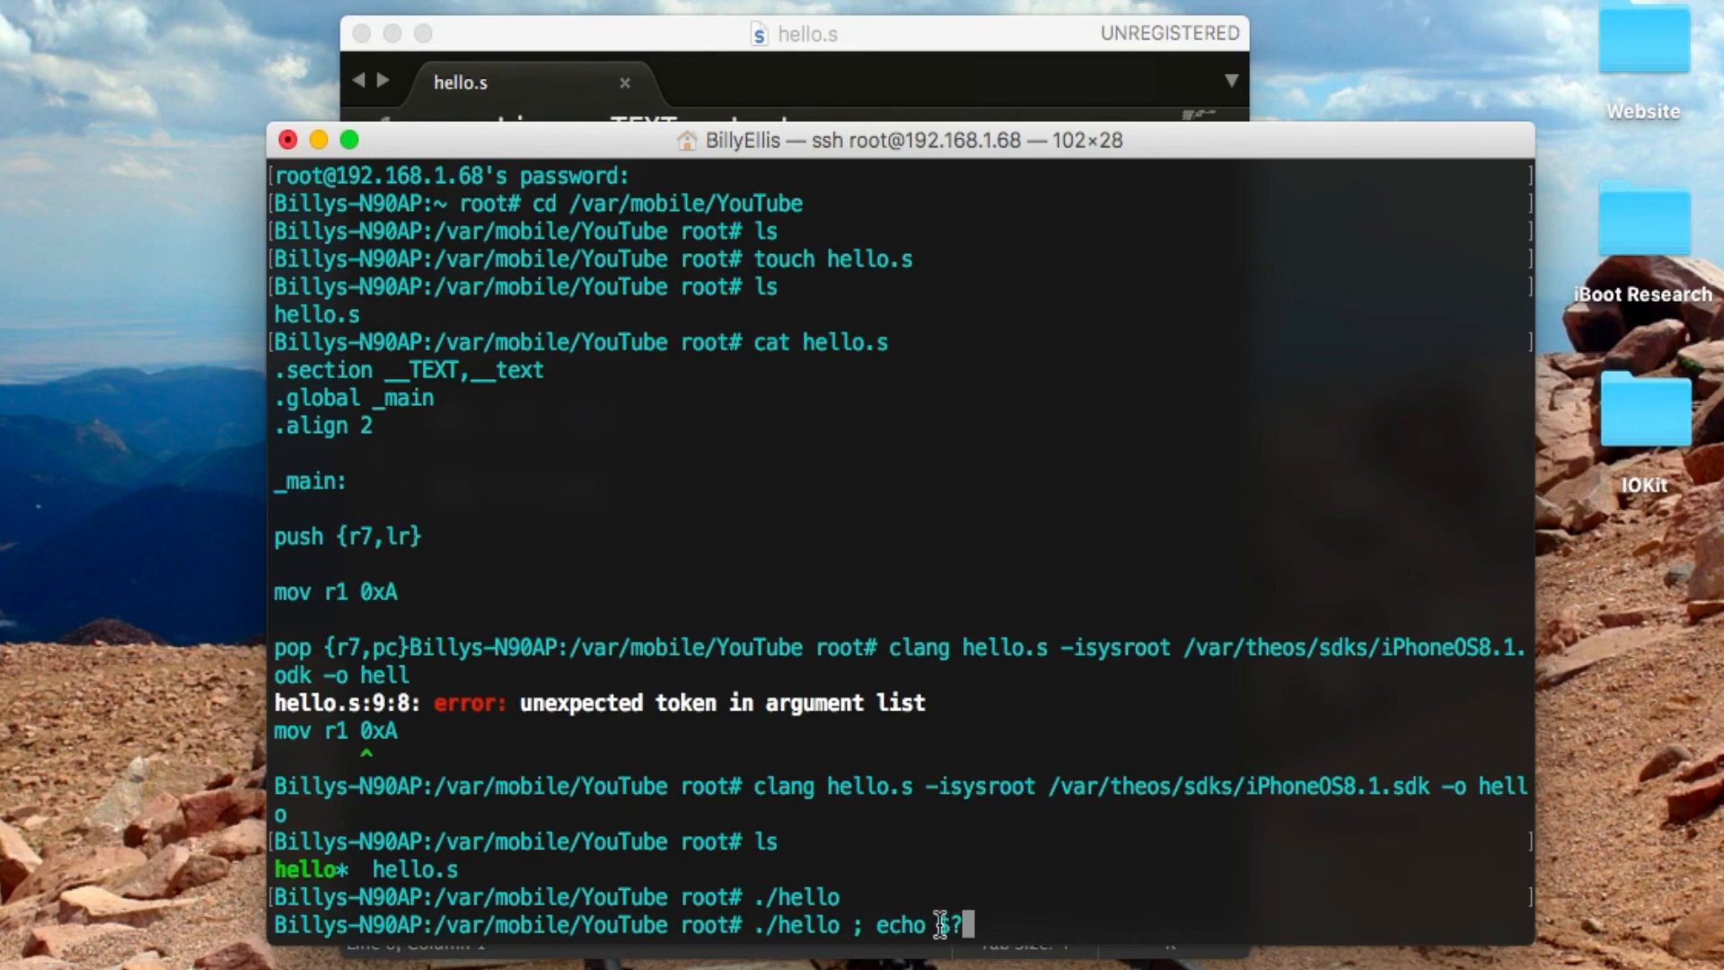
pyautogui.press('Return')
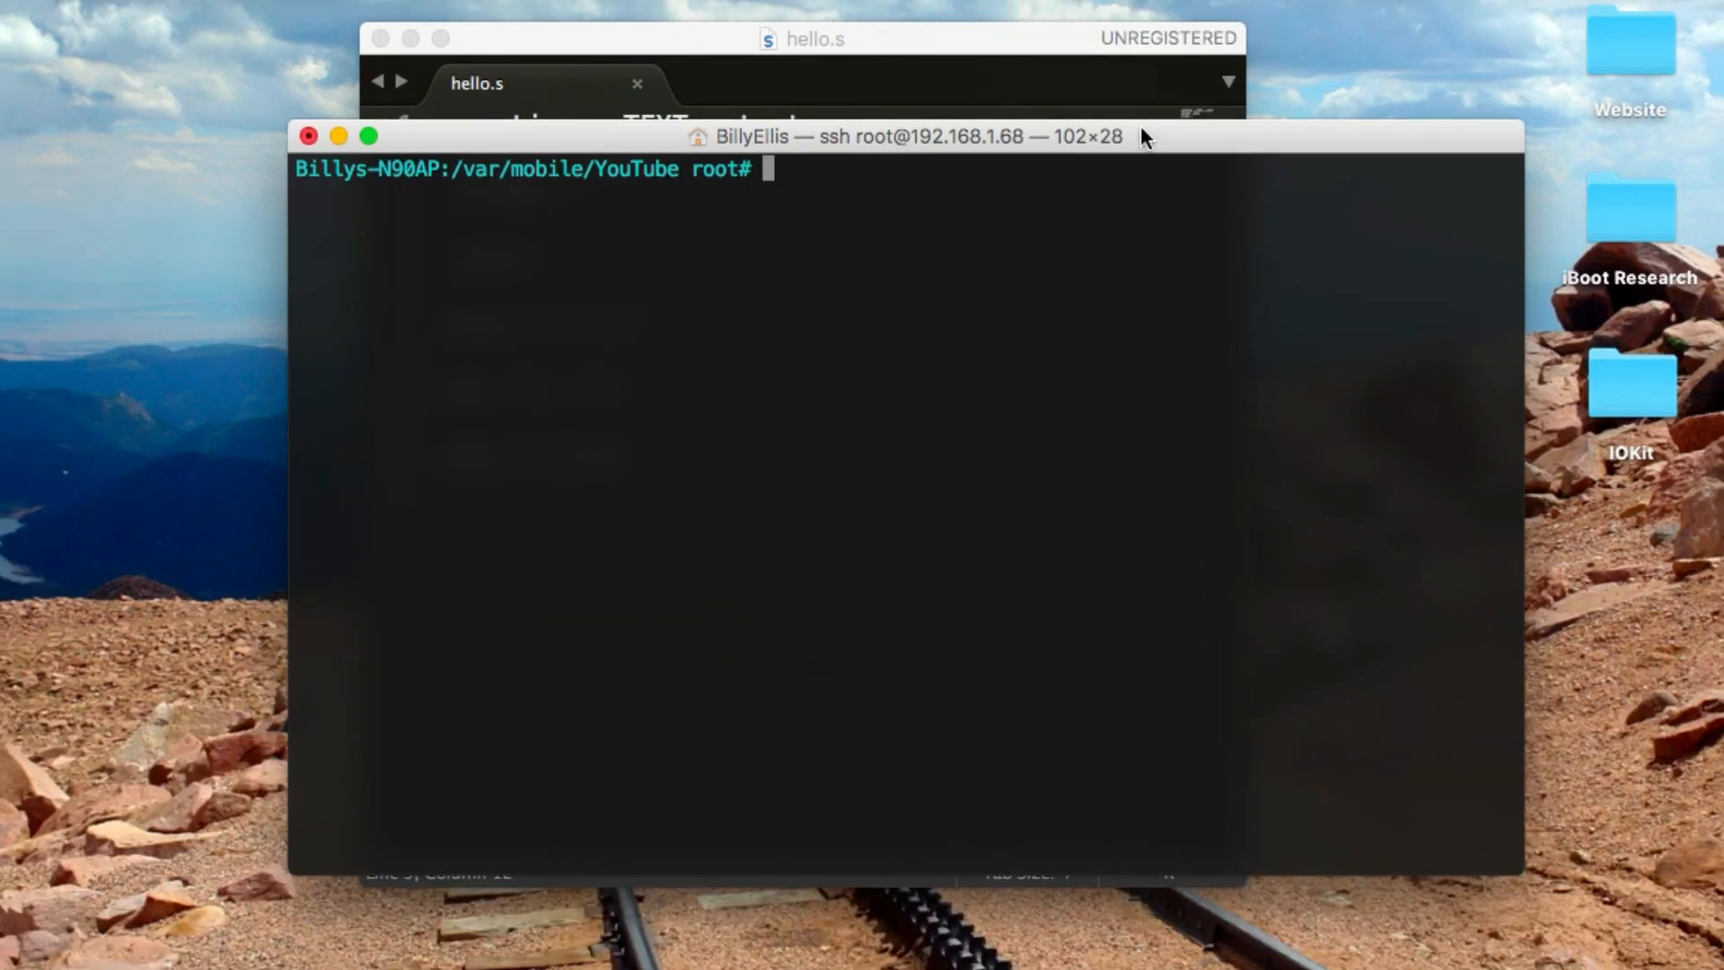
# Run hello to get exit code 23, cat hello.s showing mov r0, #23, then return to Sublime Text
pyautogui.click(811, 38)
pyautogui.write('./hello ; echo $?')
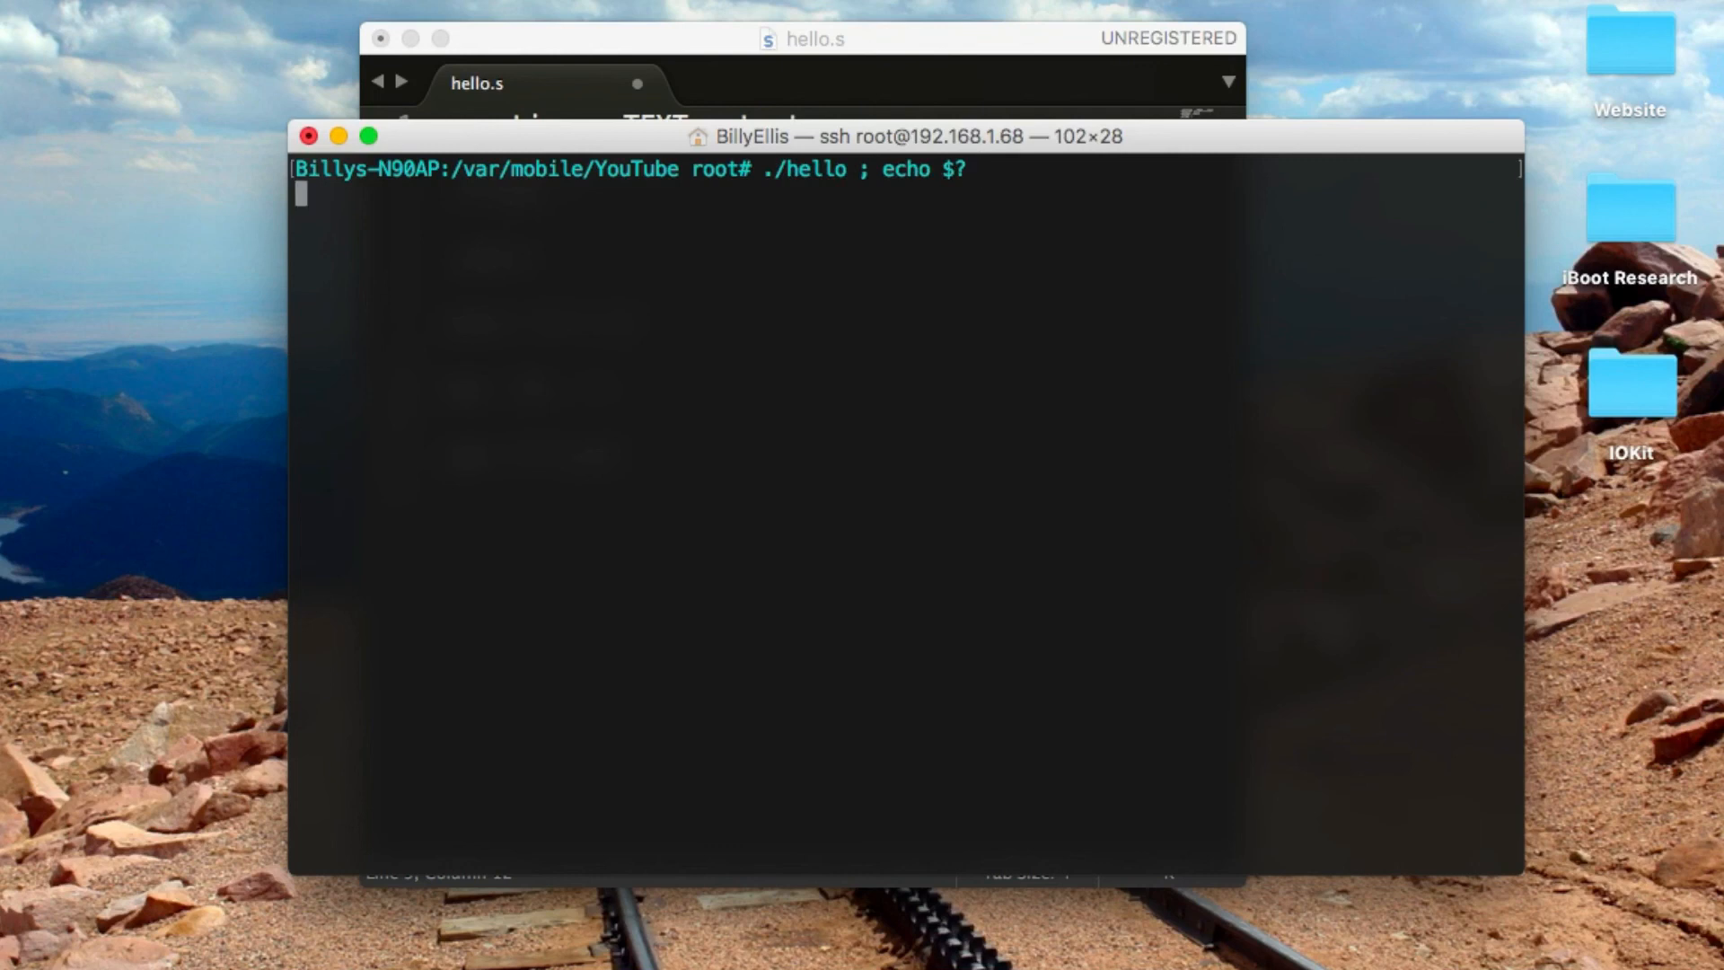
pyautogui.press('Return')
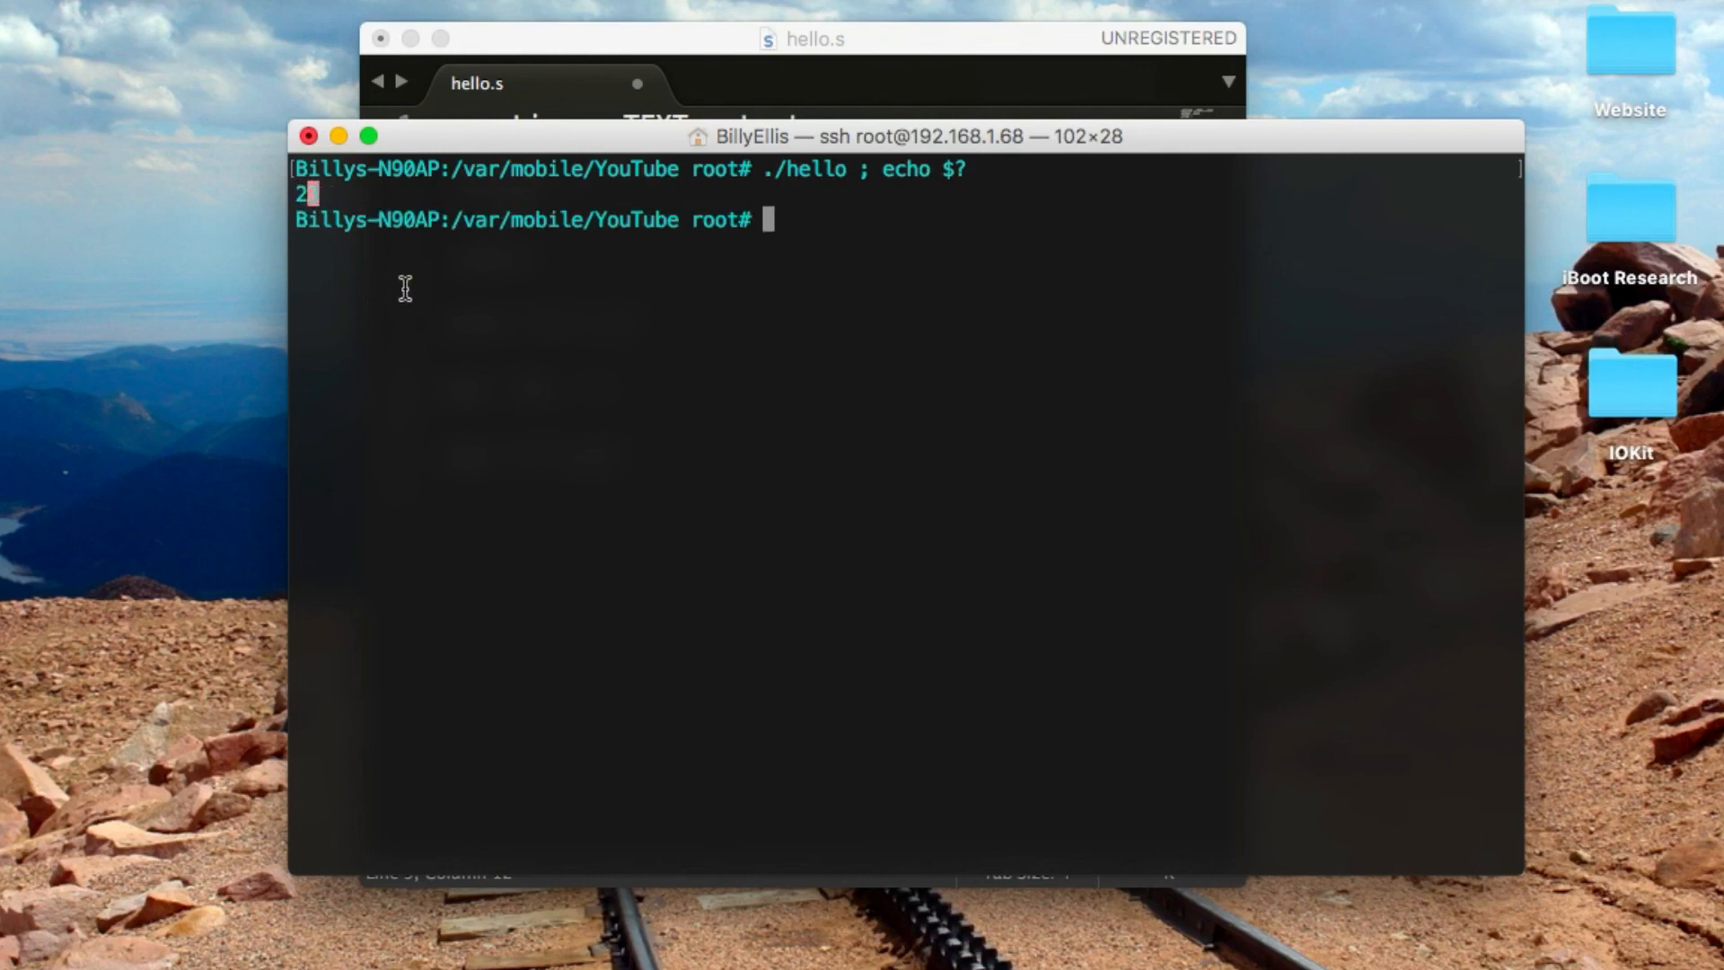
pyautogui.write('cat hellos')
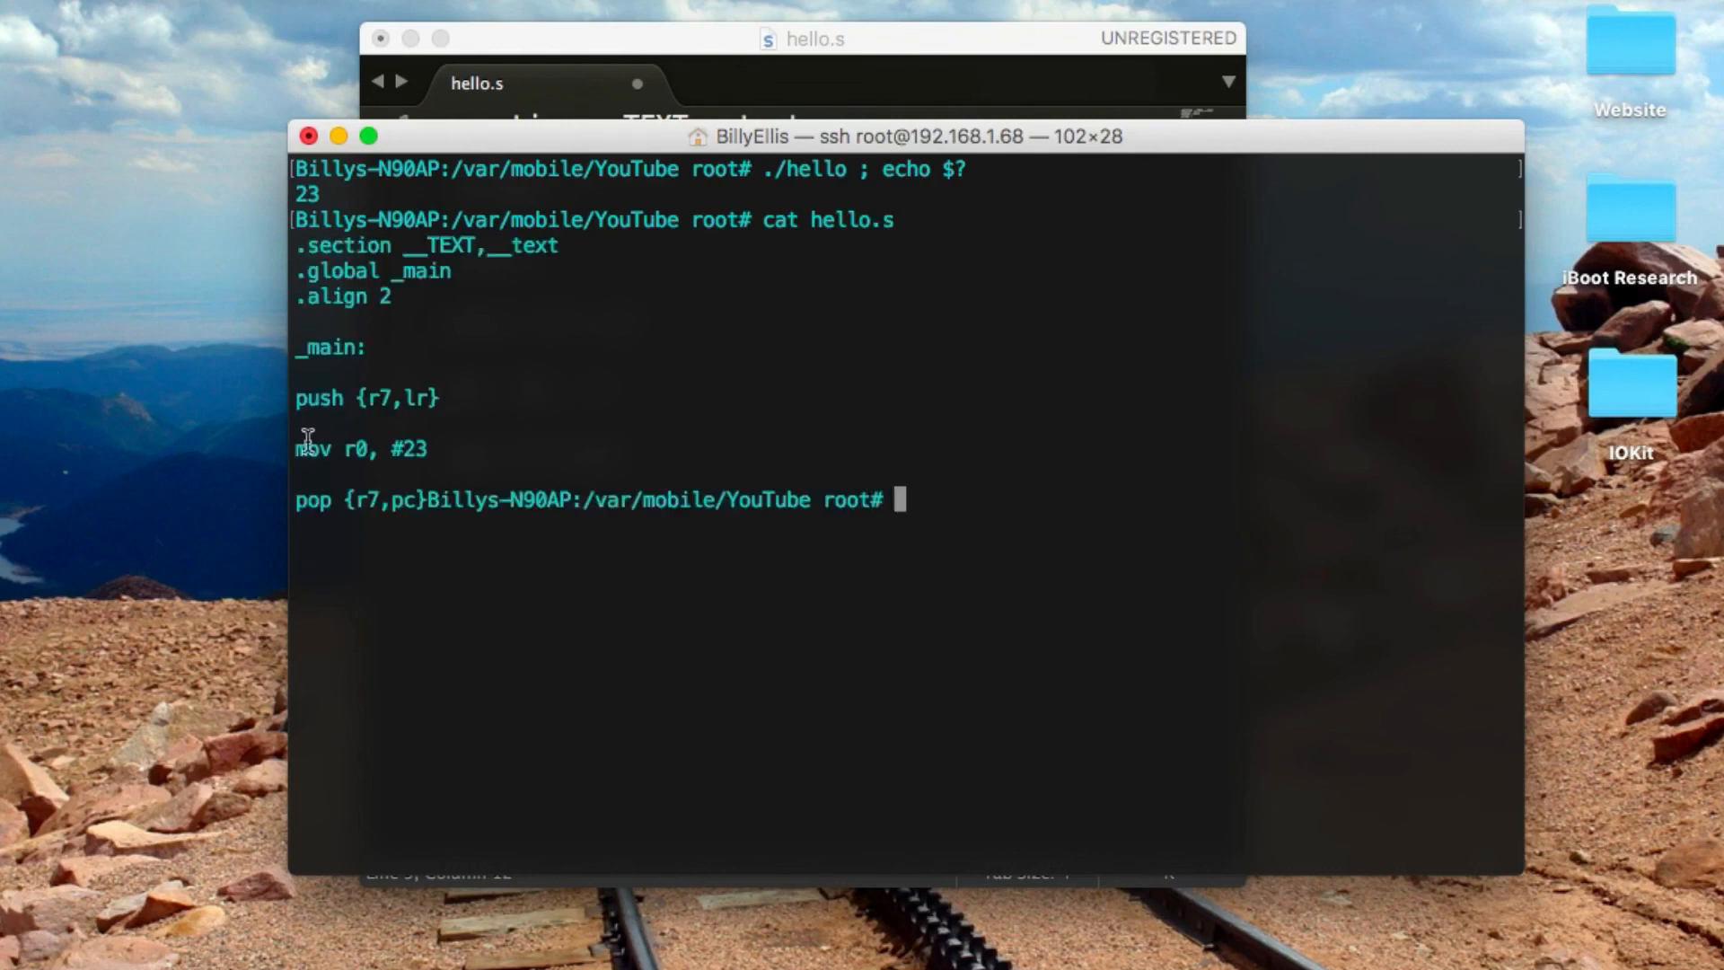
pyautogui.moveTo(413, 460)
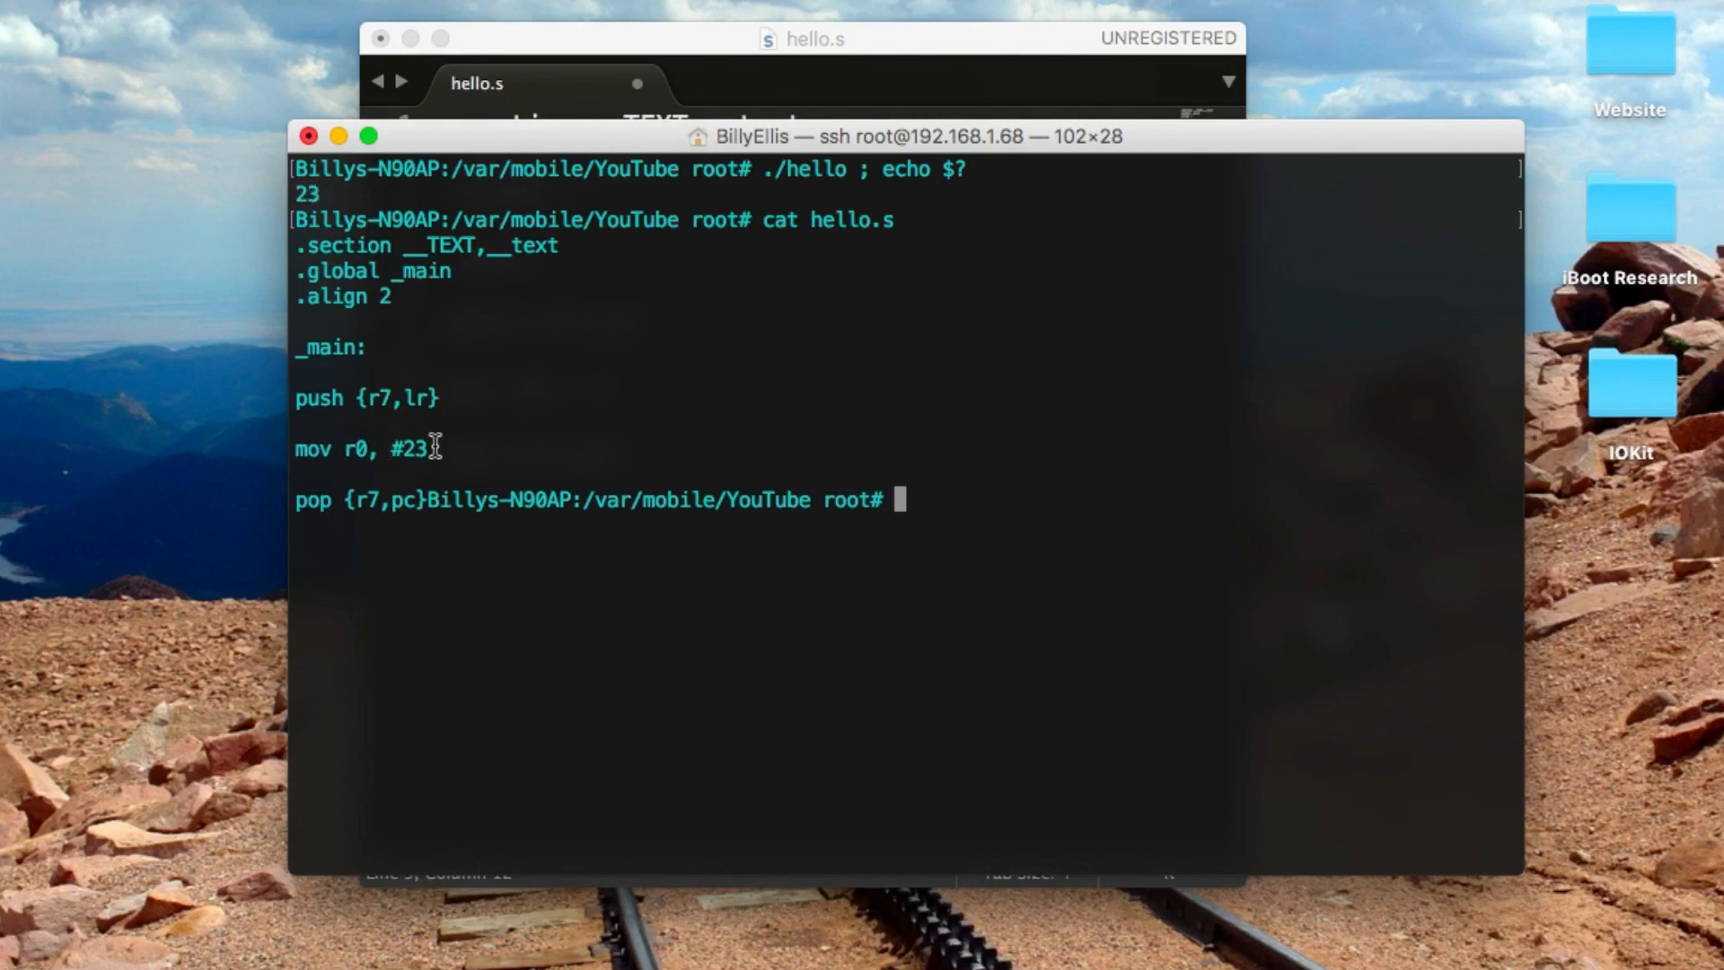
pyautogui.moveTo(1013, 551)
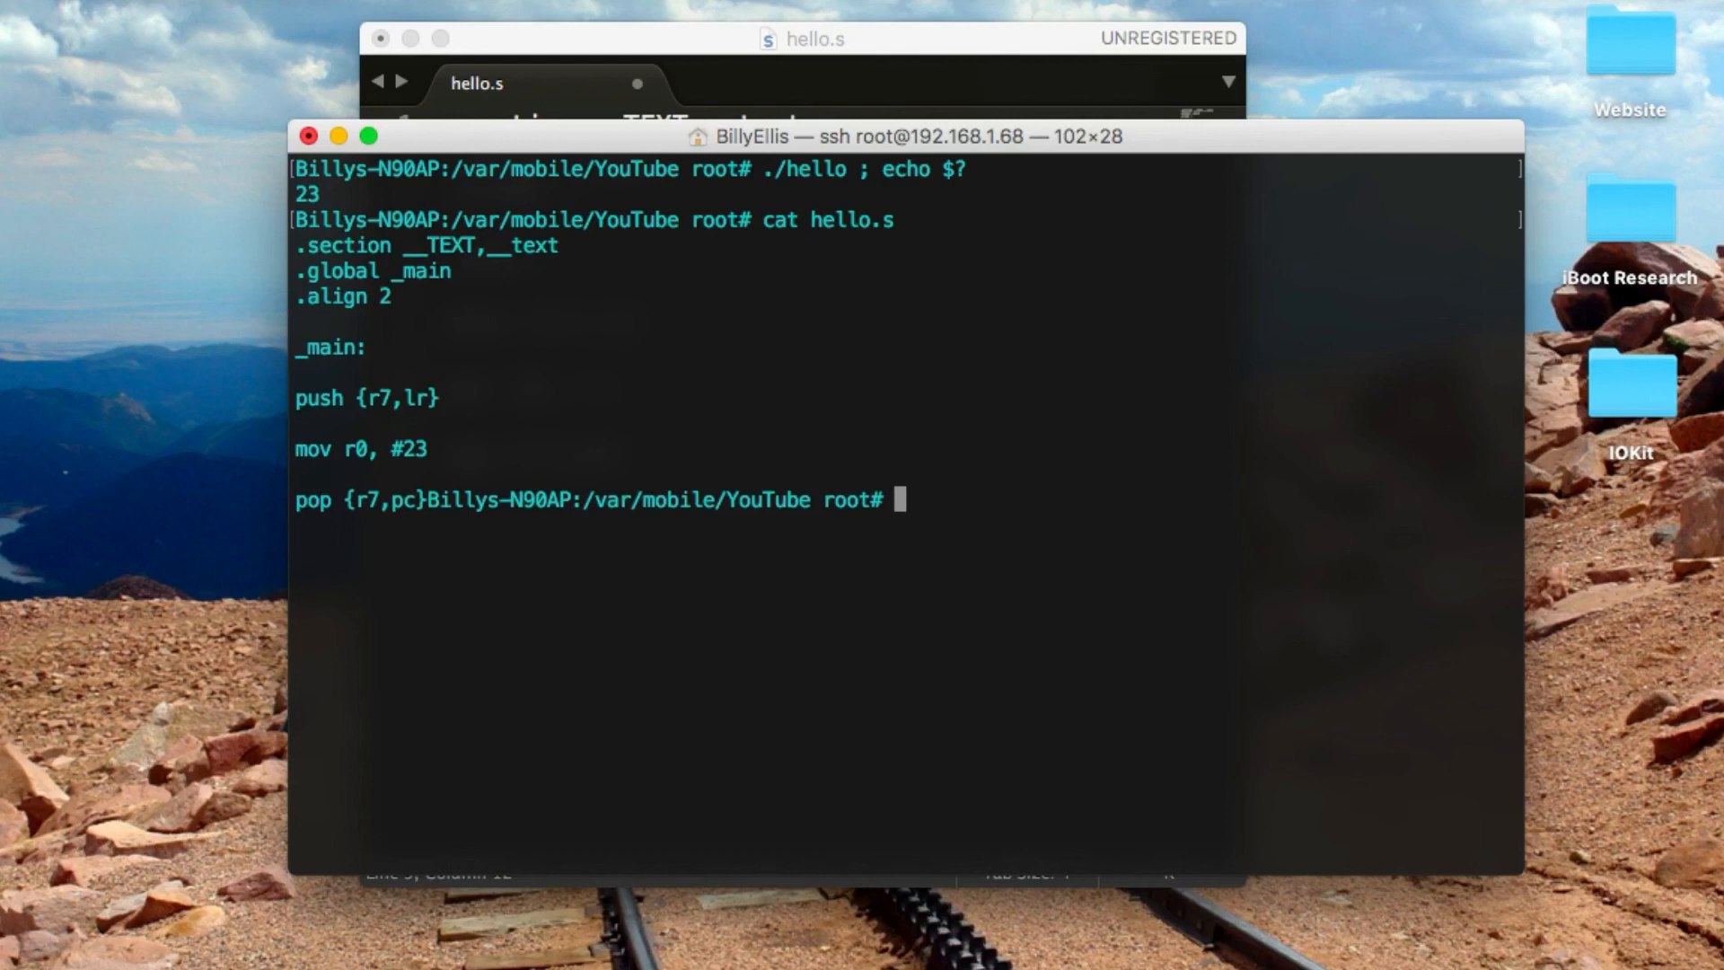
pyautogui.moveTo(1062, 396)
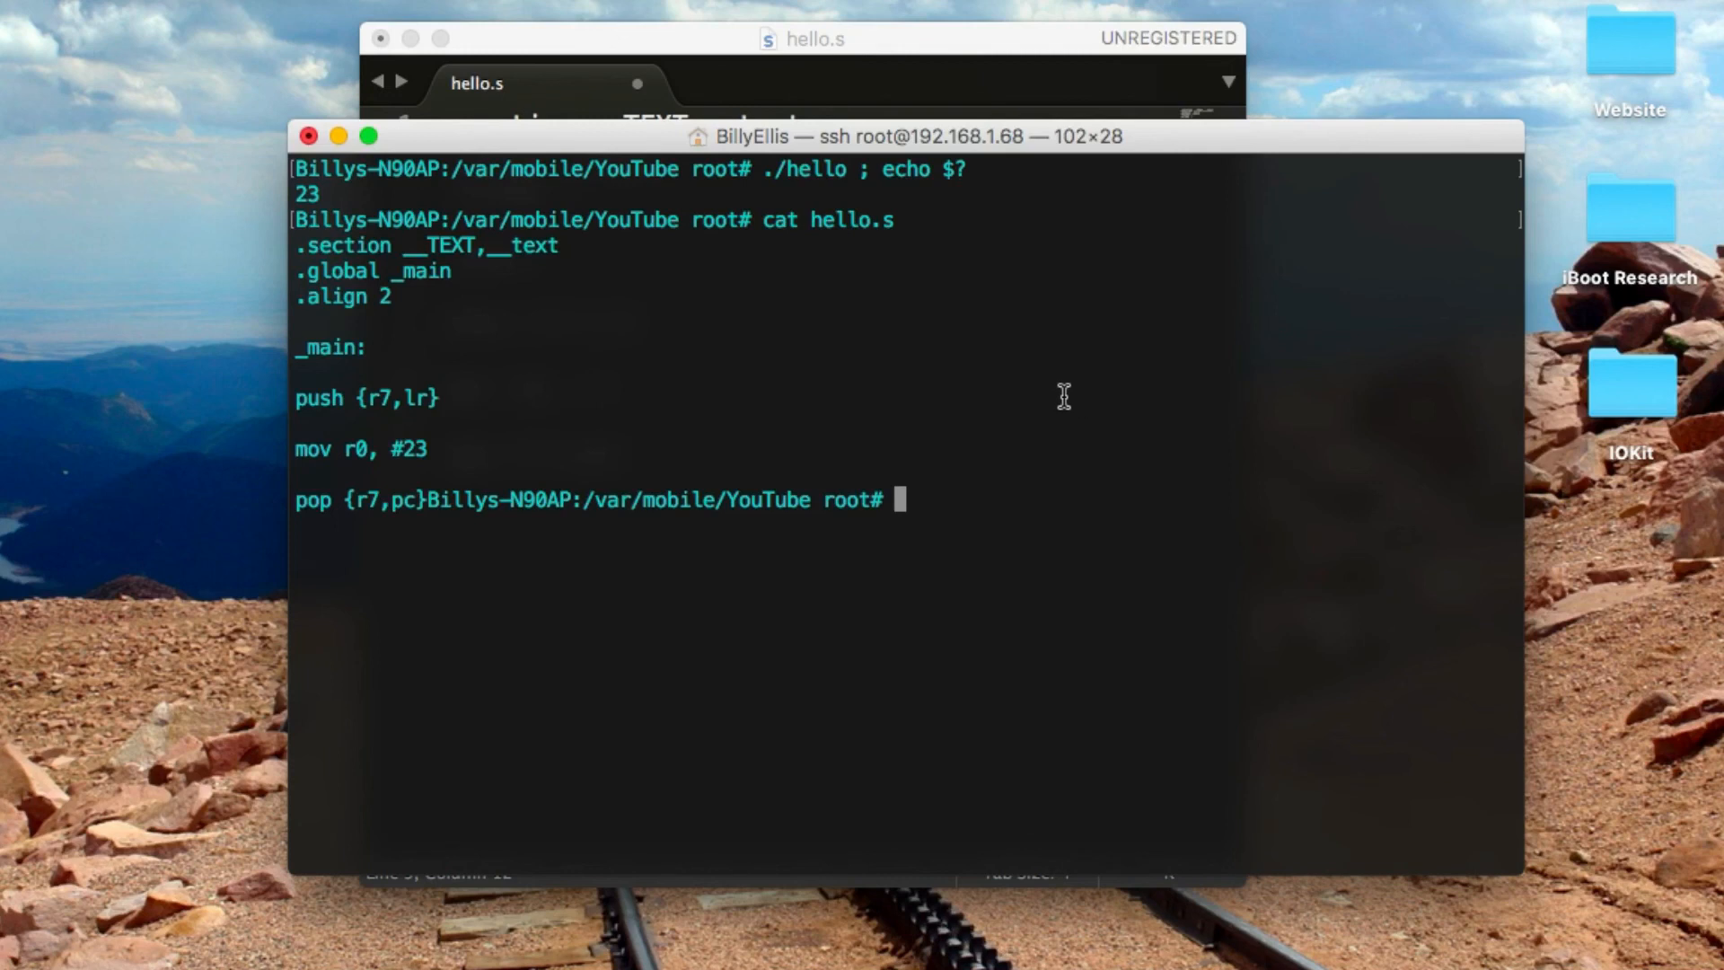
pyautogui.moveTo(1146, 133)
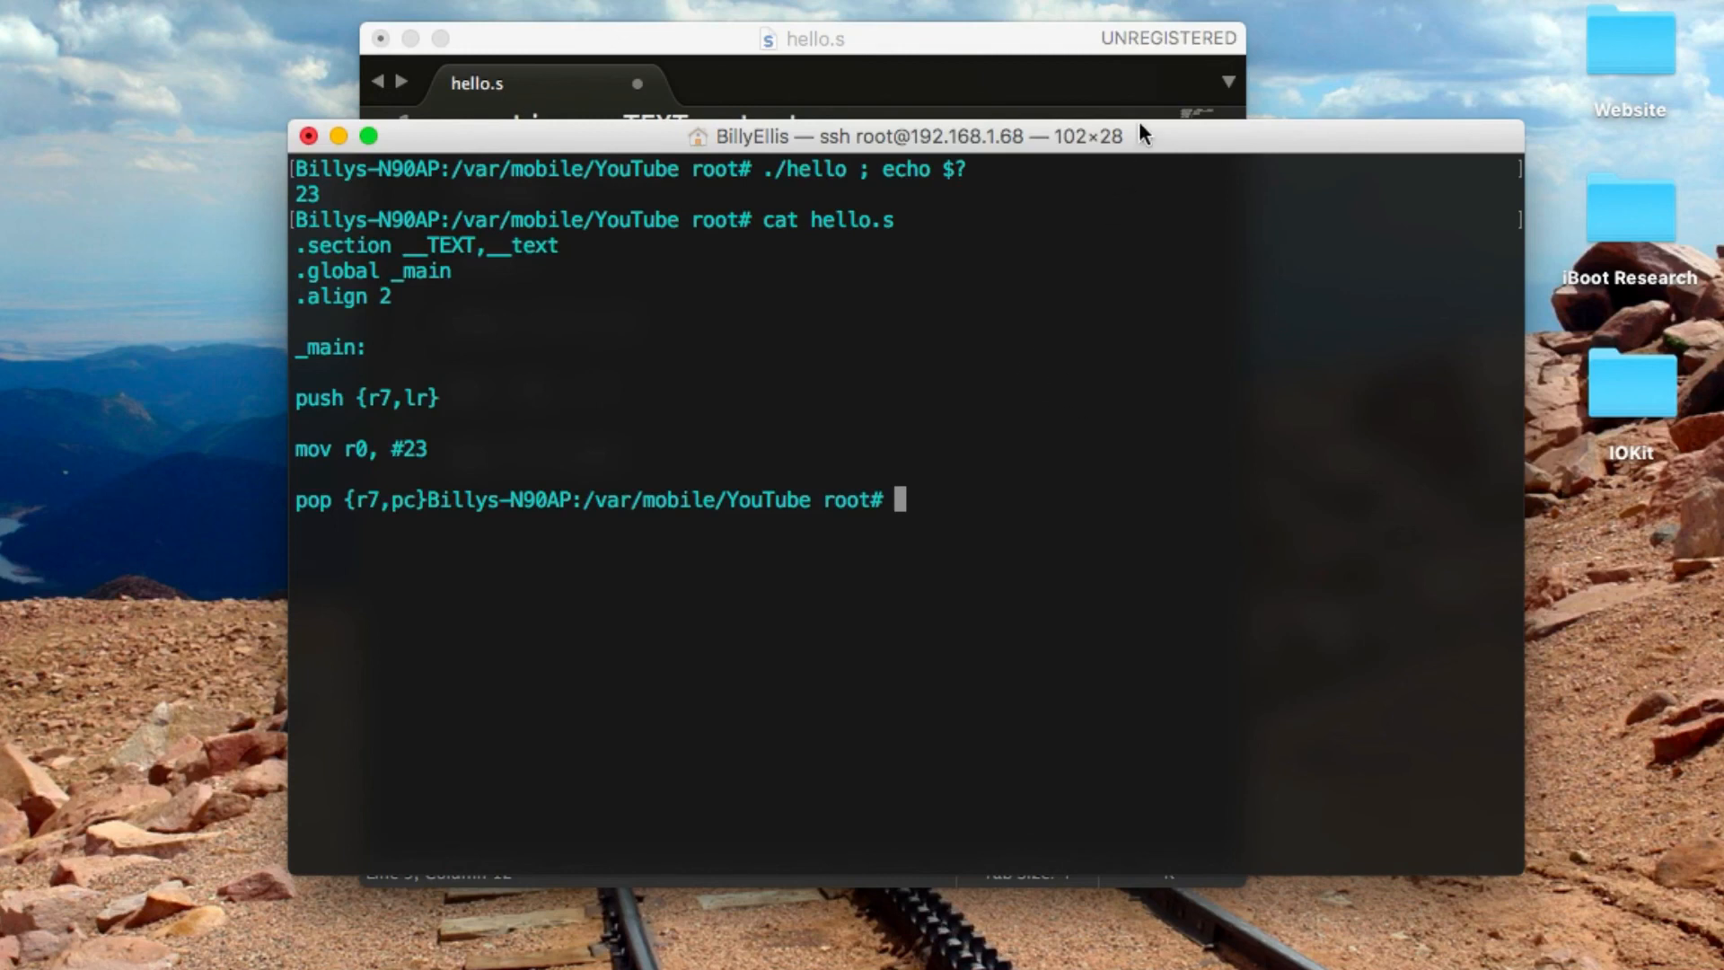
pyautogui.moveTo(1153, 140)
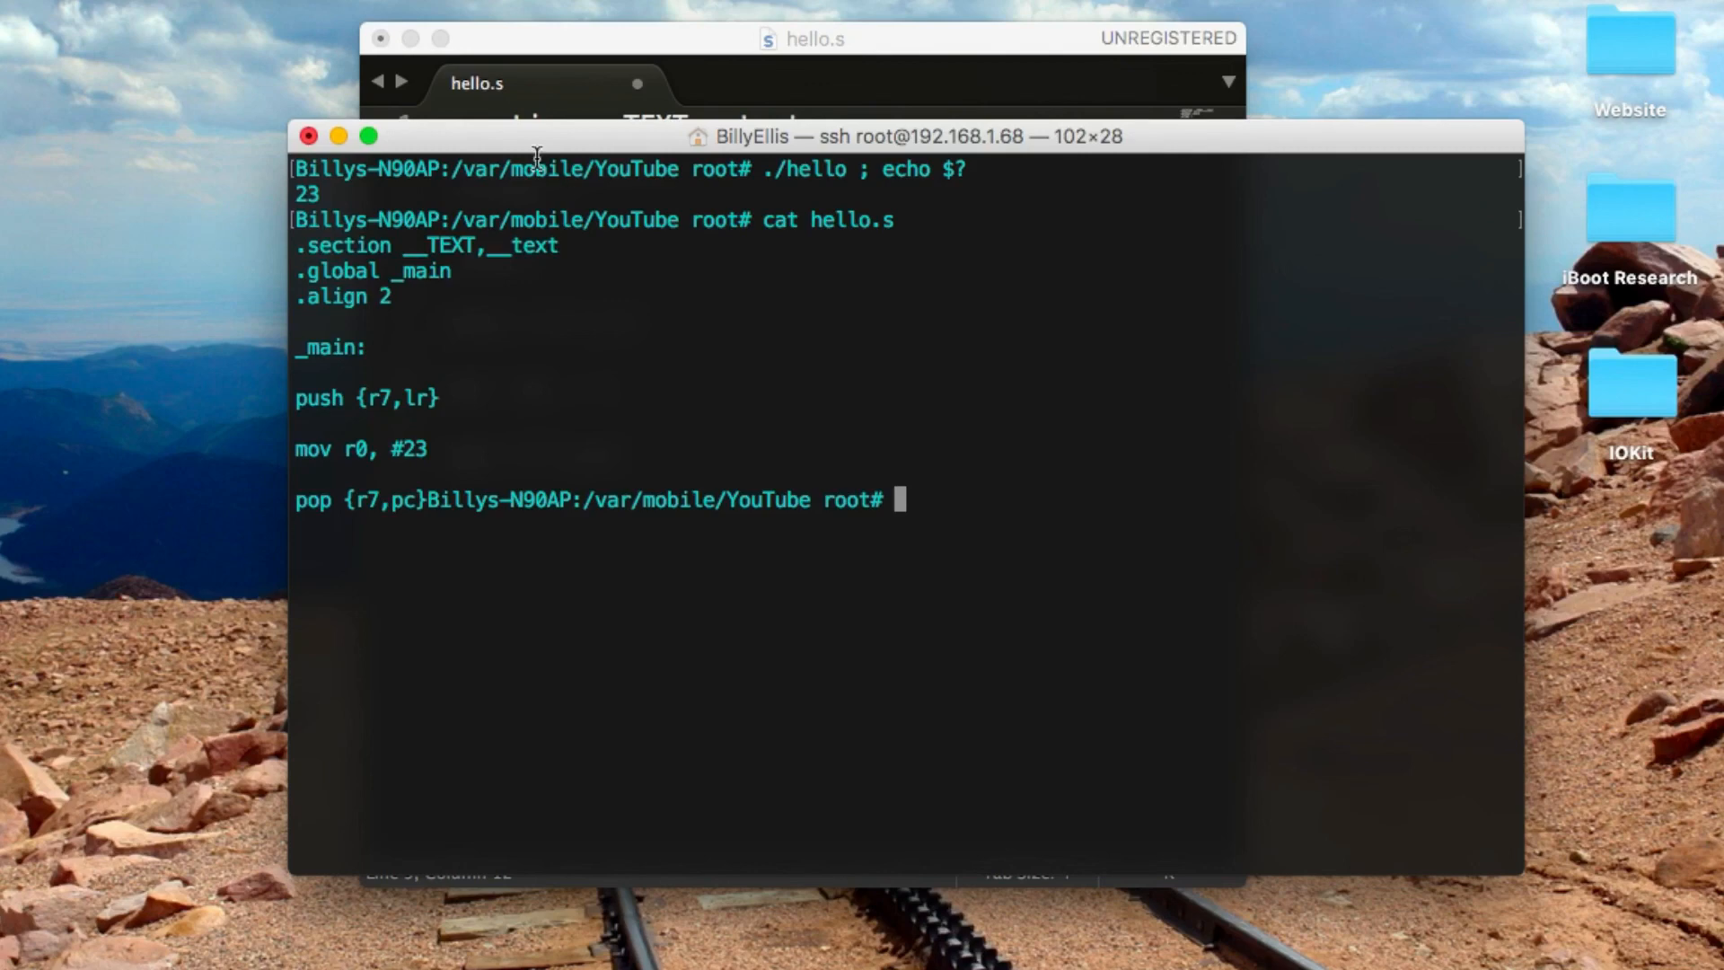
pyautogui.click(796, 40)
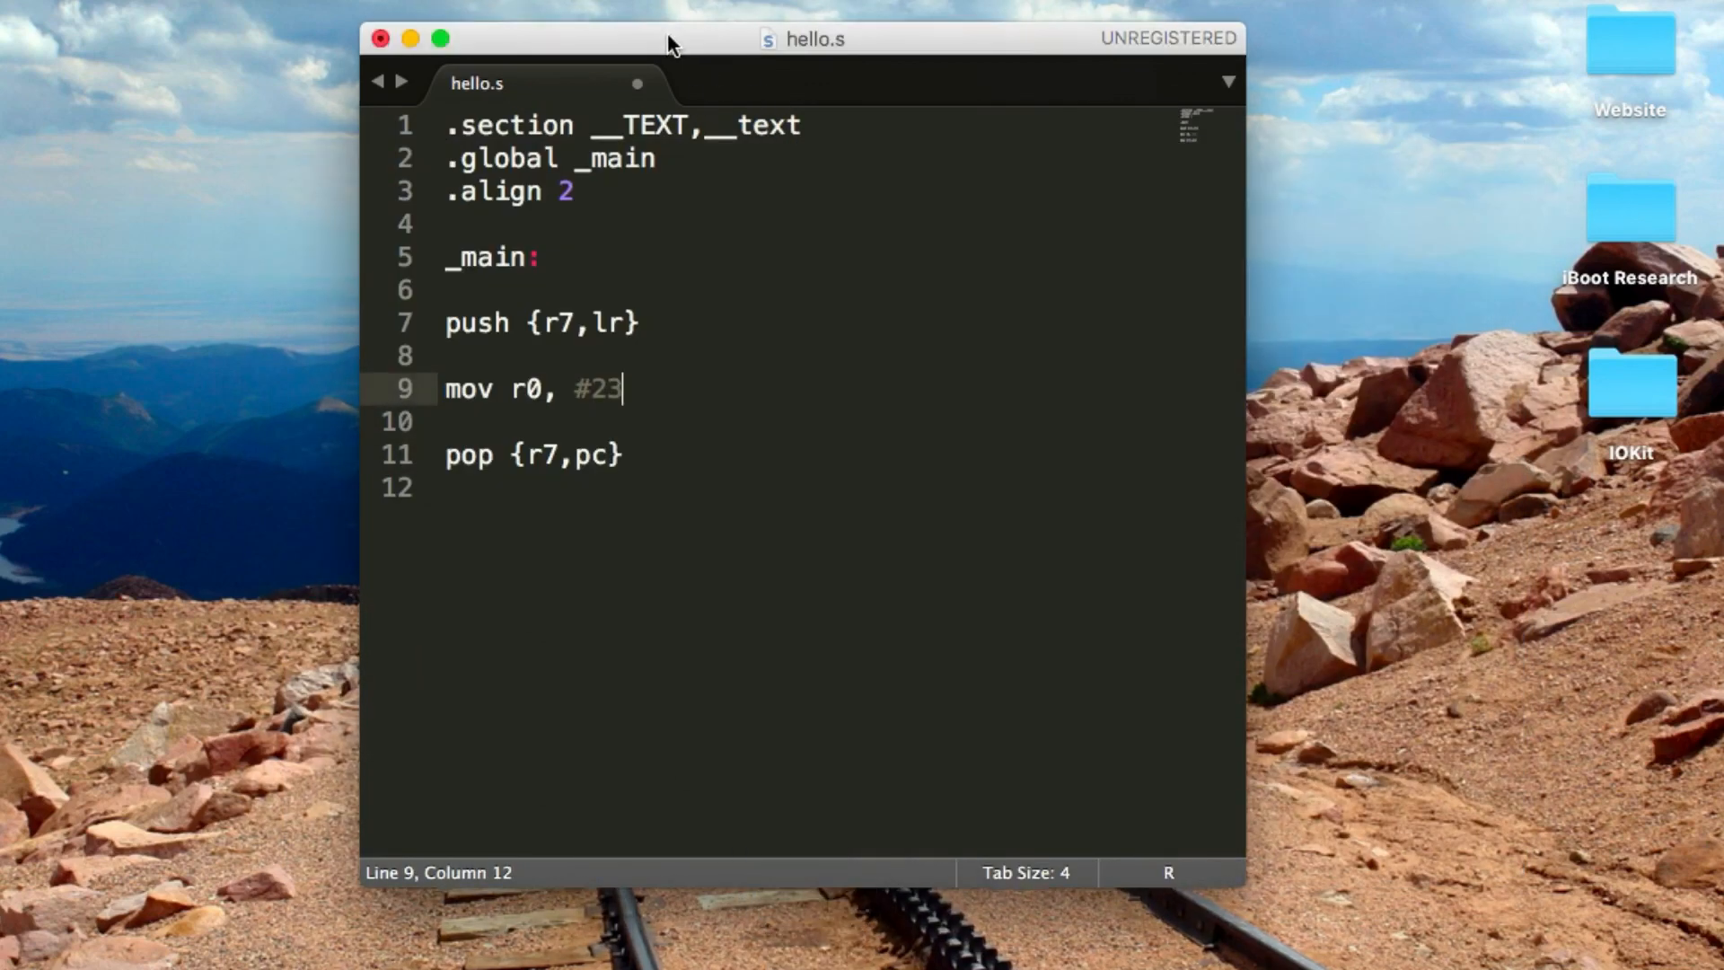